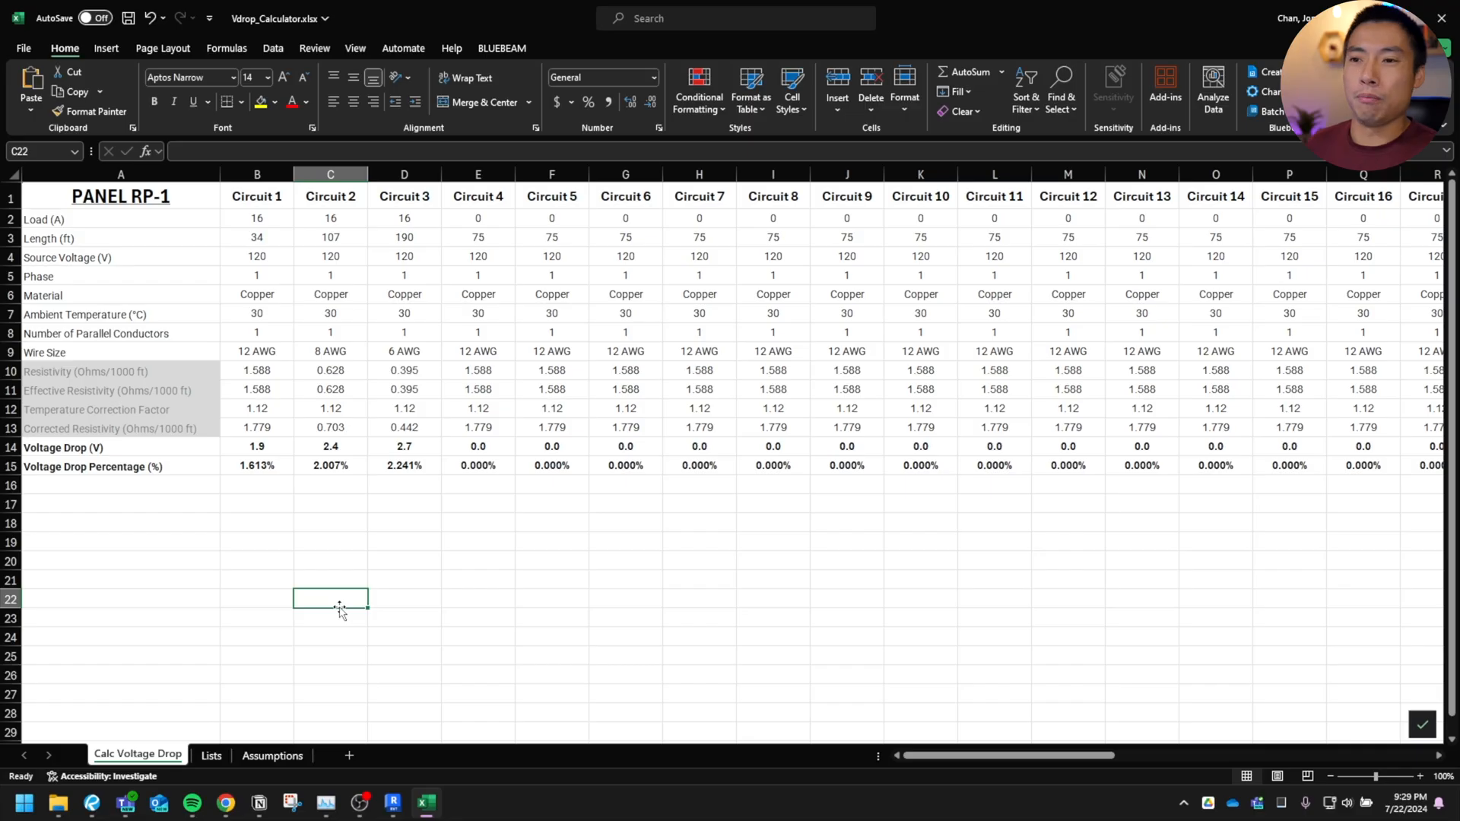
Step: Set Circuit 1's length to 200 ft and enter 6 for its wire size
click(257, 407)
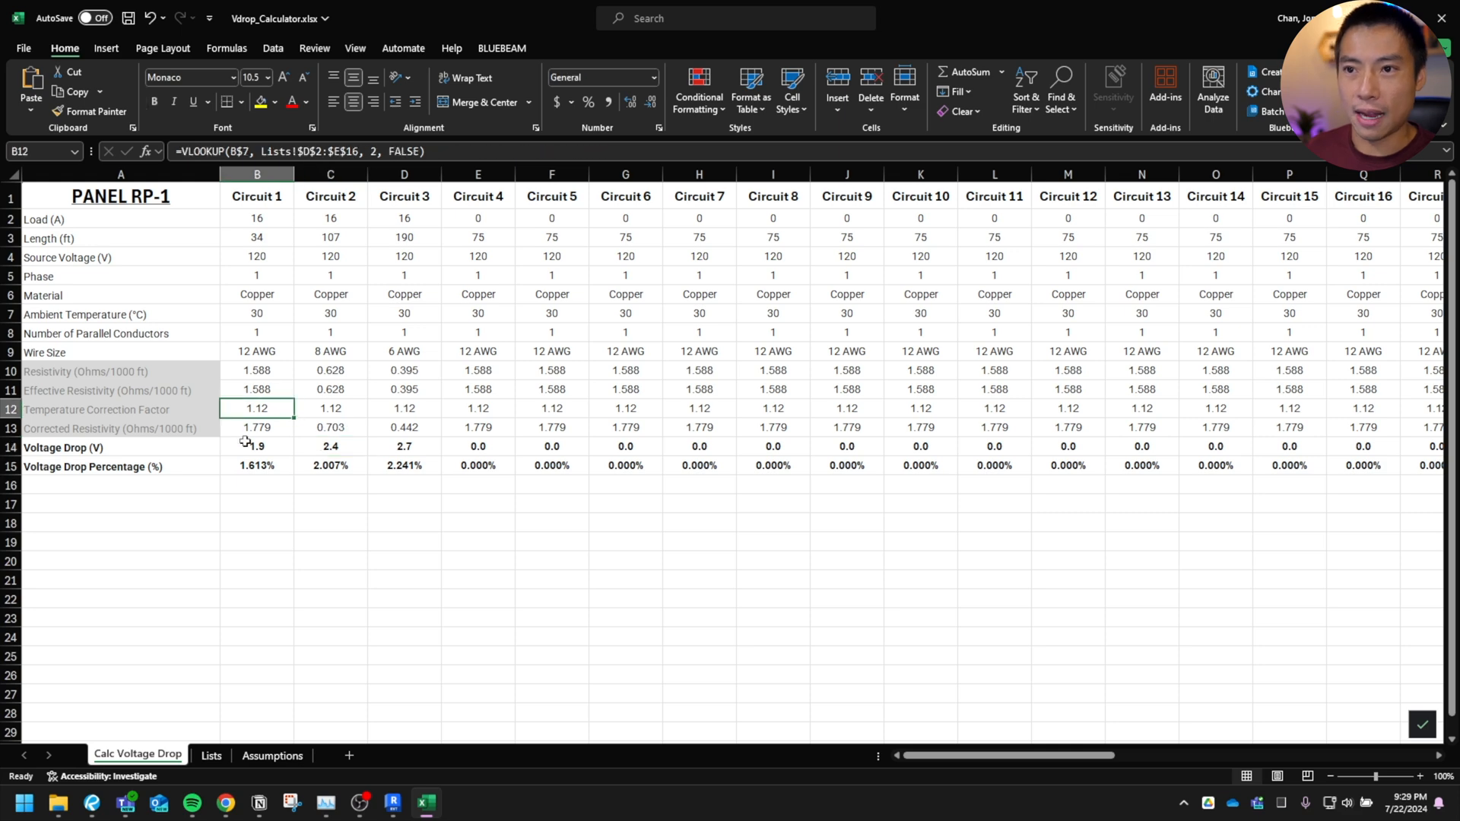
click(257, 219)
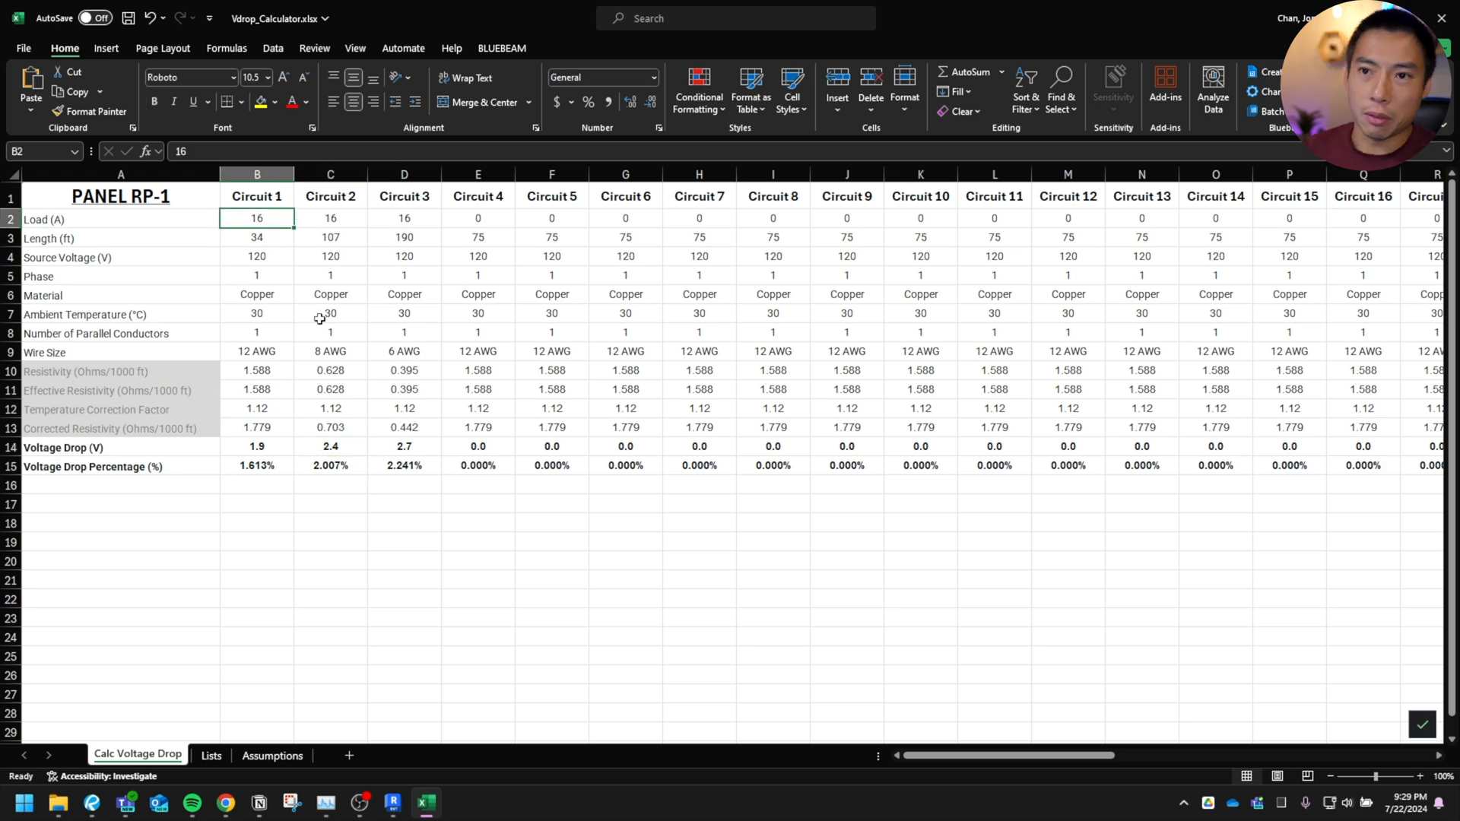
mouse_move(283, 300)
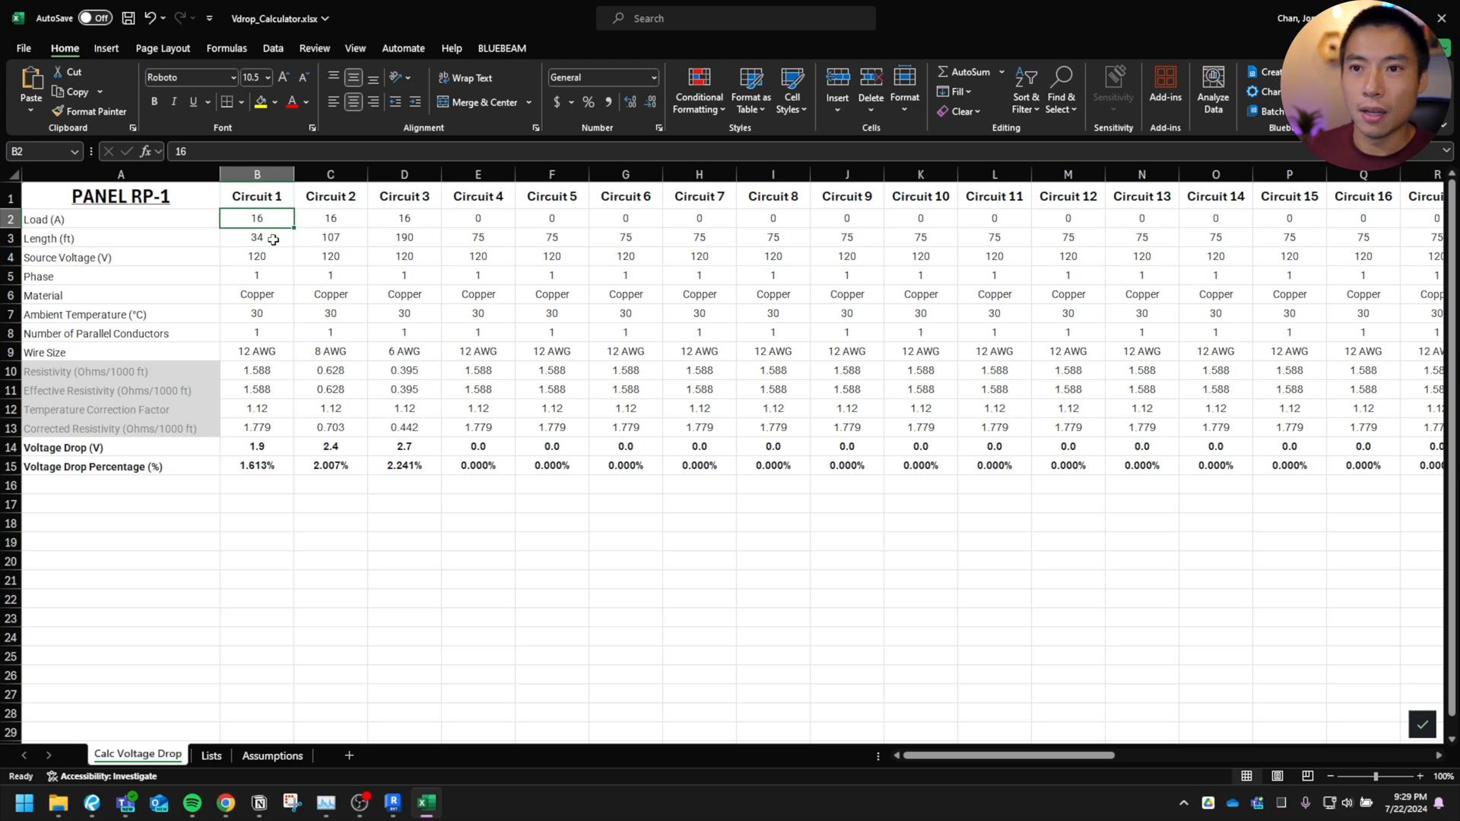
click(256, 237)
text(200)
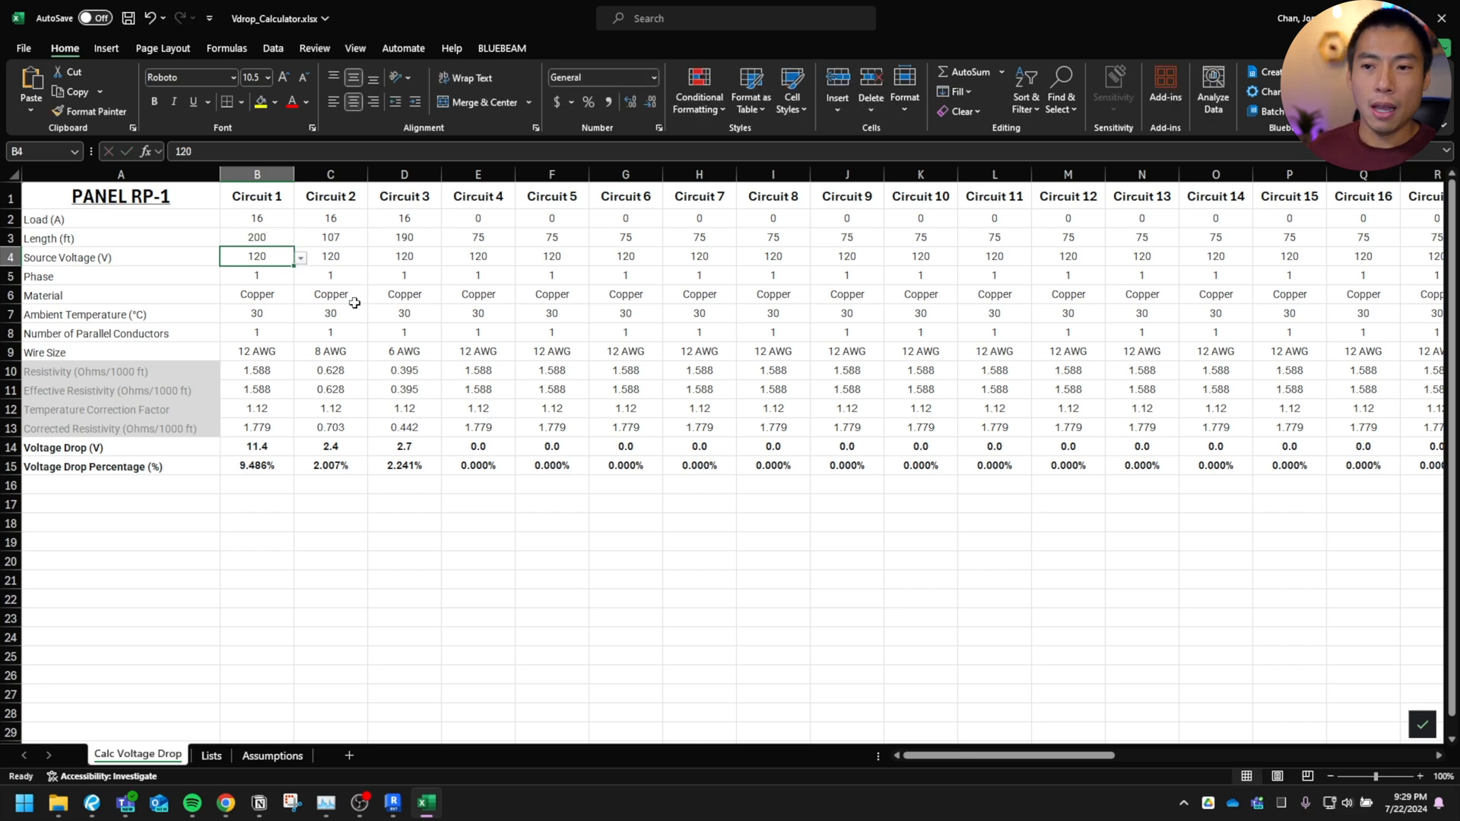
mouse_move(347, 302)
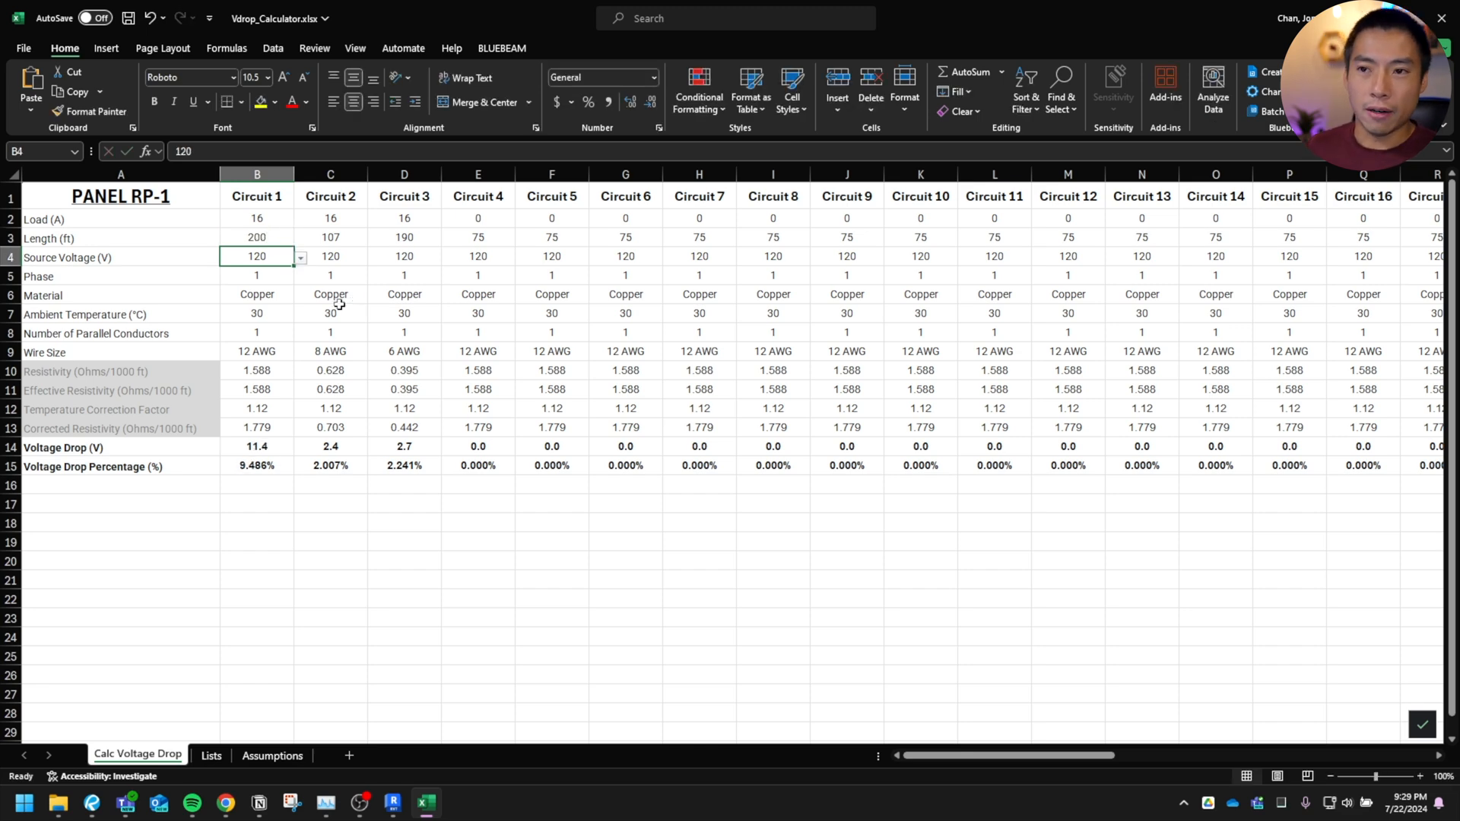
click(257, 295)
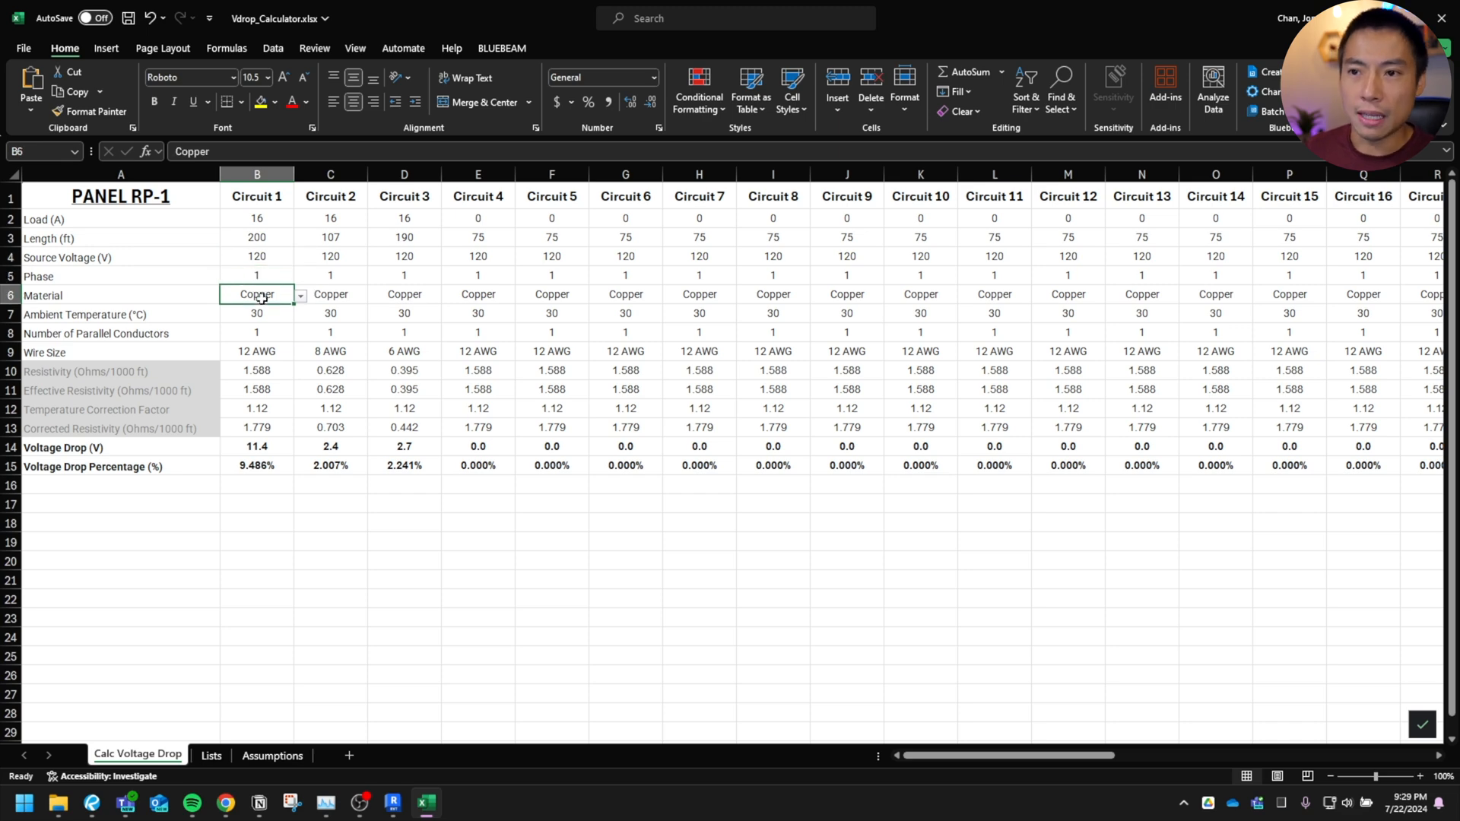
click(256, 333)
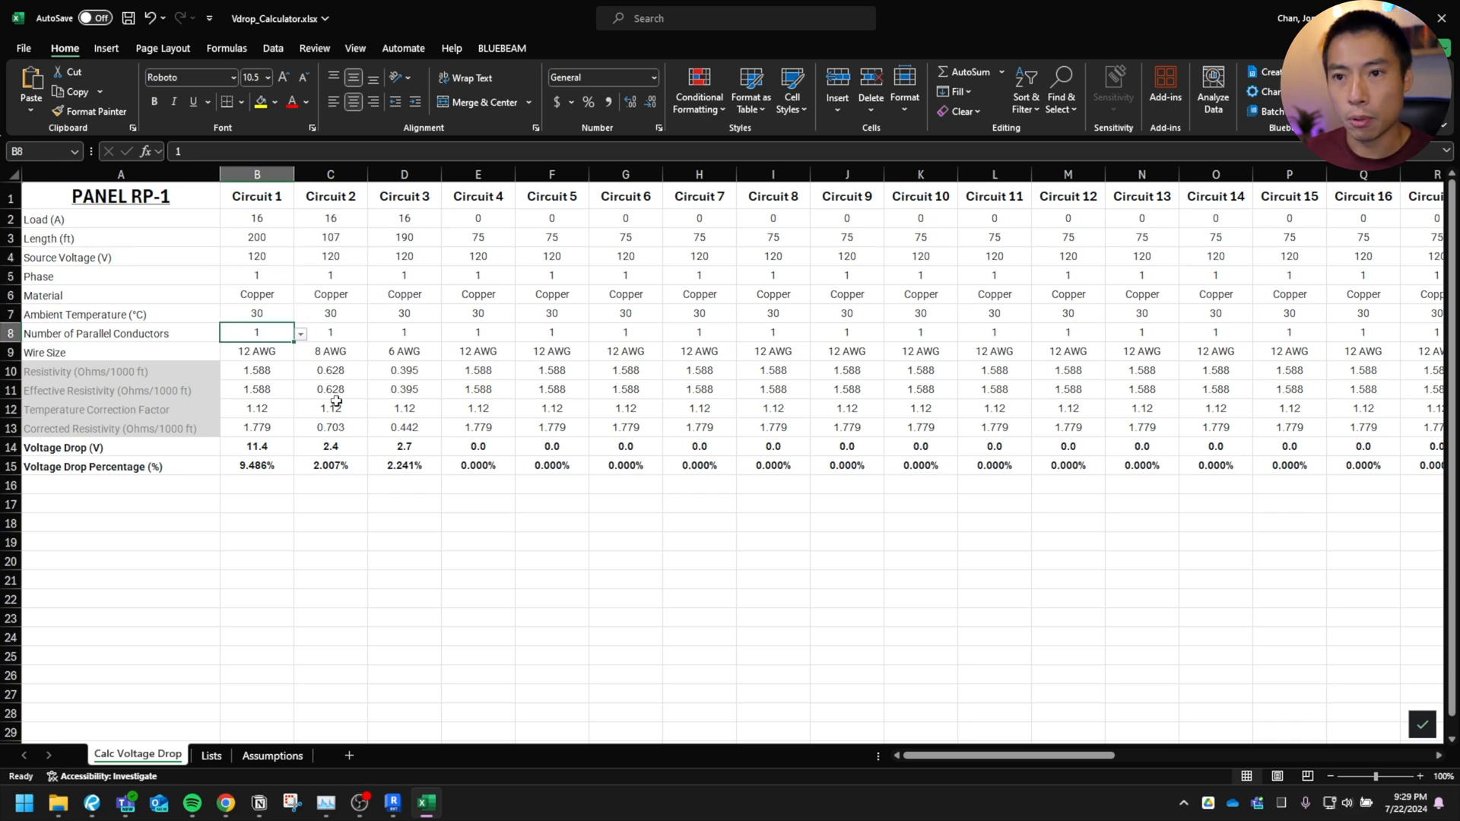
click(257, 351)
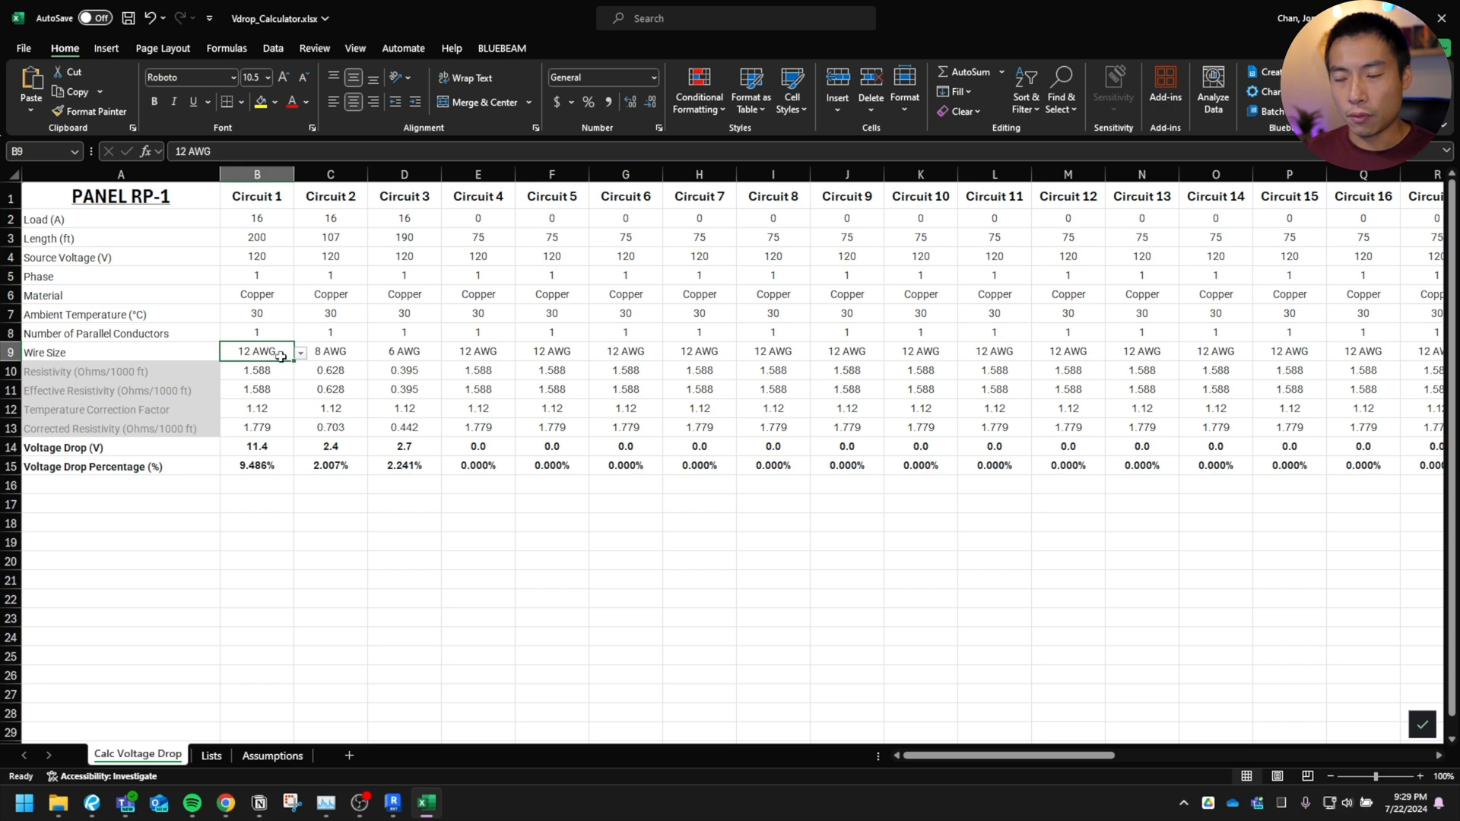
text(6)
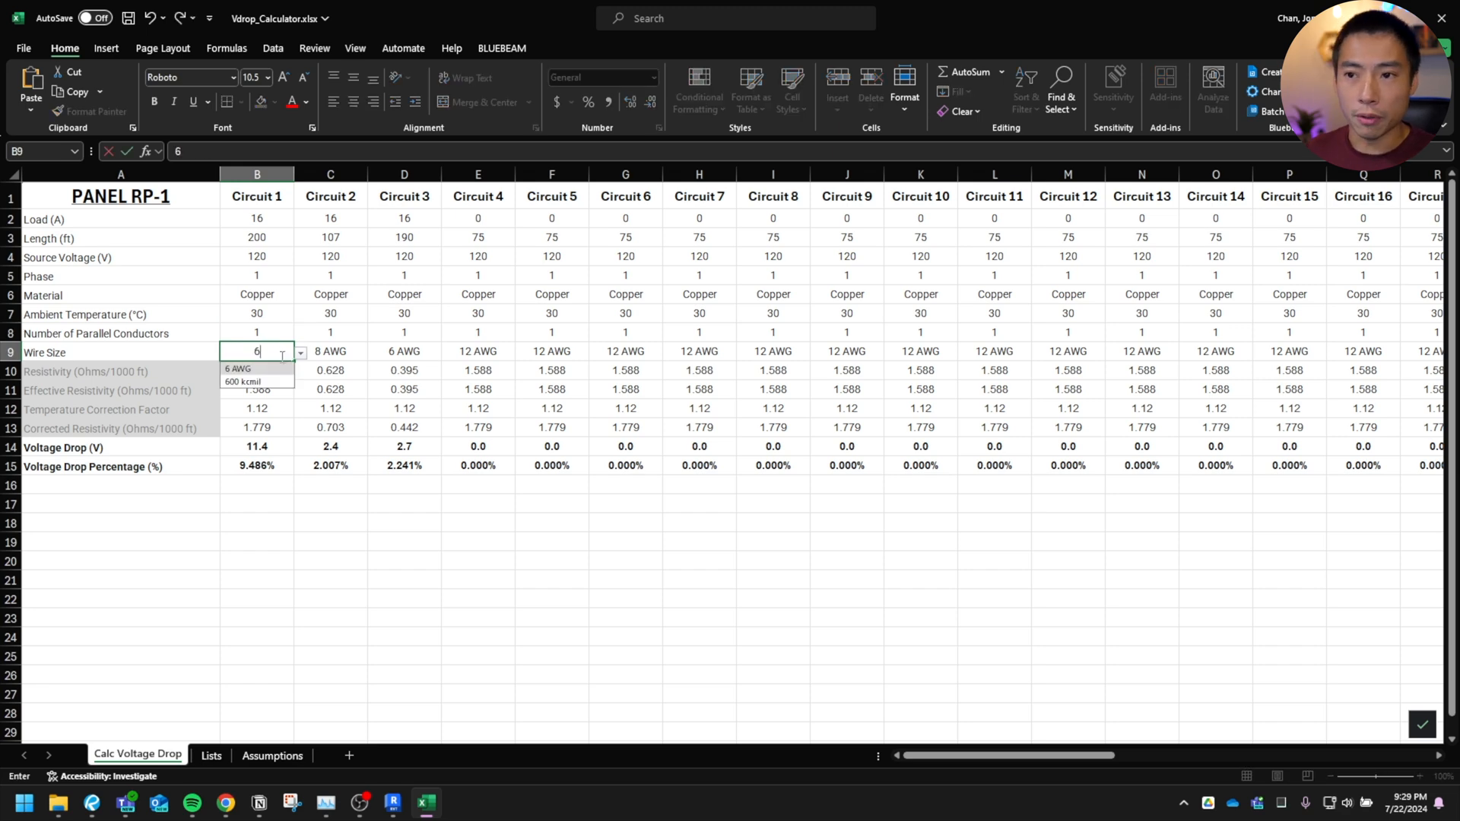
Step: Accept 6 AWG for Circuit 1 and check its corrected resistivity formula
click(239, 368)
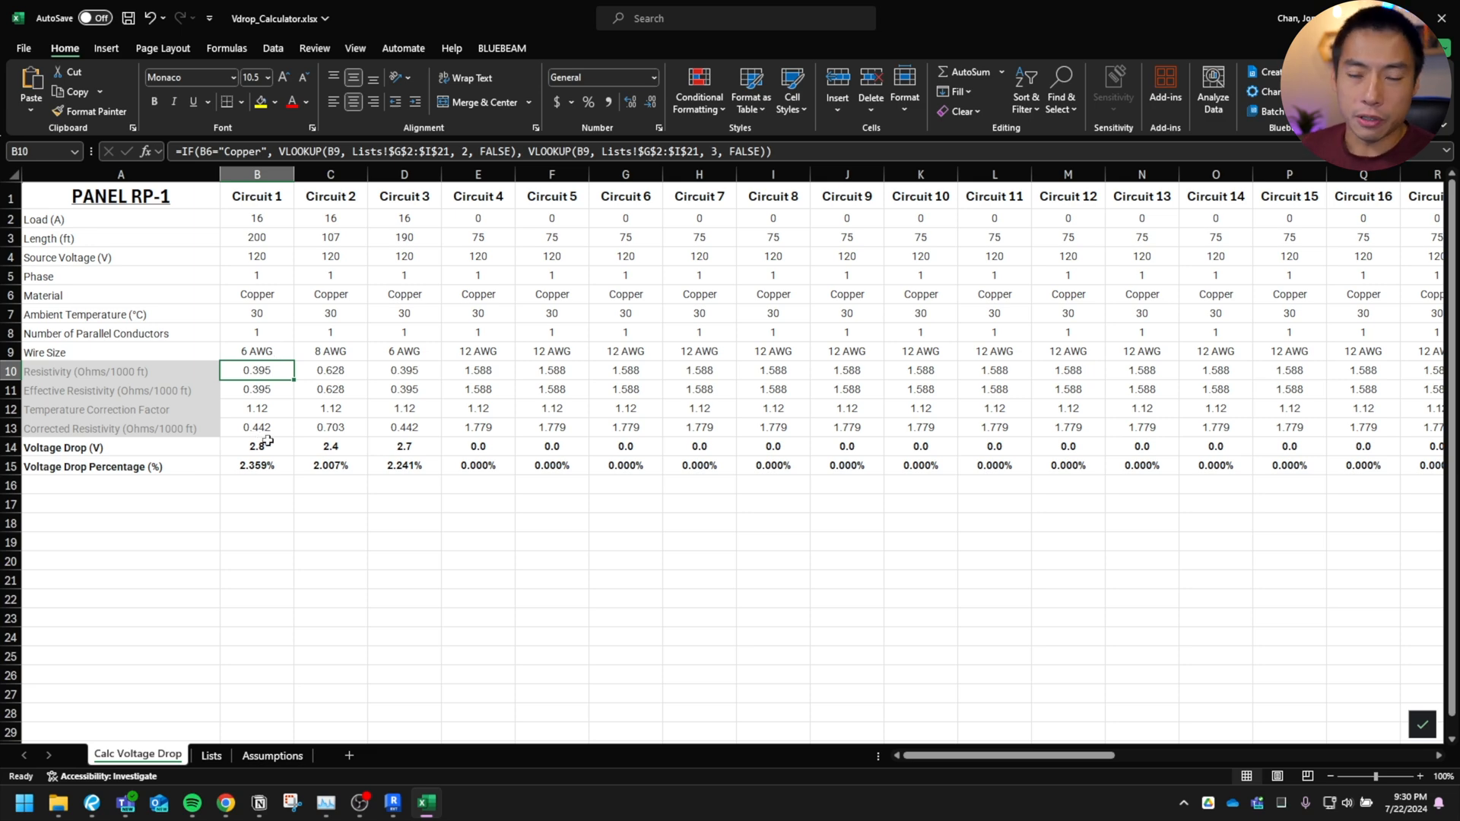
click(257, 428)
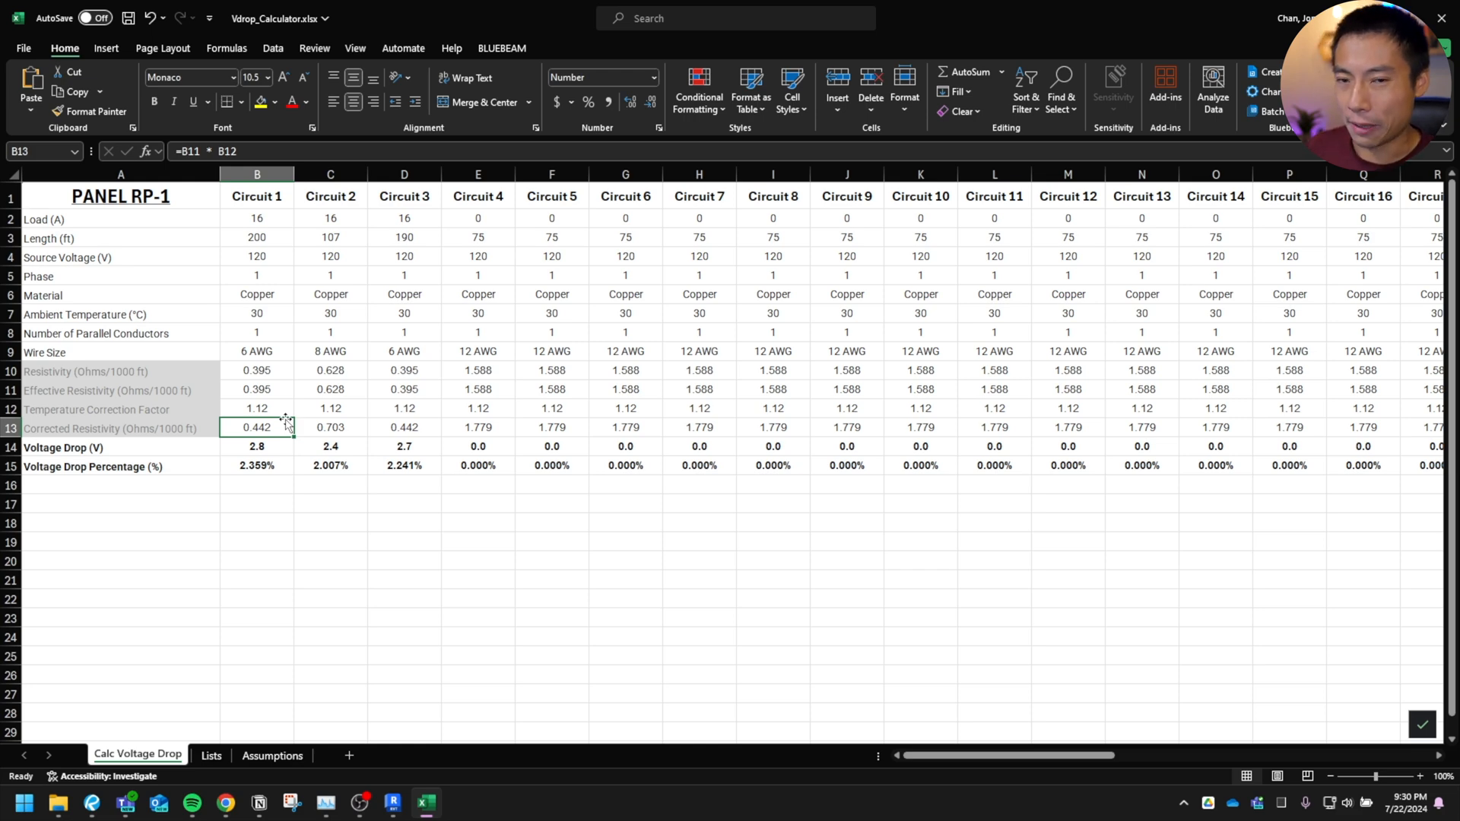
click(330, 275)
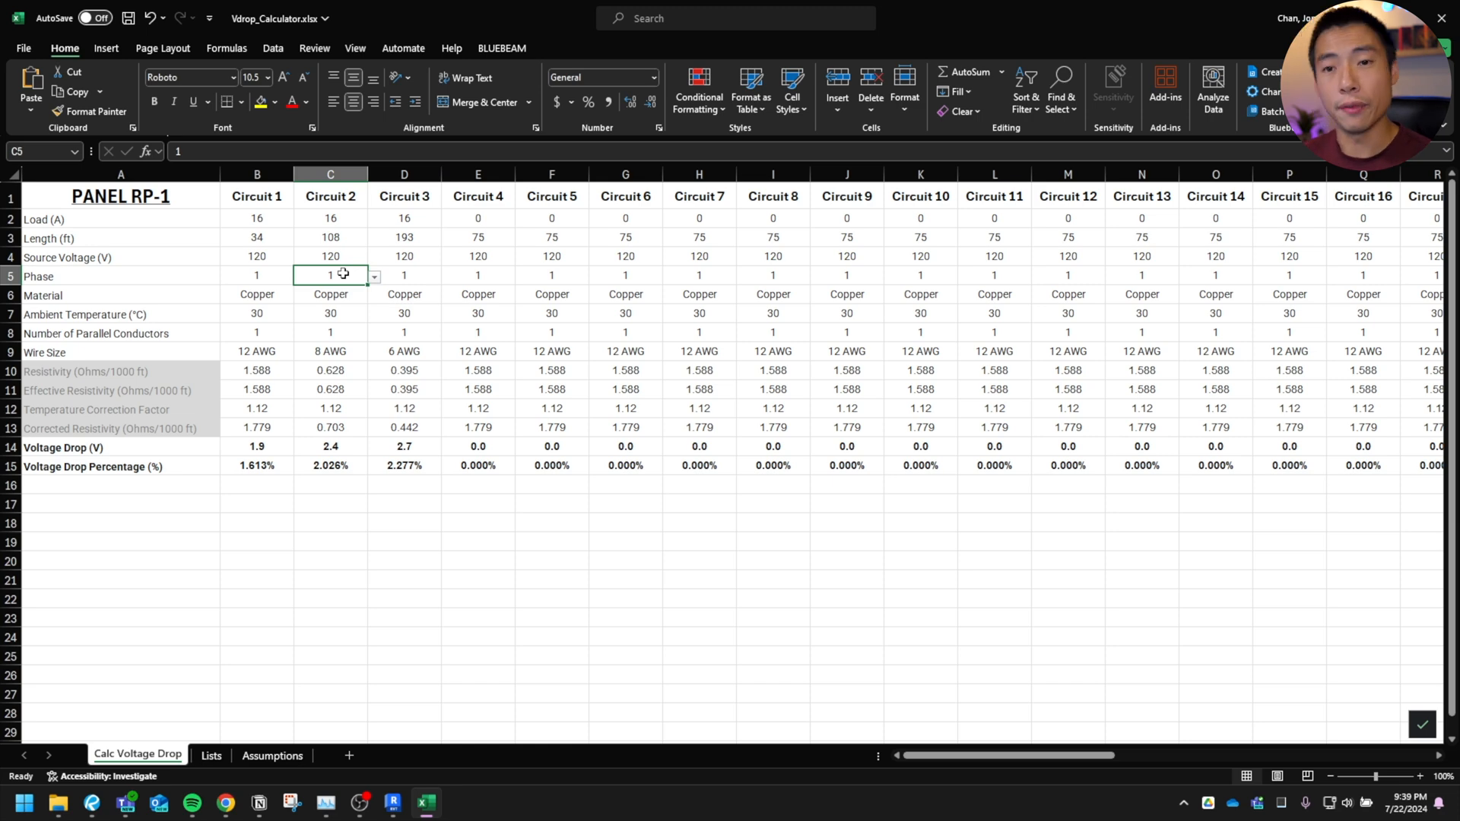
mouse_move(359, 287)
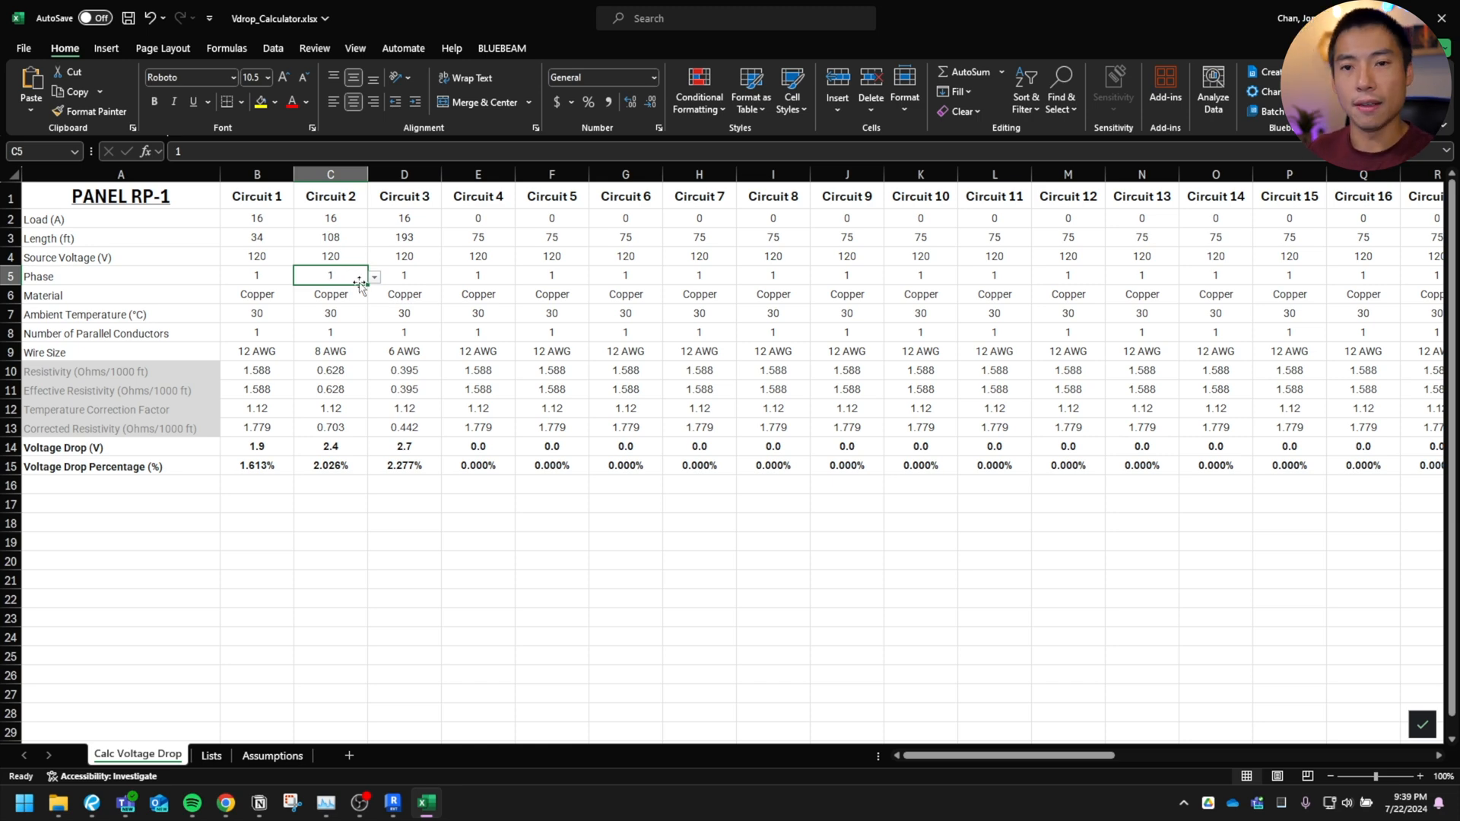
click(403, 390)
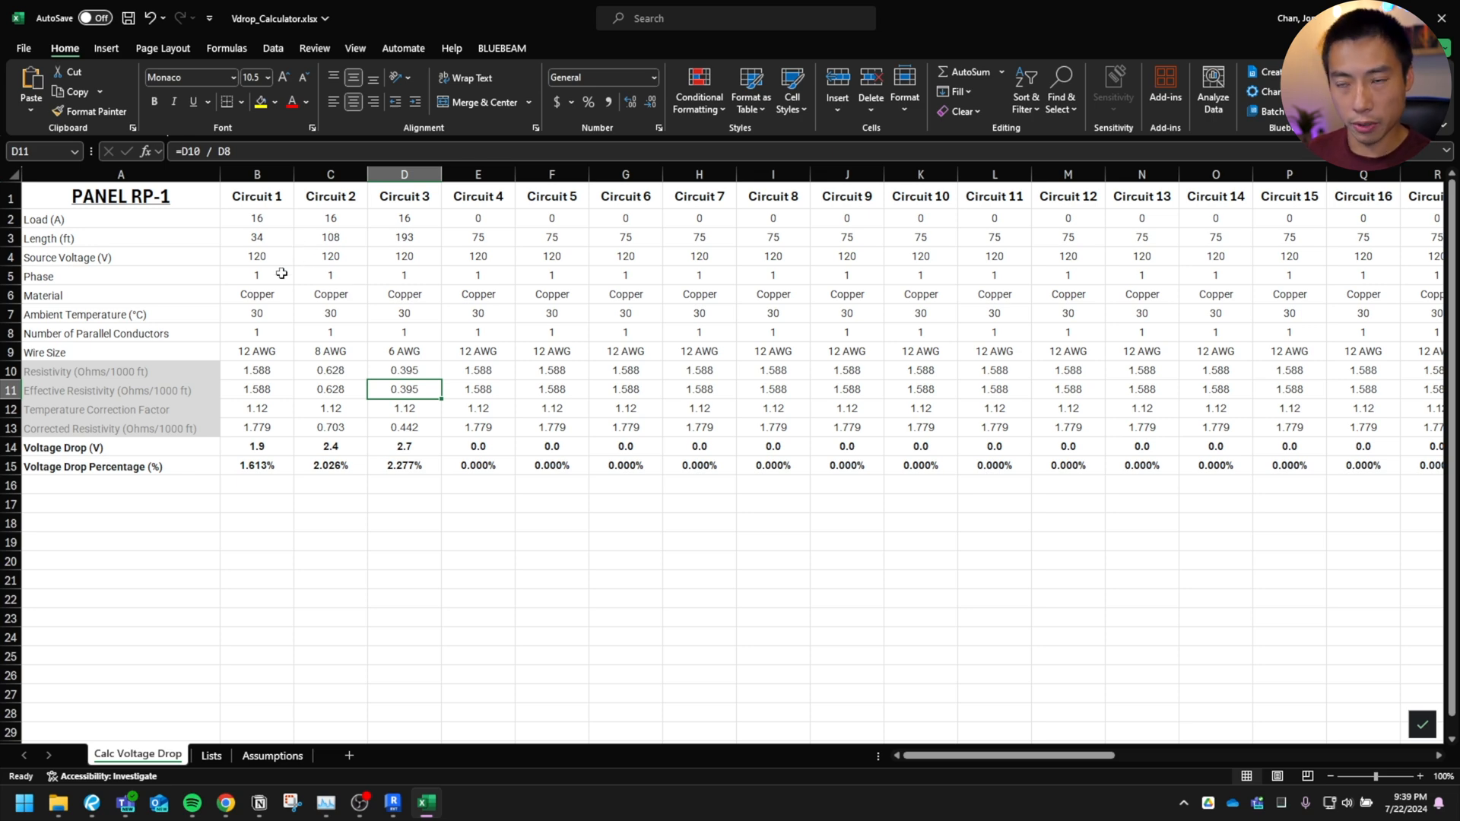
click(257, 219)
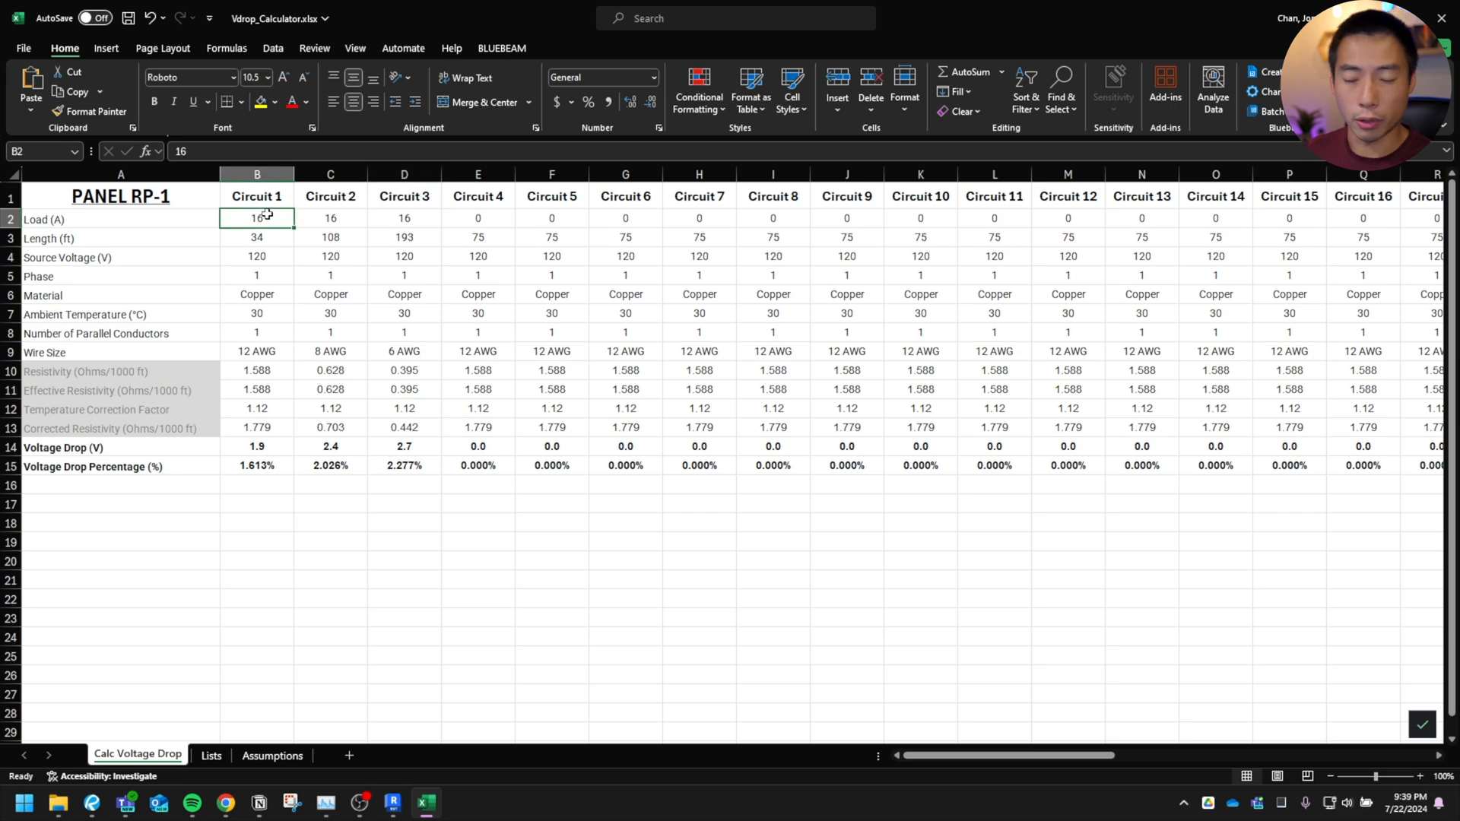
click(257, 238)
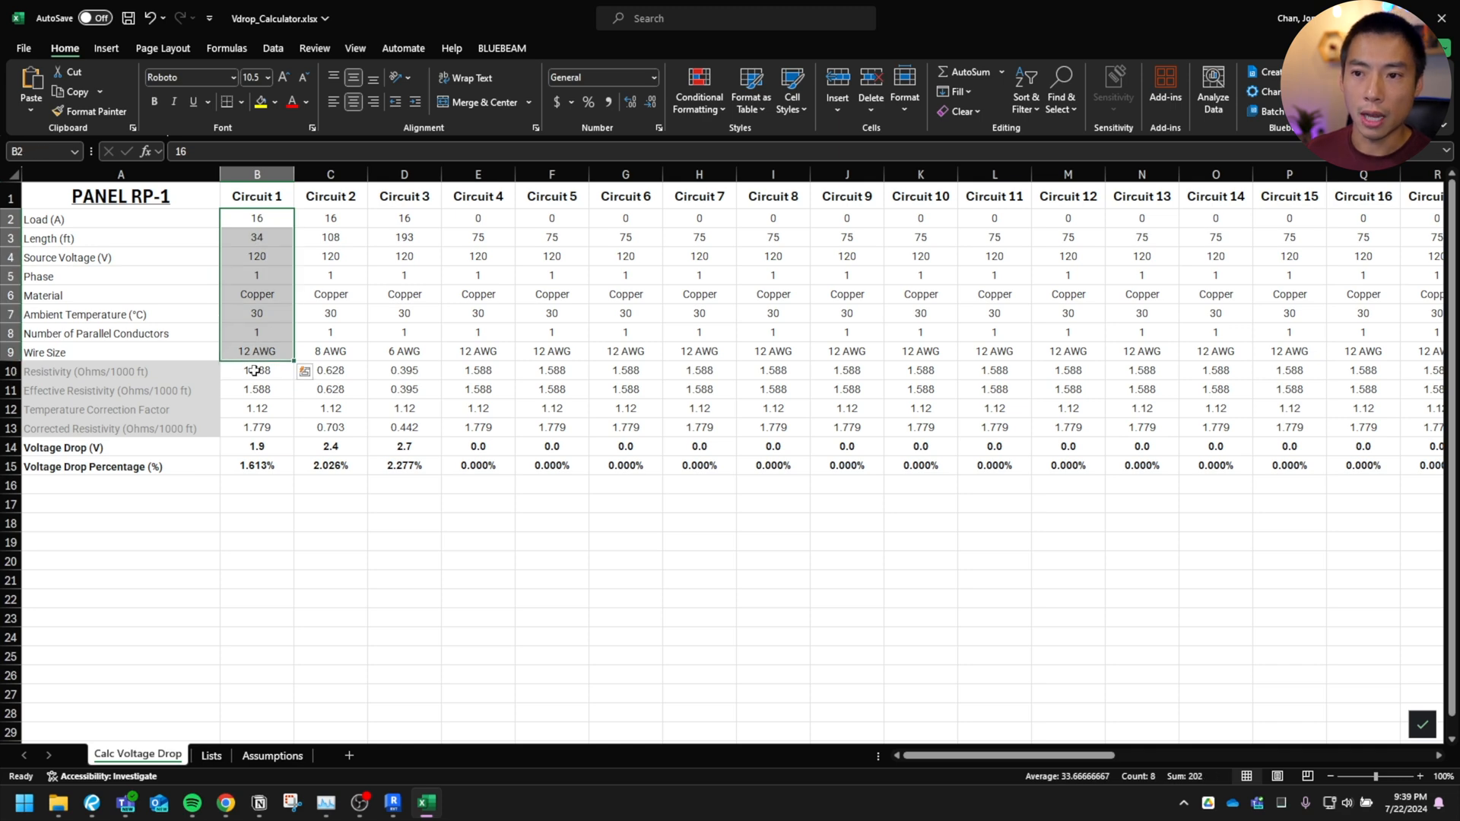
click(255, 465)
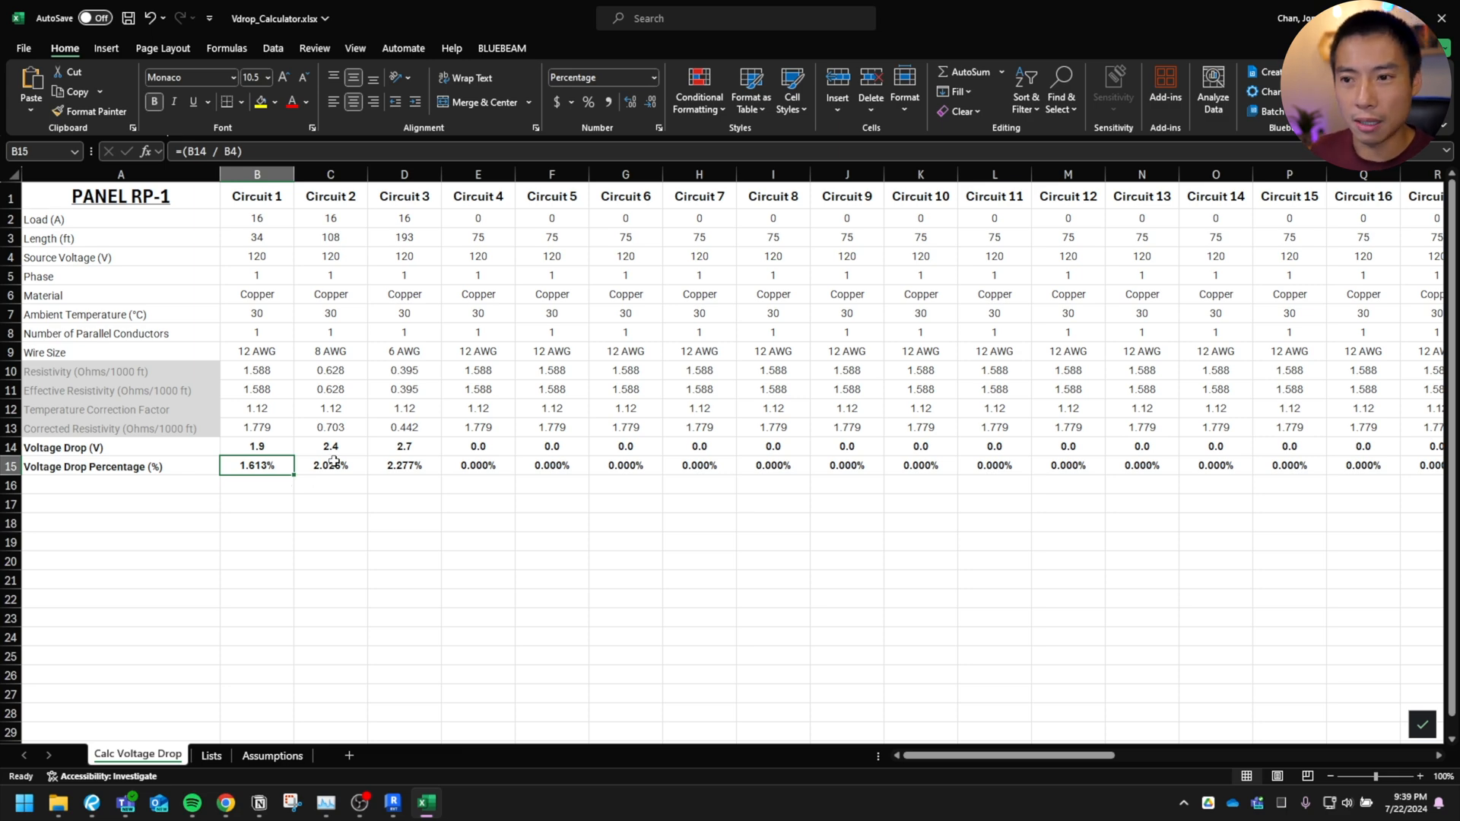
click(255, 196)
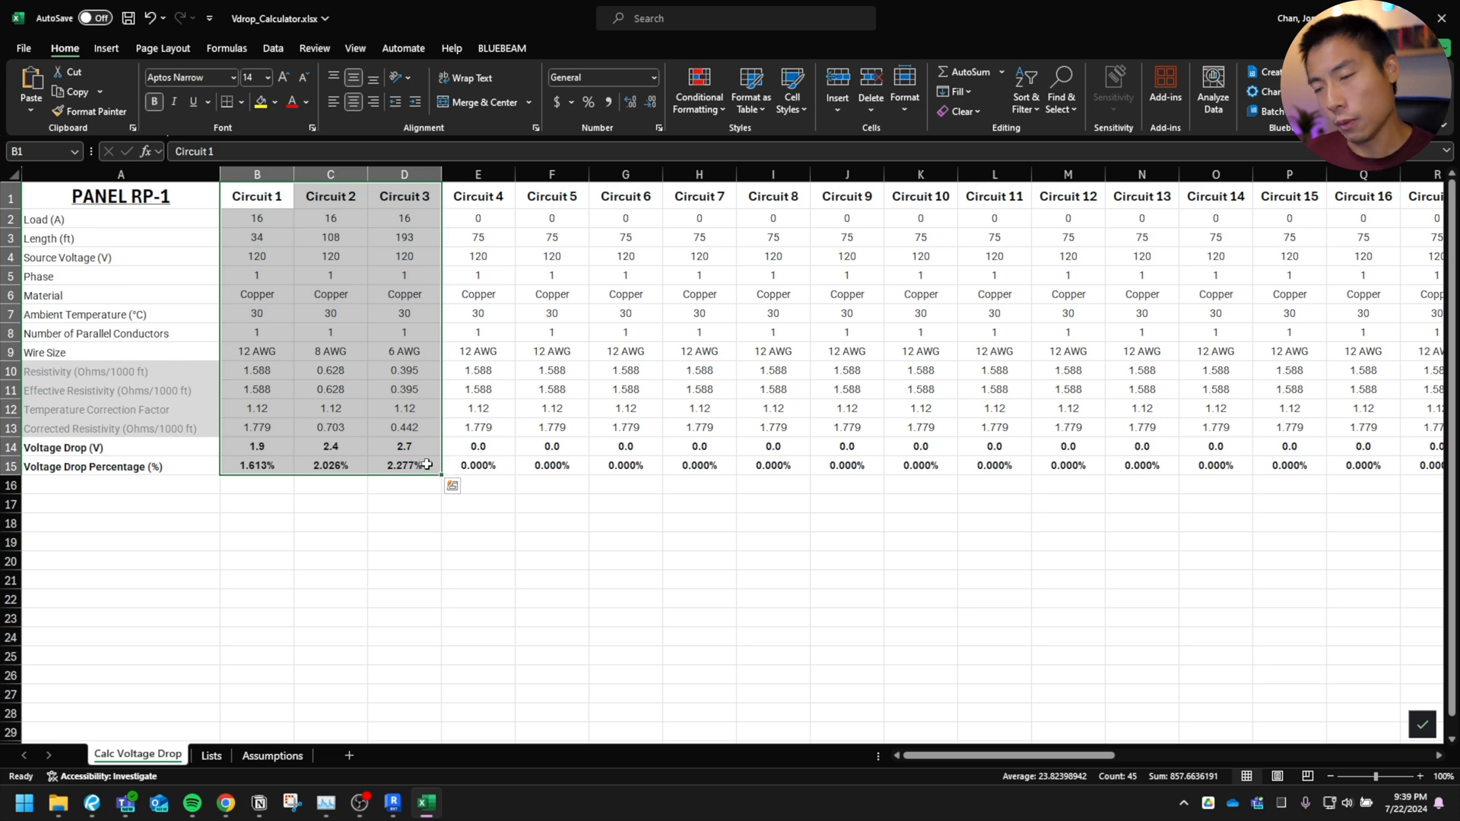
click(403, 465)
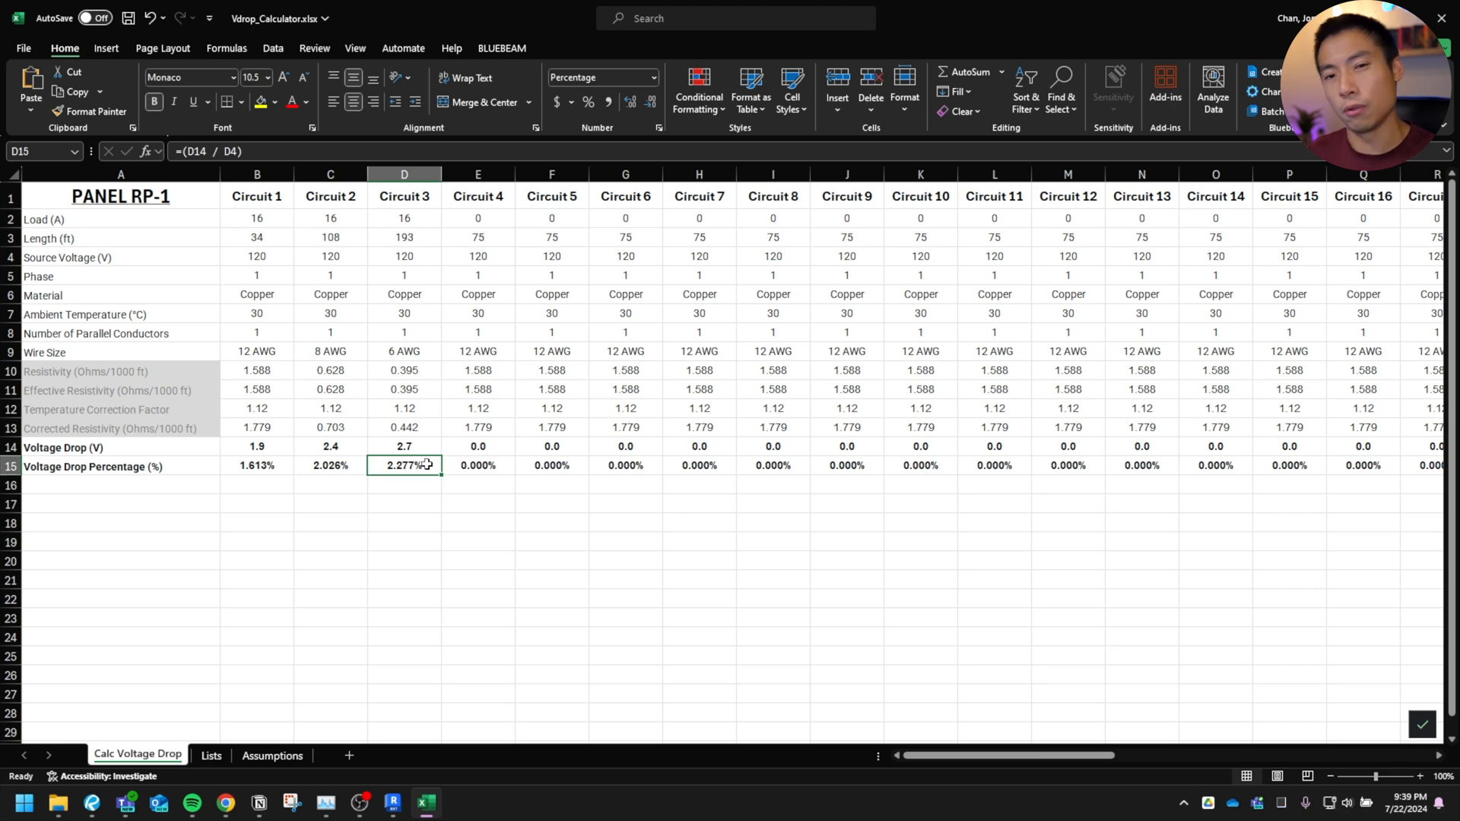
click(330, 618)
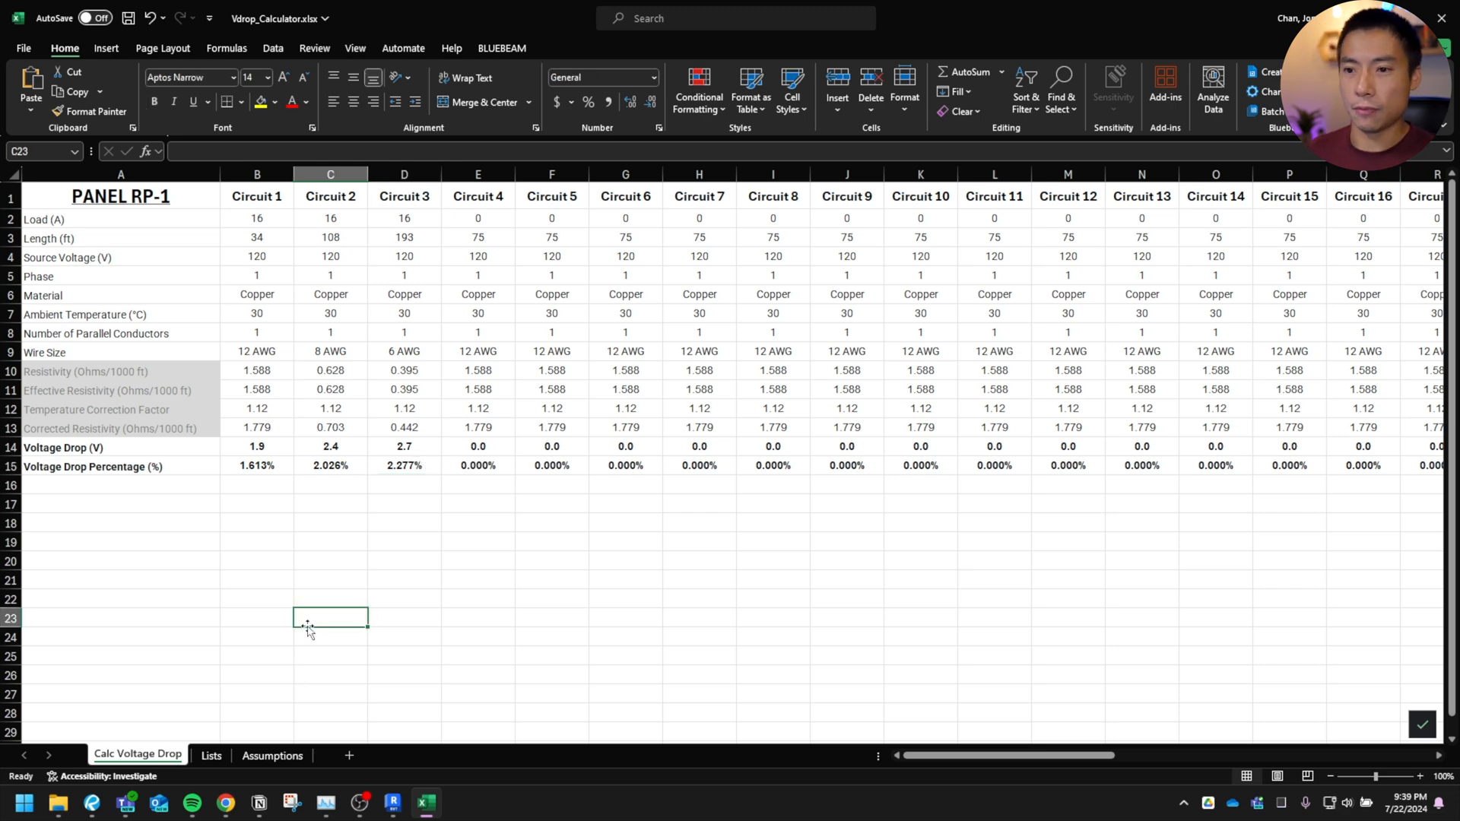
drag(330, 196, 551, 333)
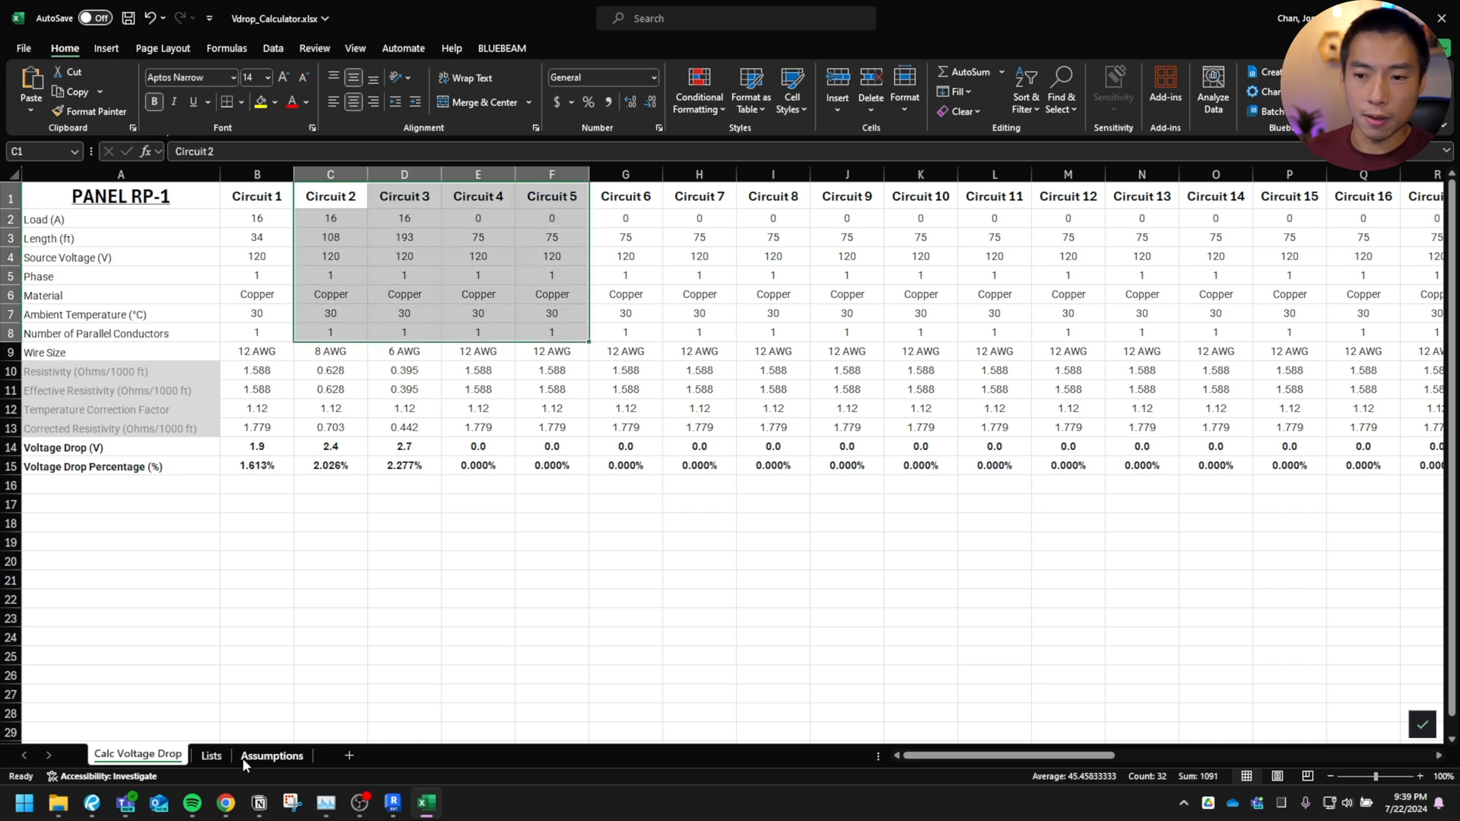
click(210, 756)
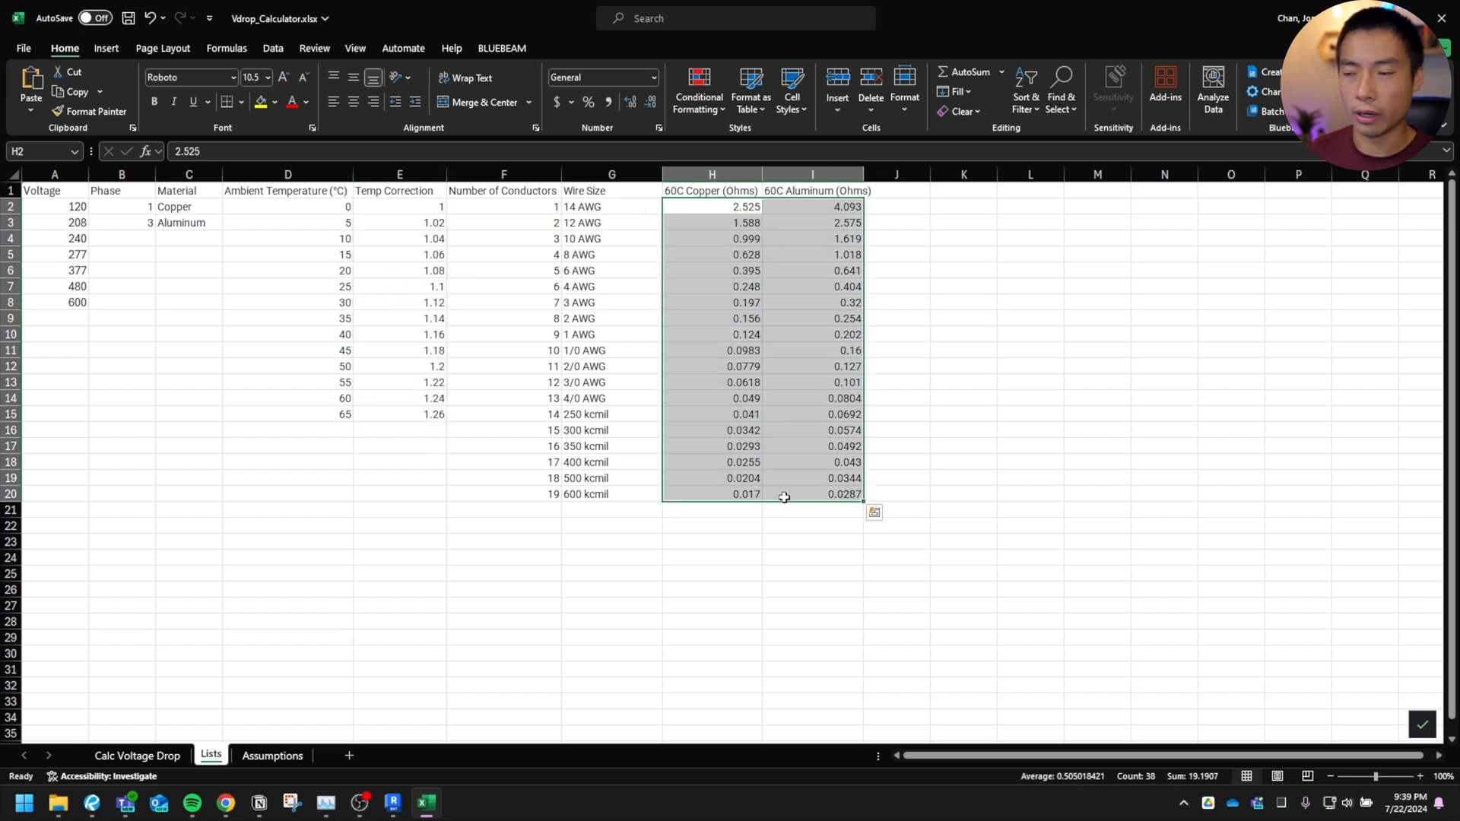
mouse_move(454, 640)
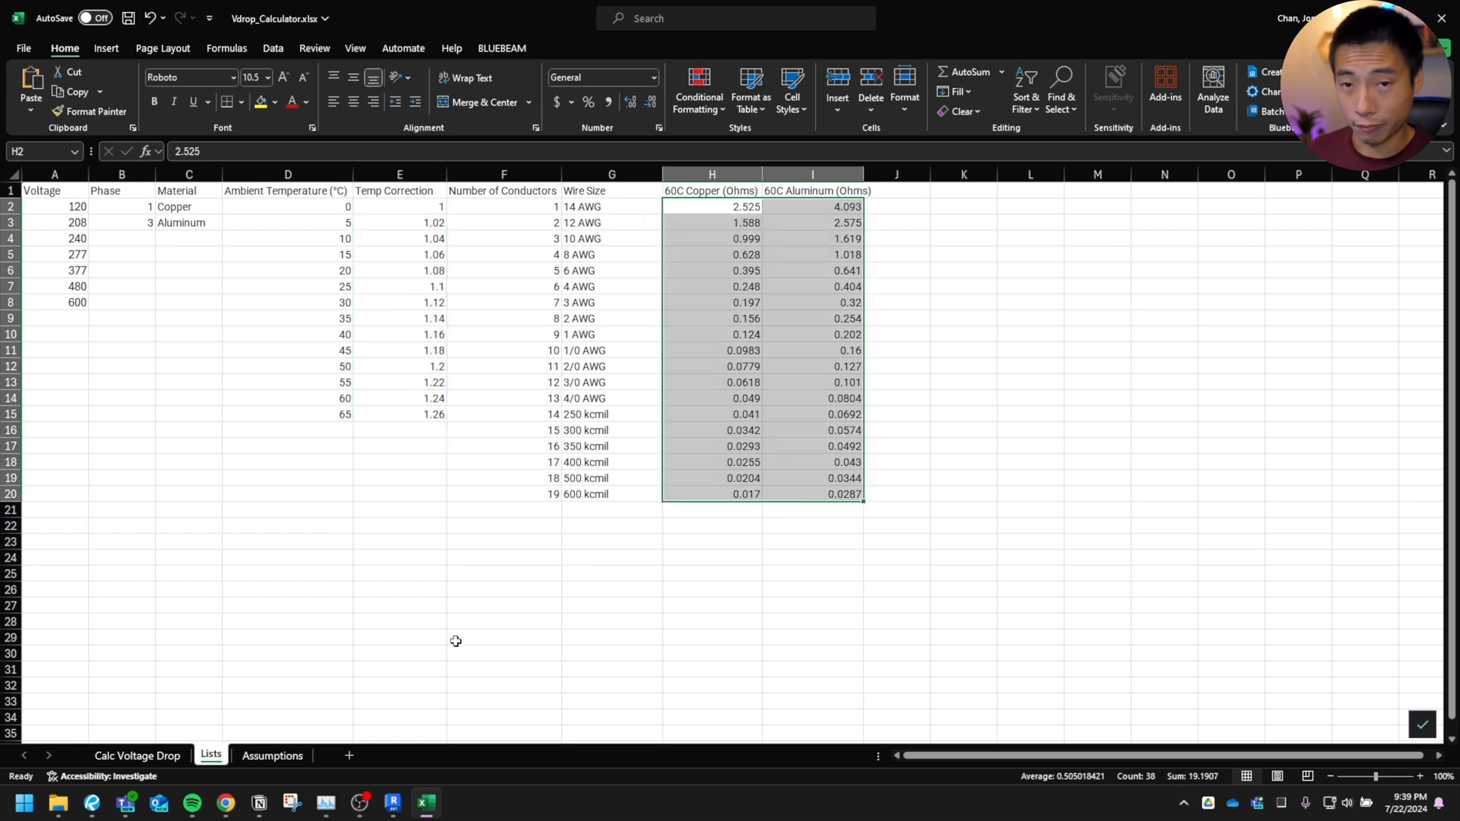
click(271, 756)
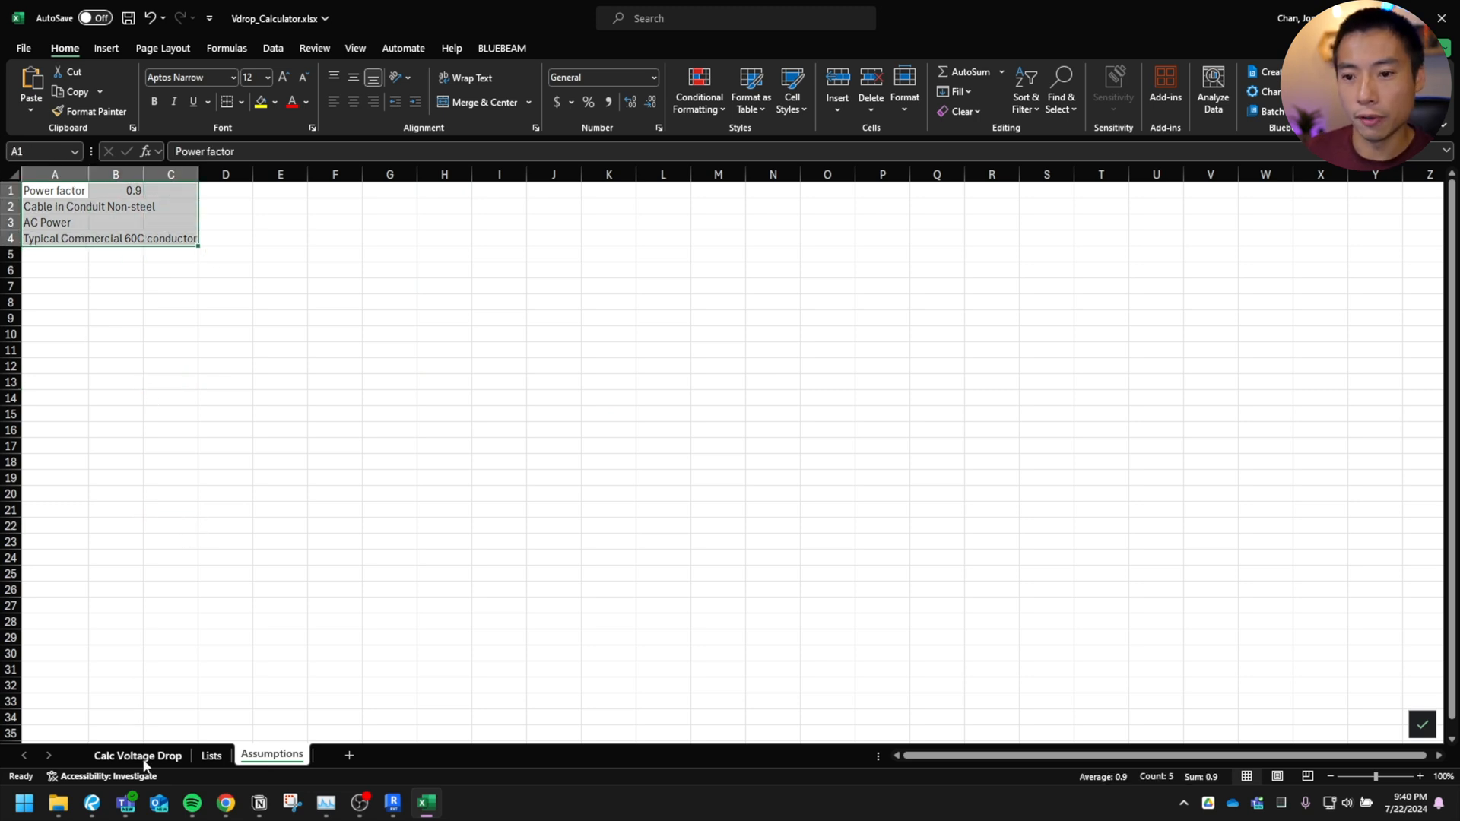
click(137, 756)
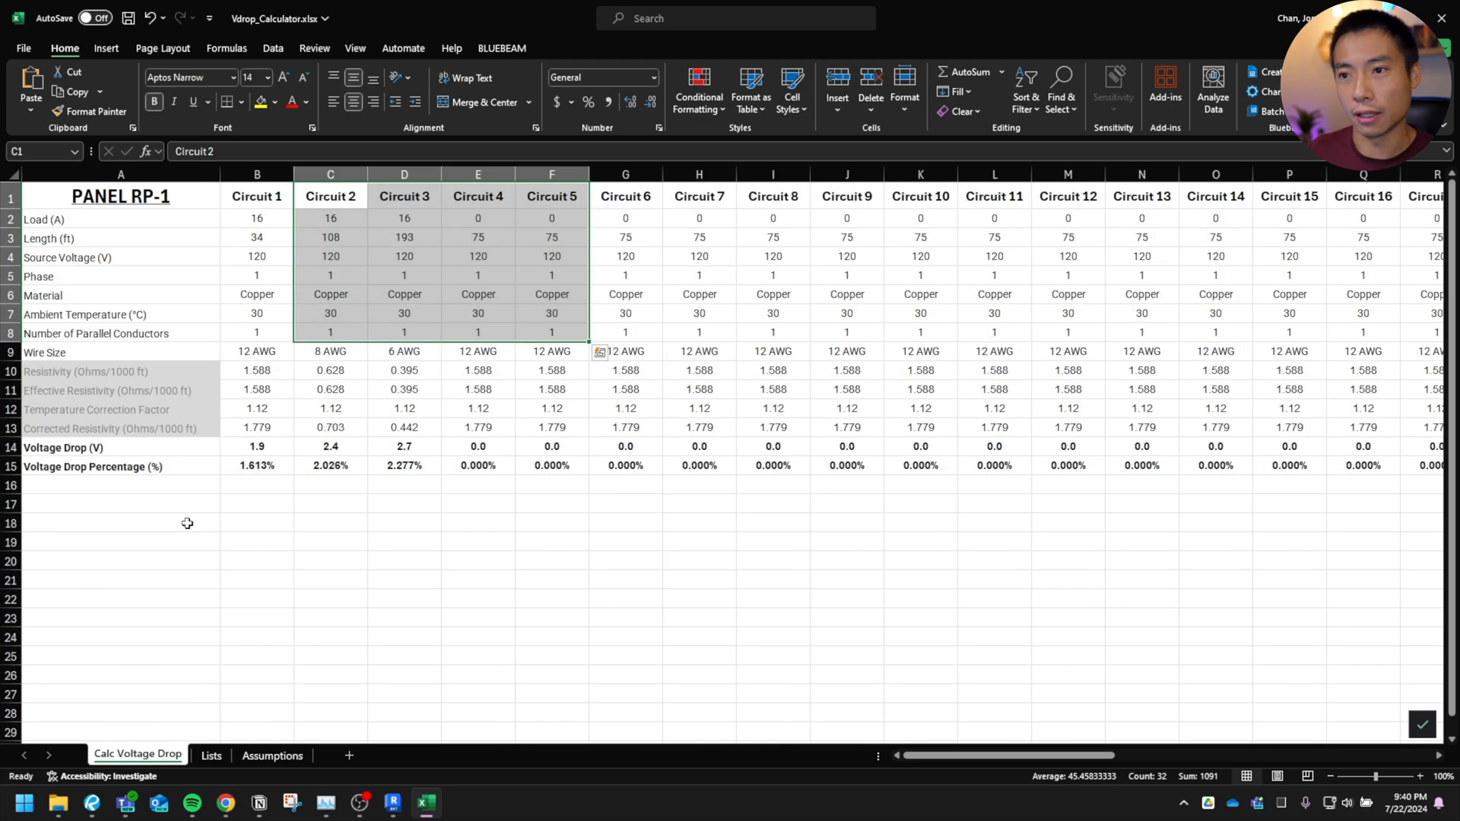
click(256, 408)
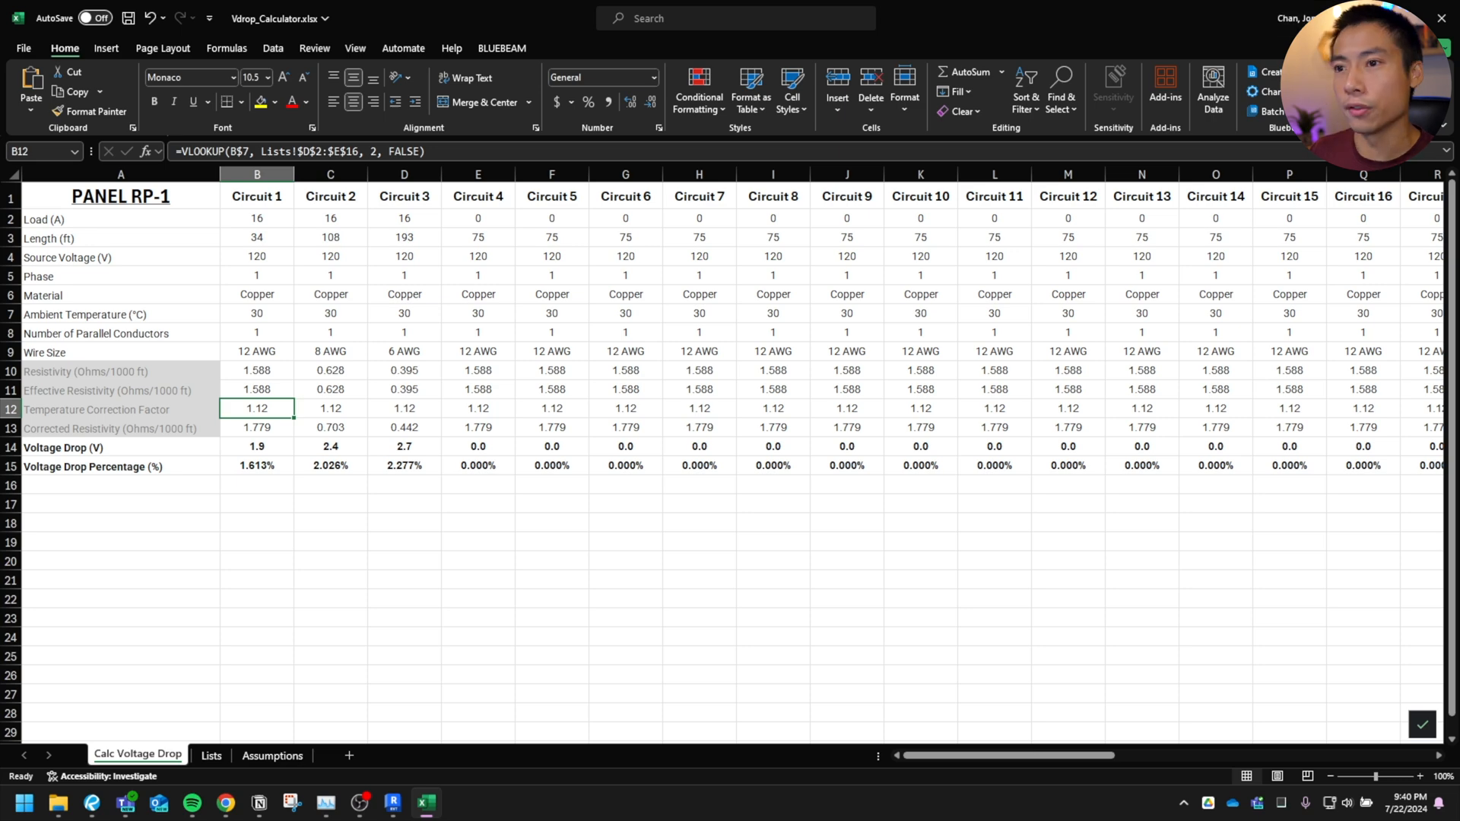
Step: Switch to Revit and show the Level 1 floor plan containing panel RP1
click(405, 804)
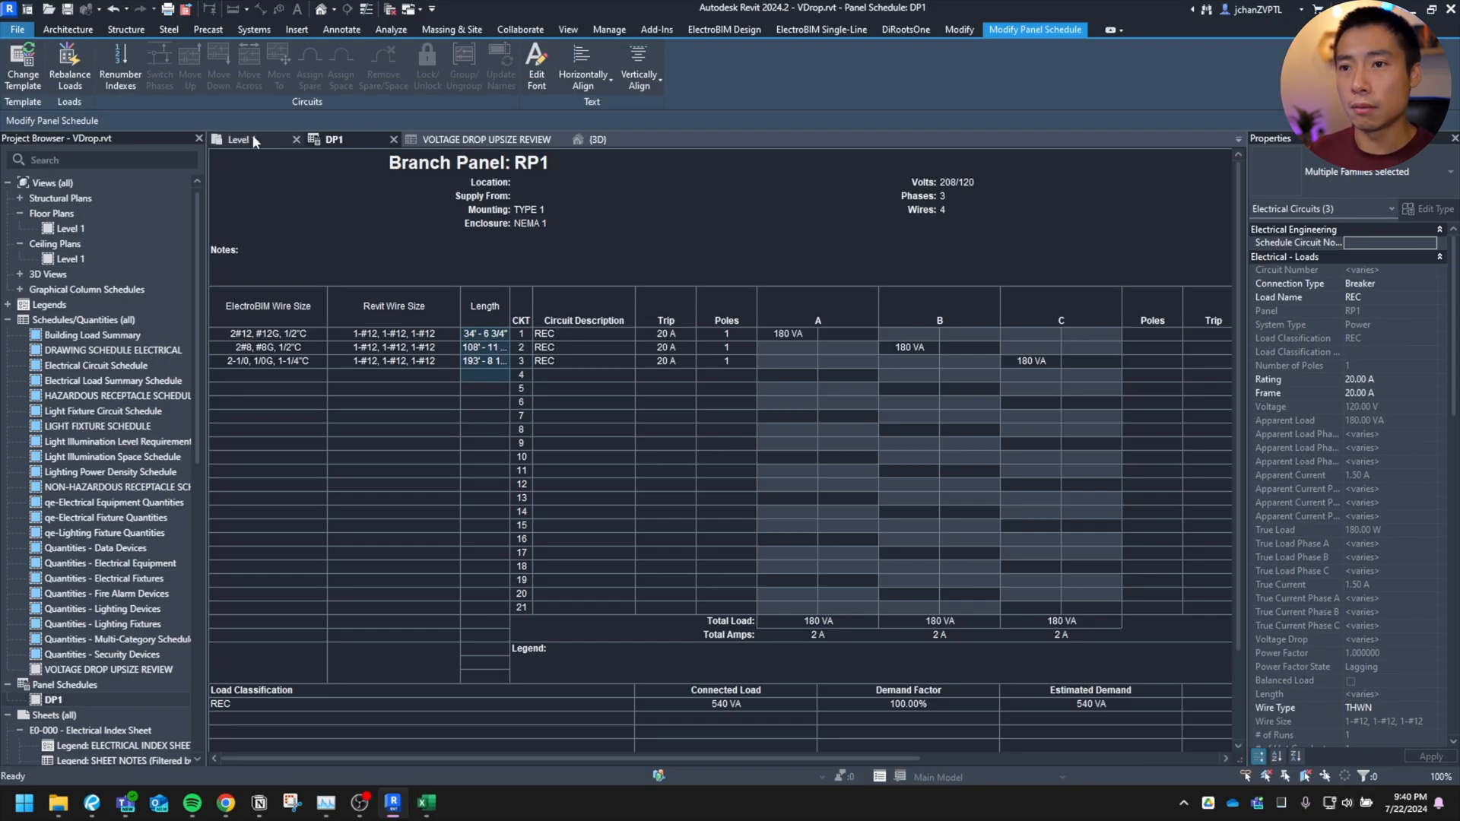
click(239, 138)
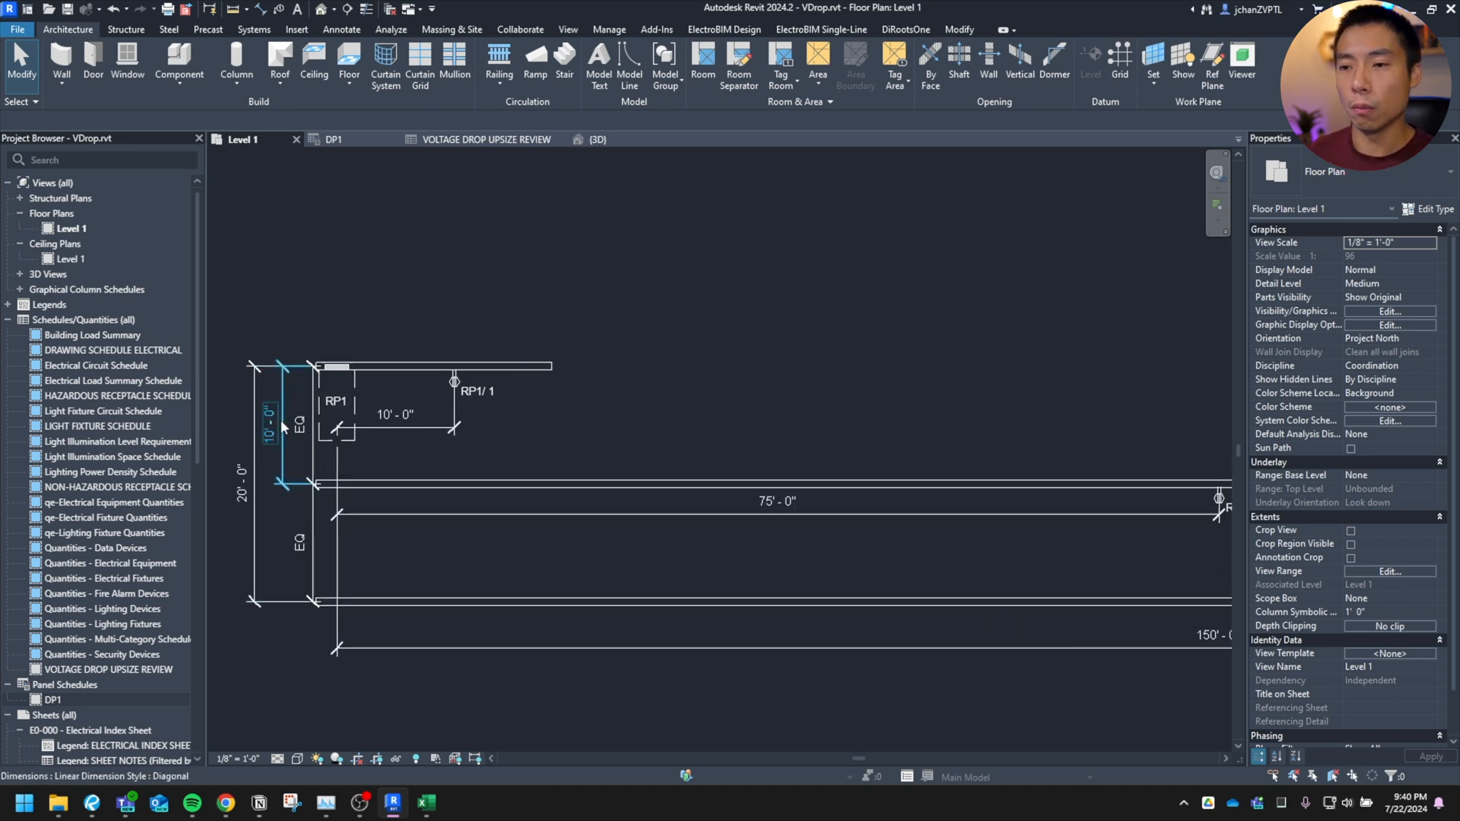
Step: Select panel RP1, its wall and the RP1/1 receptacle and isolate them in a Selection Box 3D view
click(352, 394)
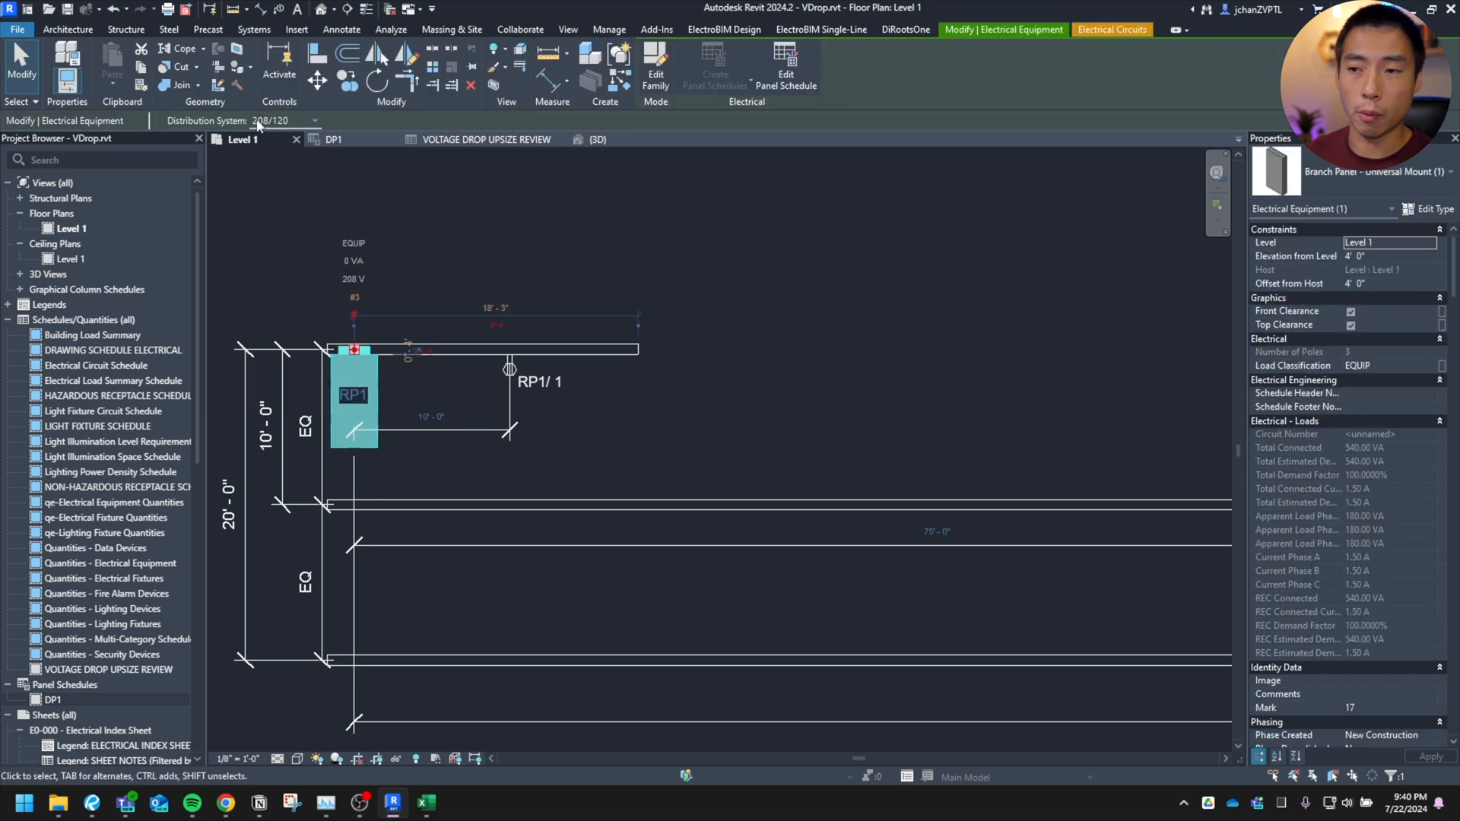
mouse_move(422, 470)
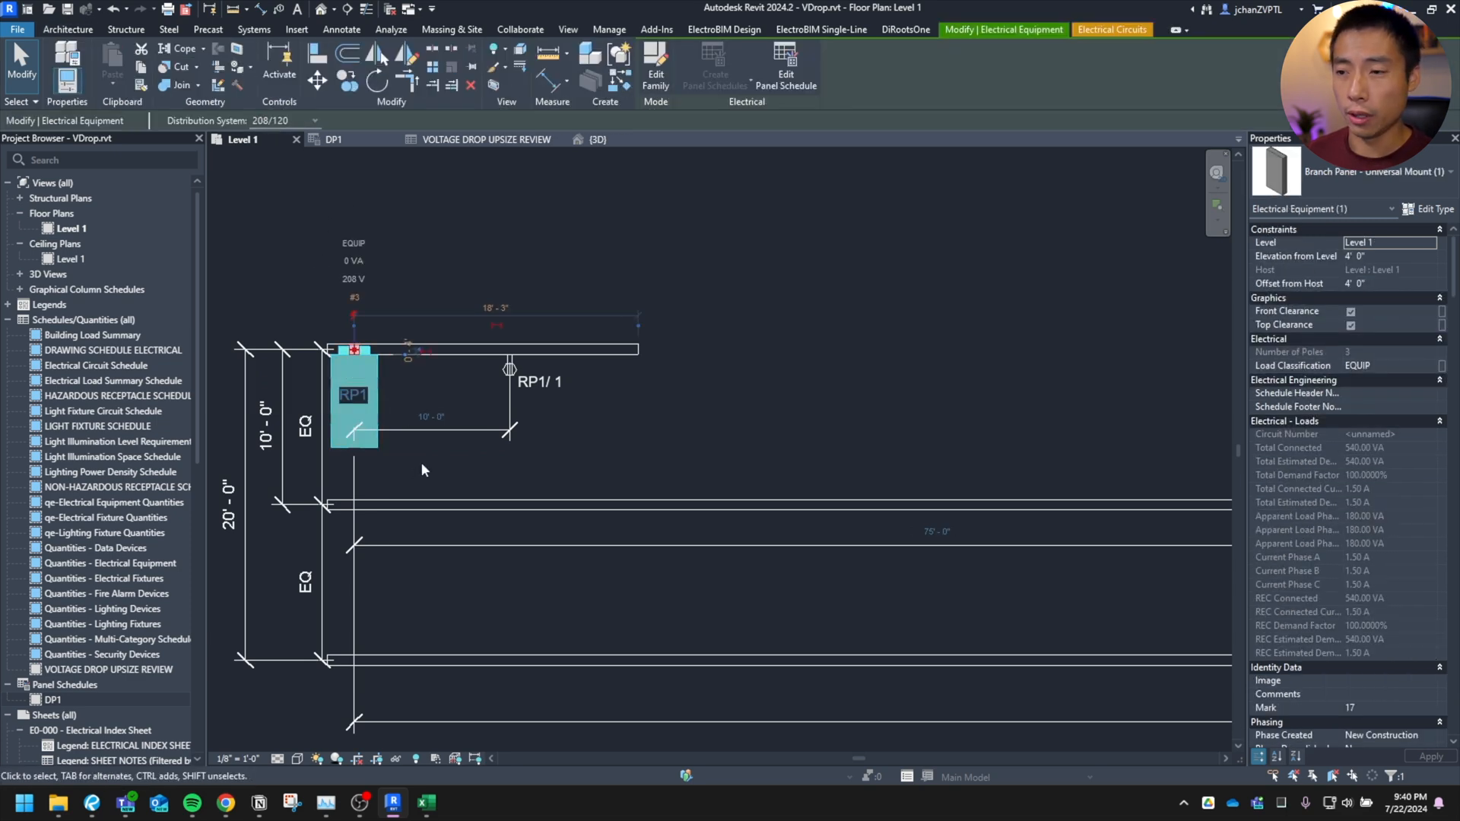
mouse_move(842, 560)
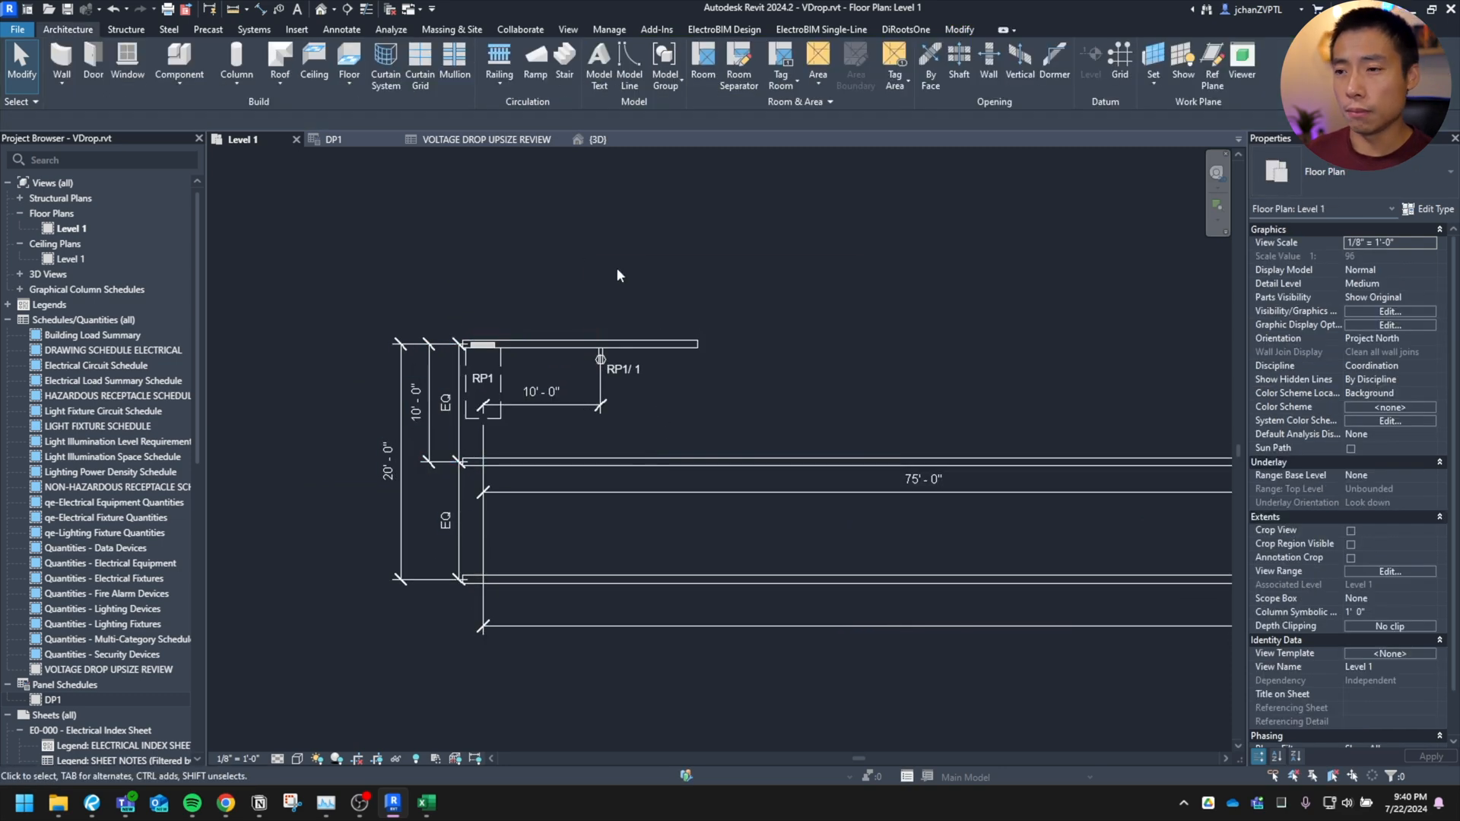
click(578, 345)
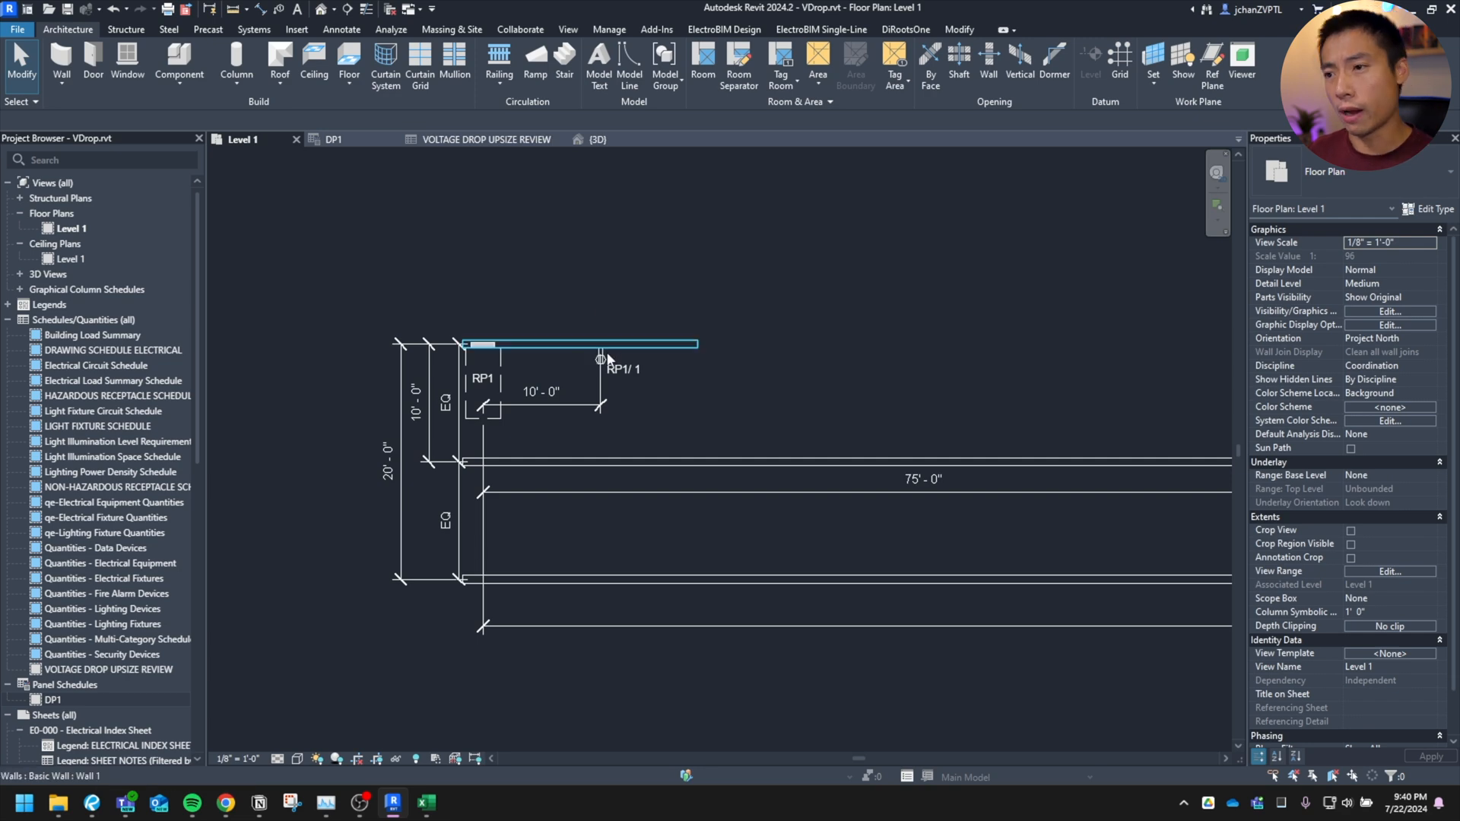
mouse_move(601, 360)
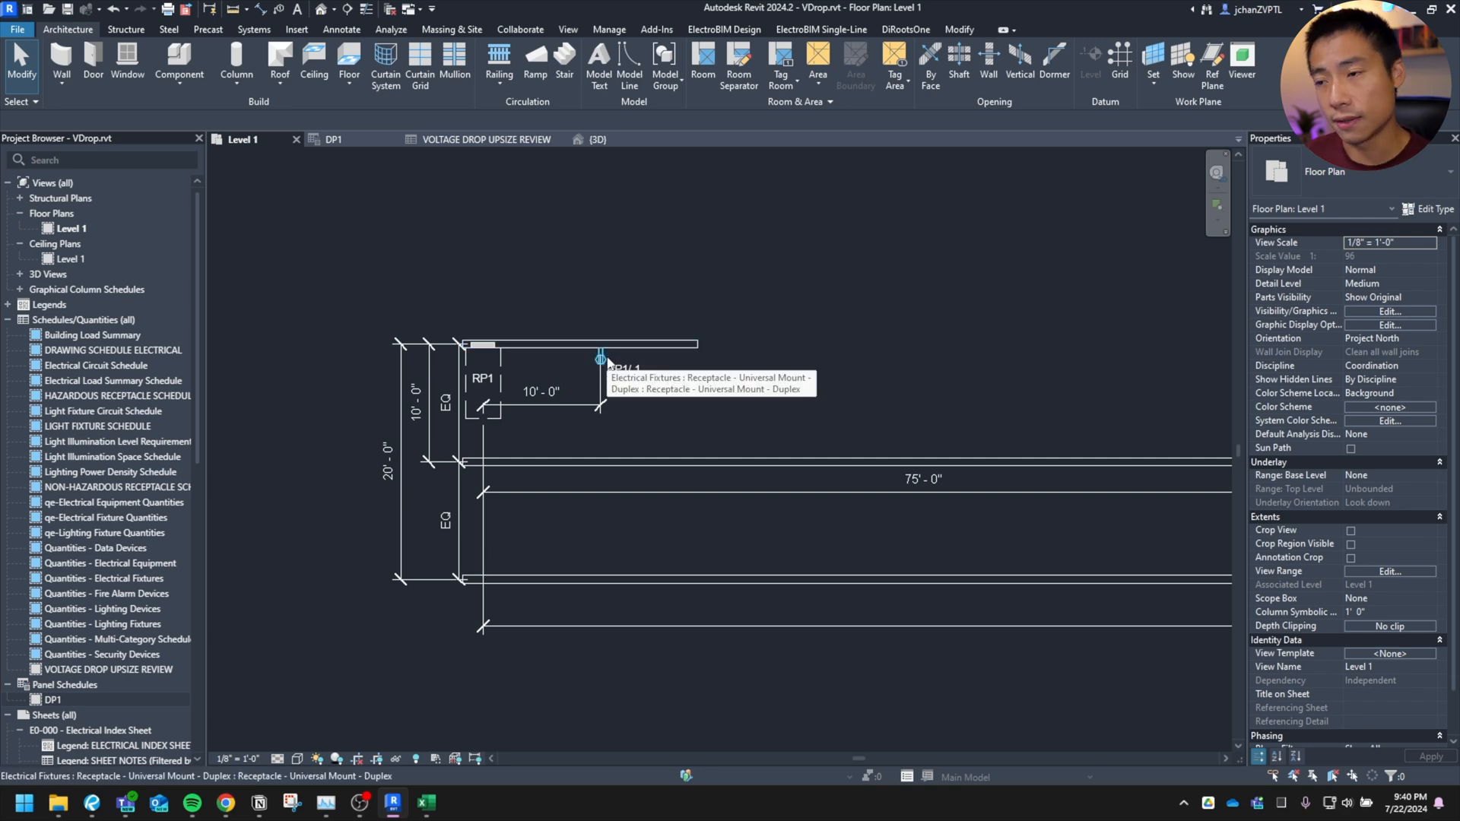
click(601, 359)
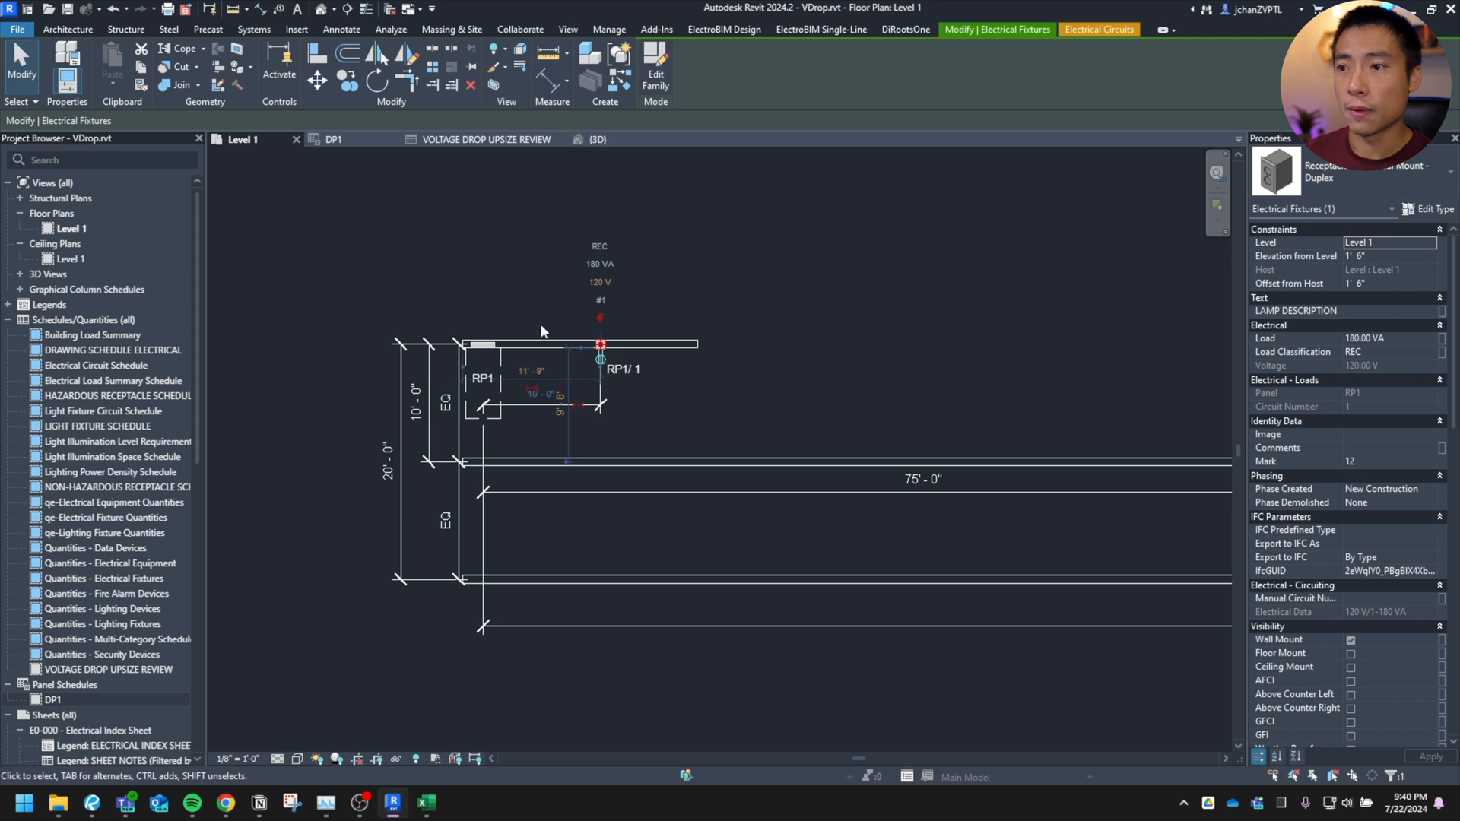
mouse_move(427, 323)
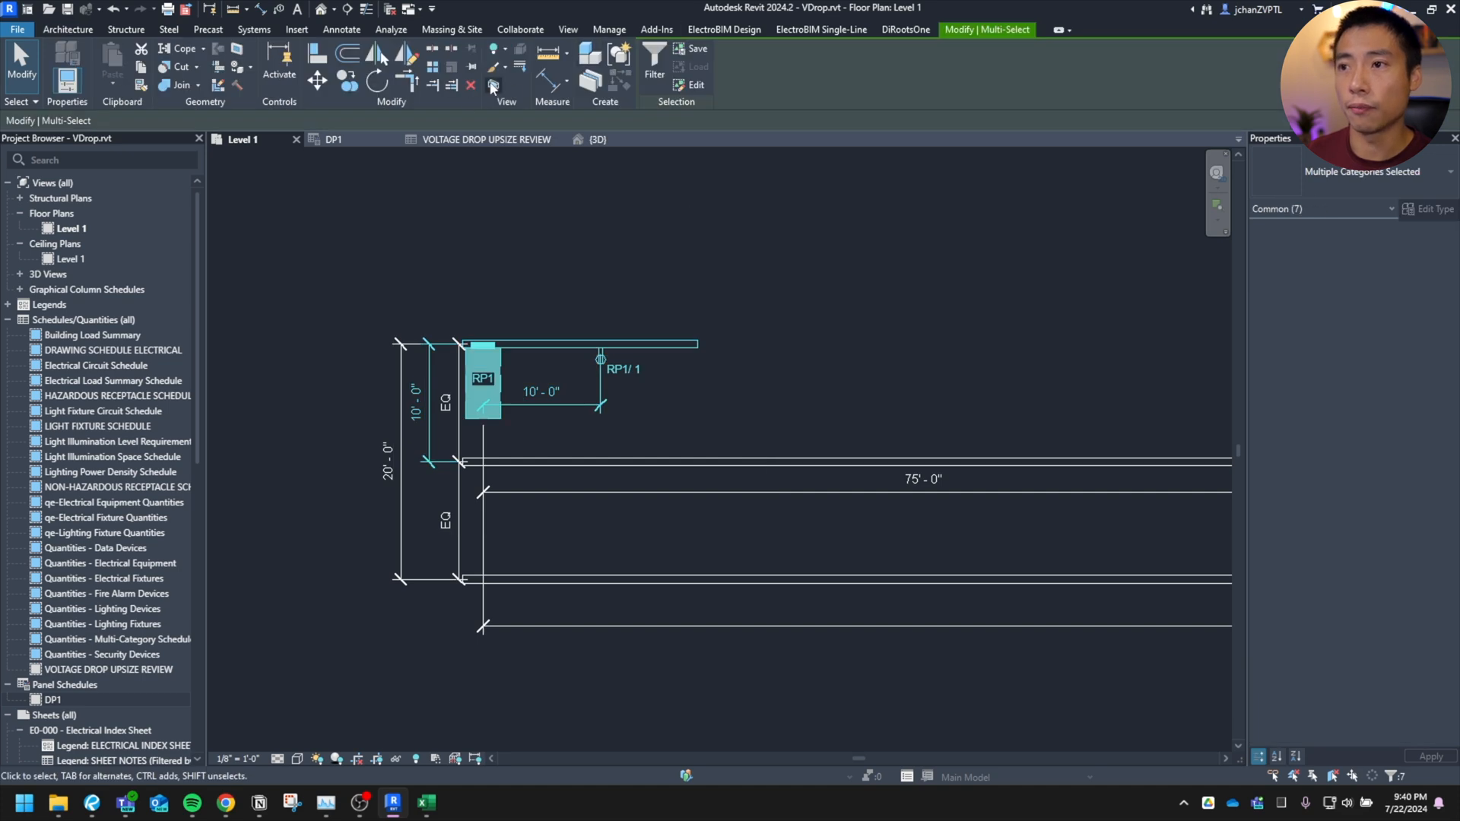
click(596, 138)
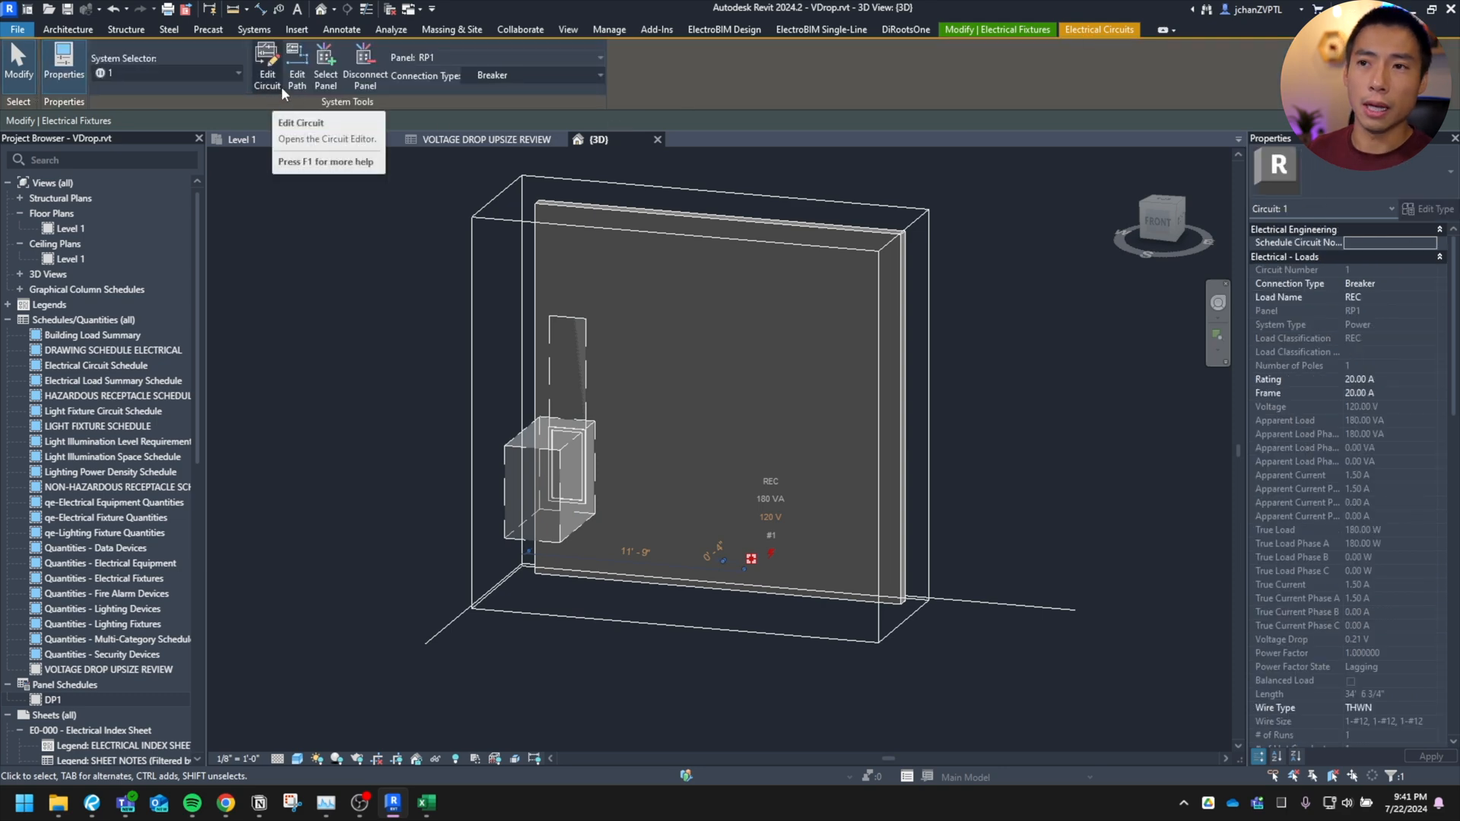
Step: Edit circuit 1's path, trying All Devices and Custom before returning to Farthest Device (34' 6 3/4", 0.21 V)
click(297, 65)
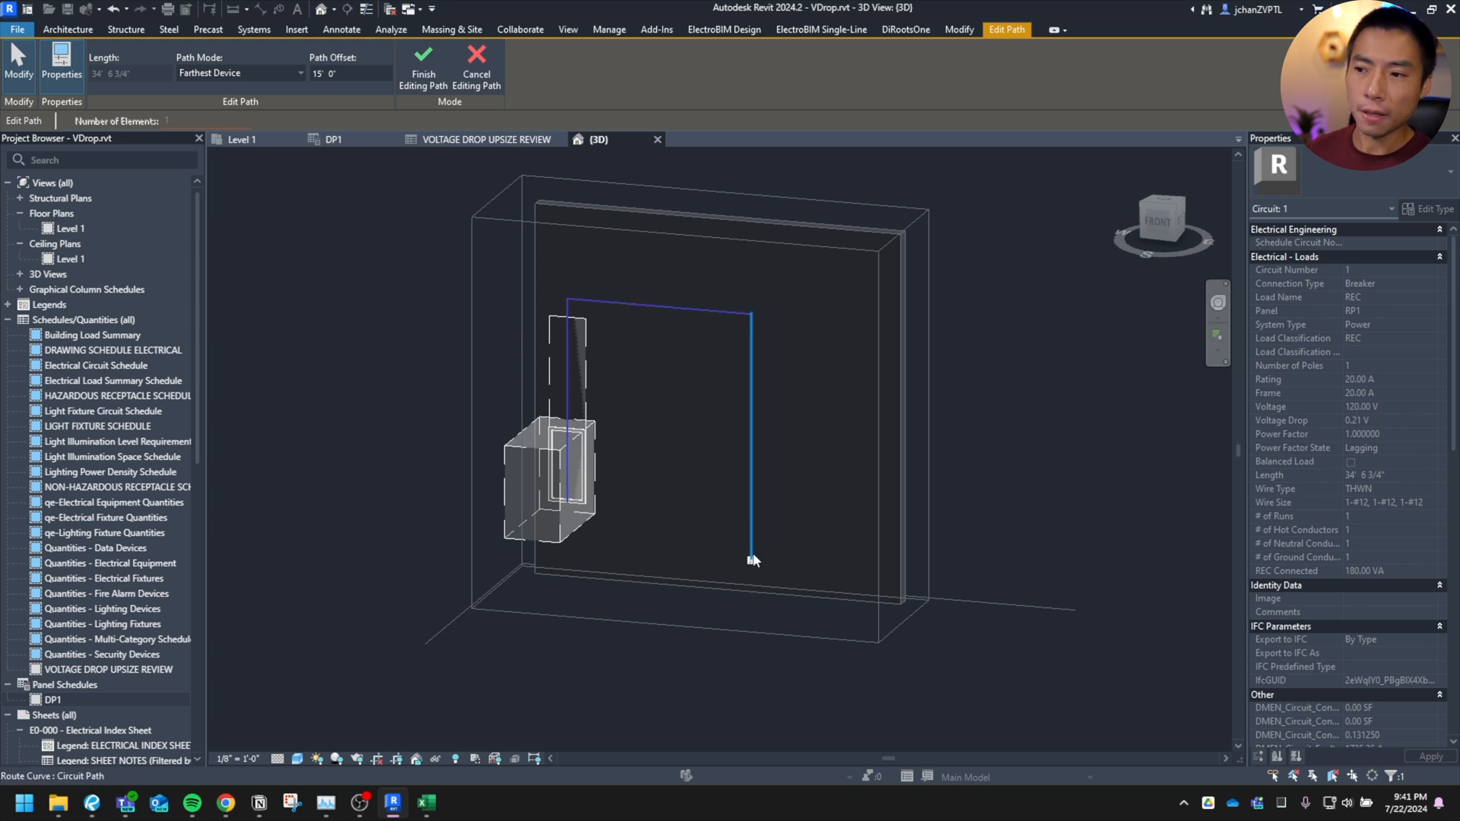
mouse_move(753, 543)
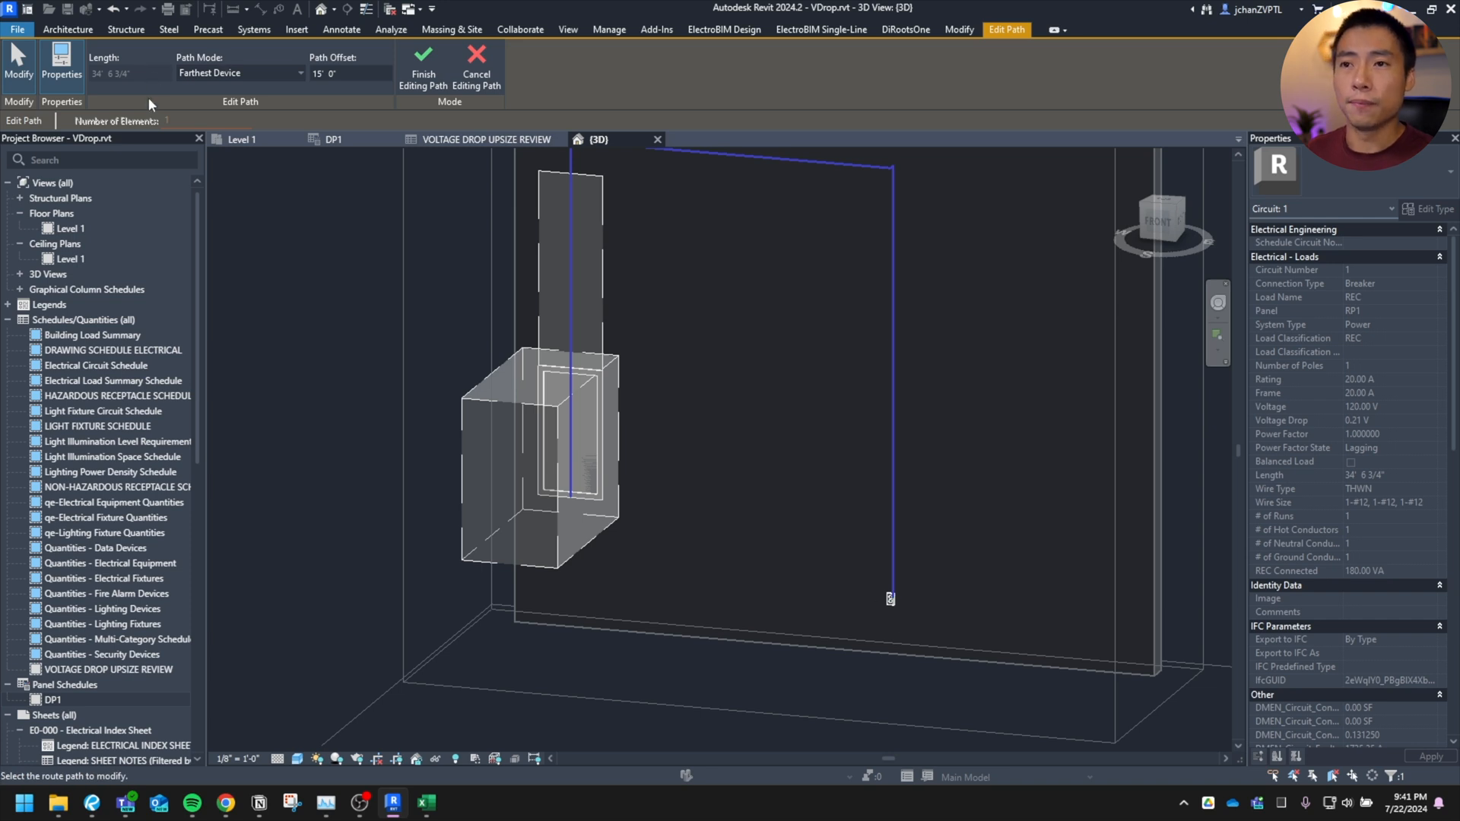
click(237, 73)
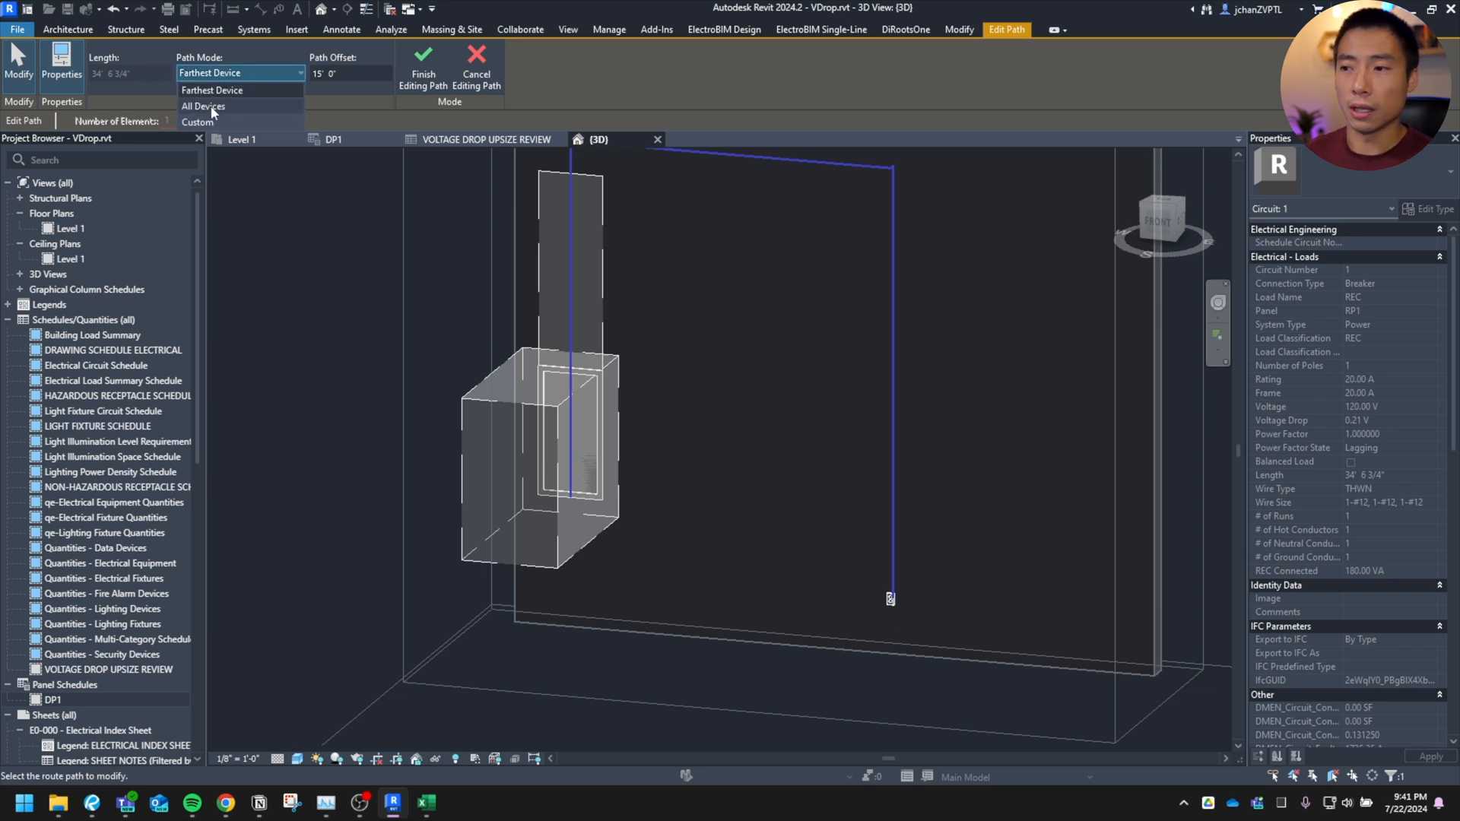
click(202, 107)
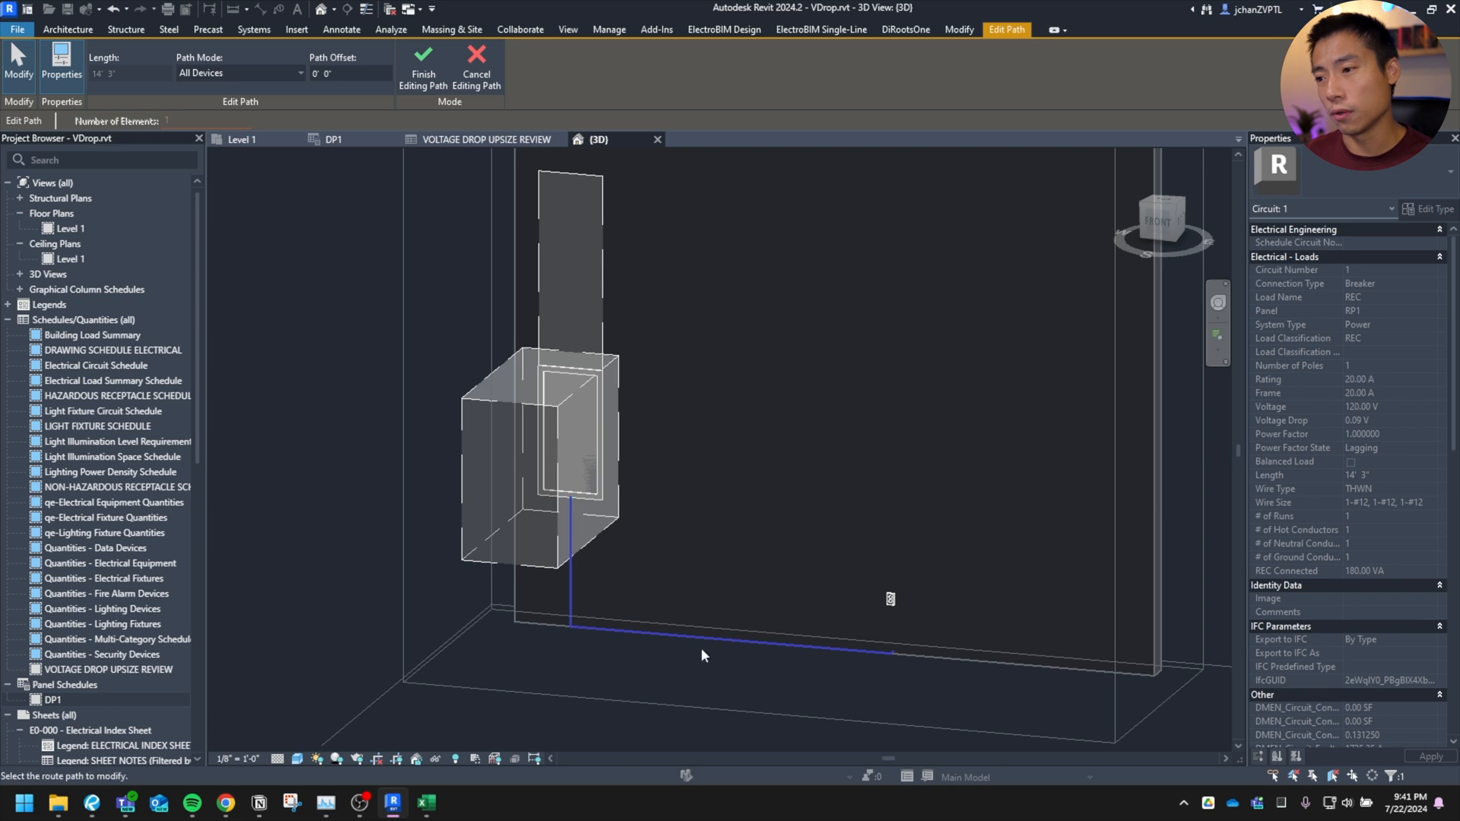
click(240, 73)
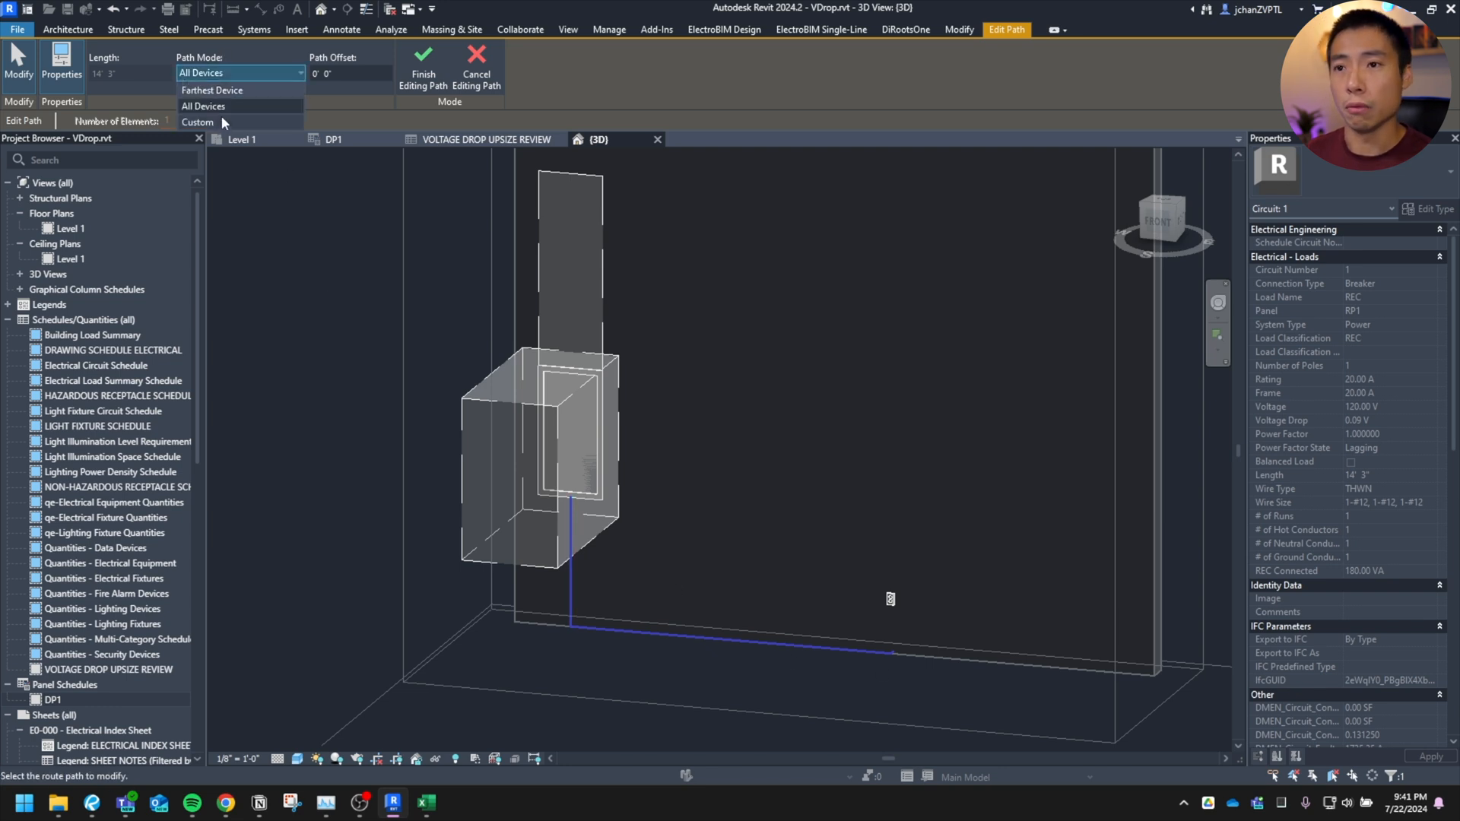
click(196, 121)
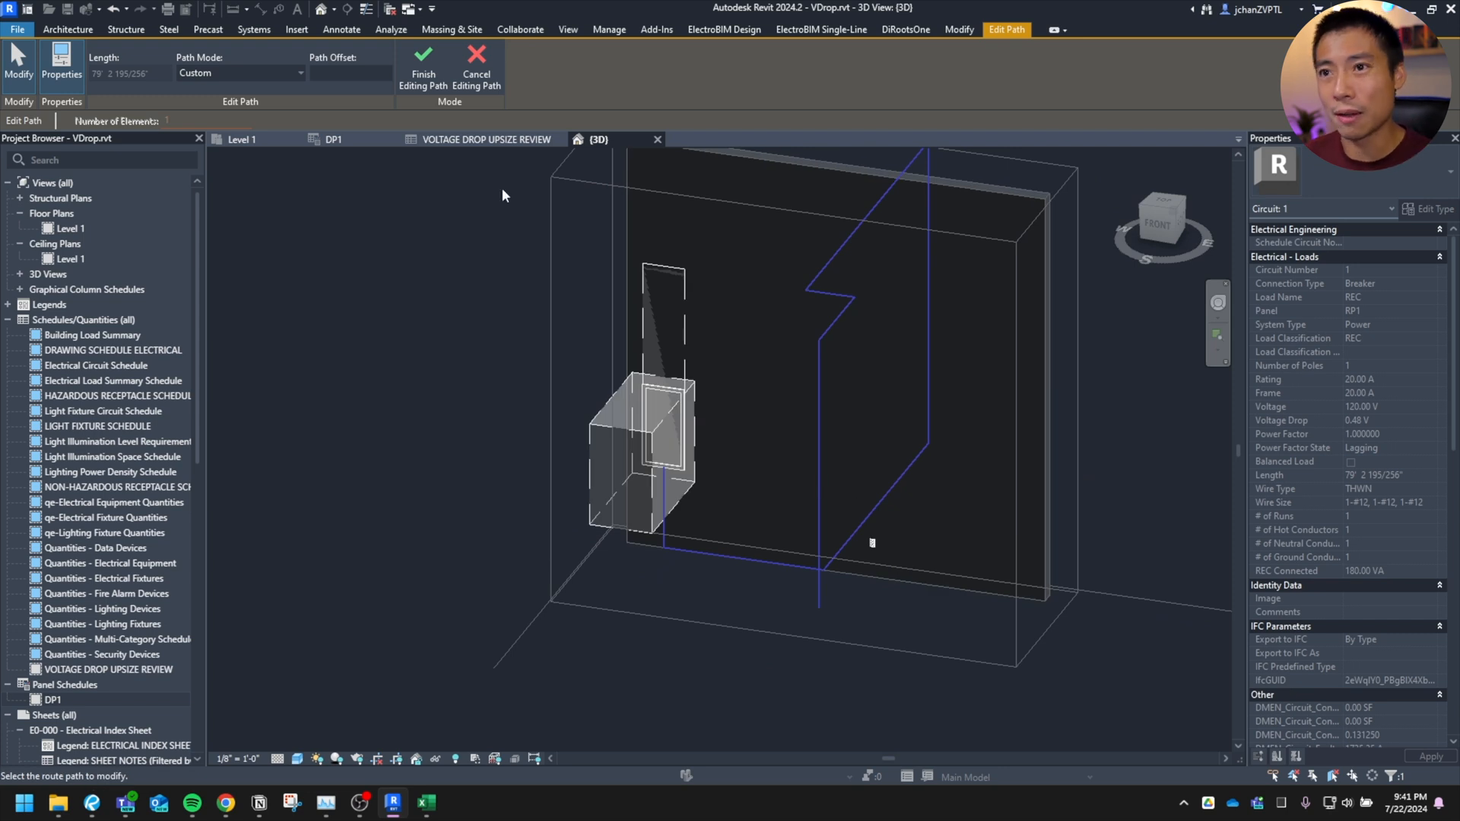
click(236, 73)
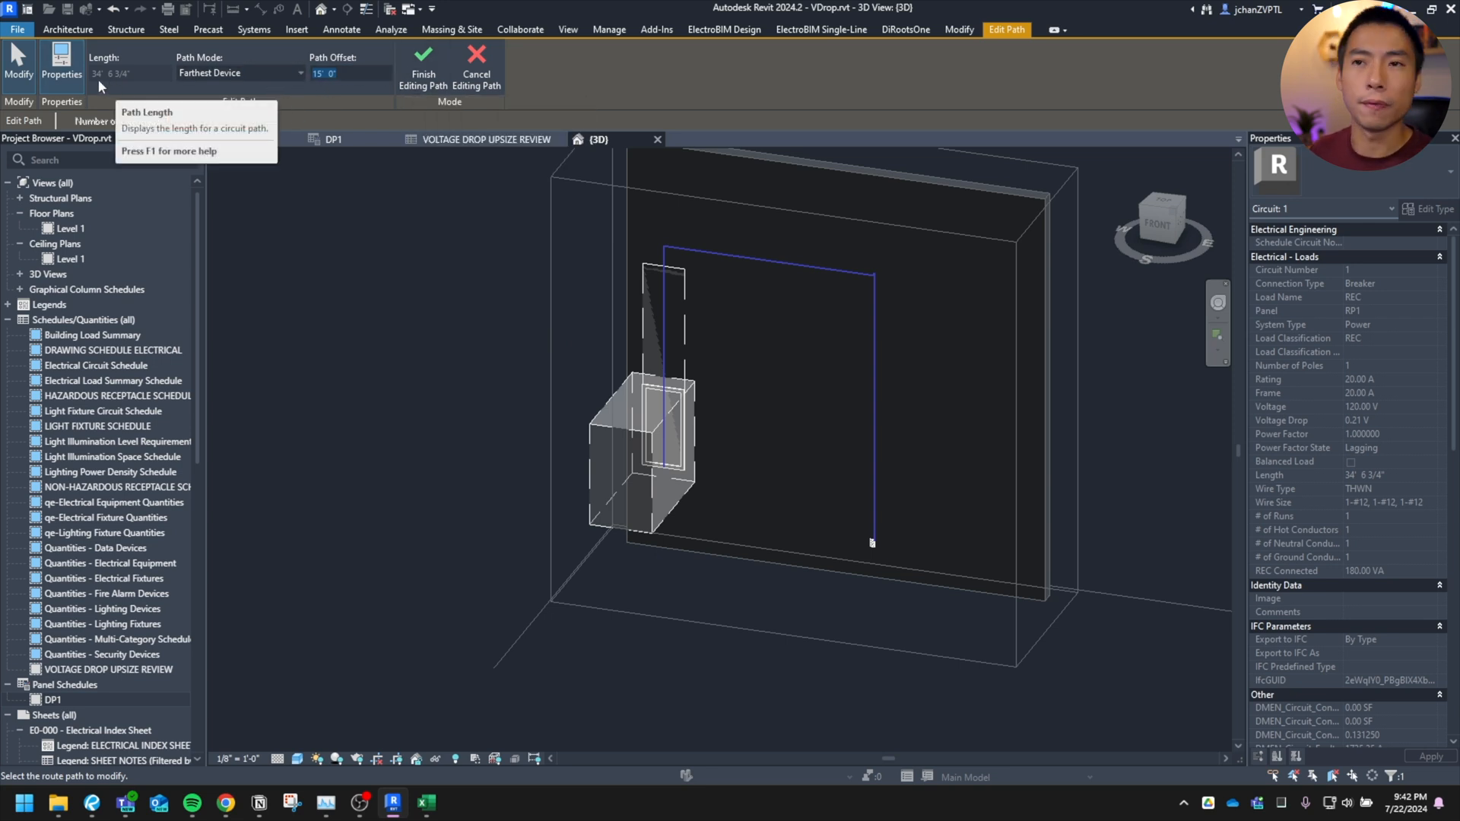
mouse_move(120, 82)
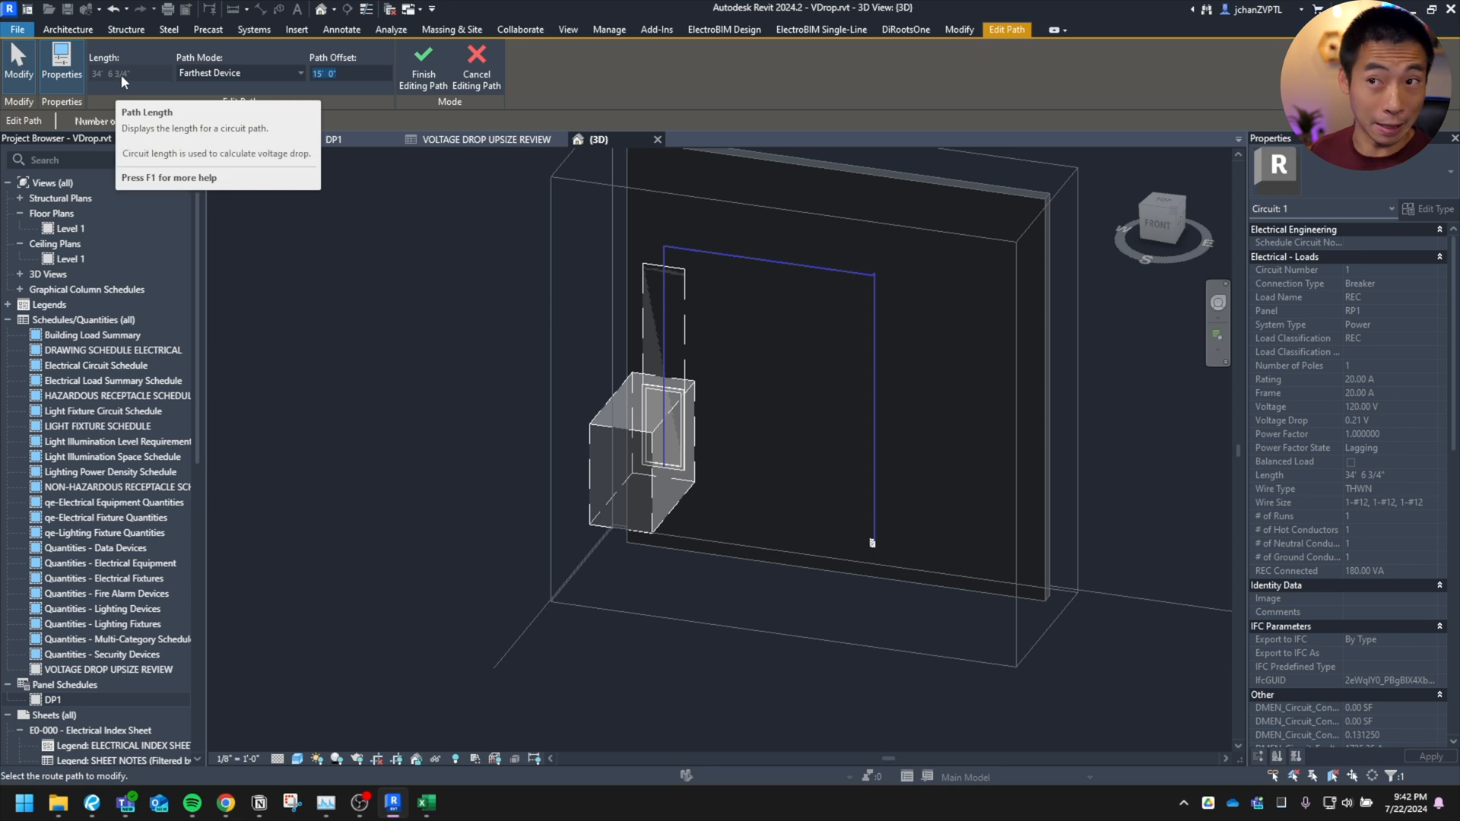
mouse_move(423, 66)
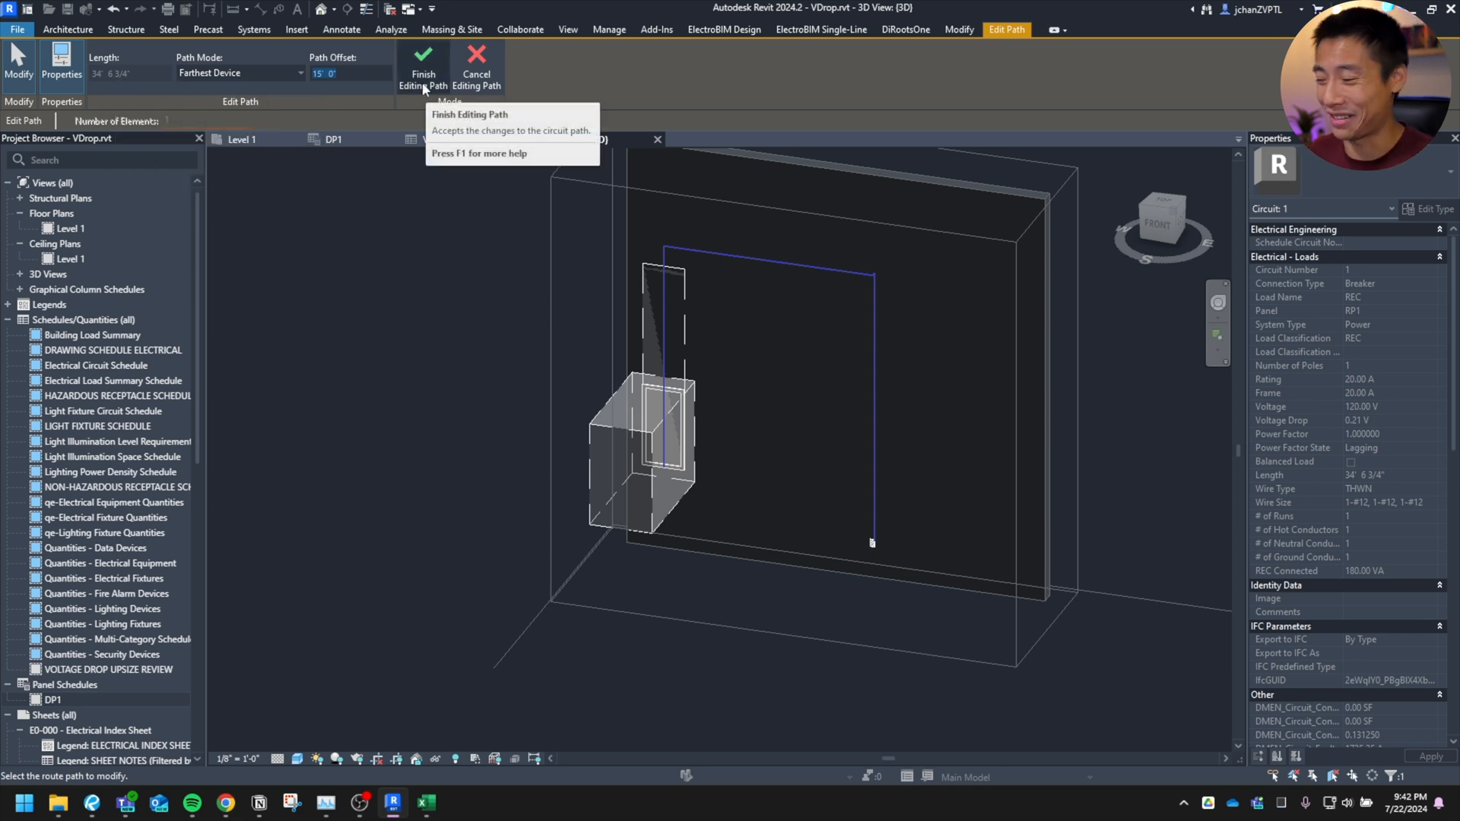
Step: Finish editing the path, clear the selection and go to the Manage tools
click(423, 62)
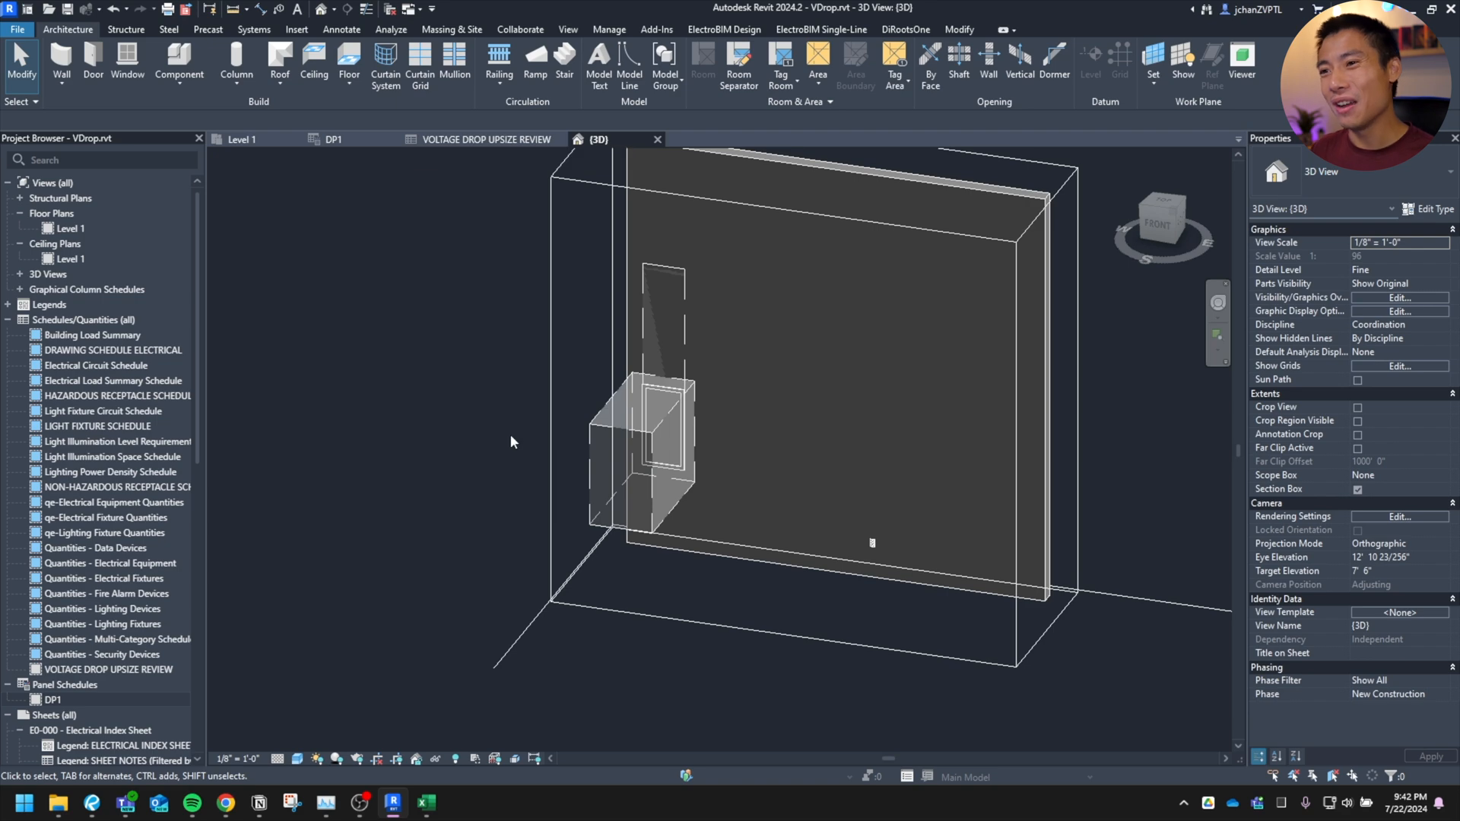
mouse_move(756, 511)
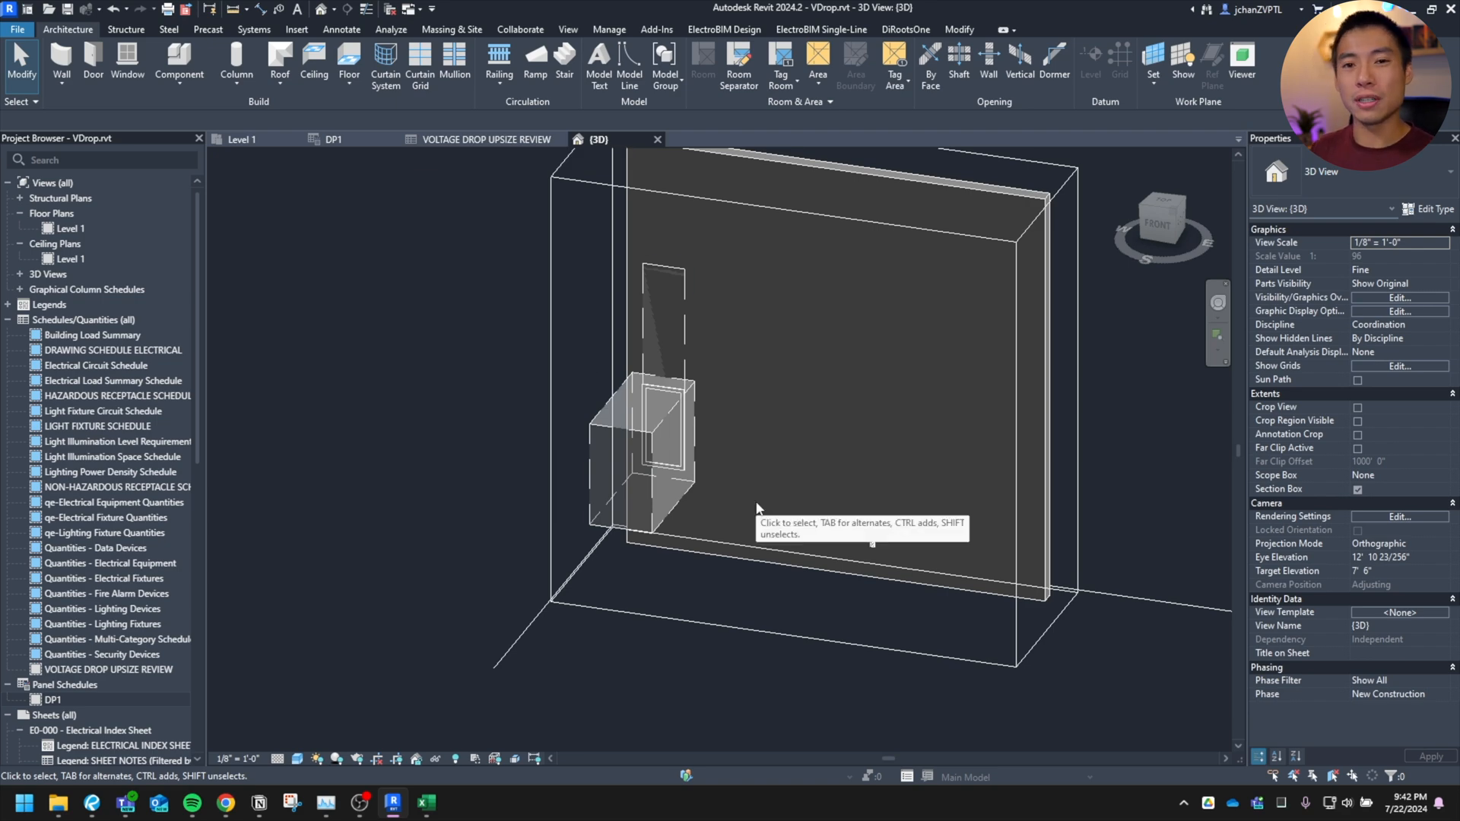
mouse_move(768, 458)
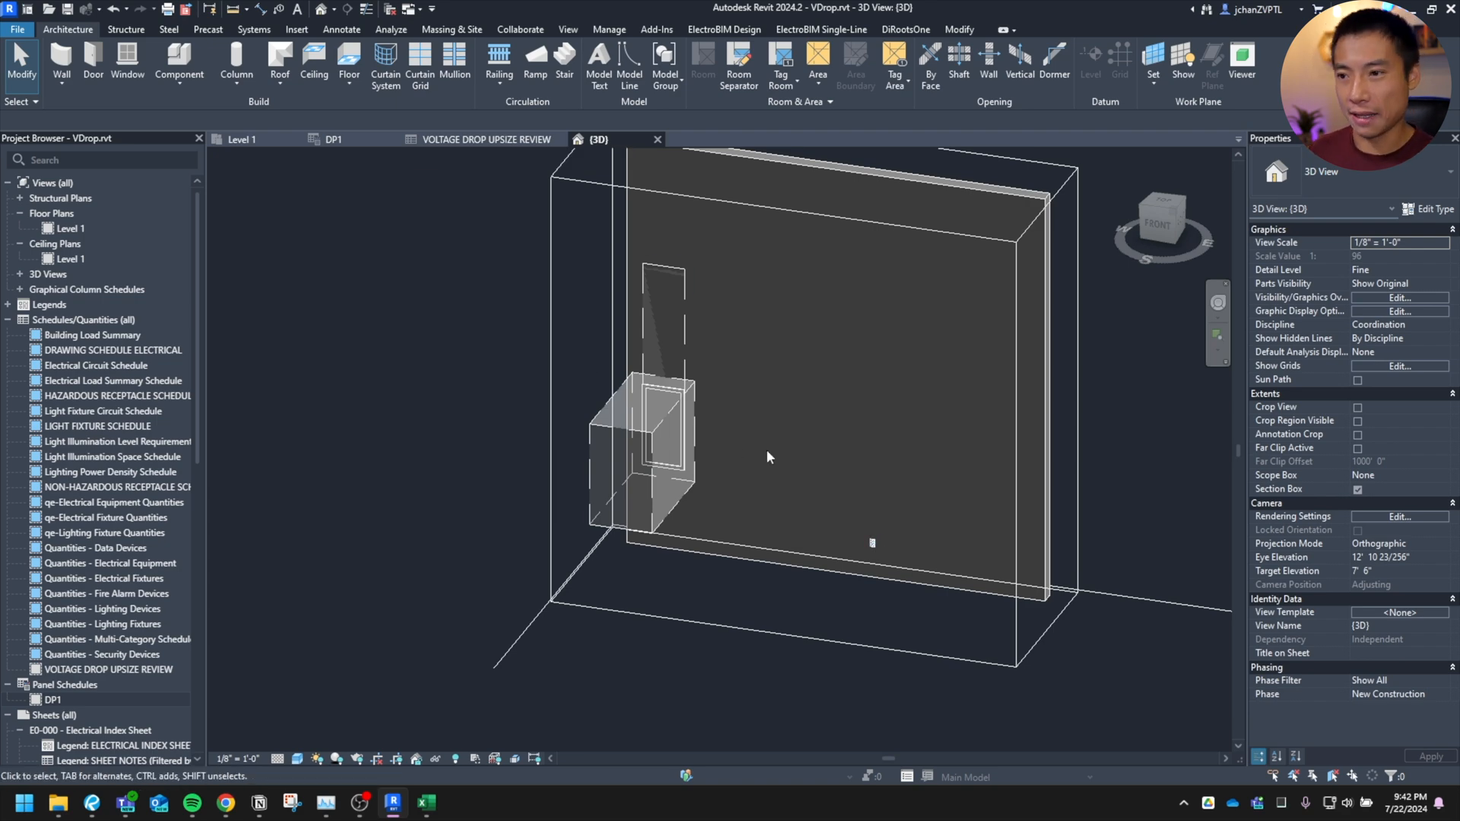
click(657, 456)
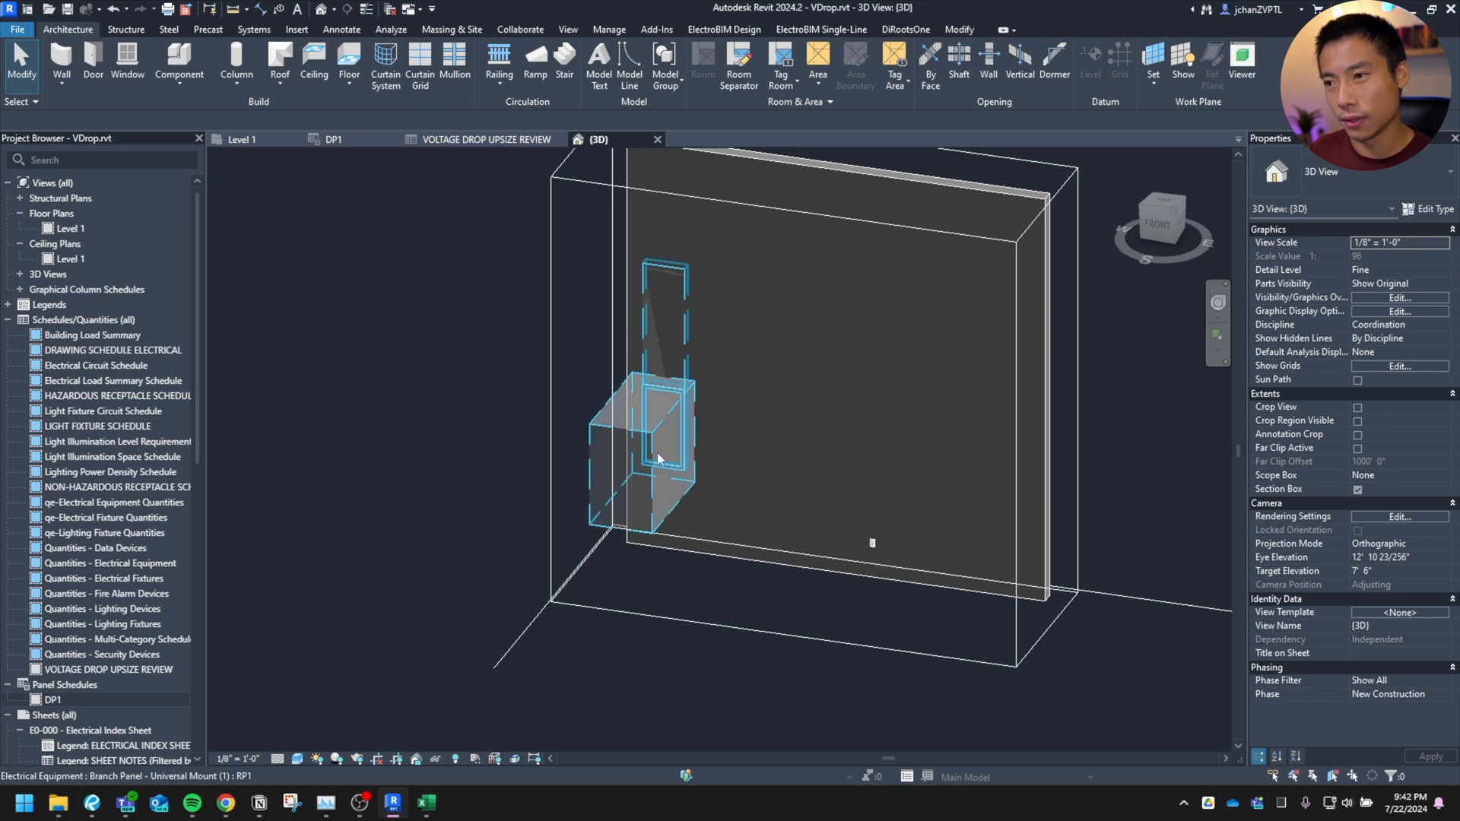
click(817, 504)
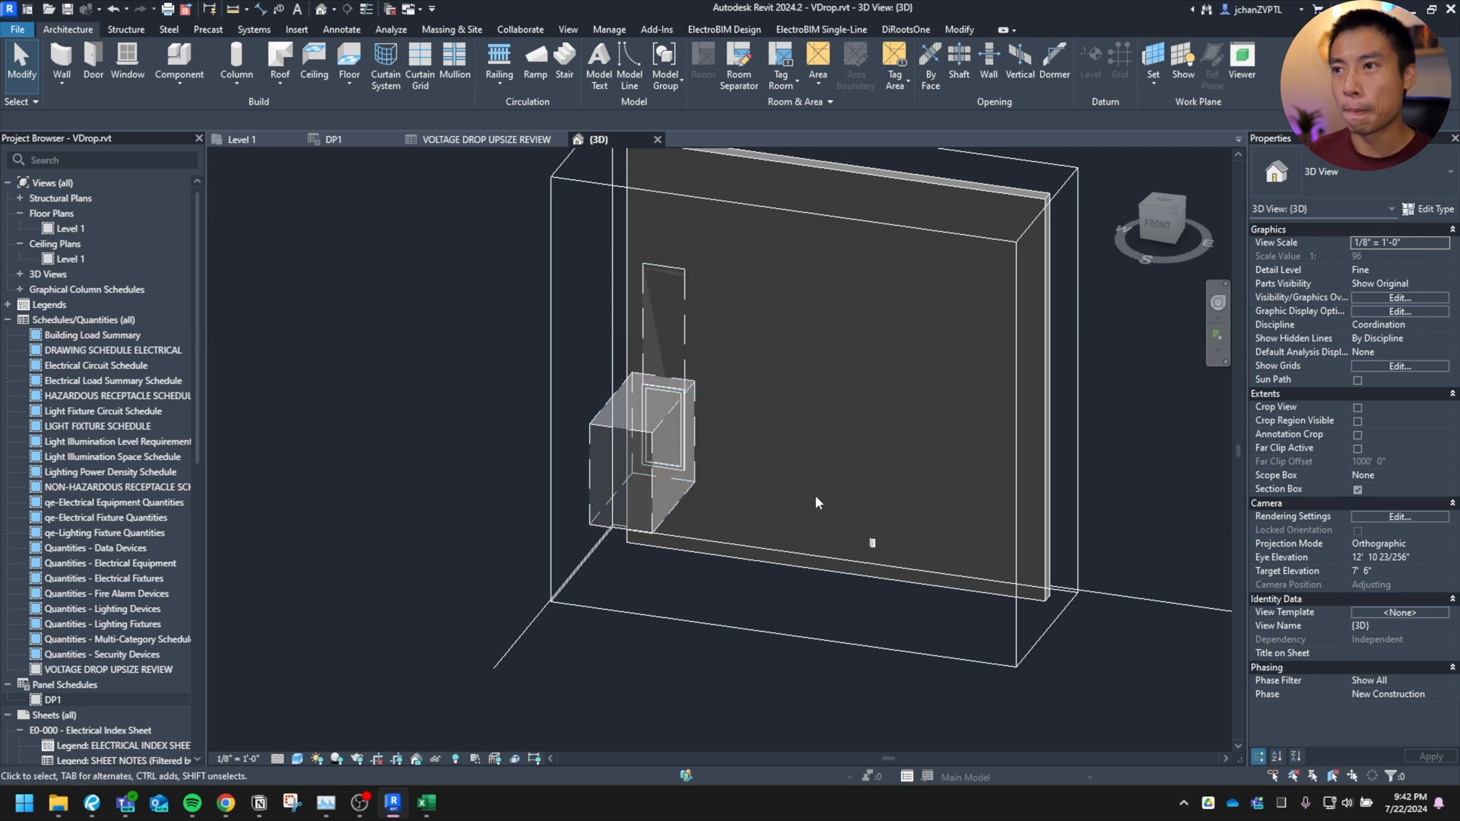
click(608, 29)
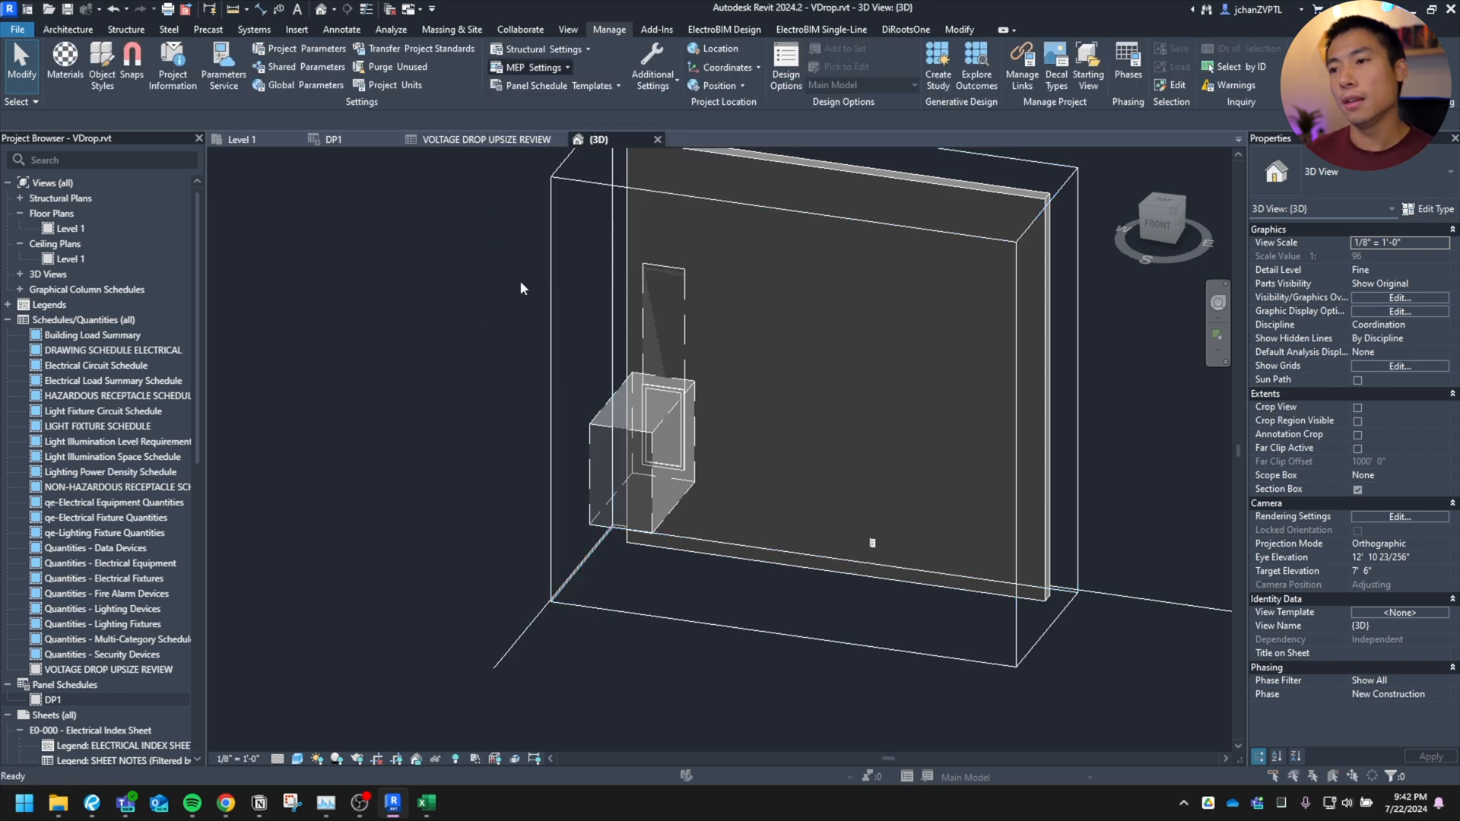
click(531, 67)
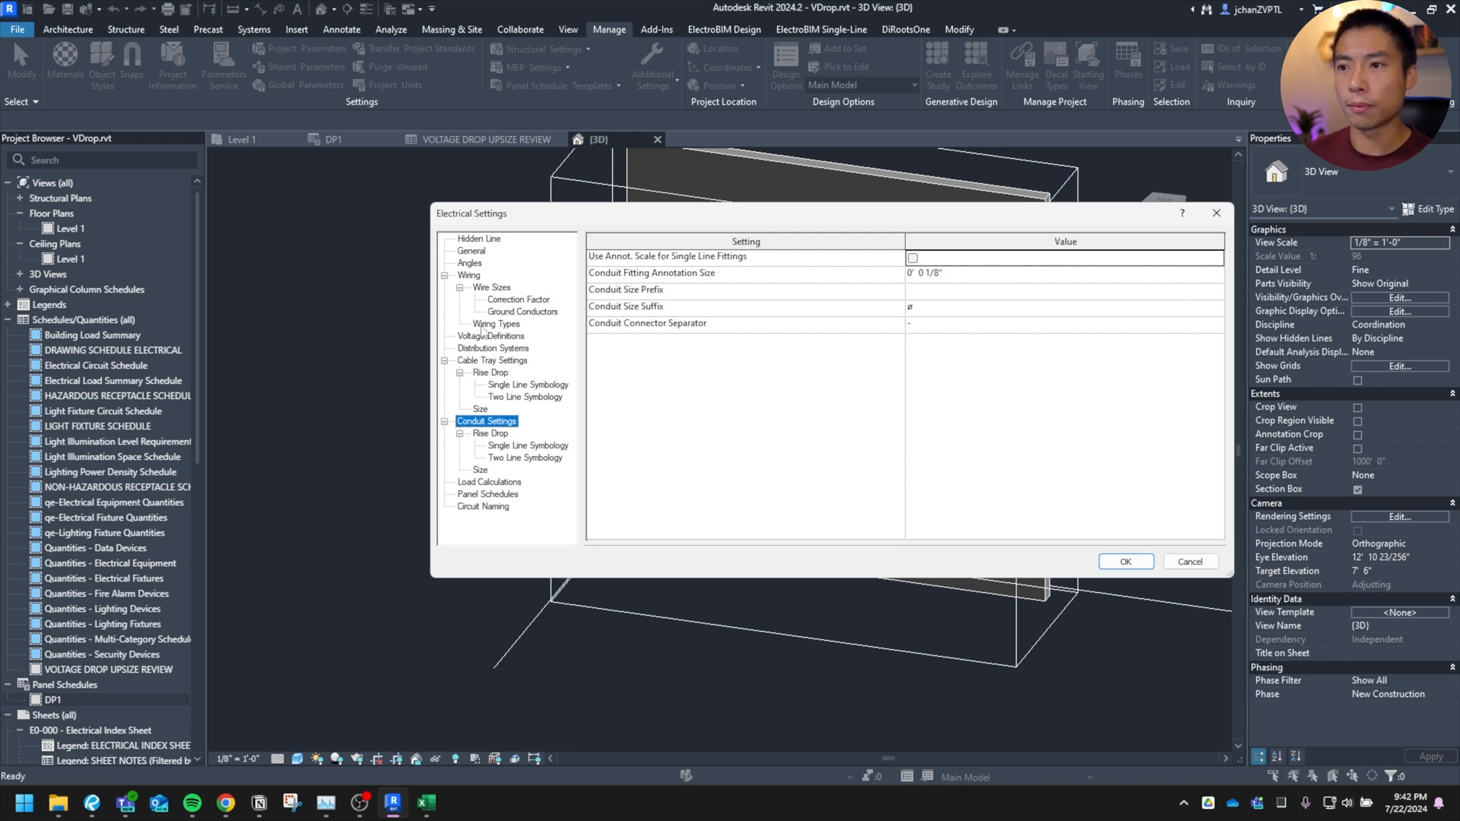
click(491, 335)
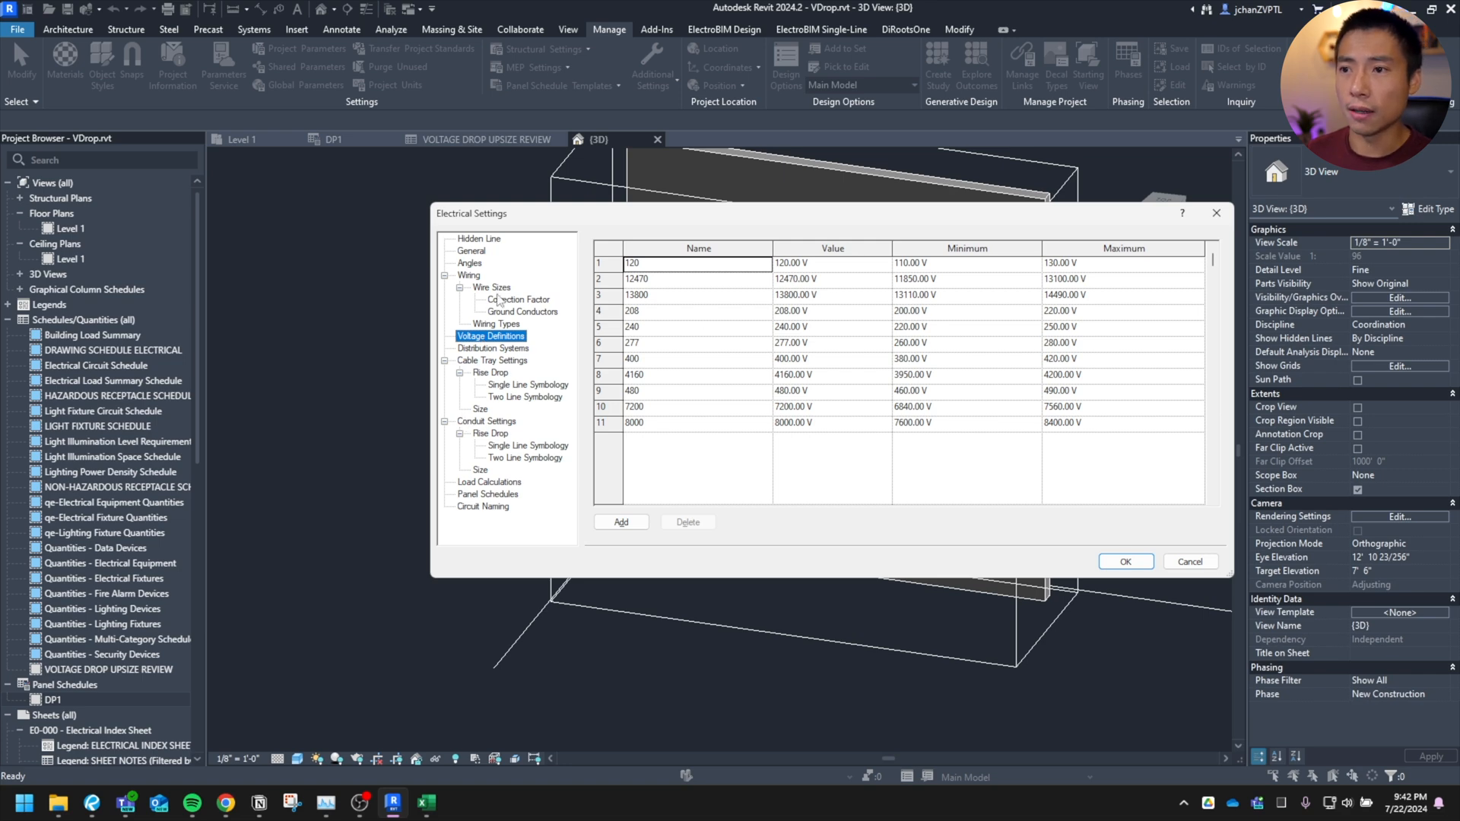
click(467, 275)
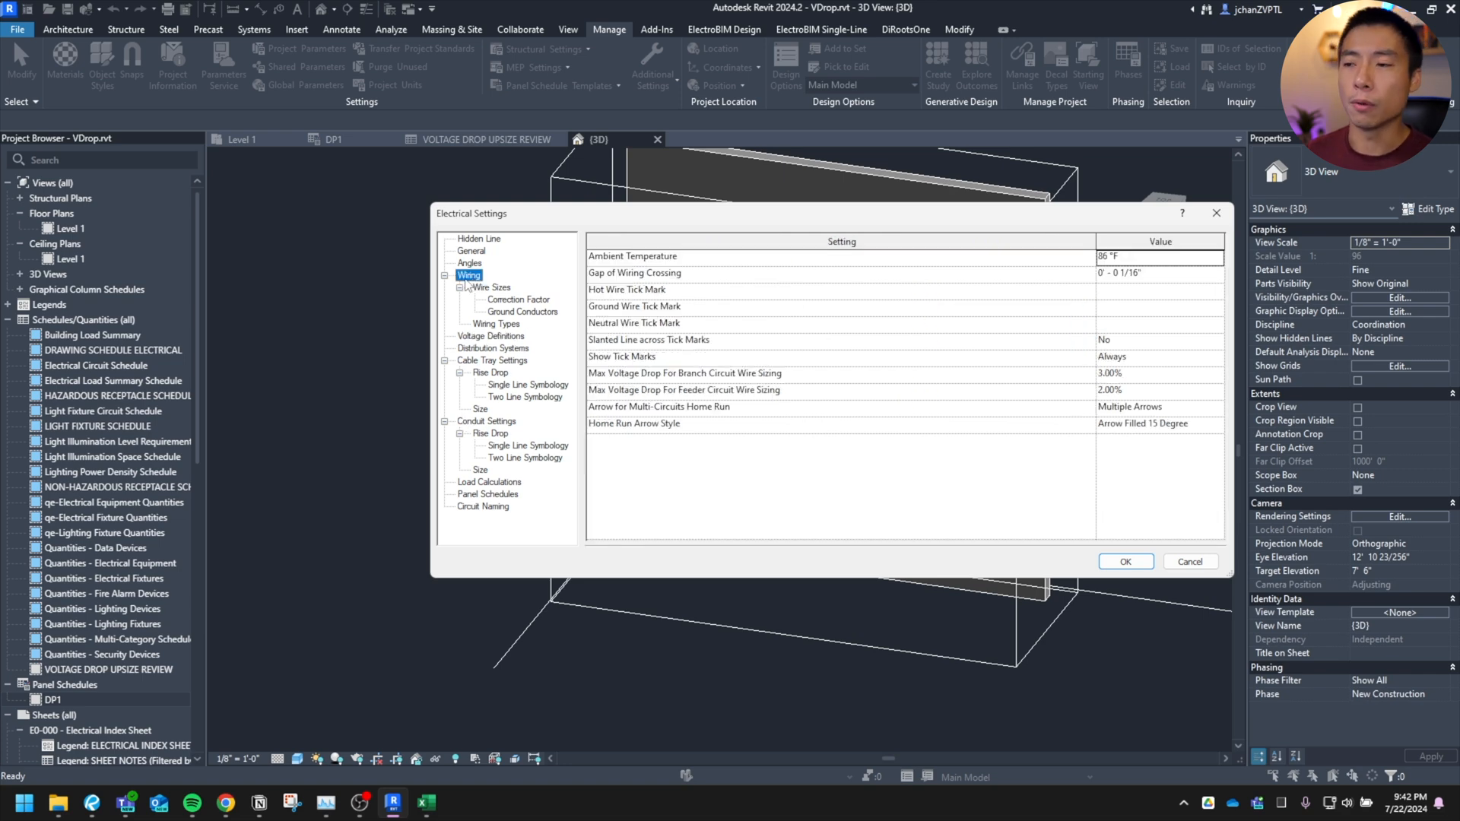
mouse_move(626, 382)
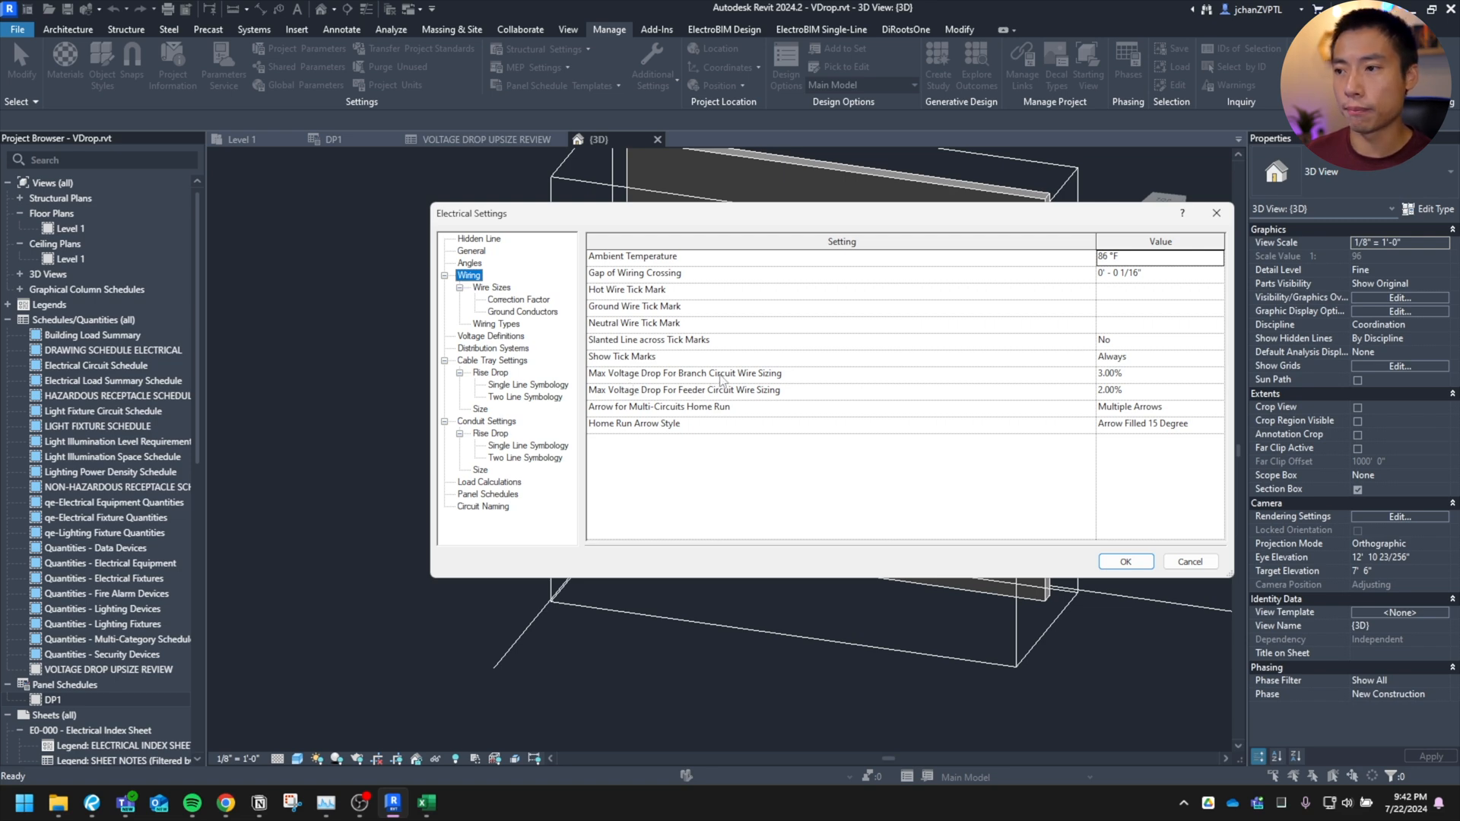
mouse_move(1039, 400)
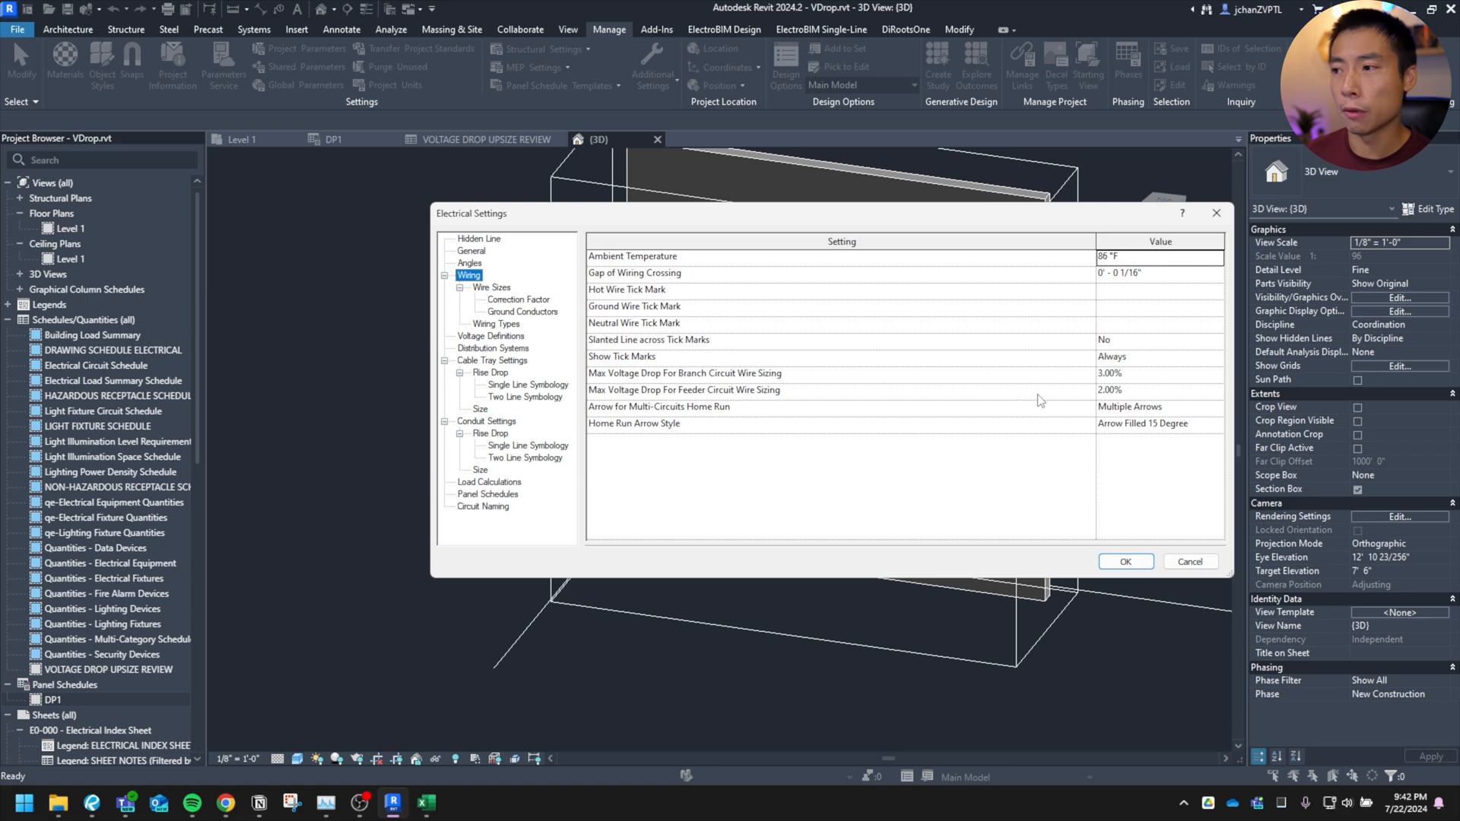
mouse_move(735, 383)
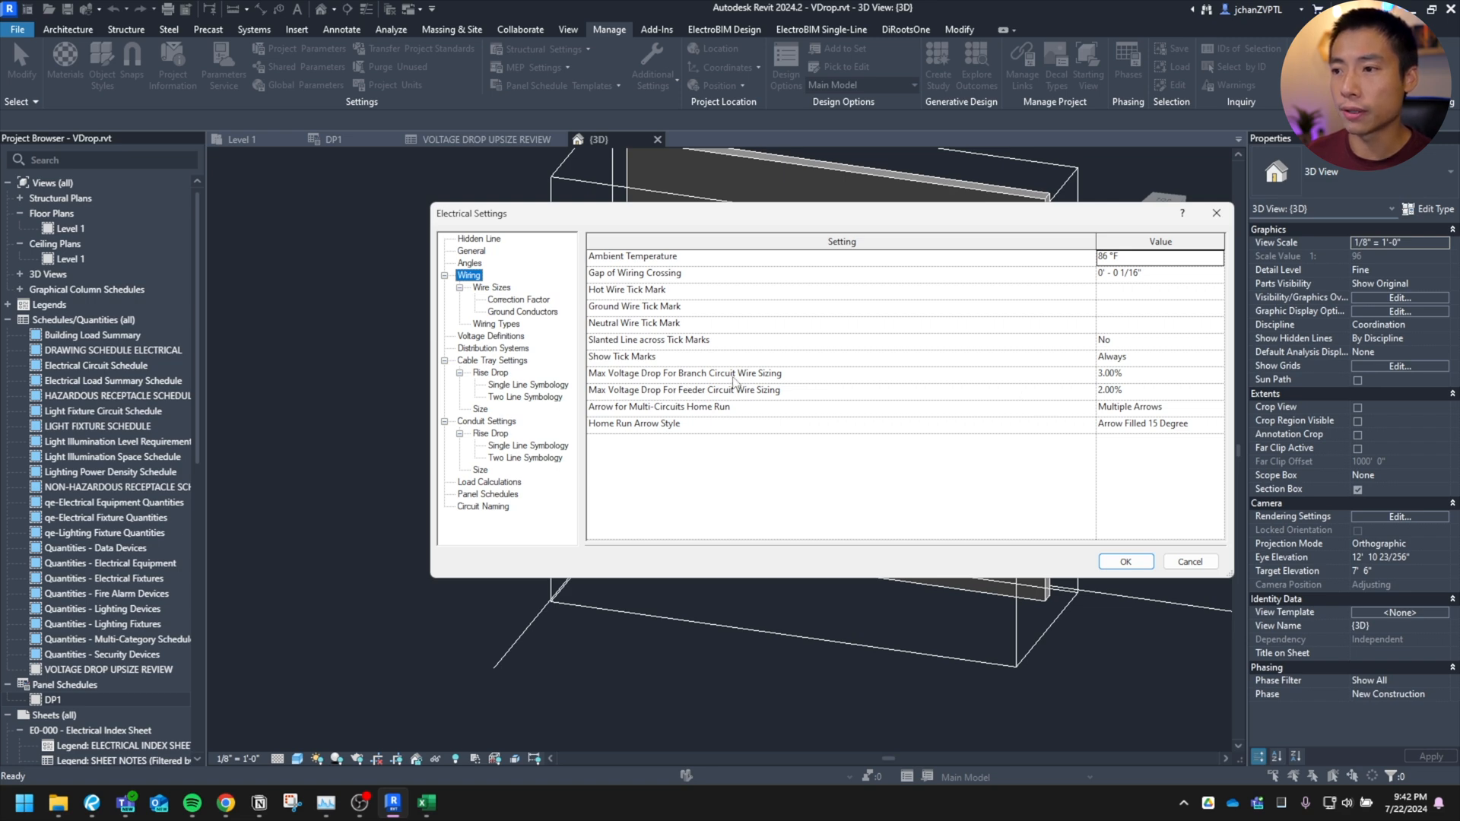
double_click(1109, 374)
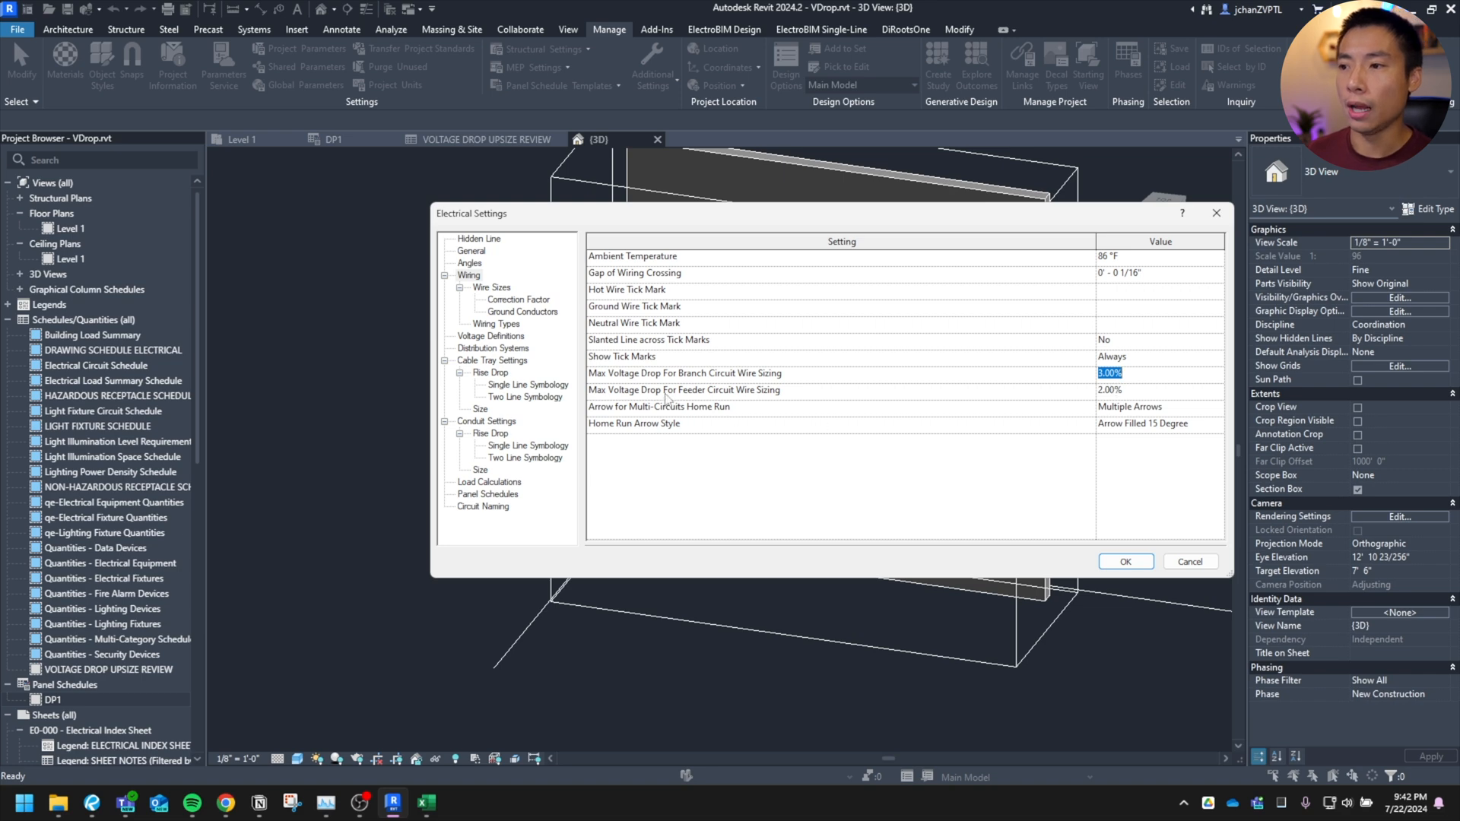
mouse_move(1120, 402)
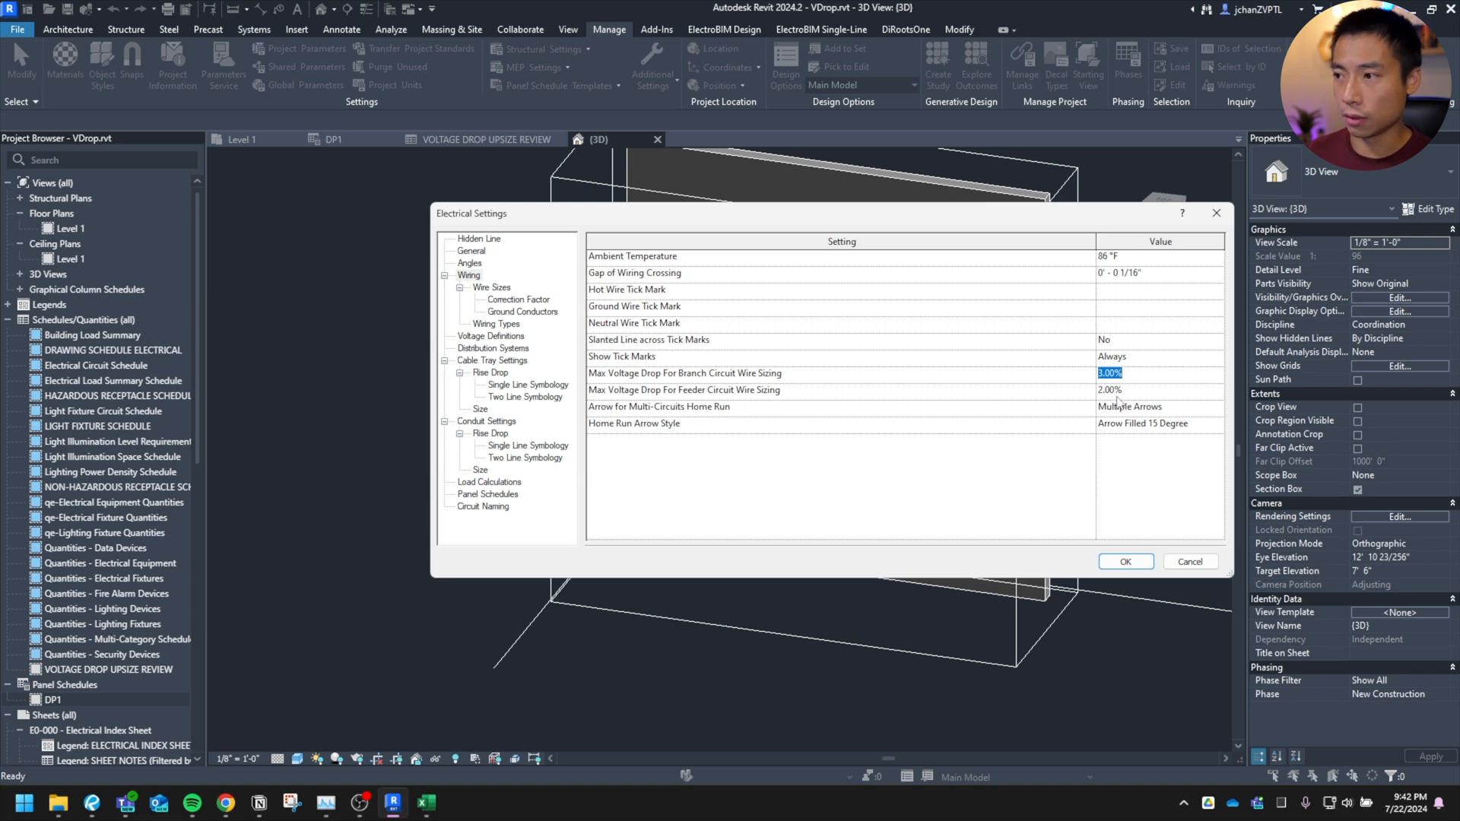
click(1132, 389)
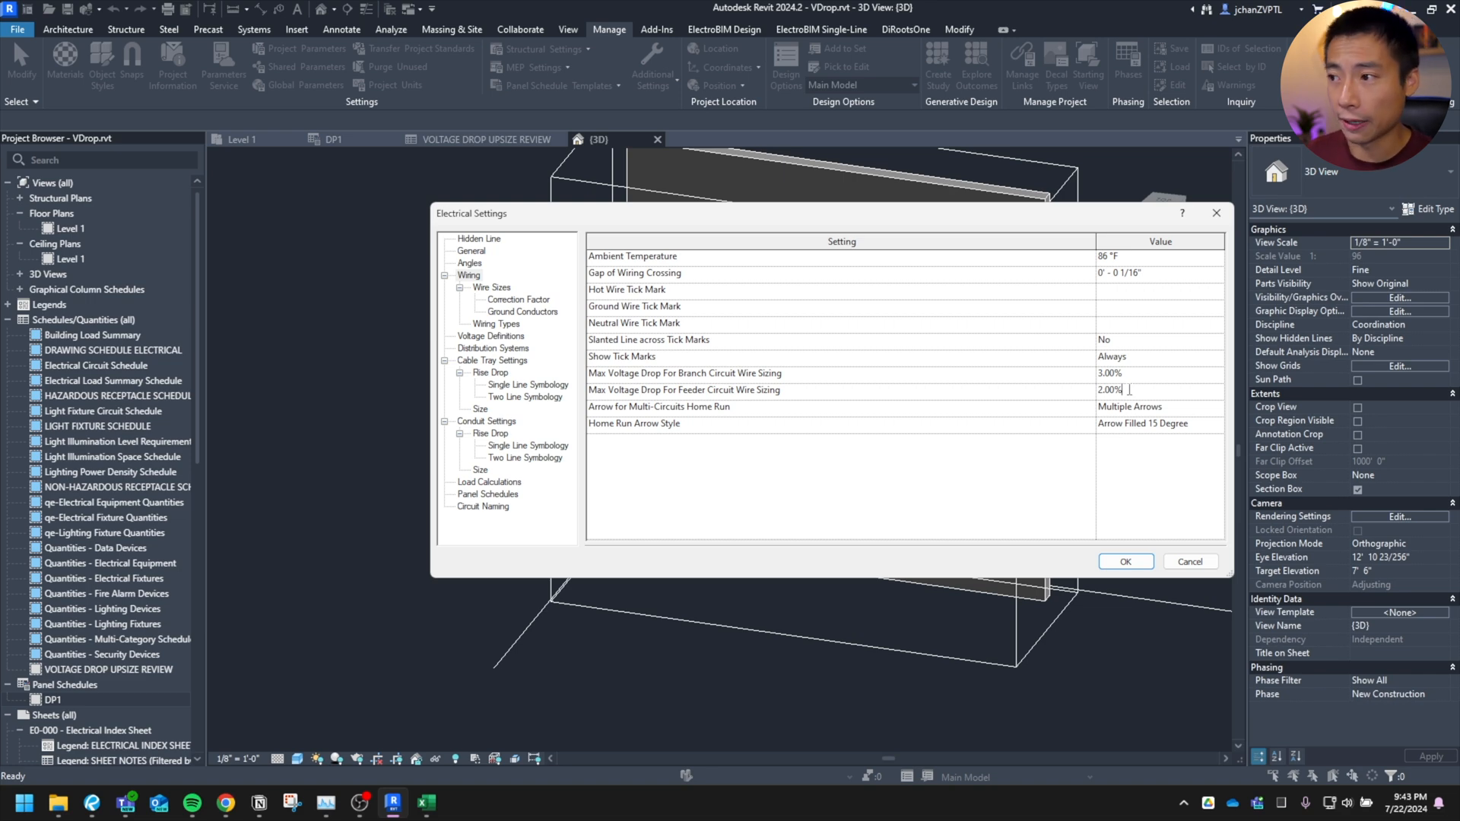
mouse_move(1135, 374)
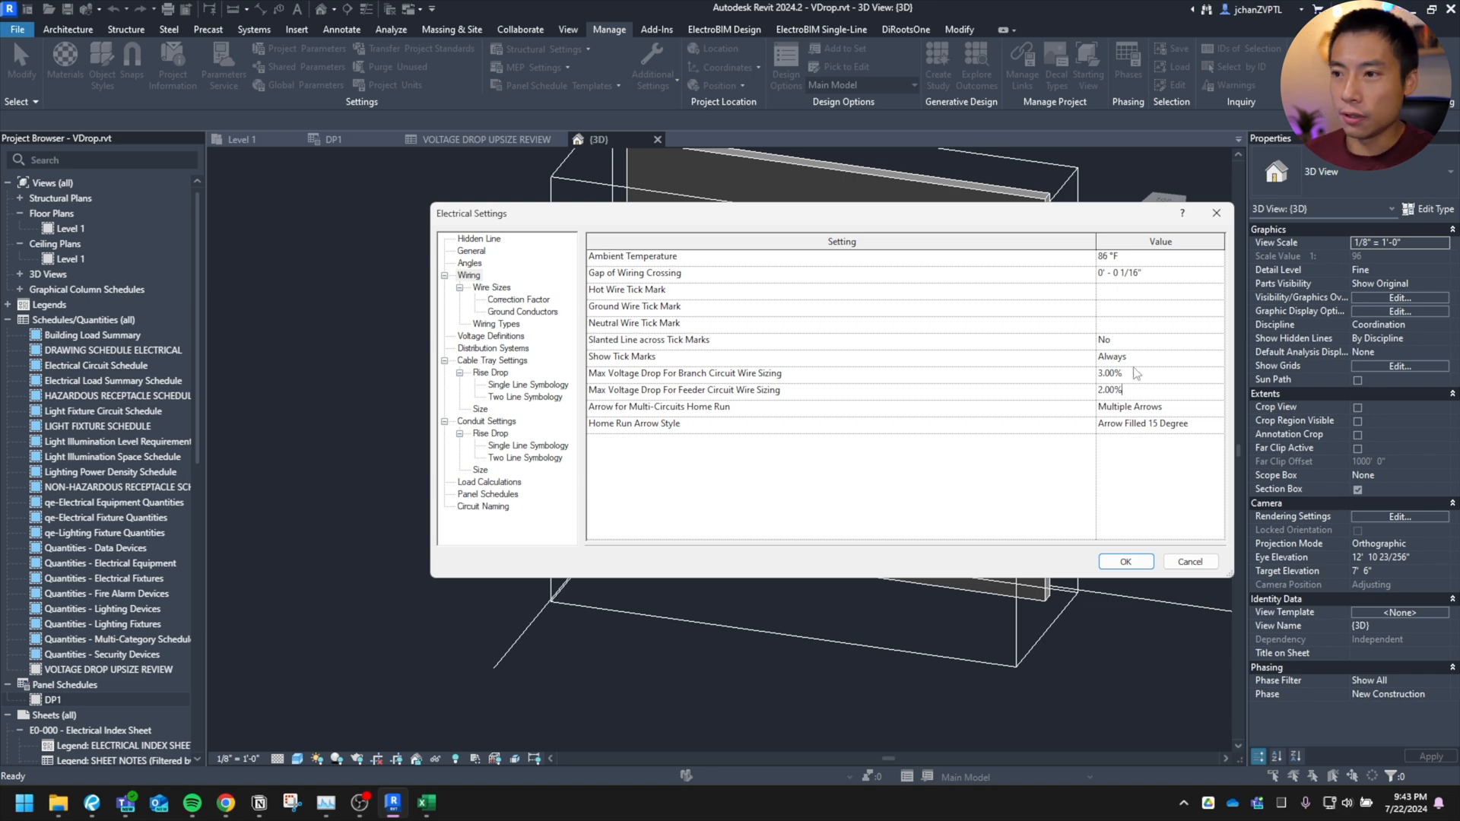
mouse_move(1090, 384)
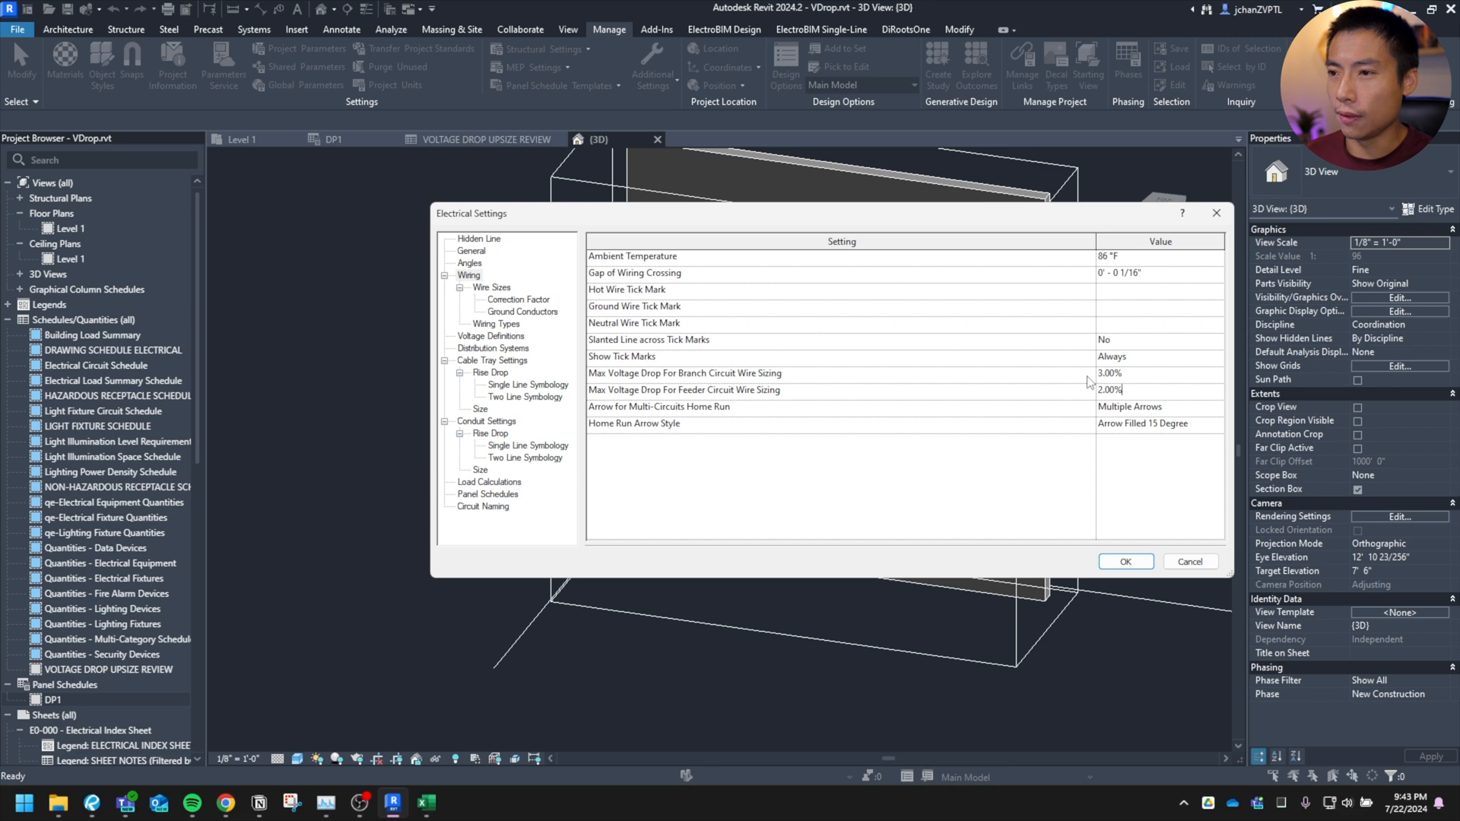
mouse_move(1108, 522)
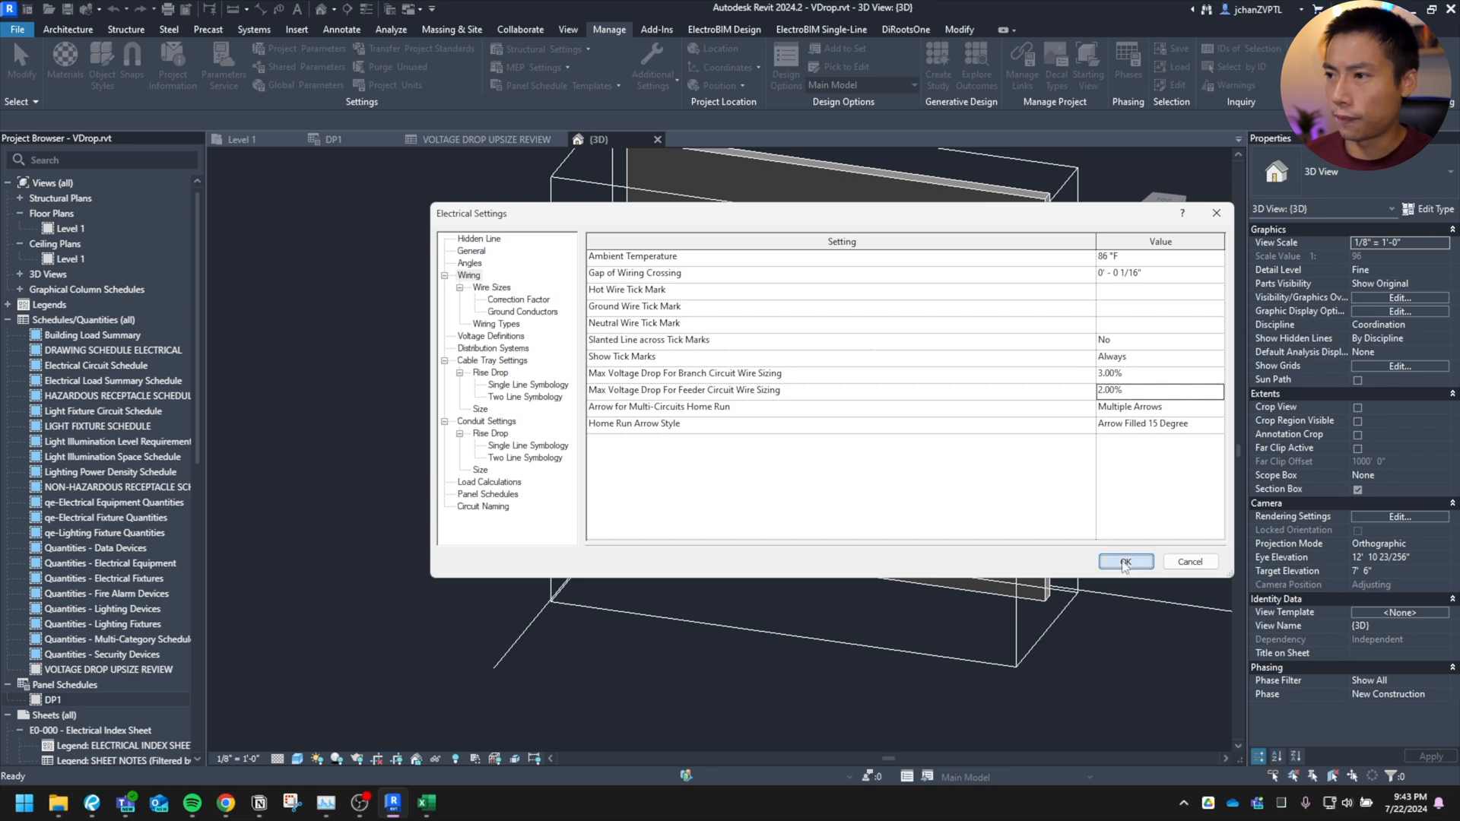
Step: Confirm Electrical Settings and select the RP1 schedule's Supply From header field
click(1126, 562)
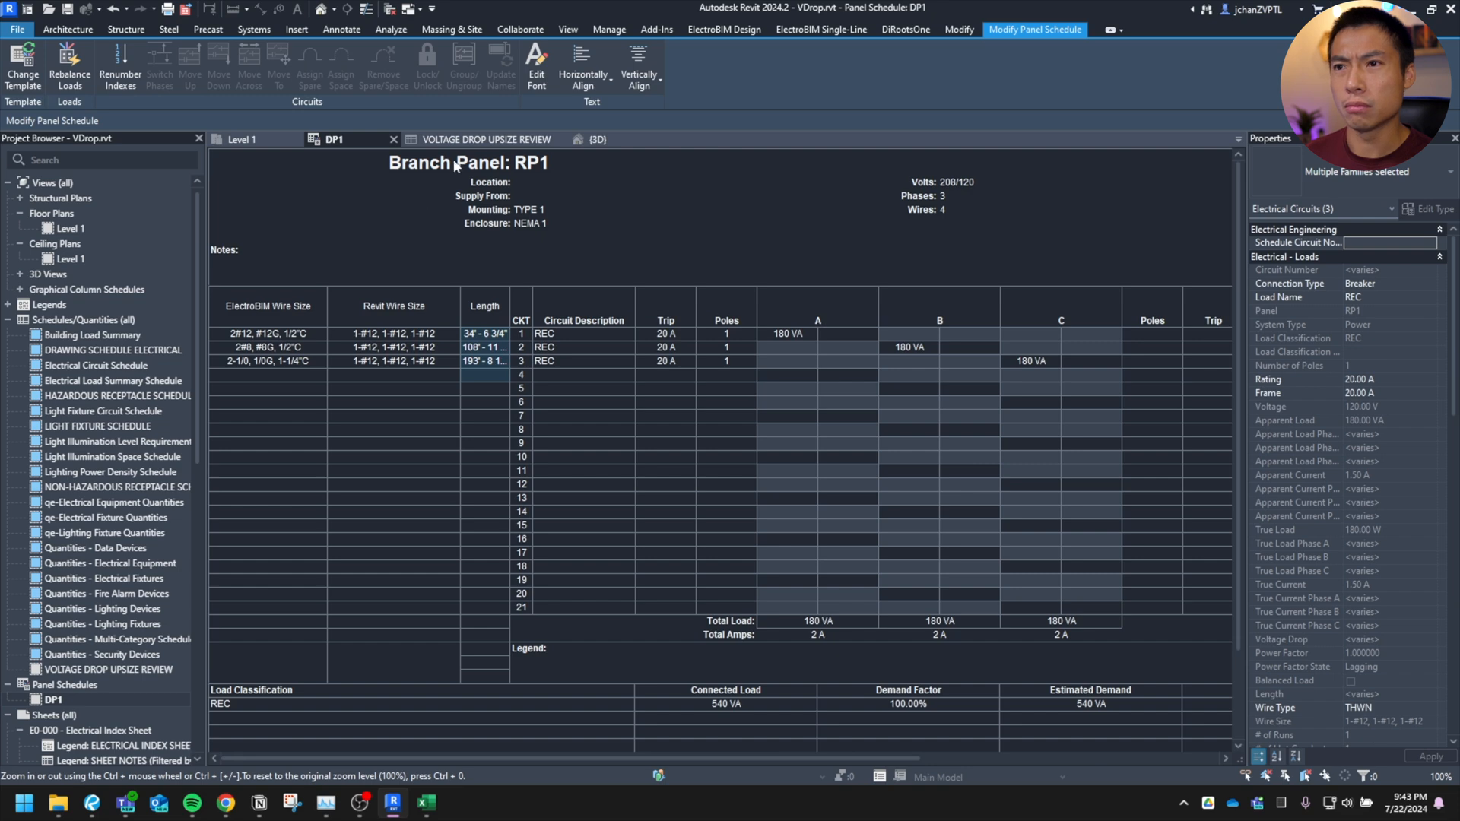
mouse_move(66, 702)
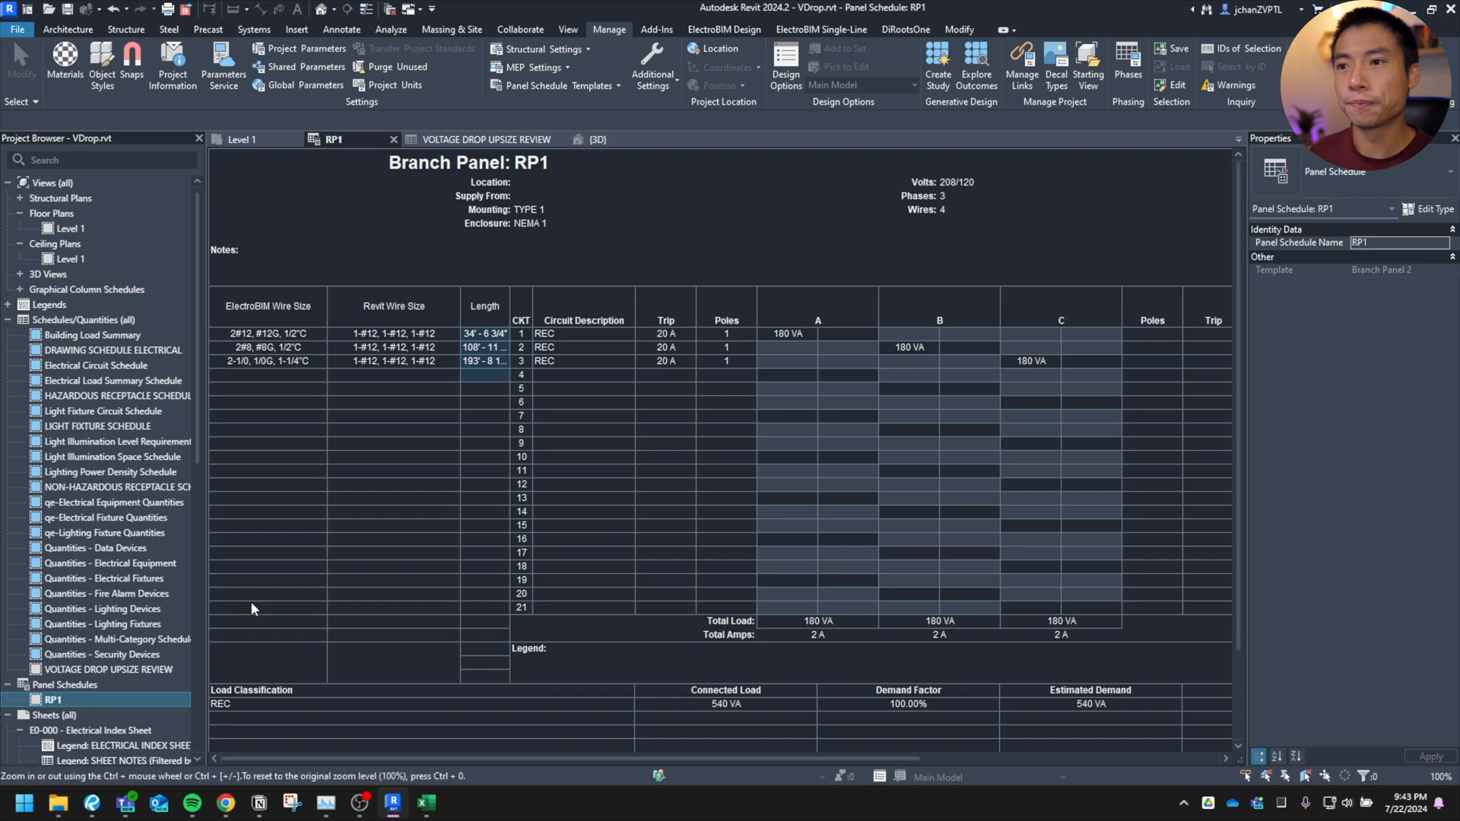
click(484, 195)
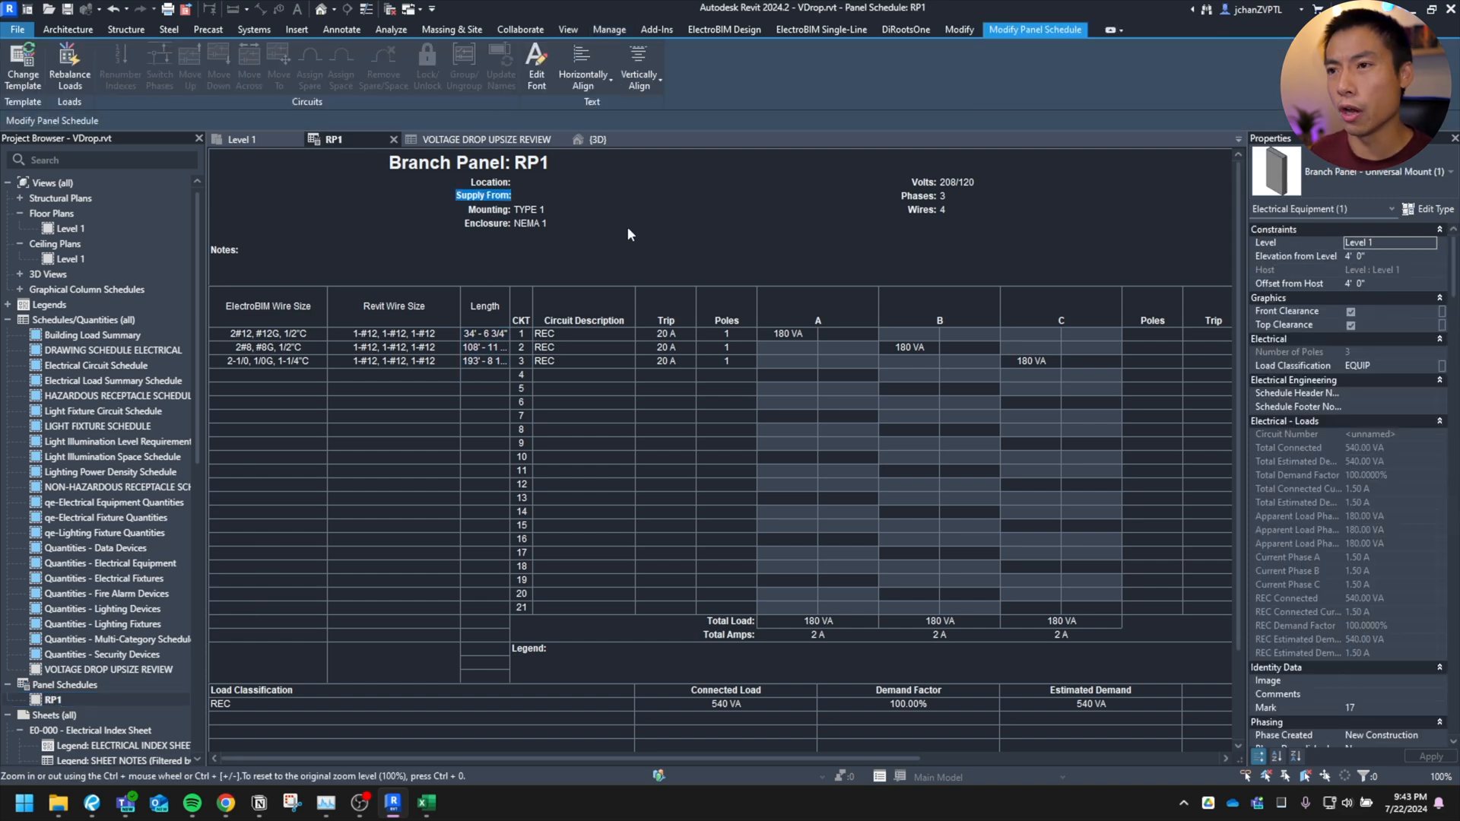
click(372, 196)
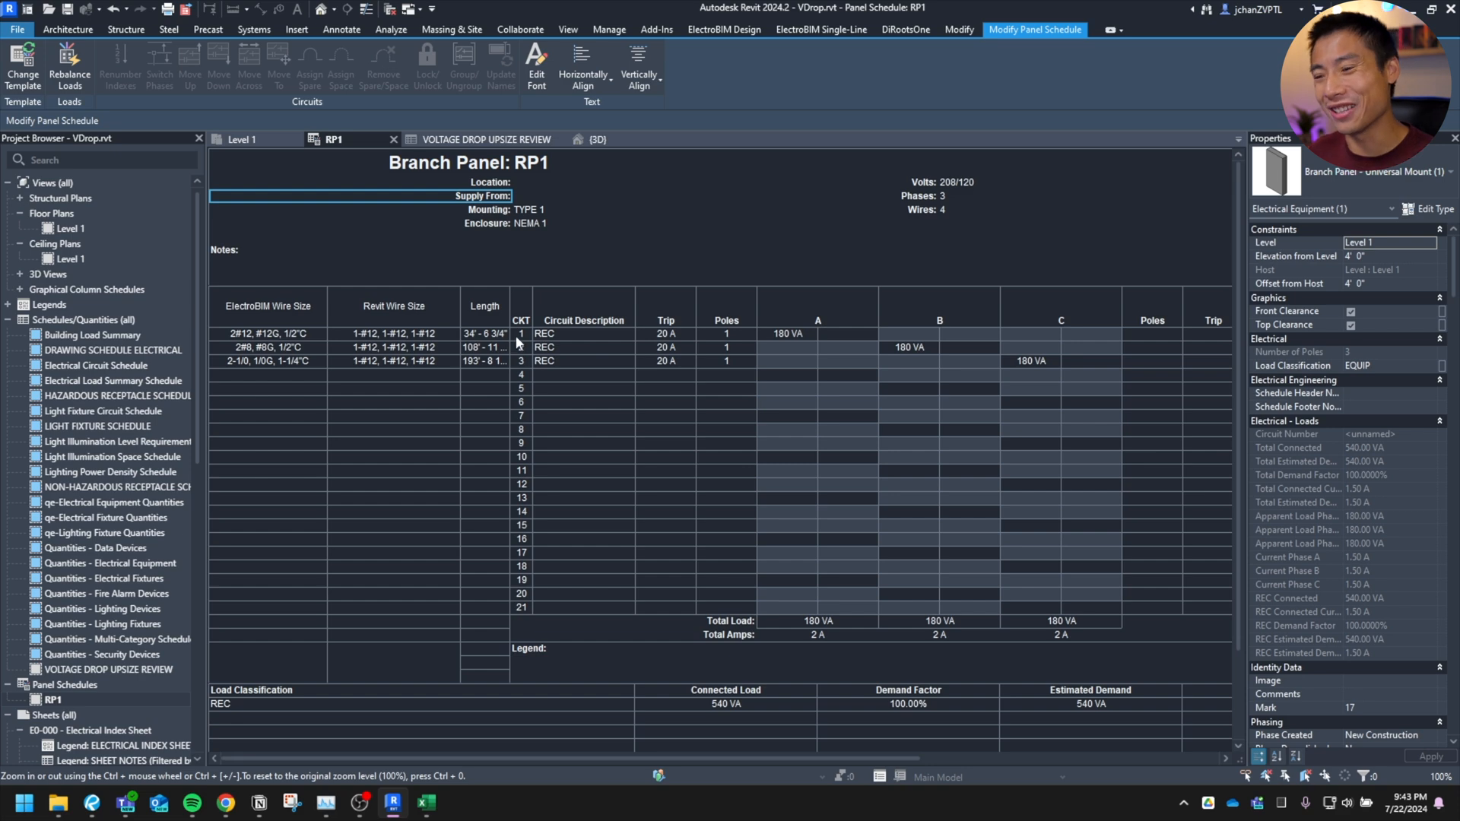
mouse_move(754, 345)
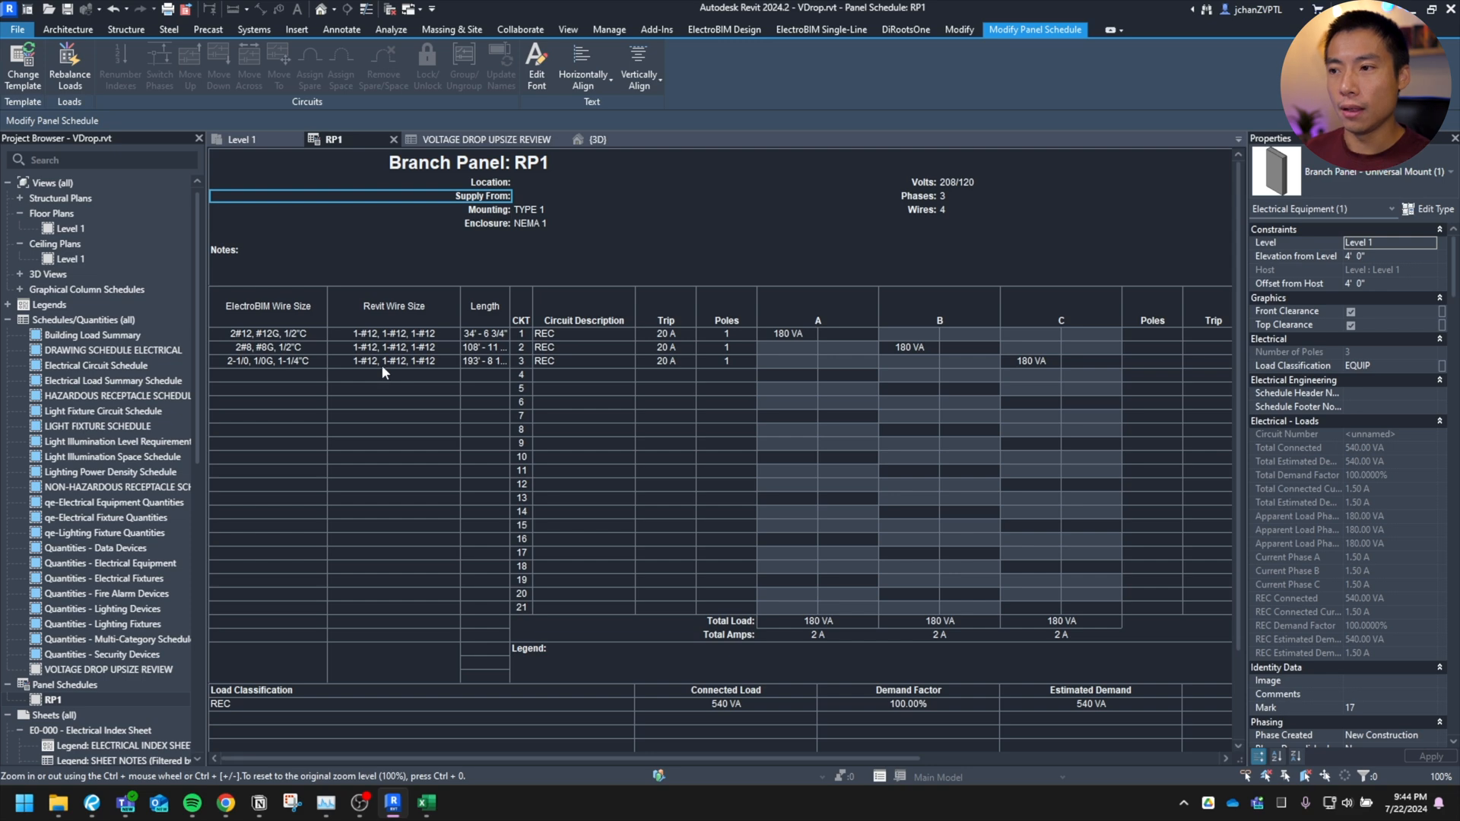
mouse_move(790, 347)
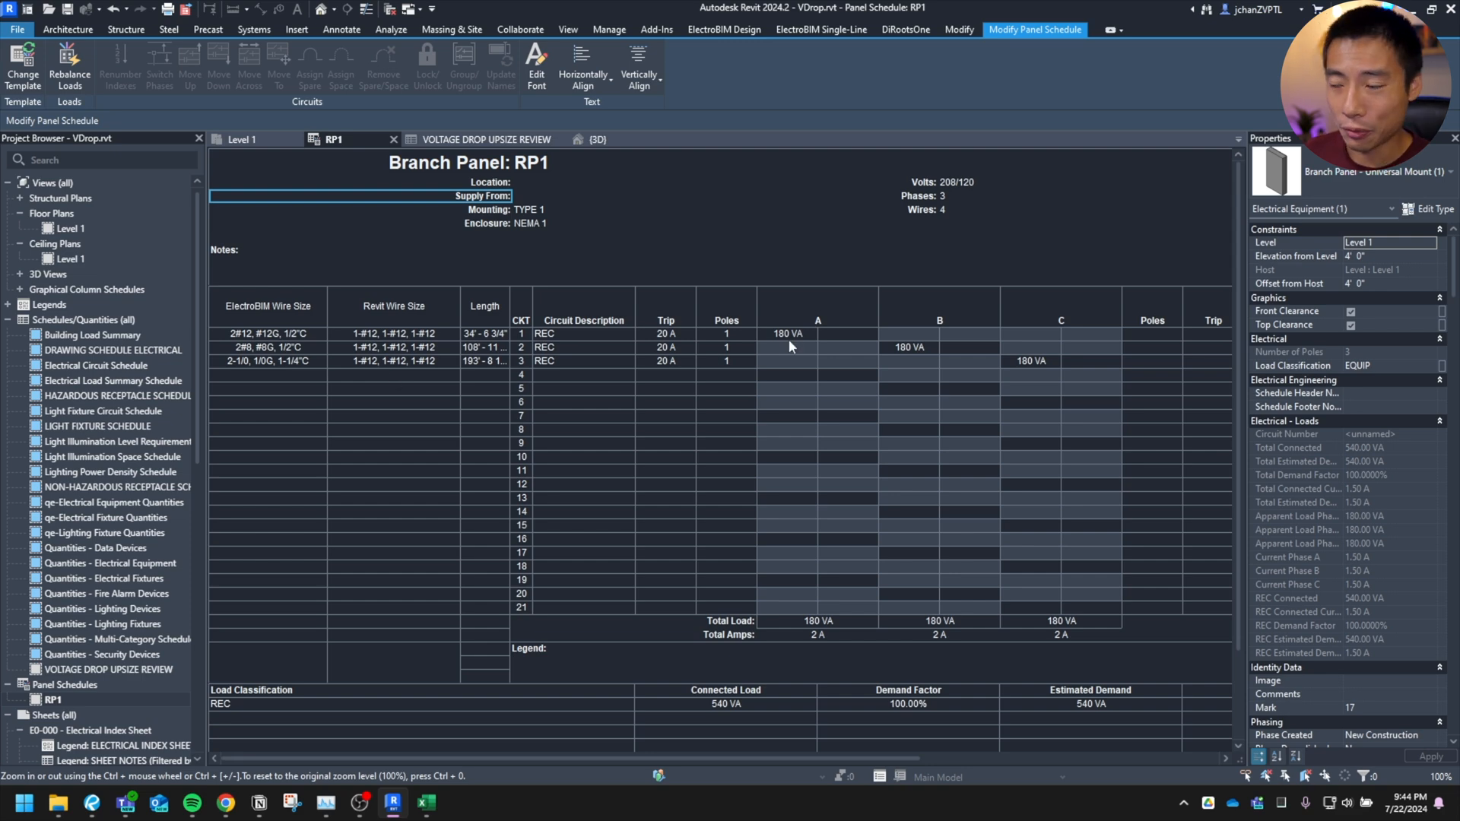
mouse_move(799, 345)
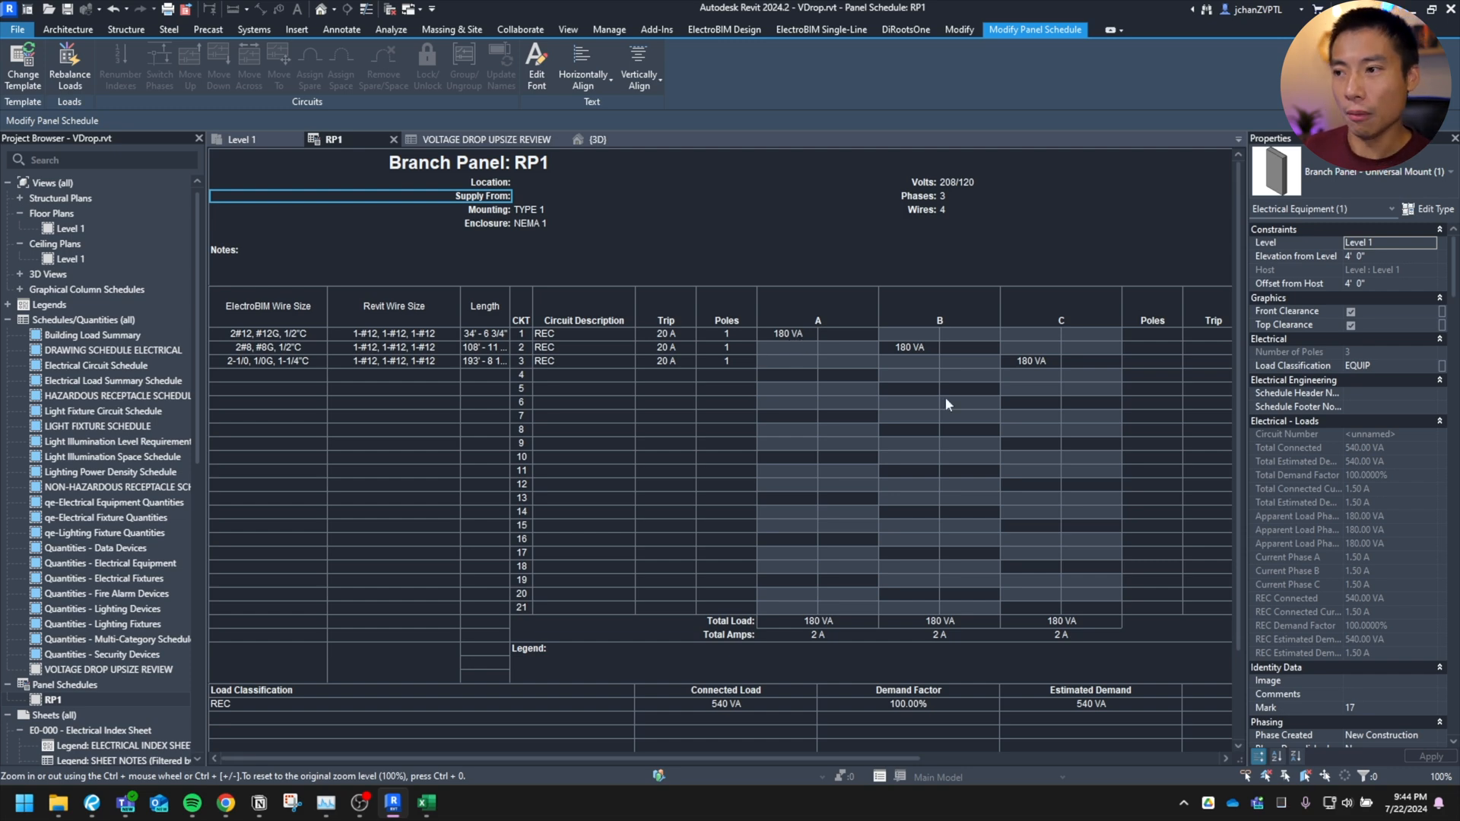
mouse_move(972, 391)
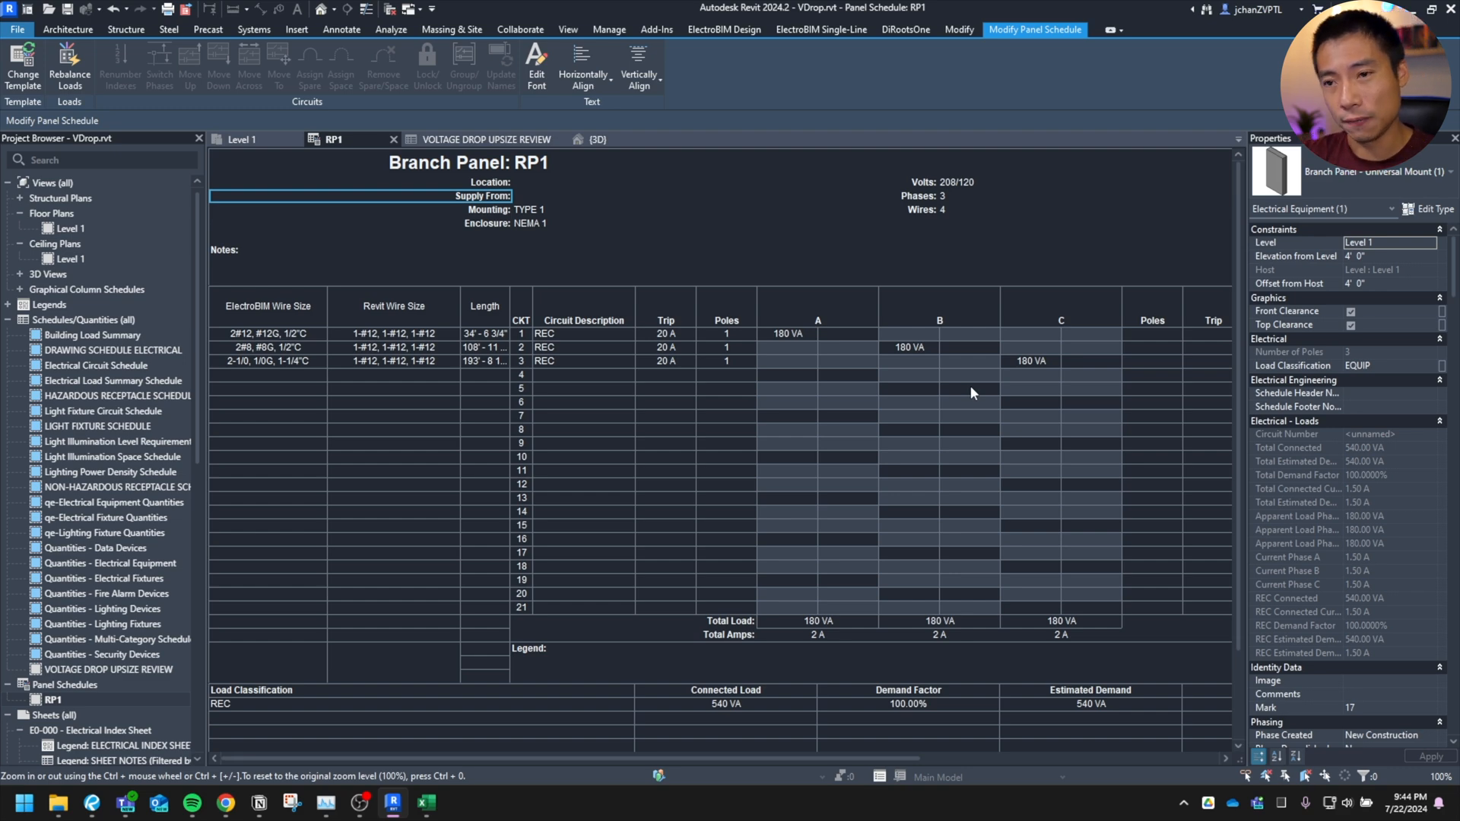
mouse_move(668, 416)
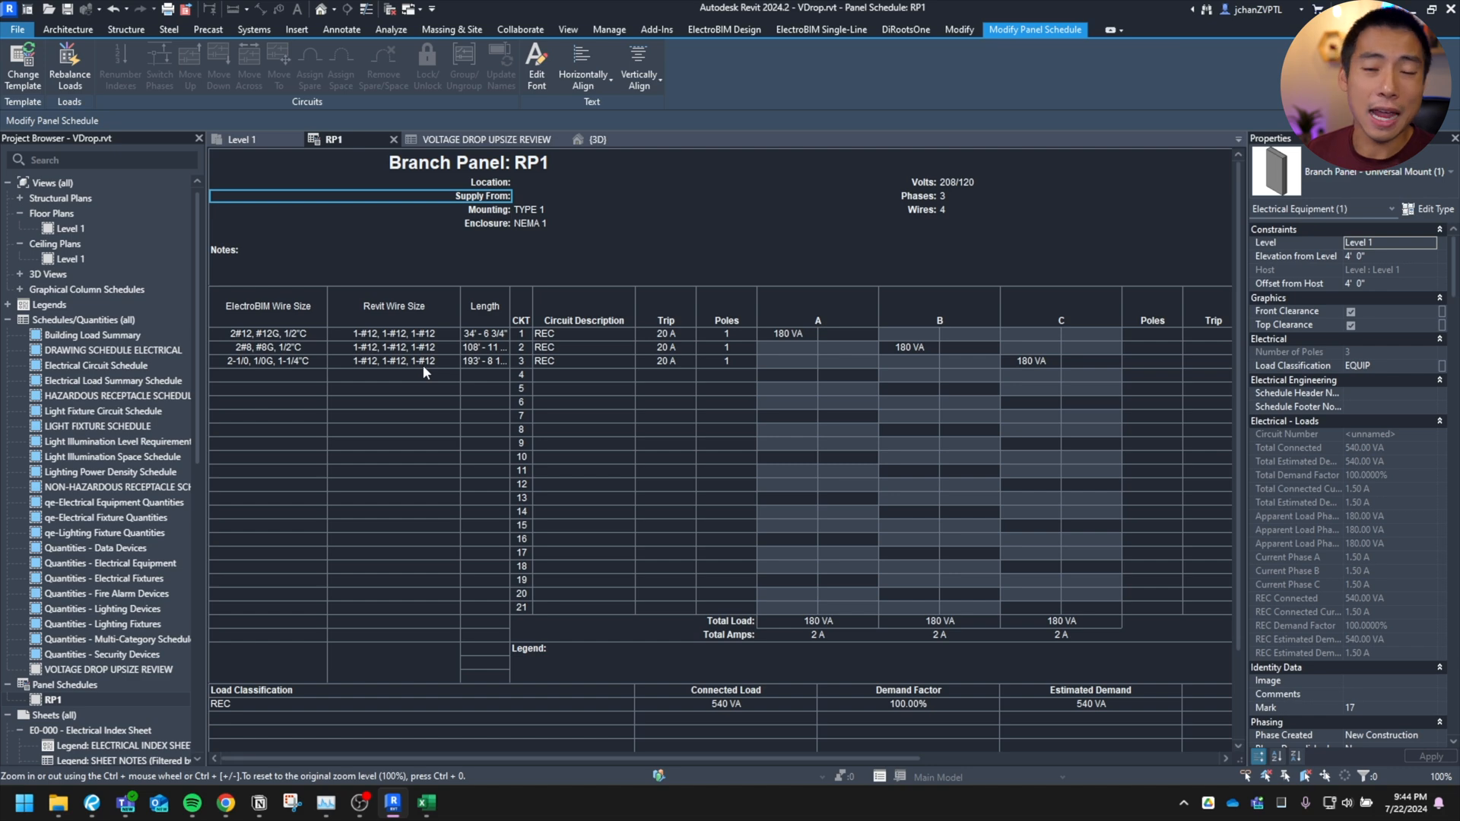
mouse_move(375, 366)
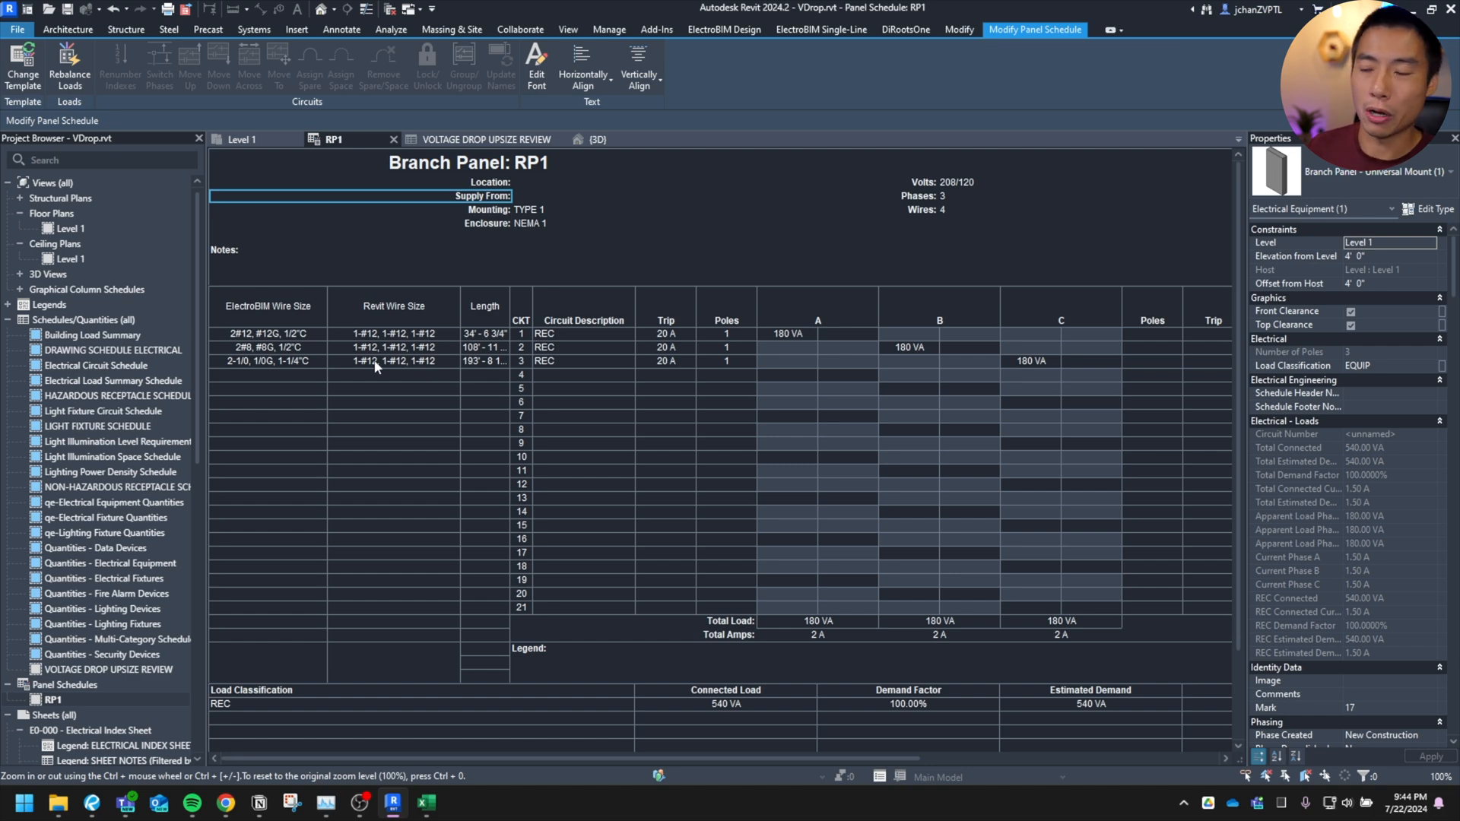
mouse_move(445, 368)
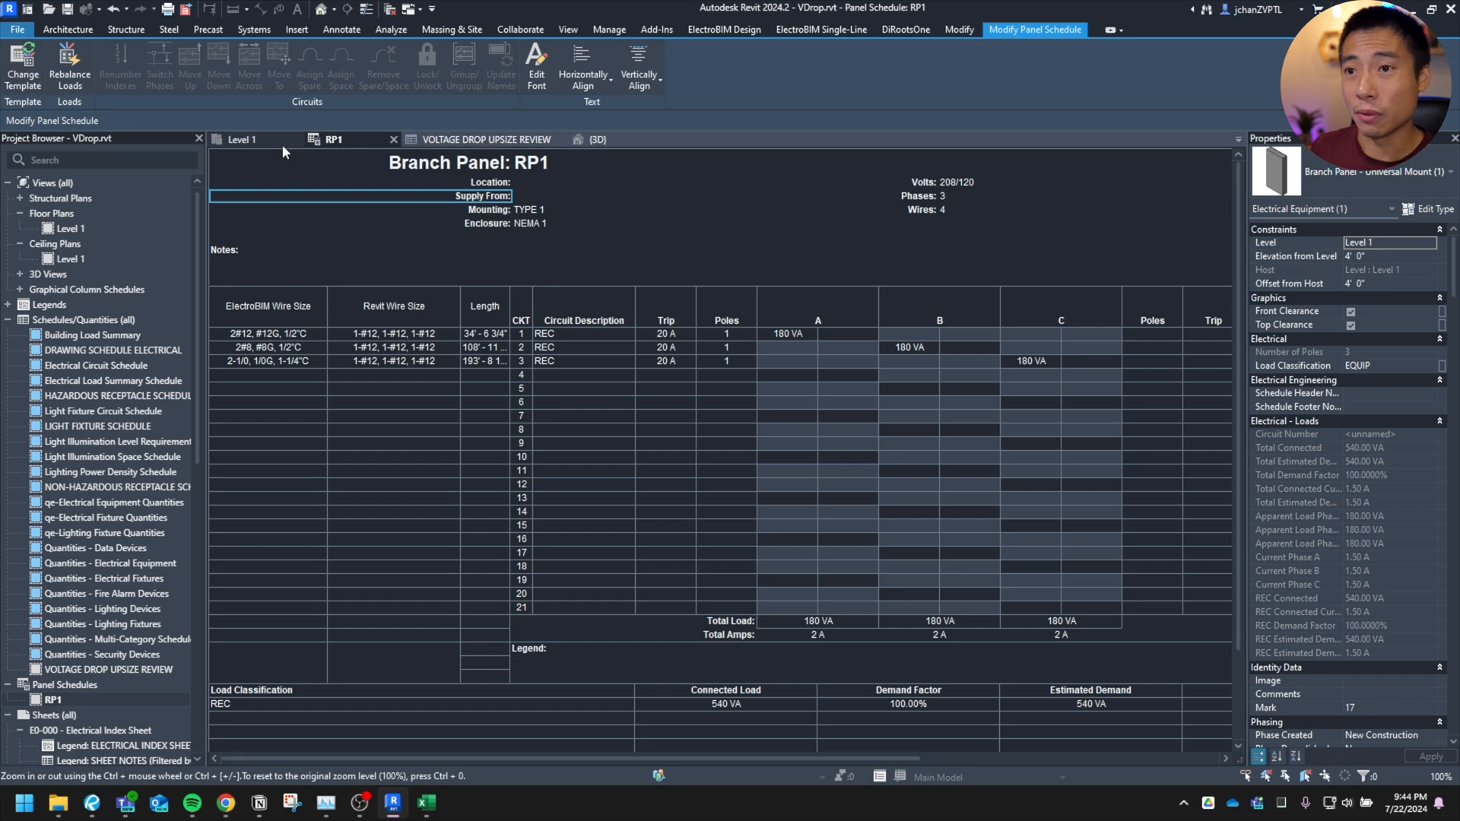
Step: Check the RP1/3 receptacle's 1920 VA load on Level 1 and return to the RP1 schedule
click(243, 139)
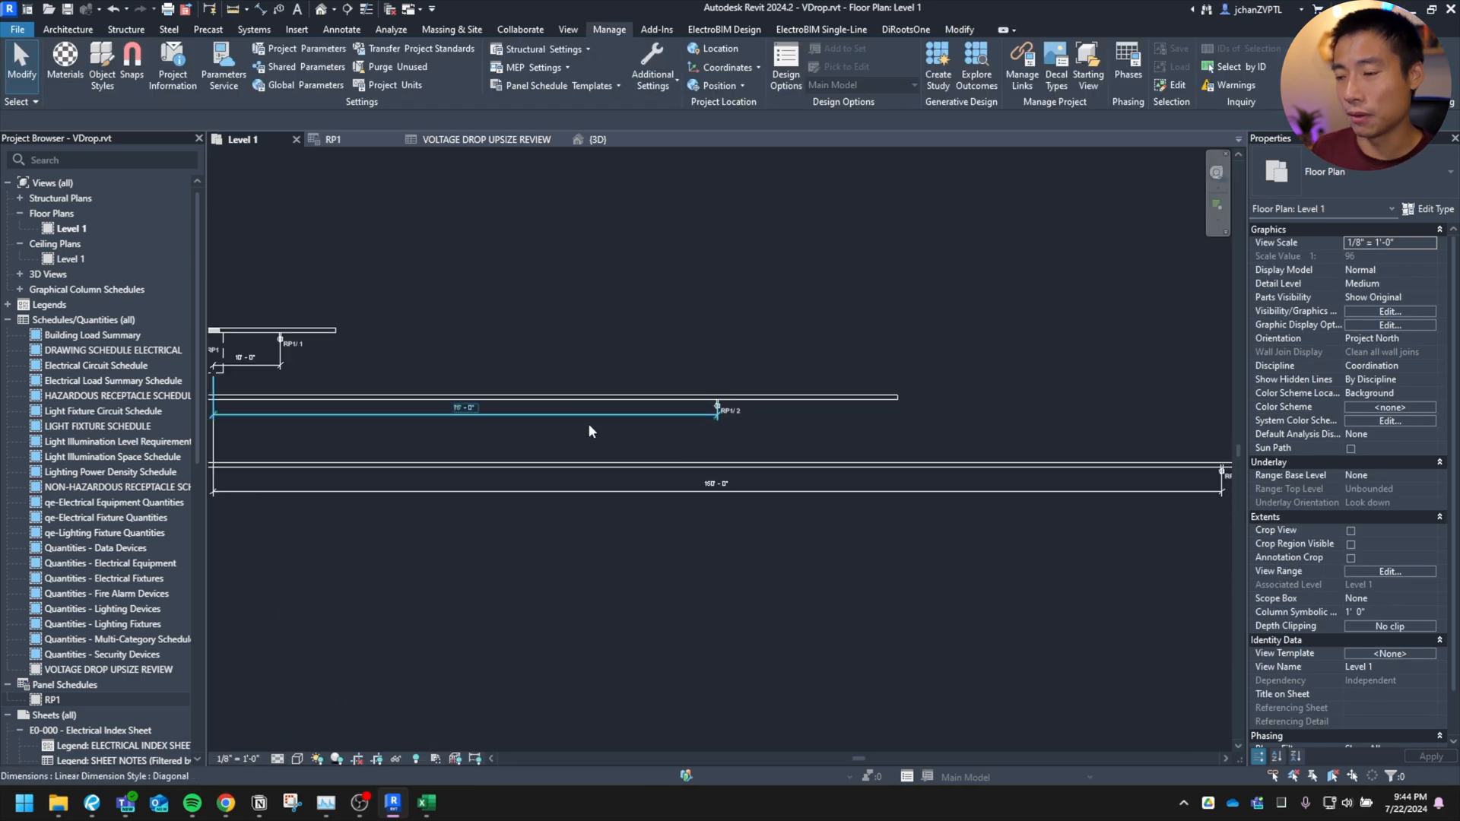
click(944, 450)
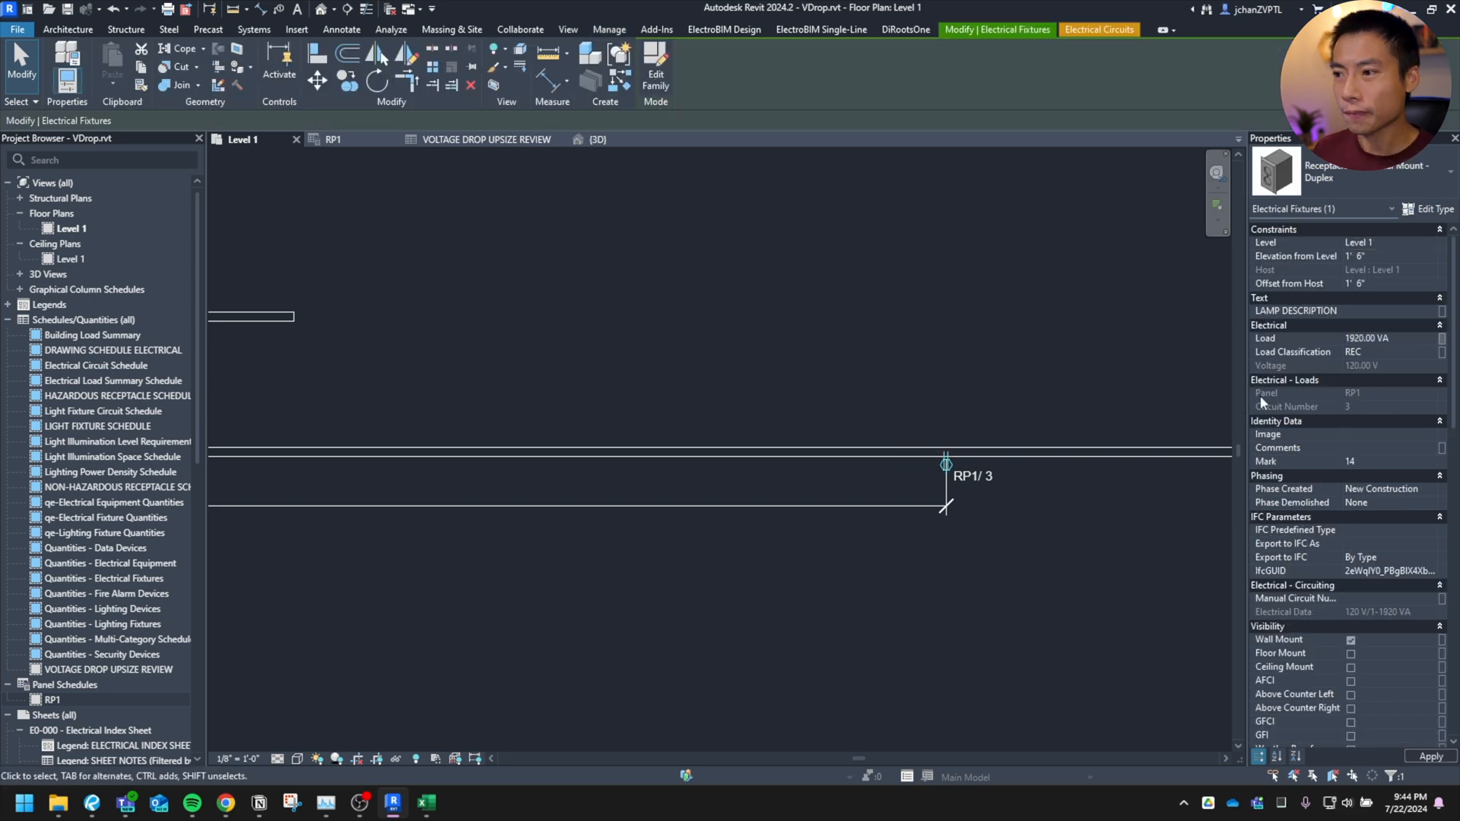
click(333, 138)
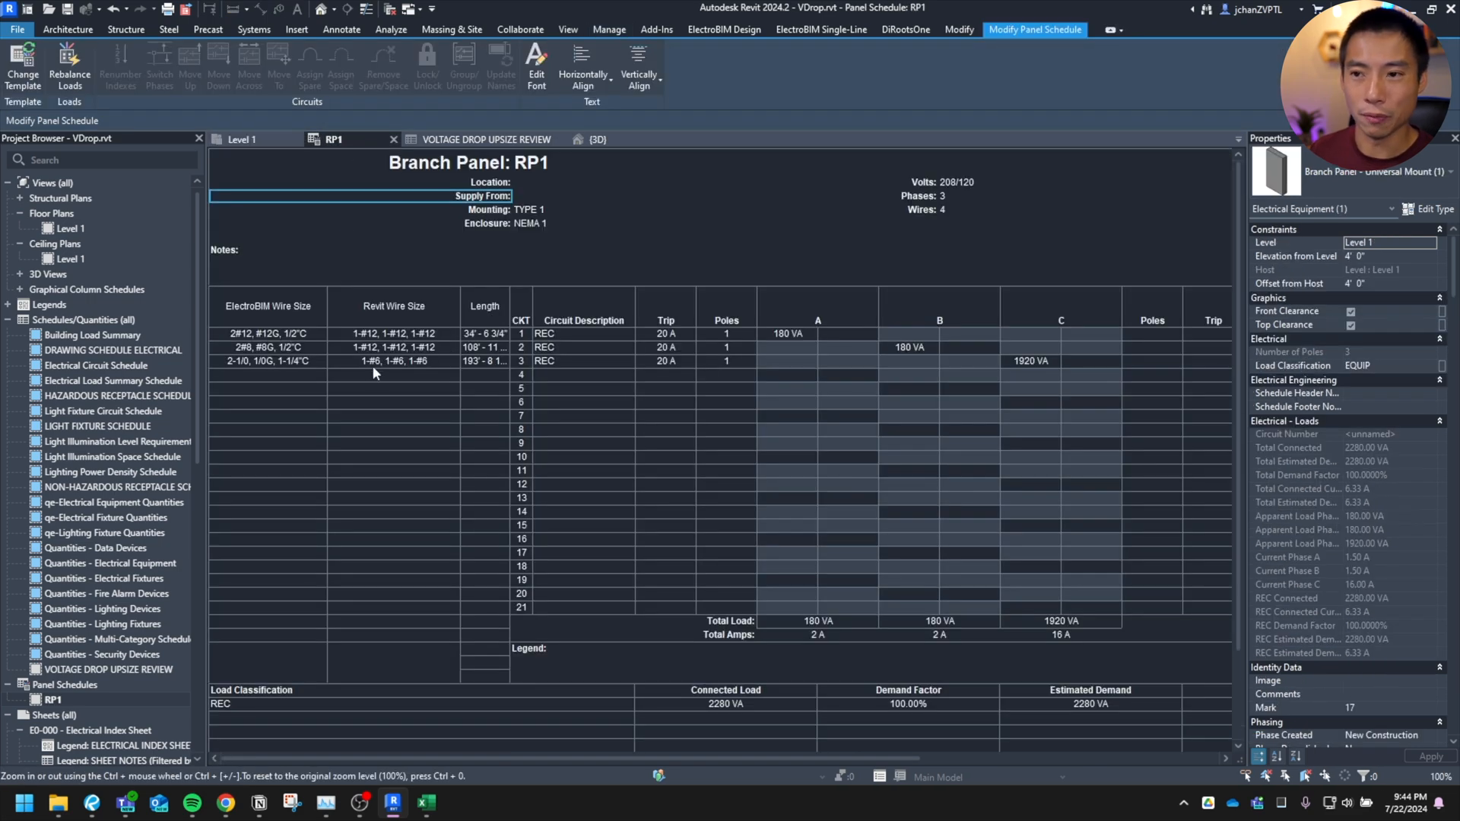
mouse_move(367, 381)
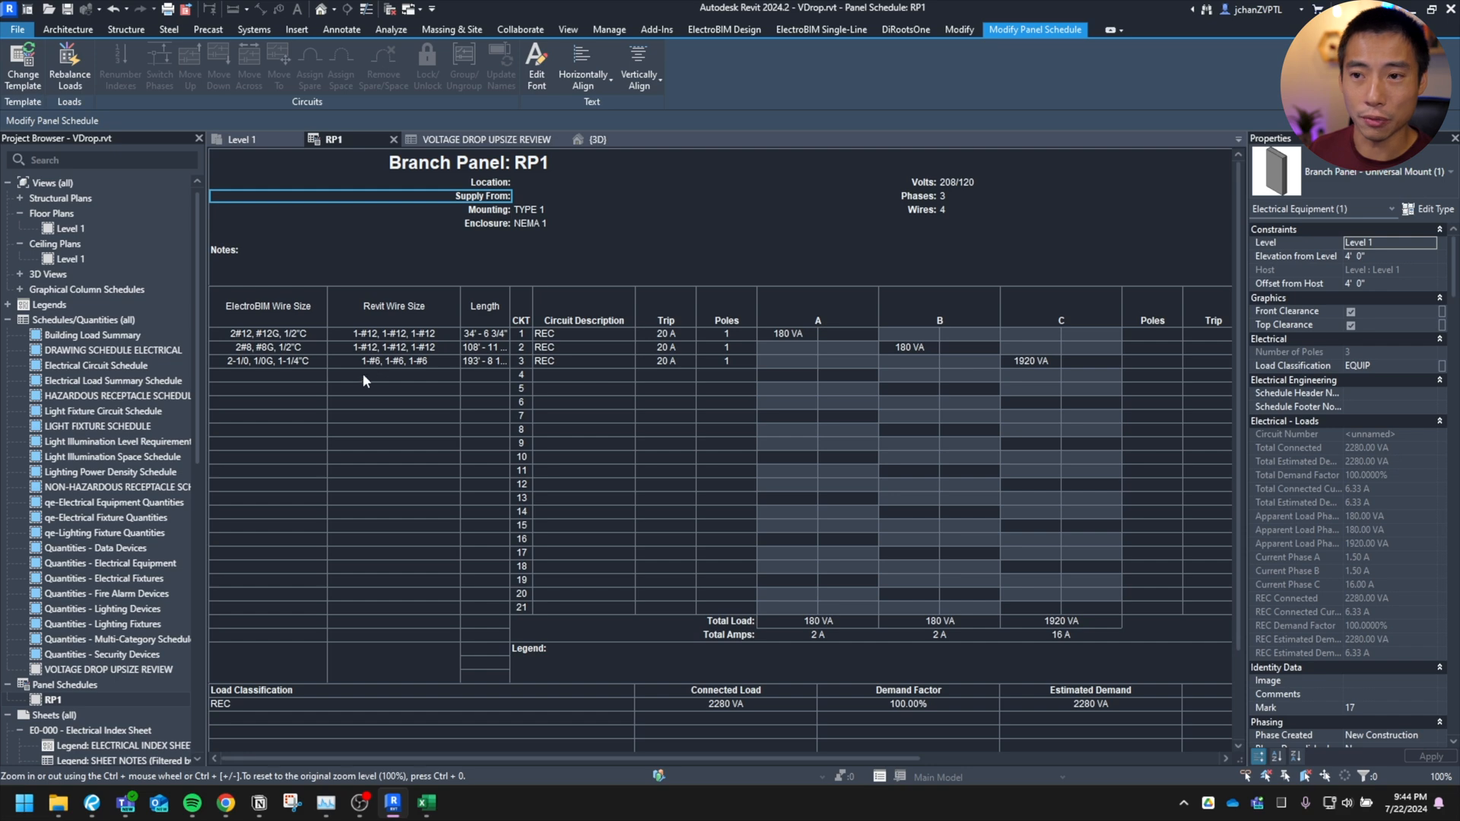
mouse_move(391, 373)
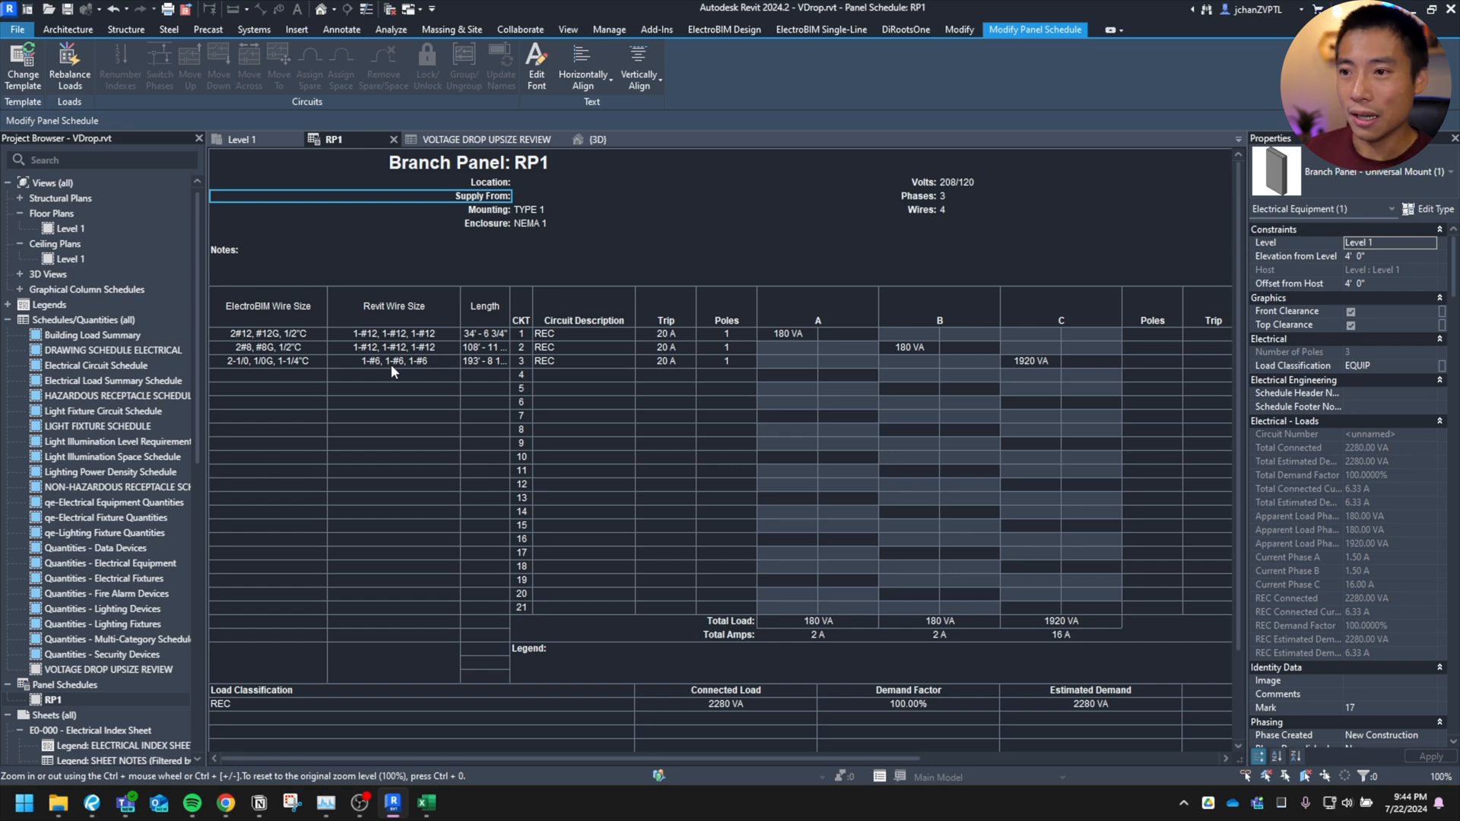
mouse_move(474, 374)
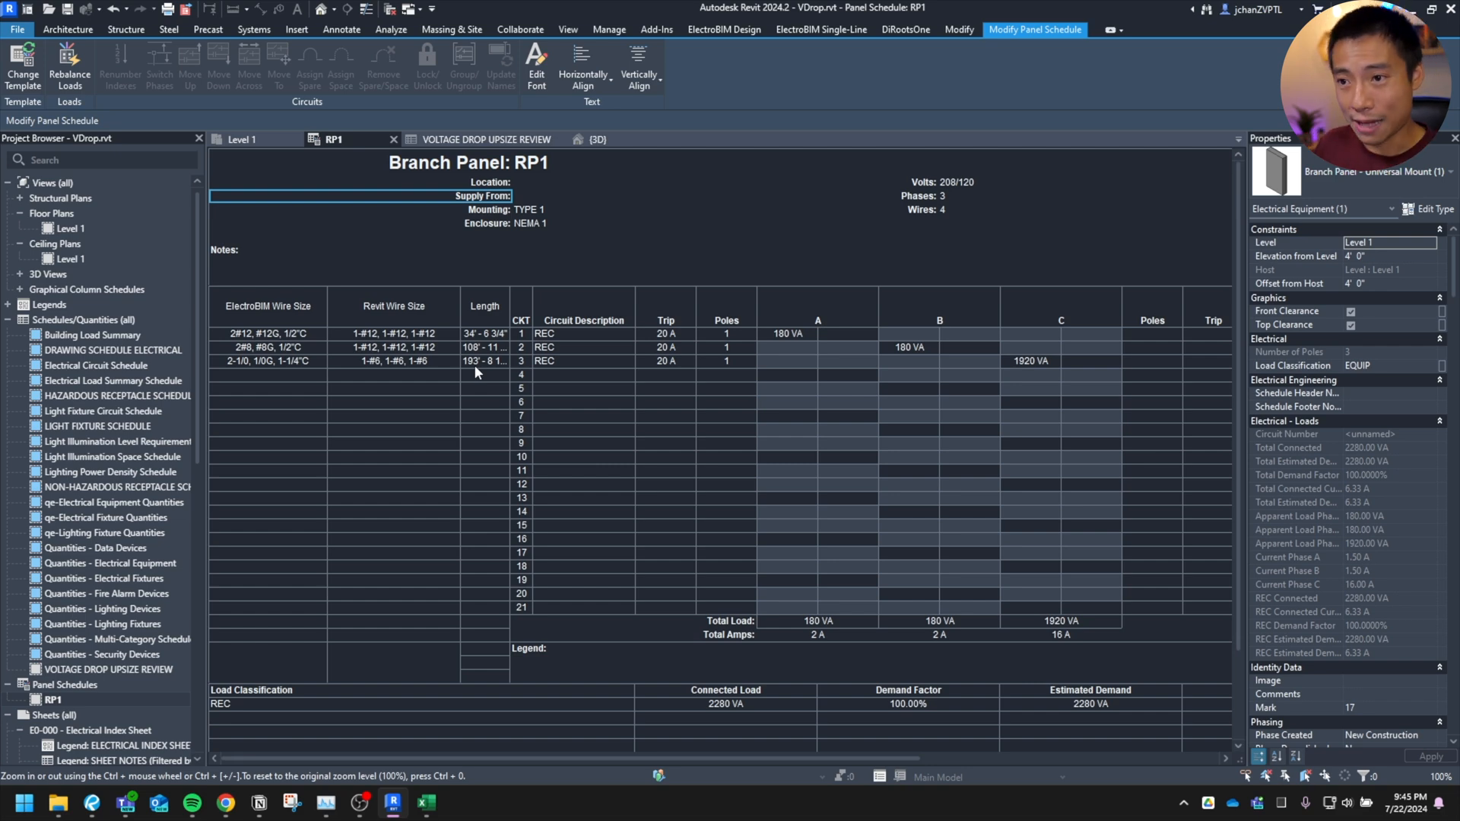
mouse_move(429, 378)
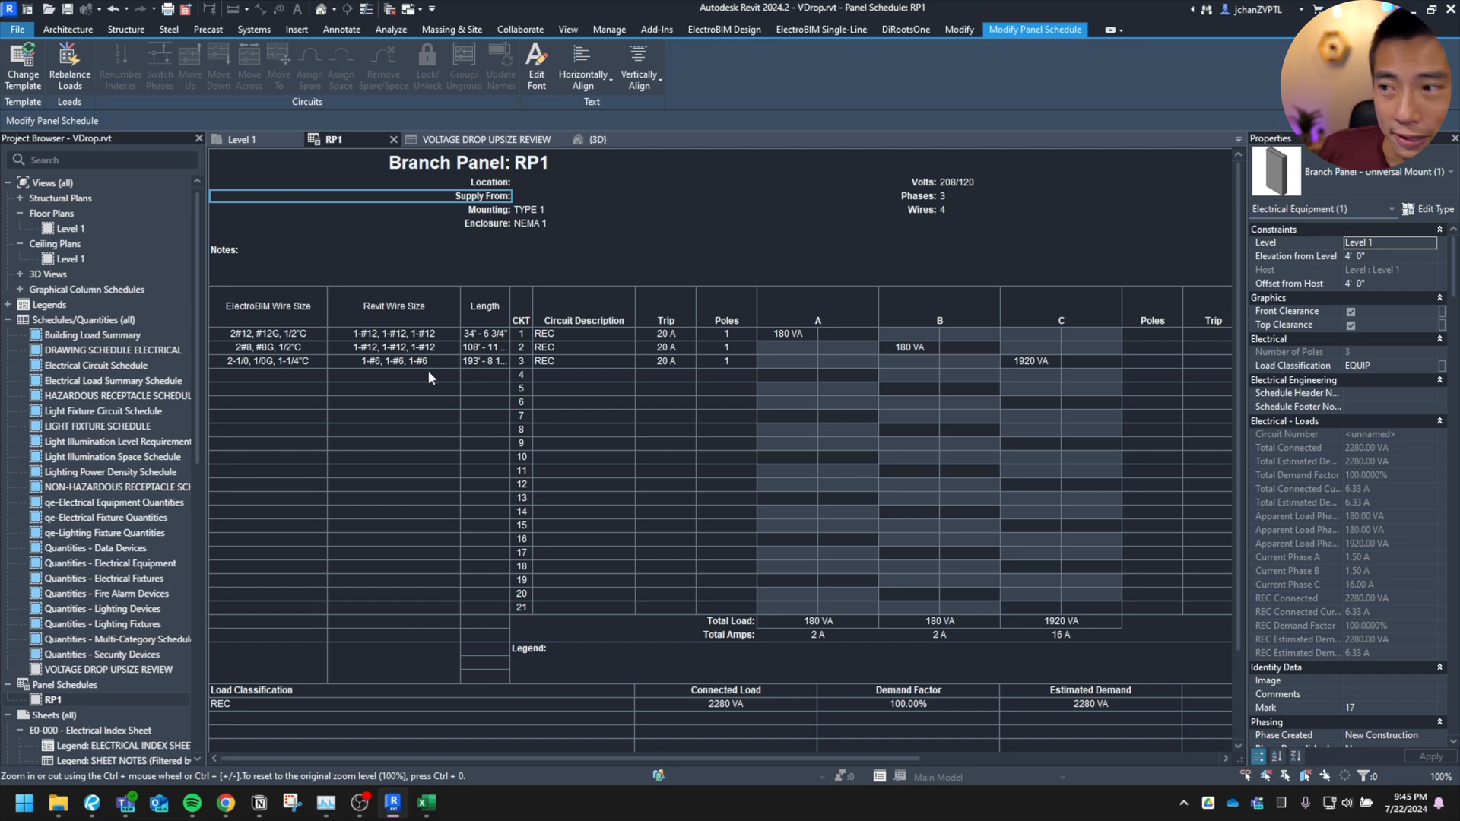
mouse_move(966, 359)
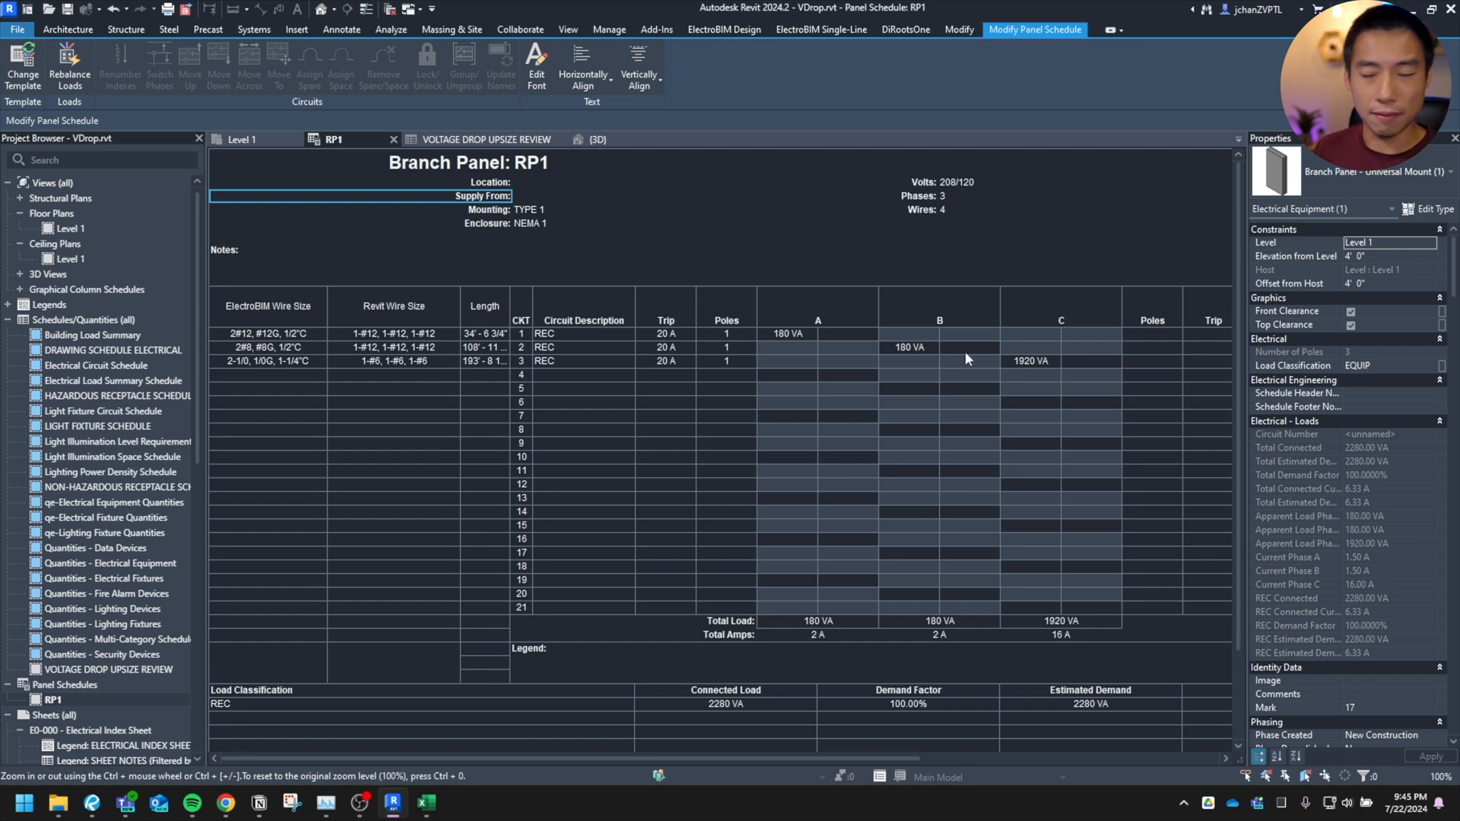
mouse_move(1019, 369)
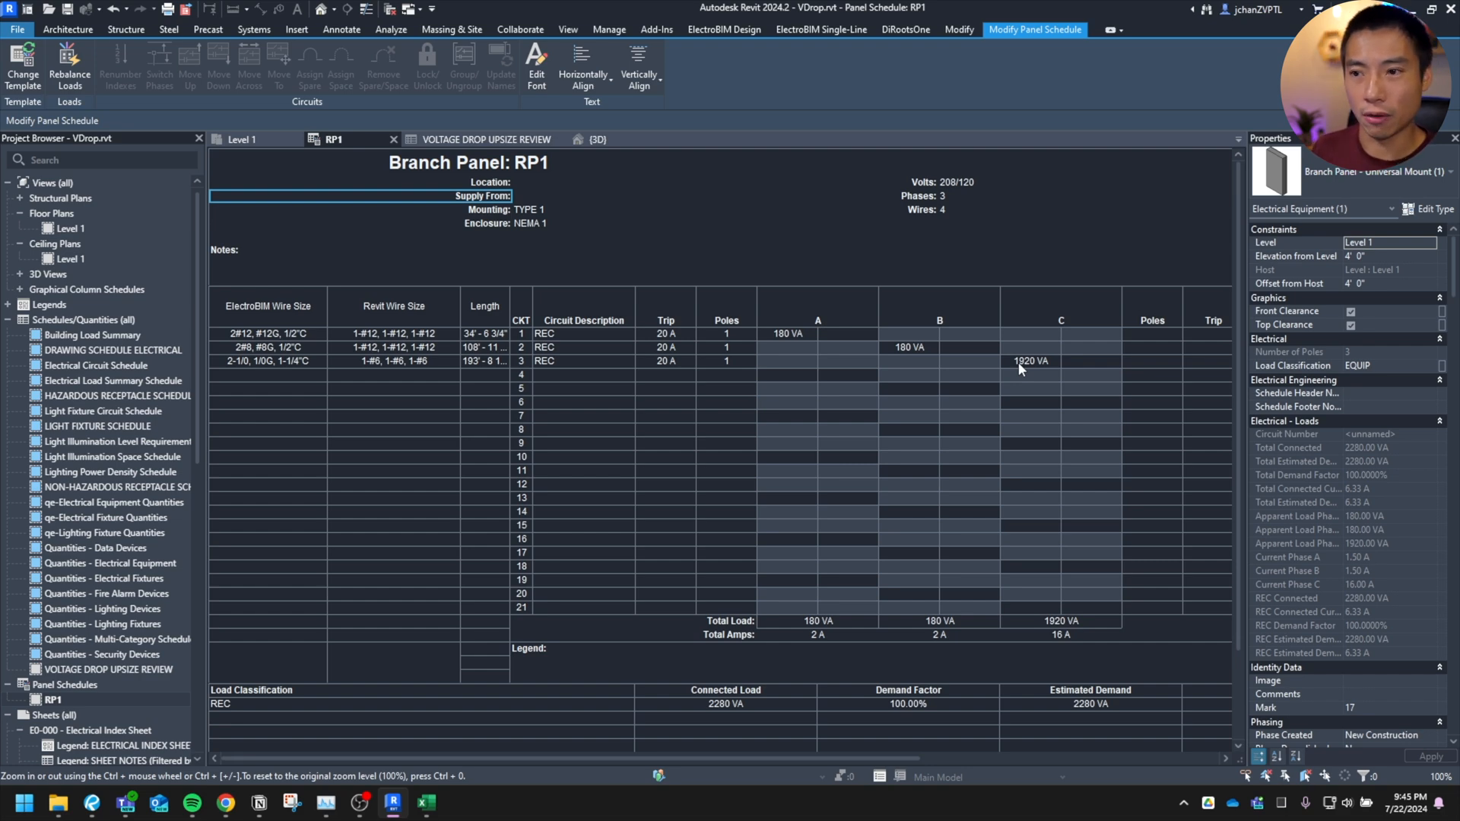
mouse_move(792, 480)
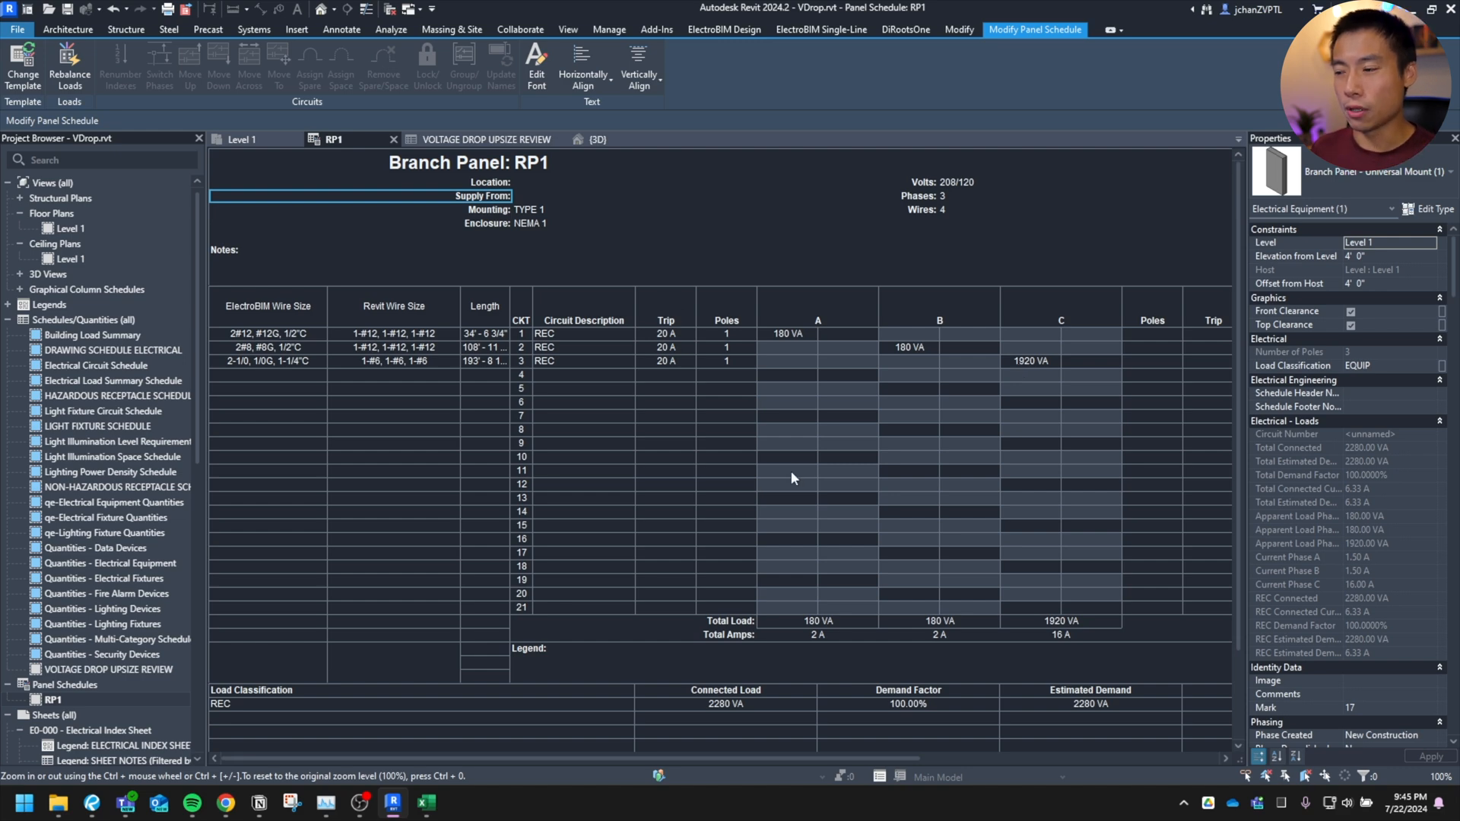
Step: Scroll through the RP1 schedule and switch back to the Level 1 floor plan
scroll(down, 3)
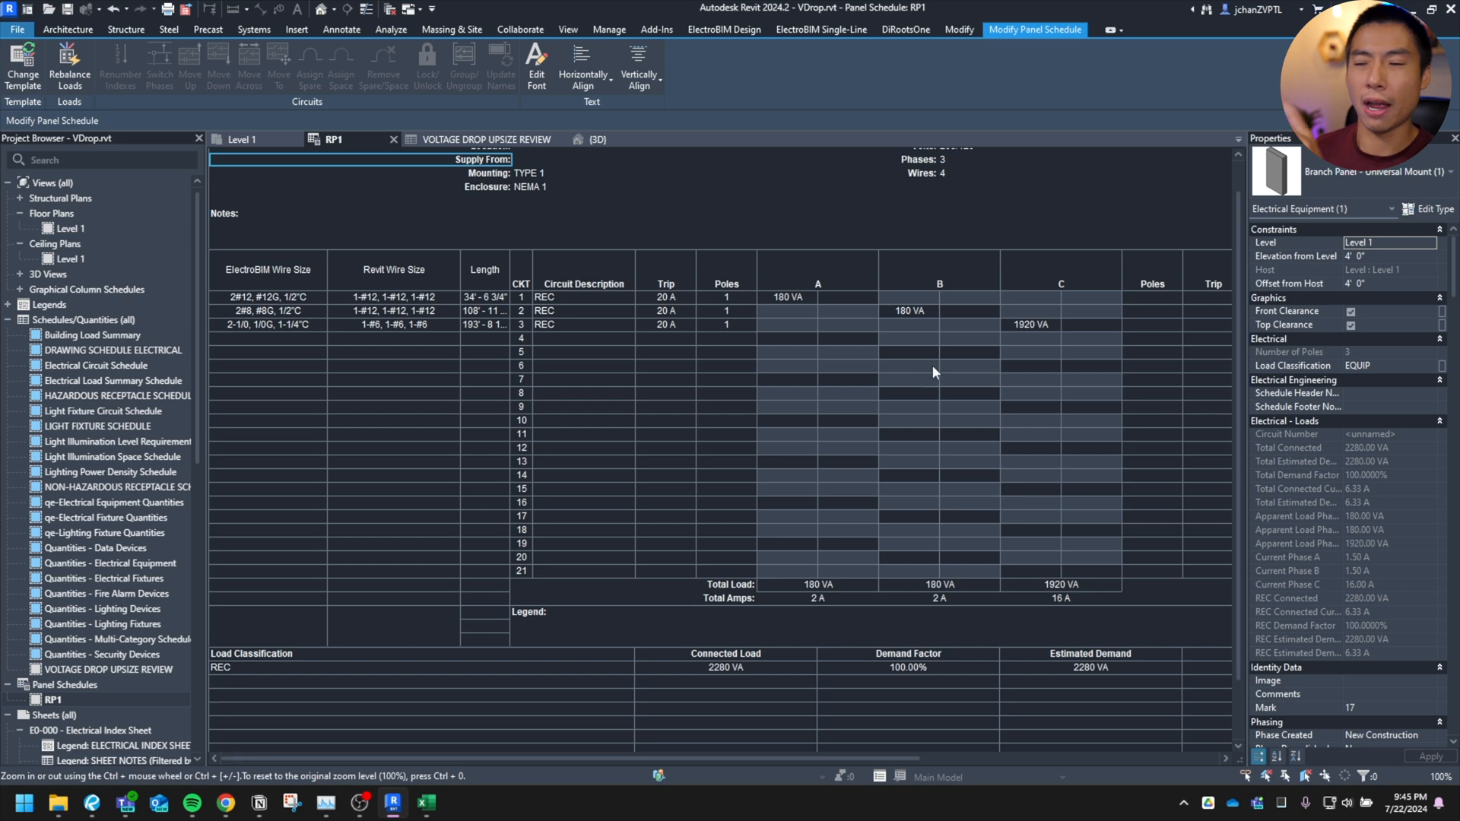
mouse_move(913, 408)
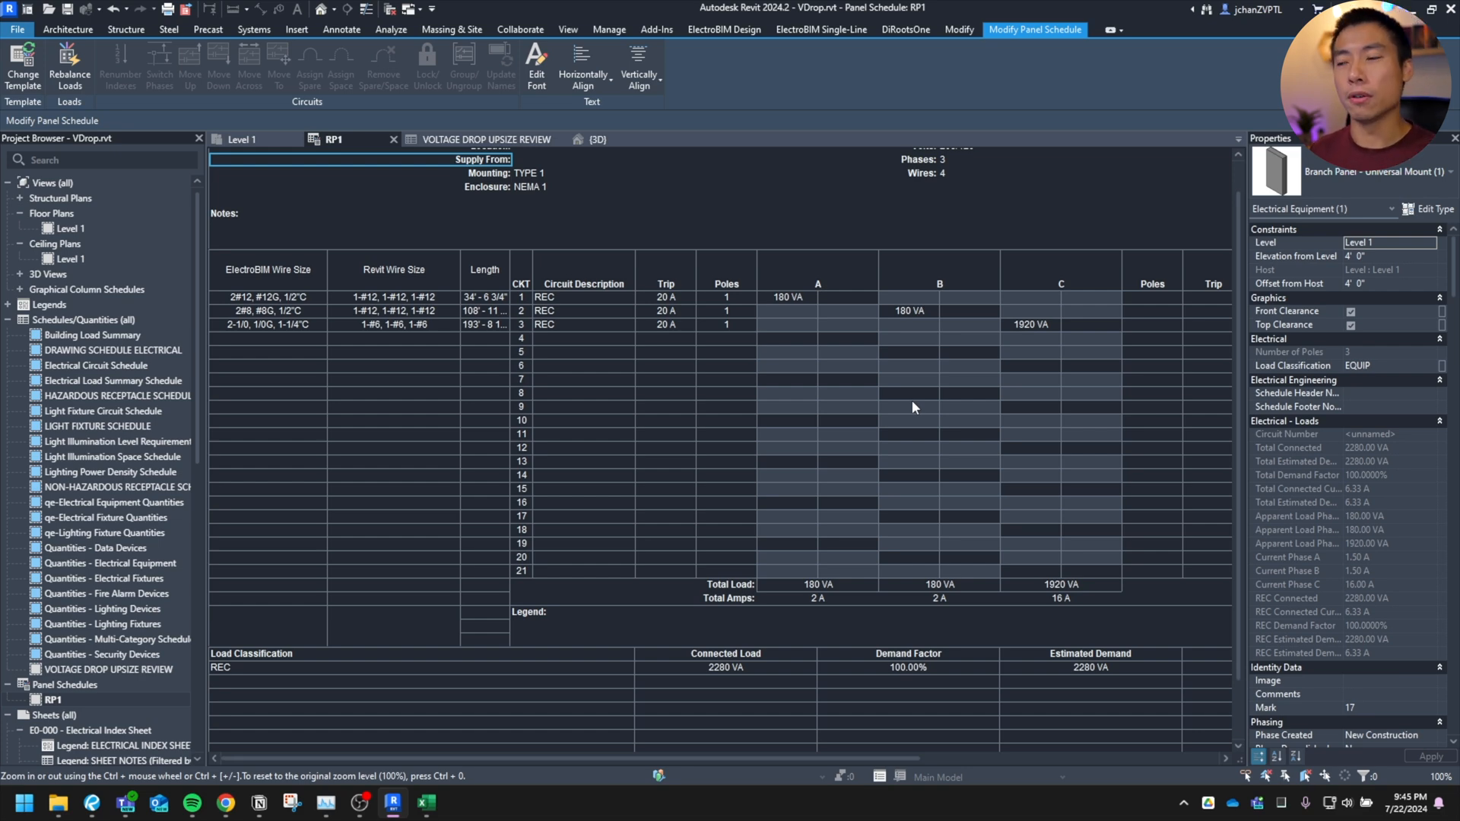
mouse_move(755, 342)
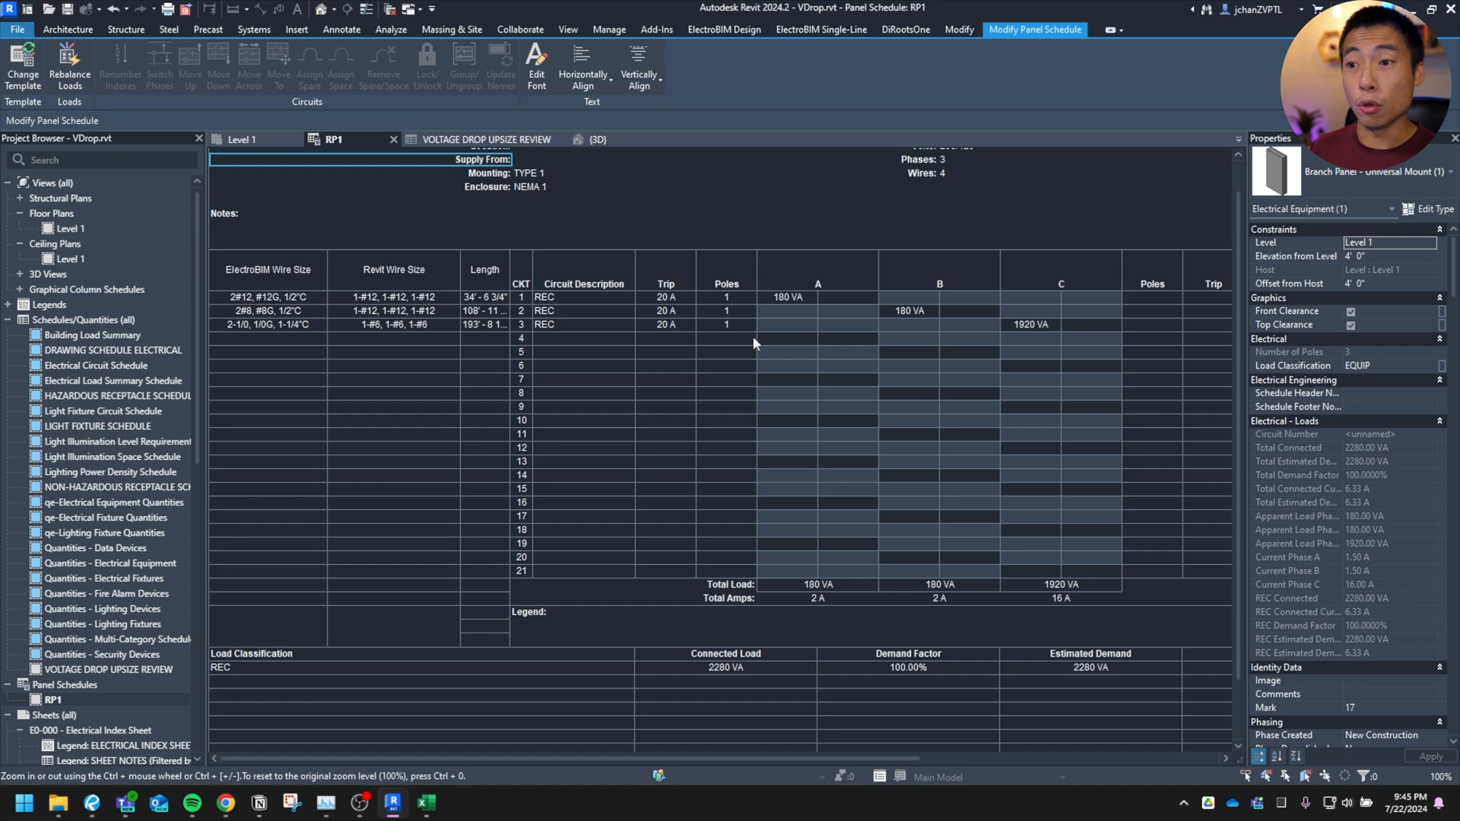
mouse_move(429, 333)
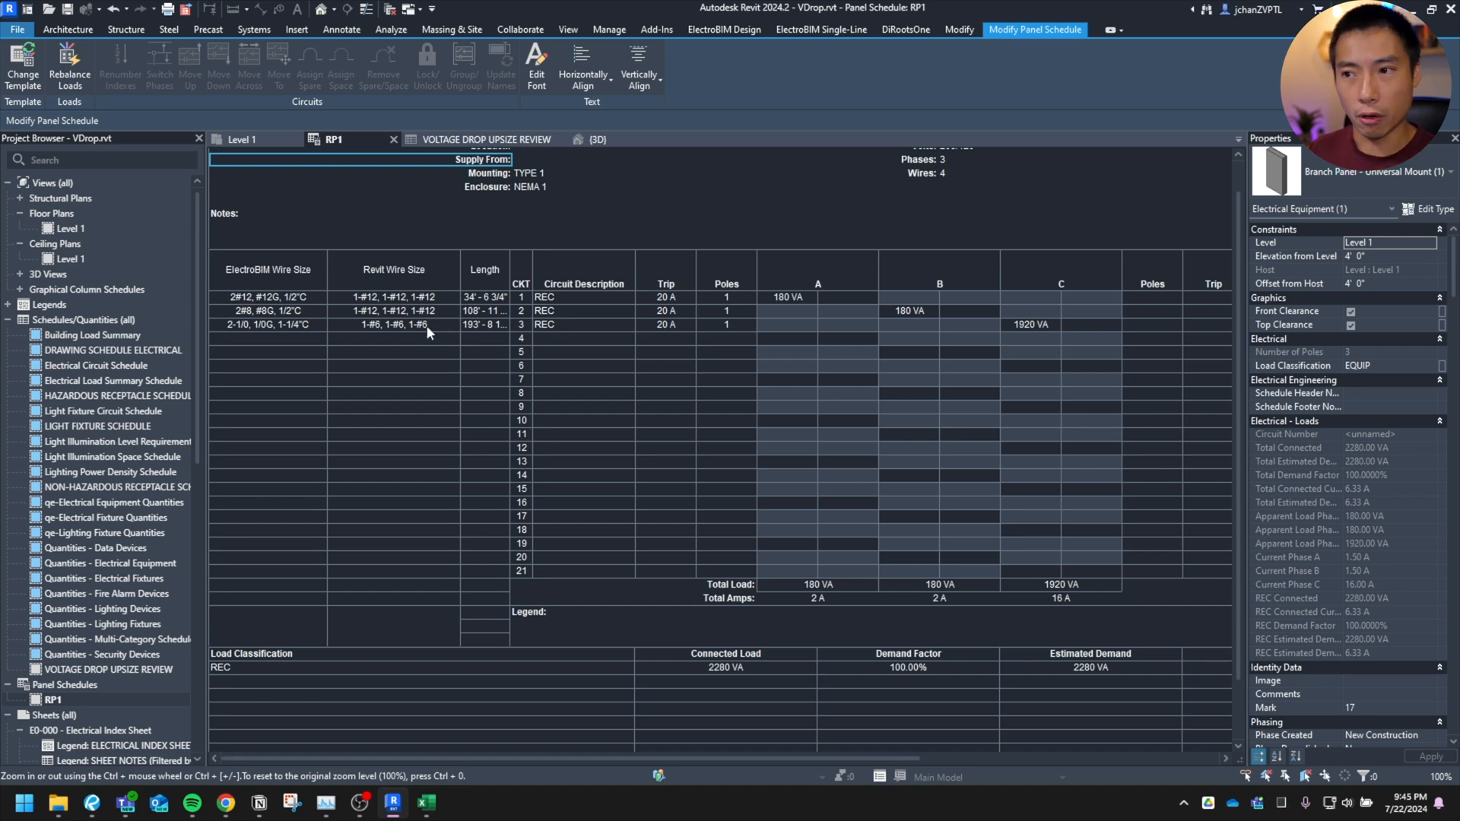
click(247, 140)
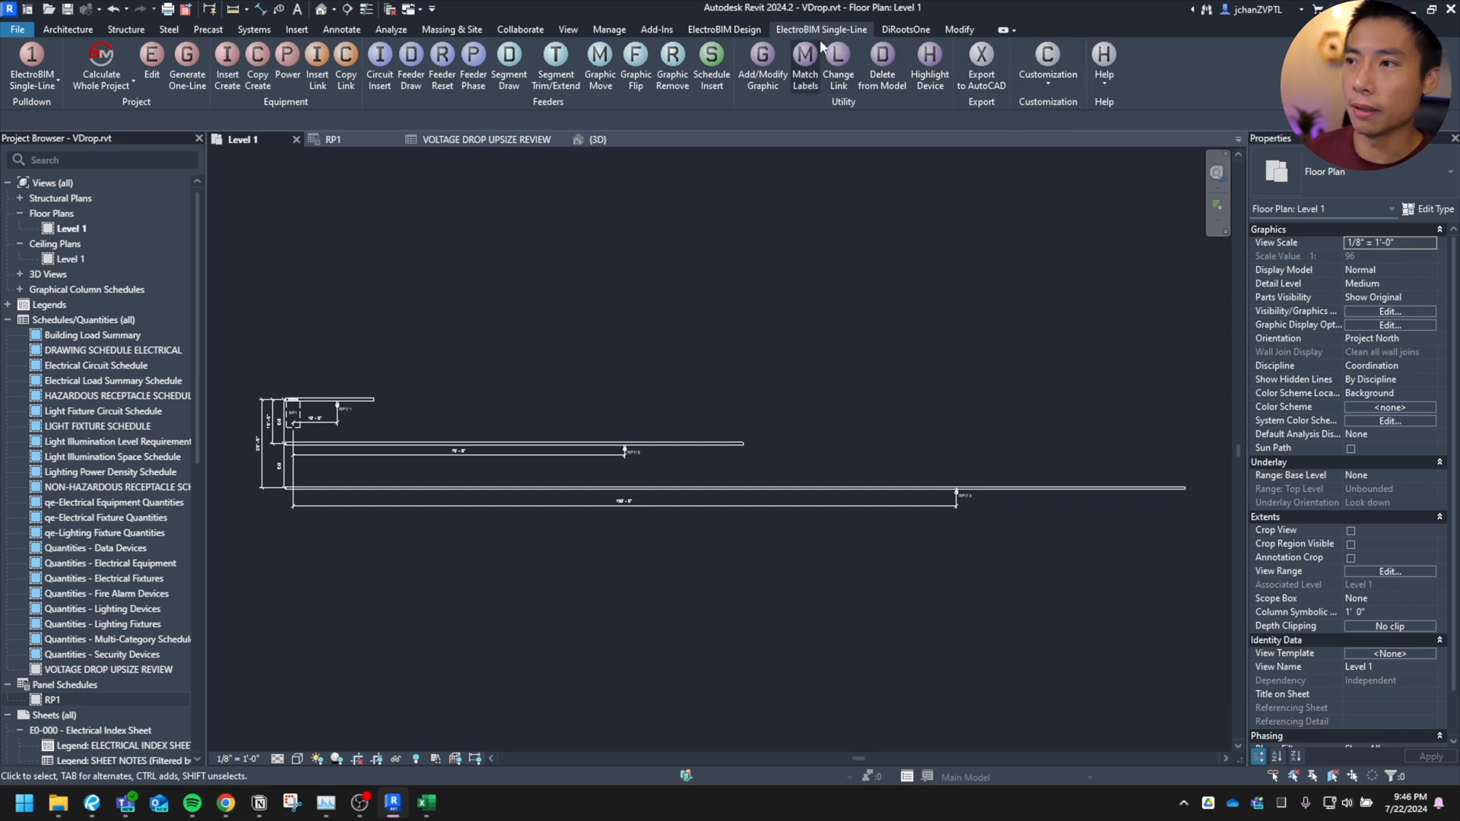
Step: Bring up ElectroBIM's Options dialog from the Single-Line Customization tool
click(1046, 61)
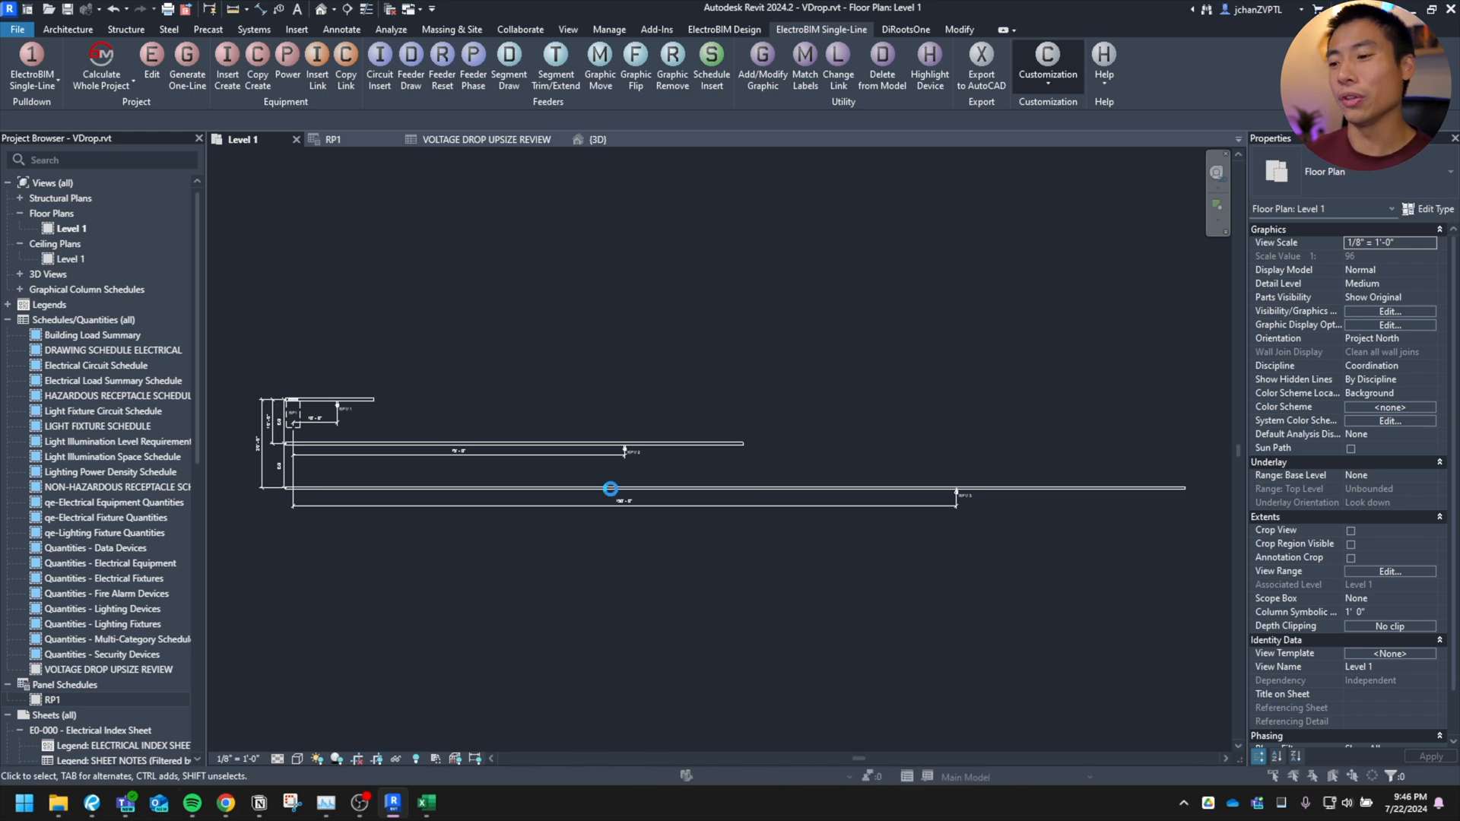
click(1047, 56)
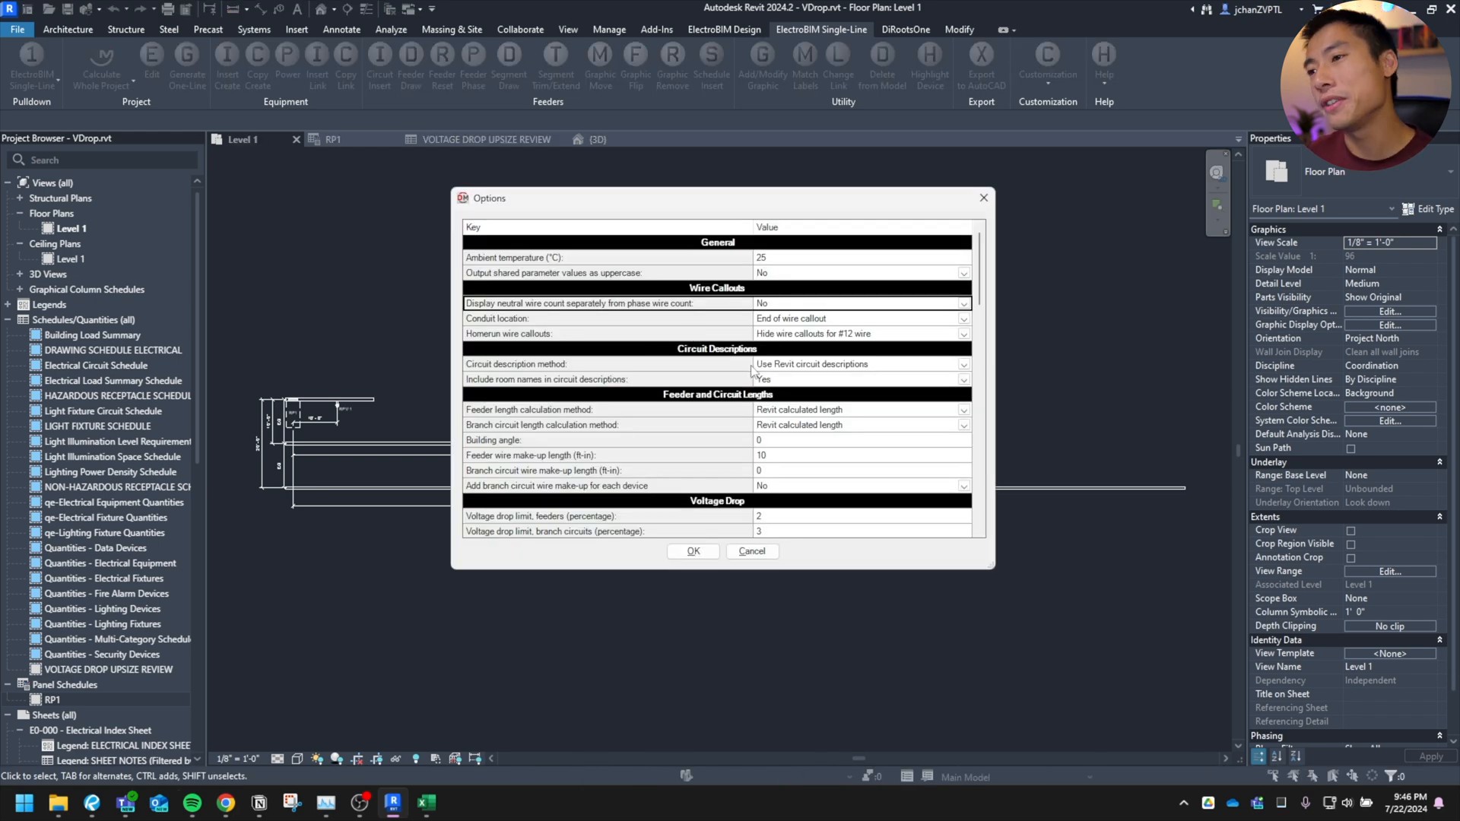
Step: Keep the transformer voltage-drop reset method and accept the ElectroBIM voltage-drop options, returning to Level 1
scroll(down, 3)
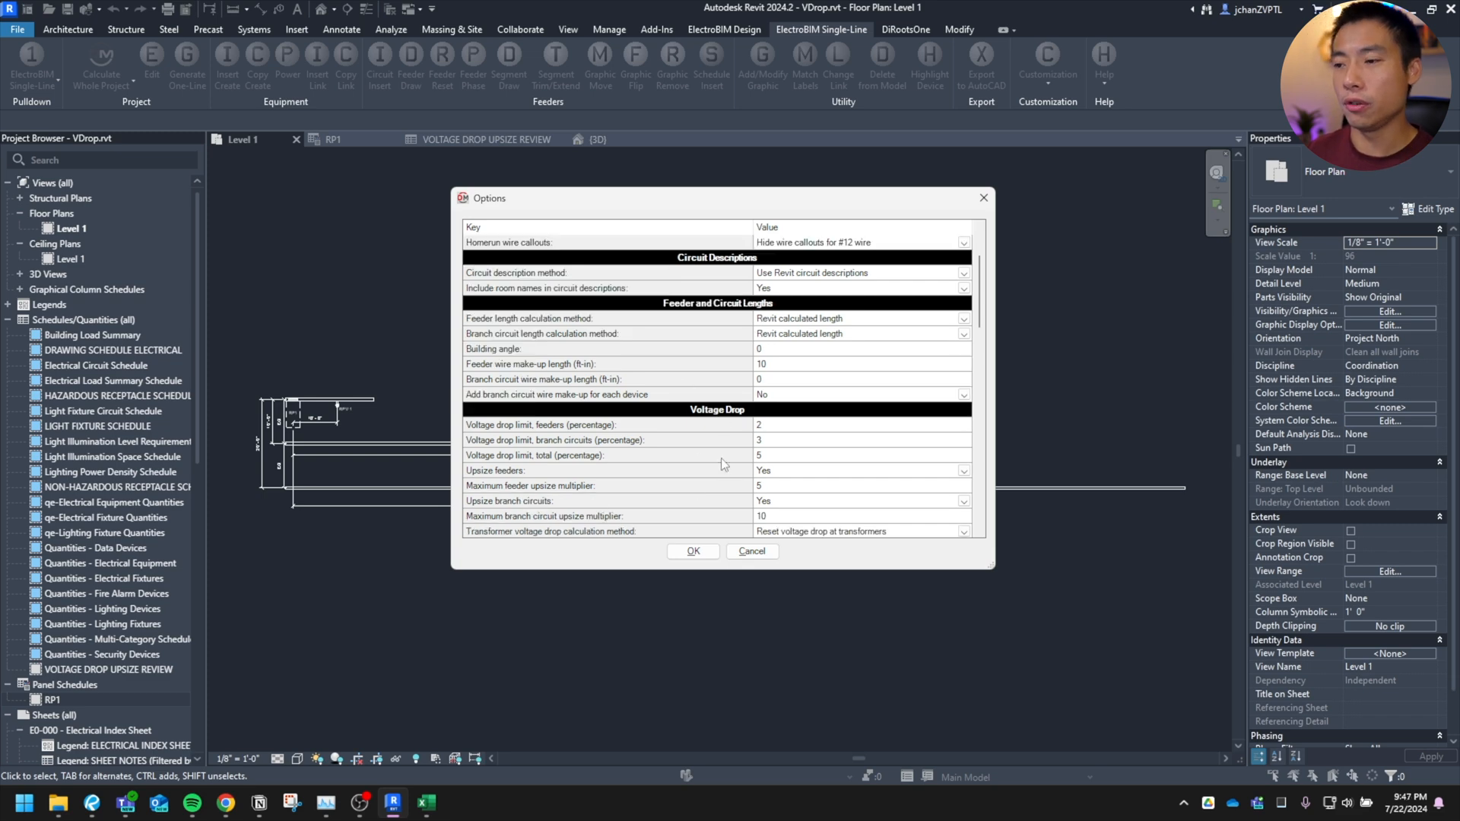
scroll(down, 3)
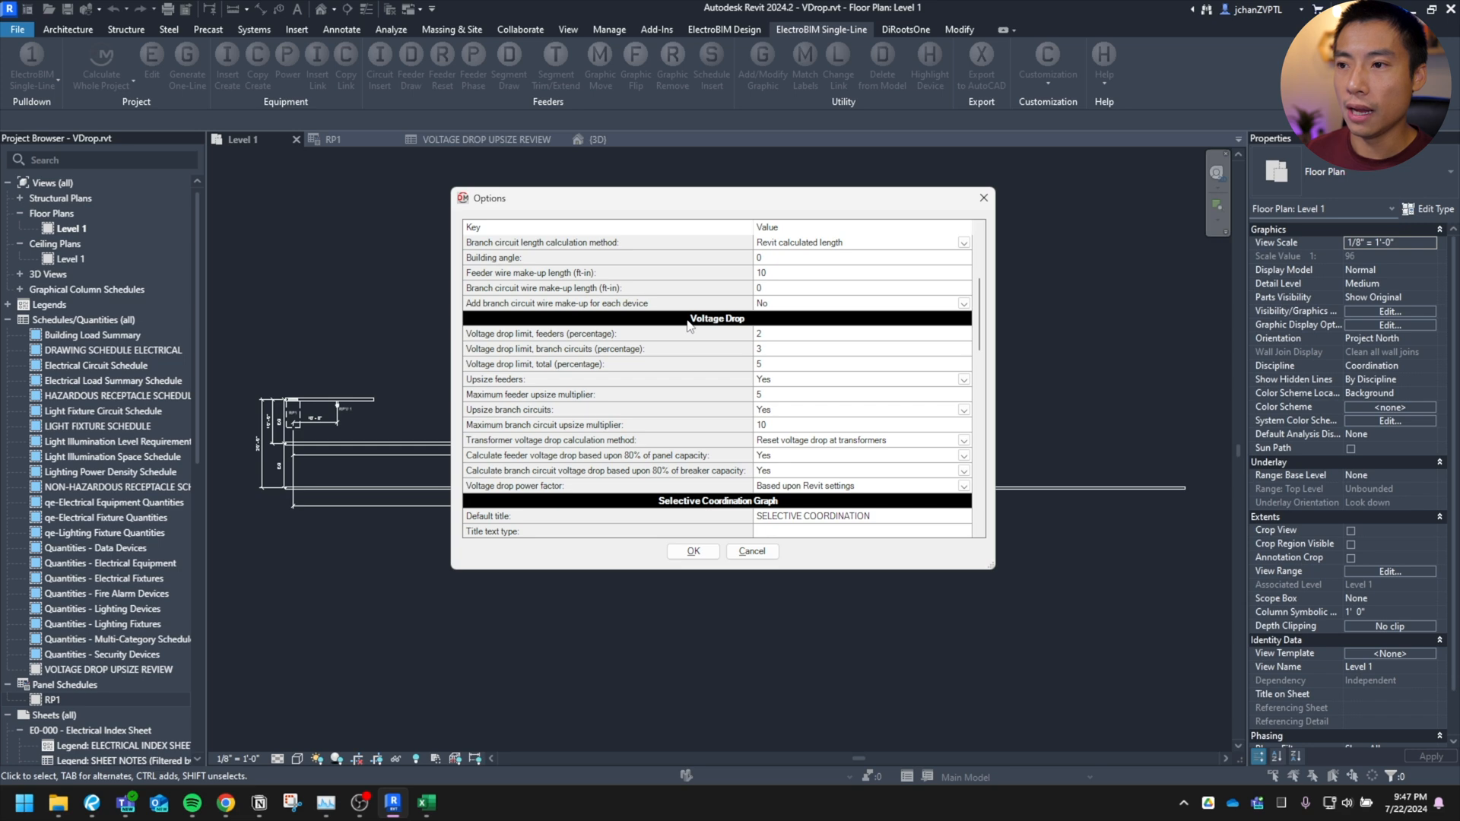
mouse_move(517, 342)
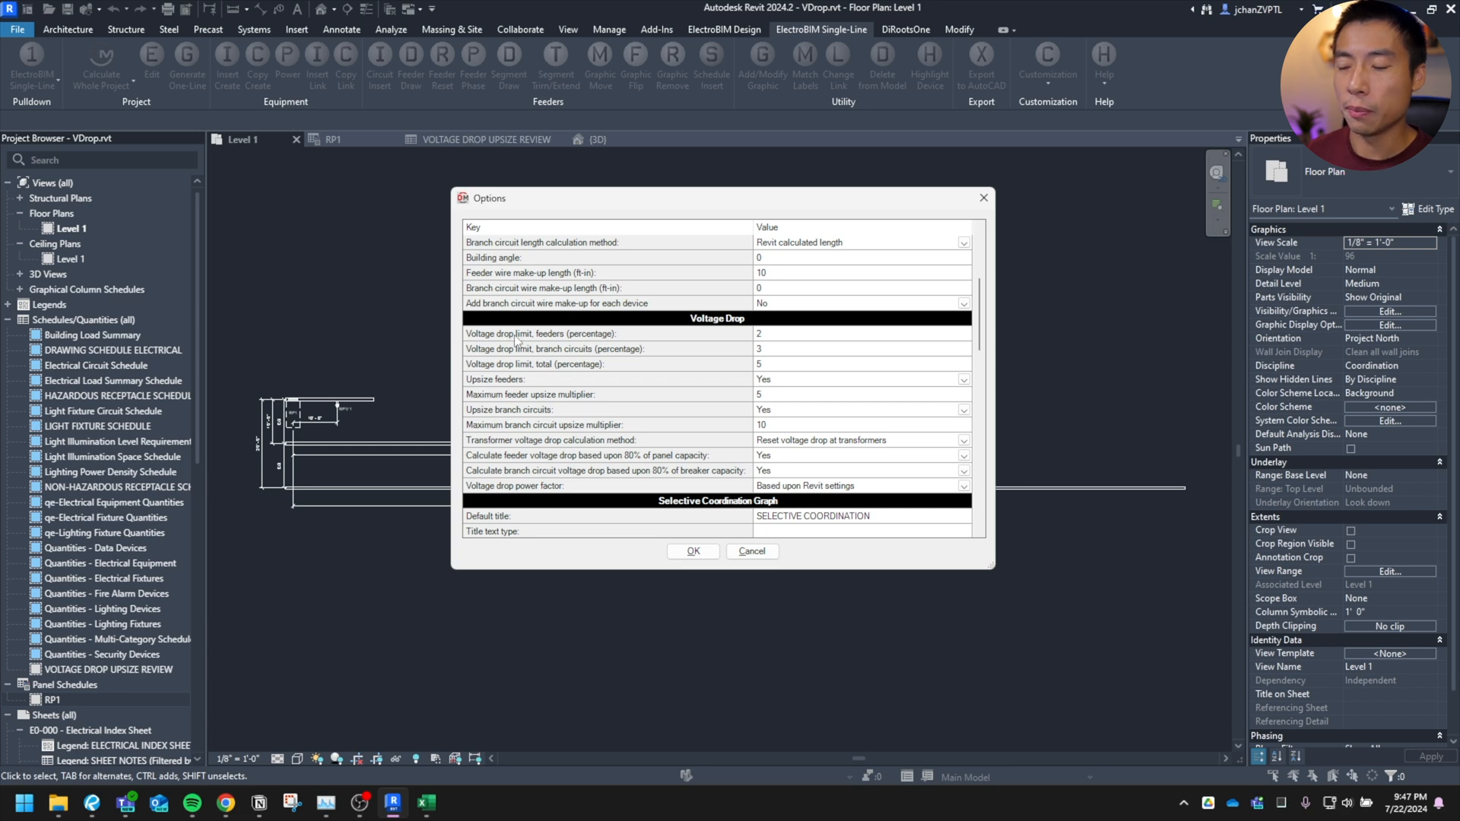
mouse_move(786, 345)
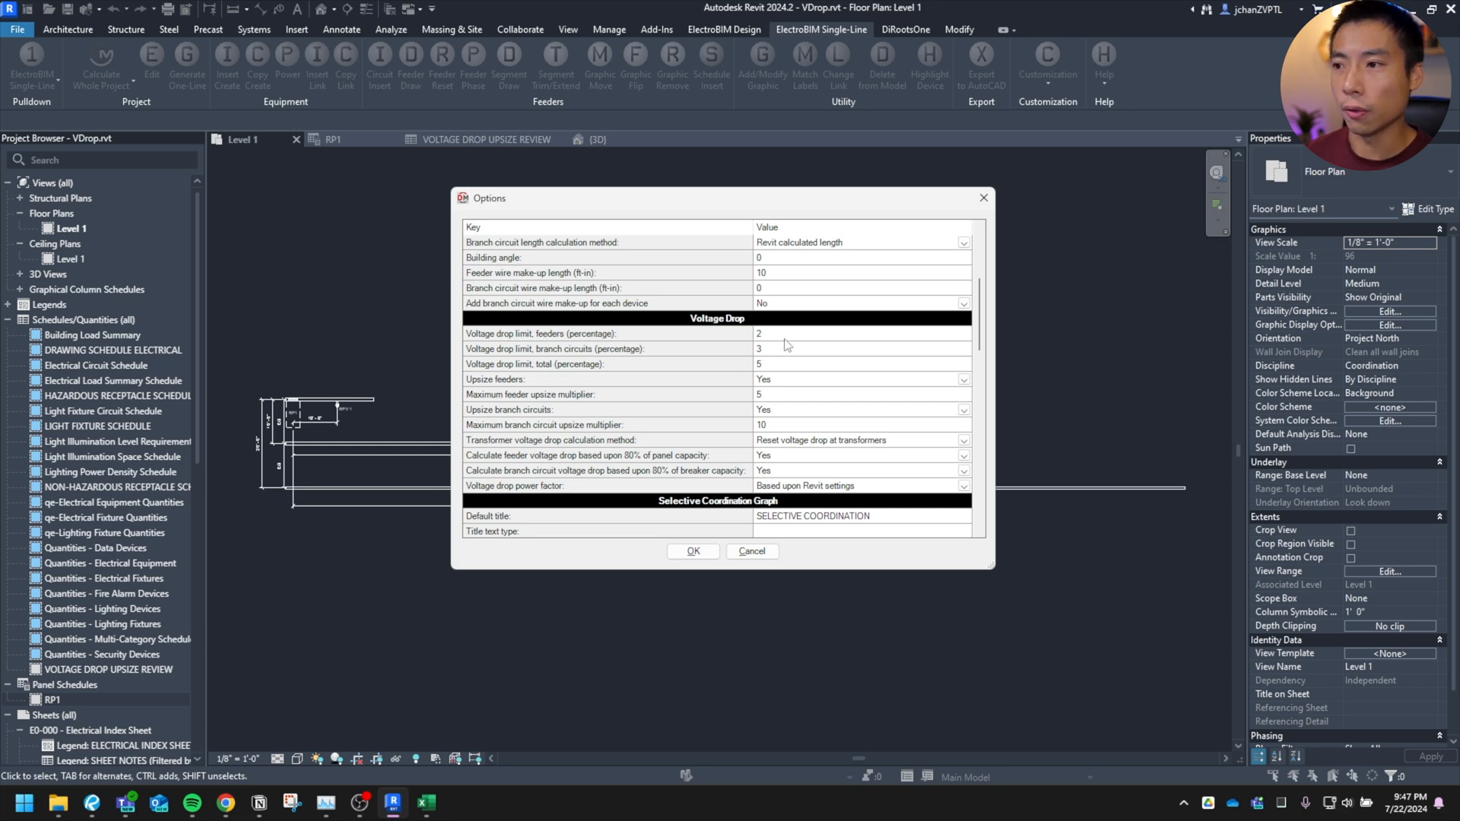
mouse_move(762, 345)
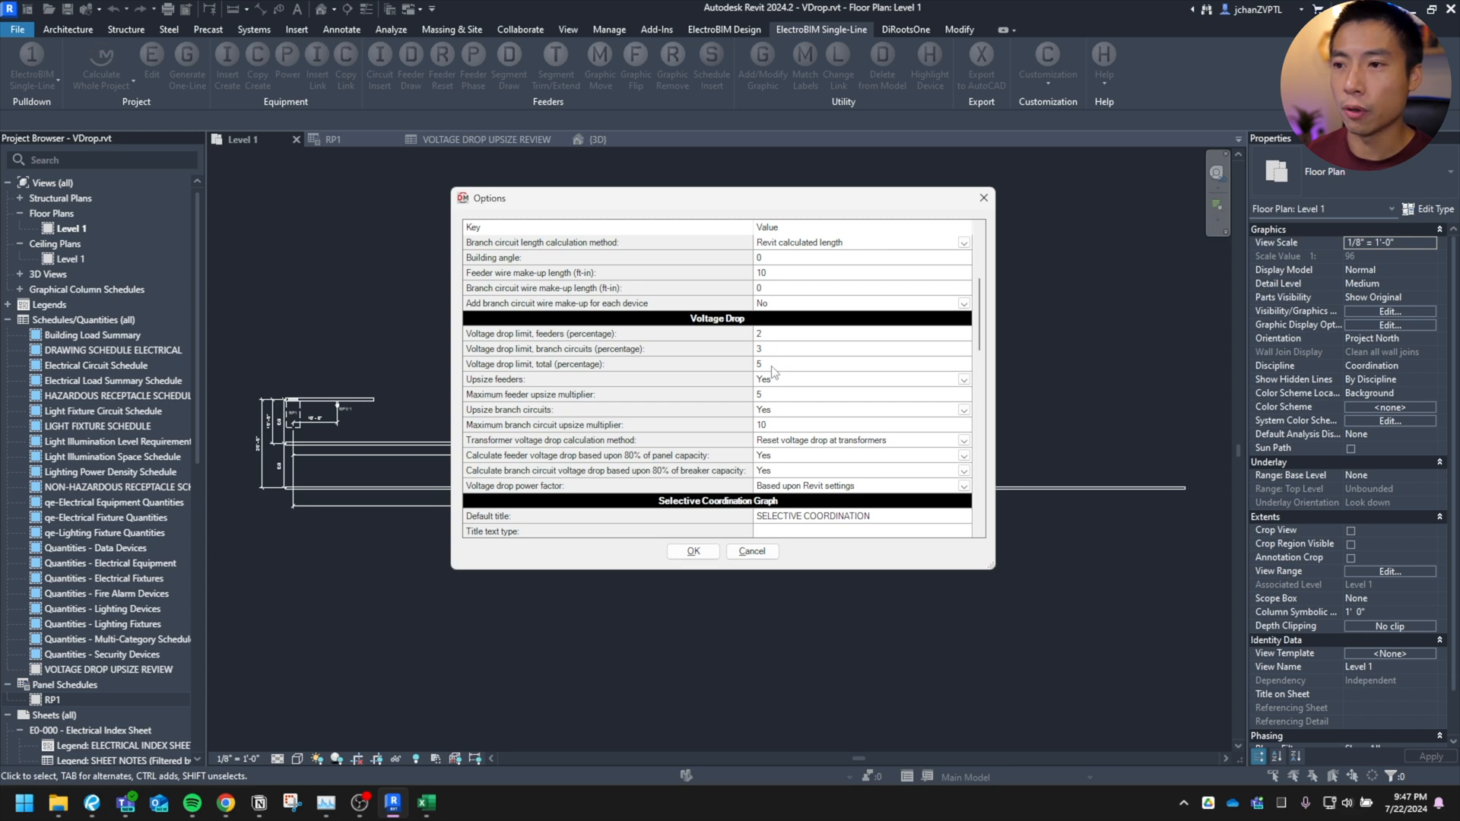
mouse_move(659, 385)
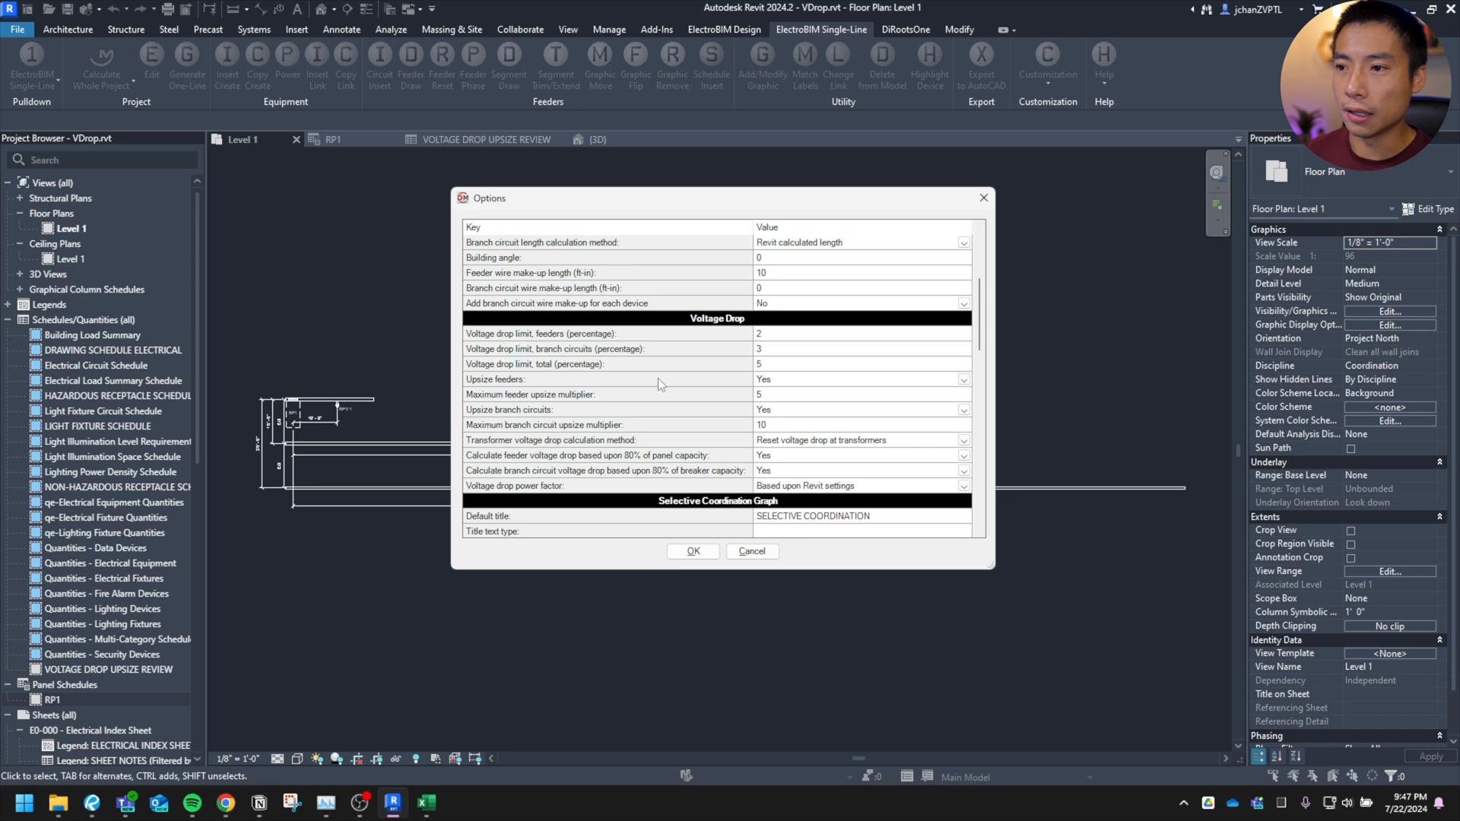
mouse_move(771, 388)
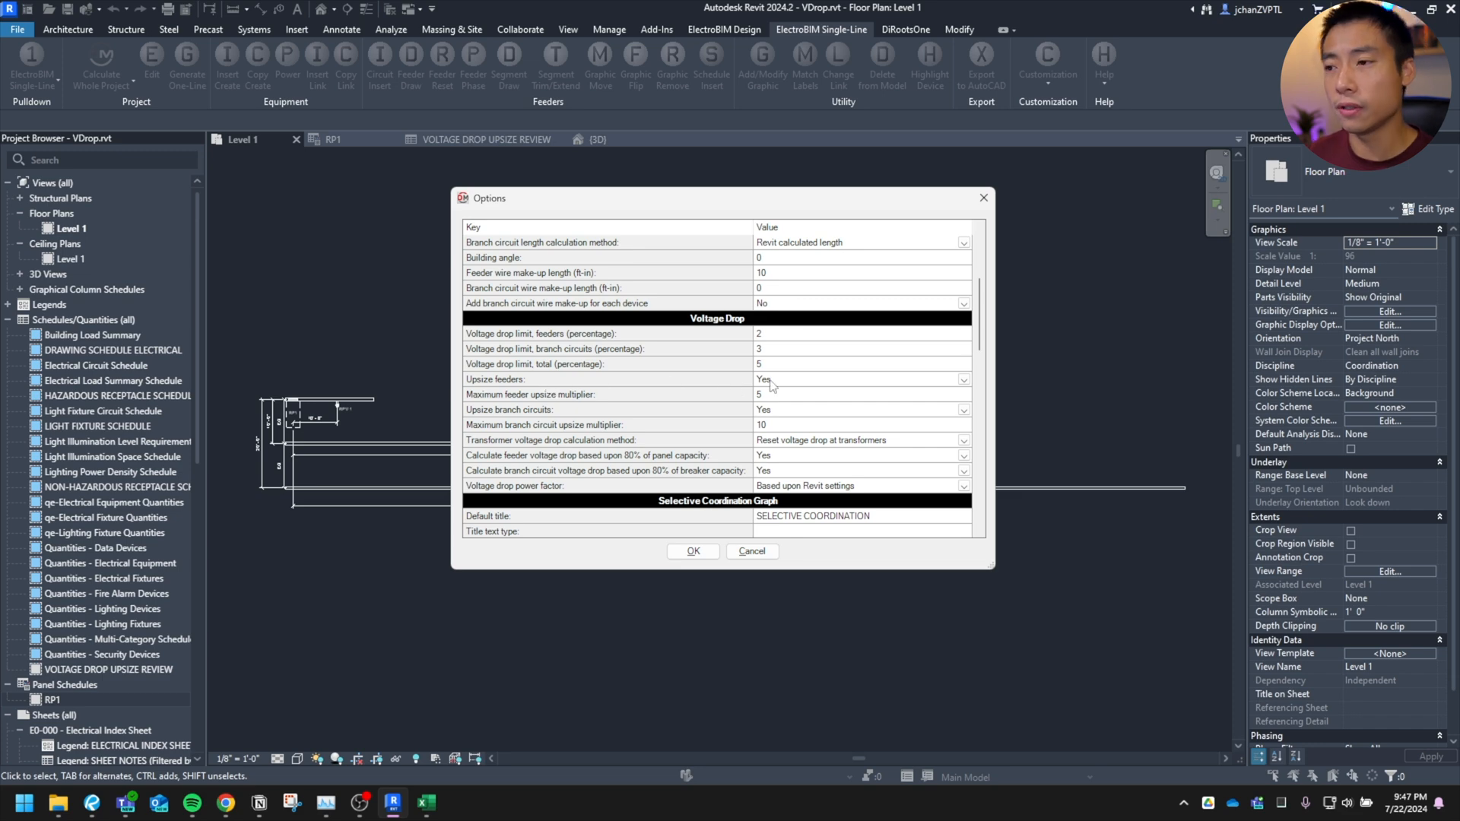
mouse_move(526, 417)
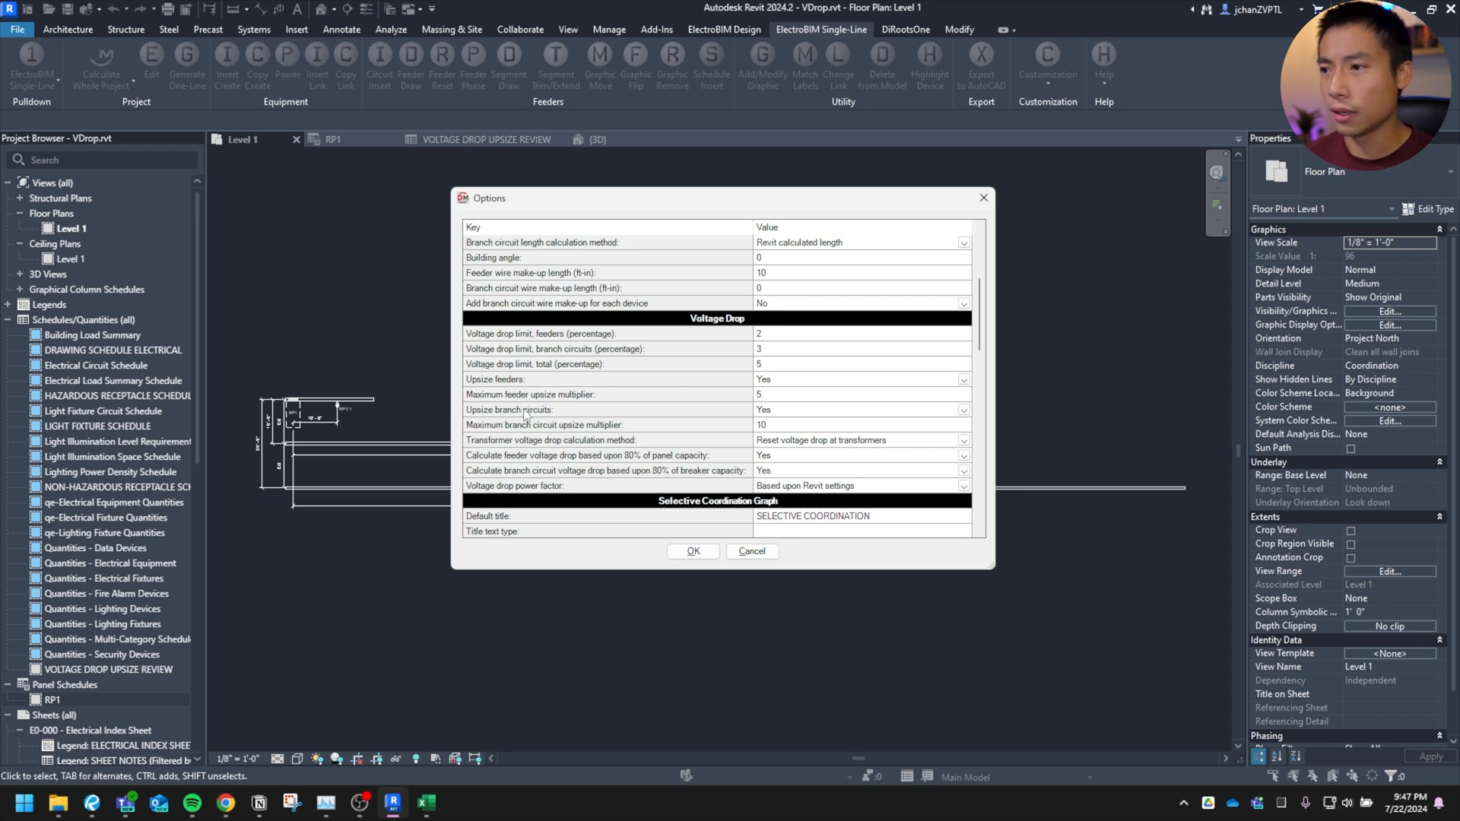
mouse_move(593, 402)
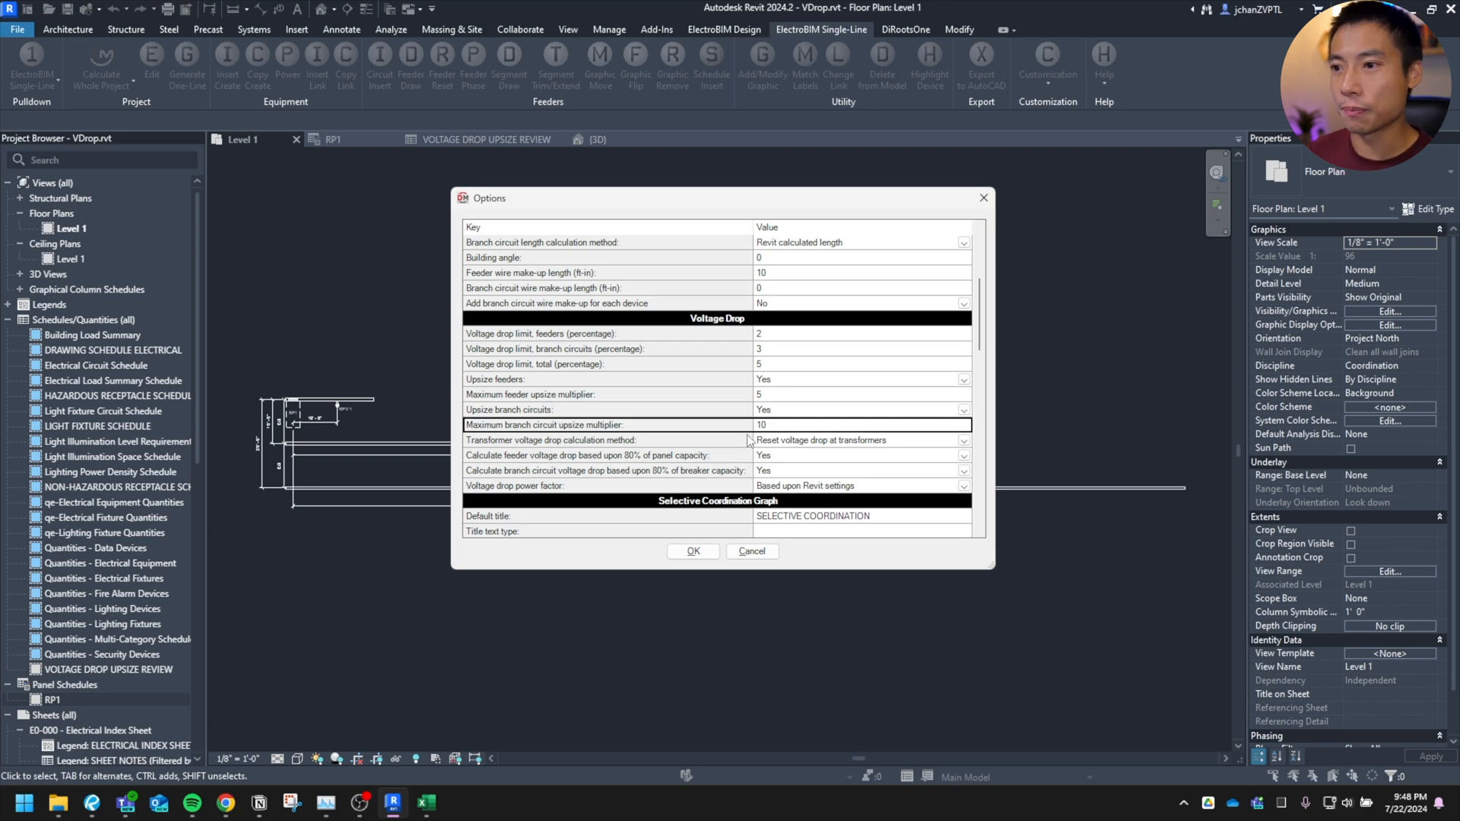
mouse_move(806, 447)
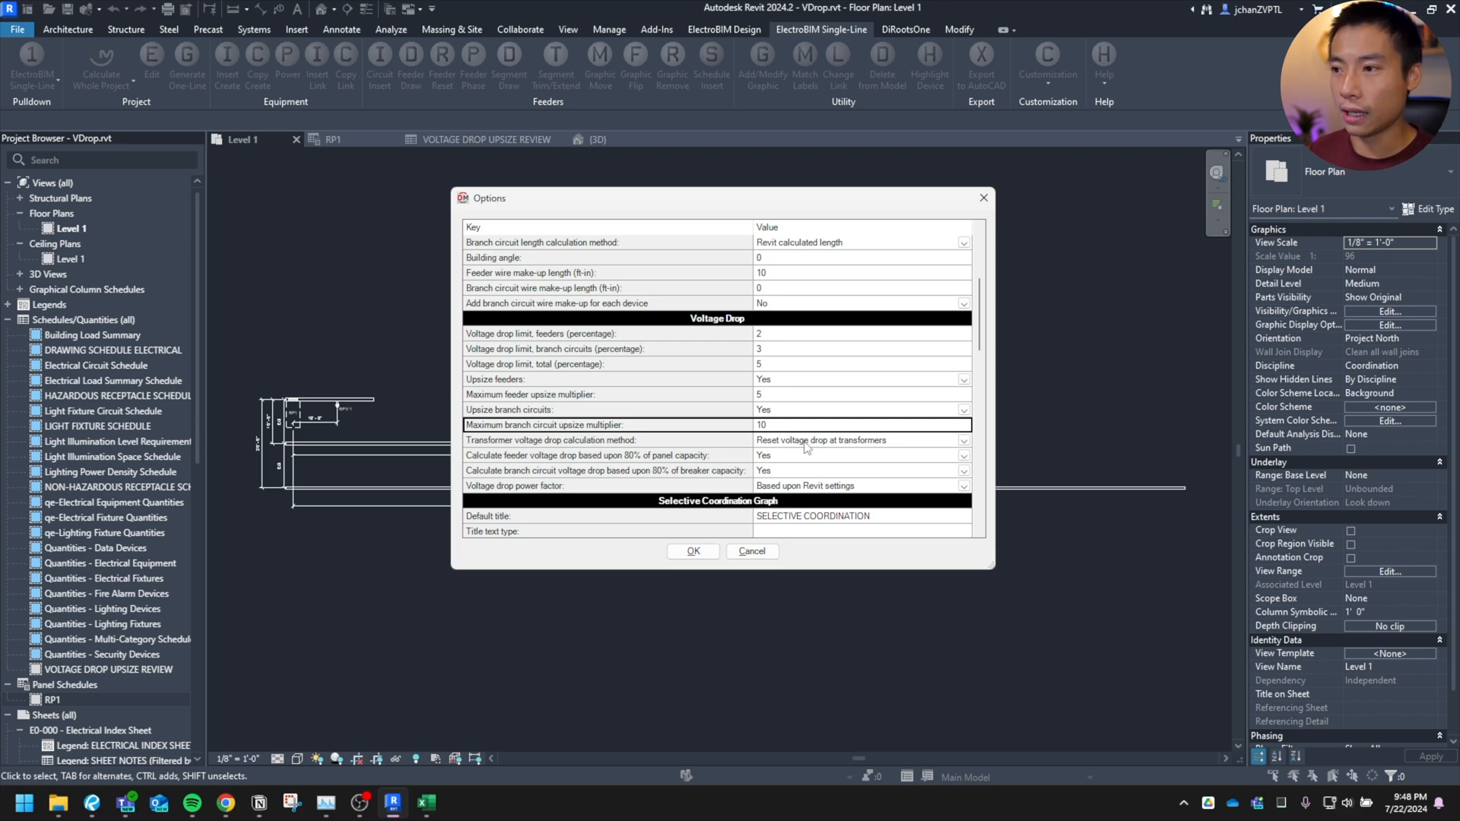
click(964, 439)
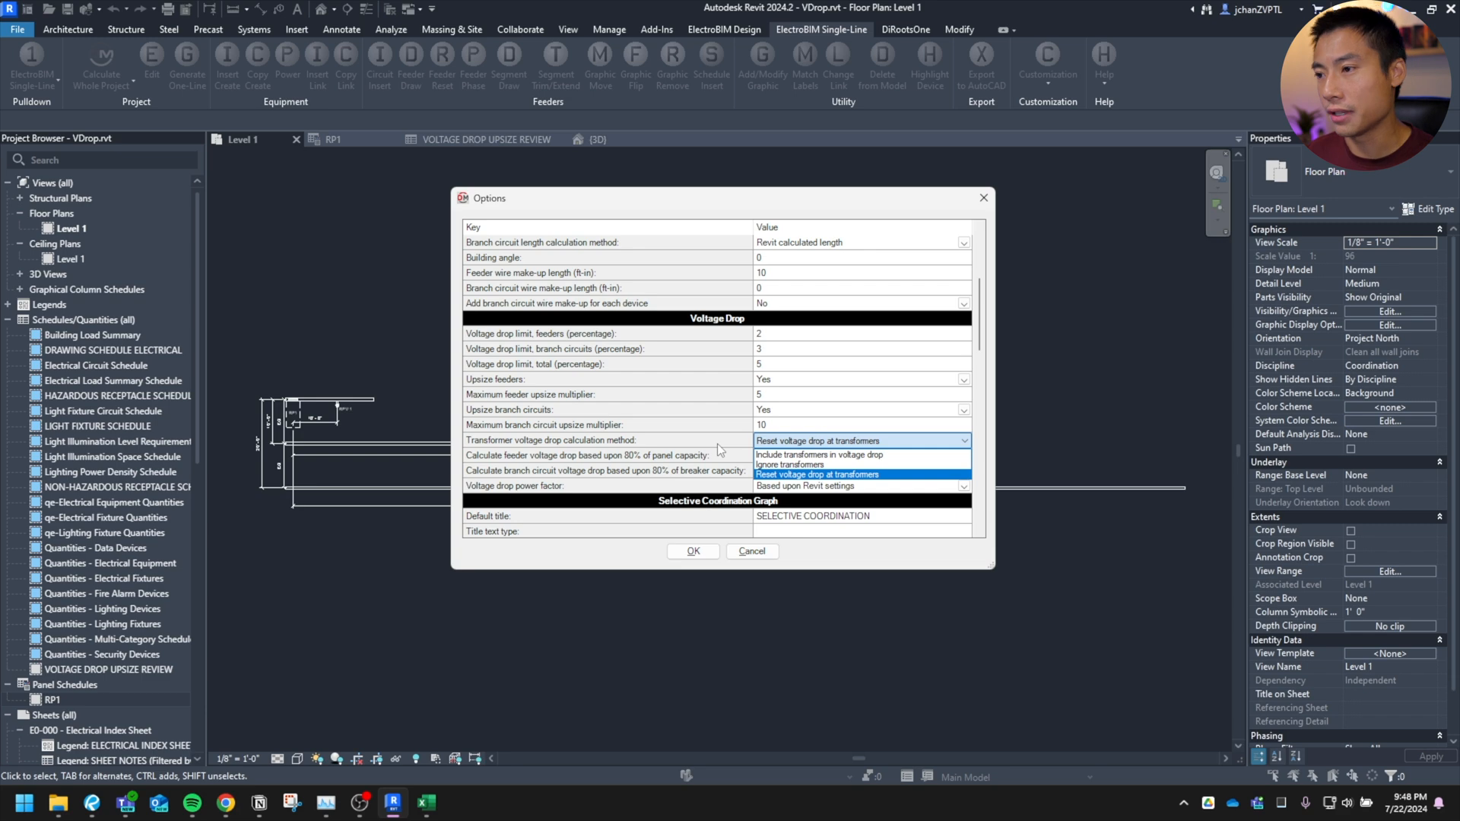
click(815, 474)
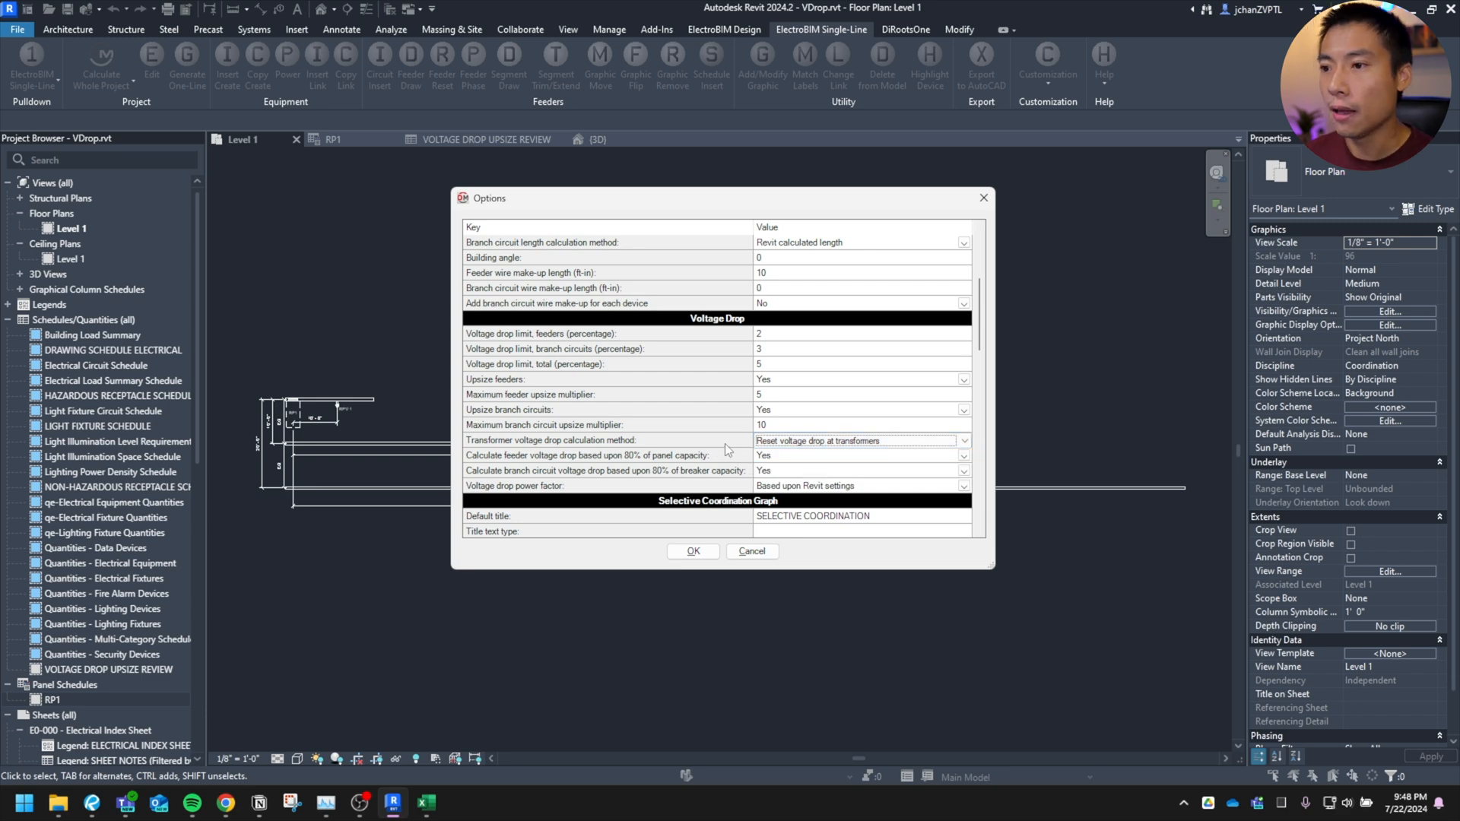
mouse_move(606, 463)
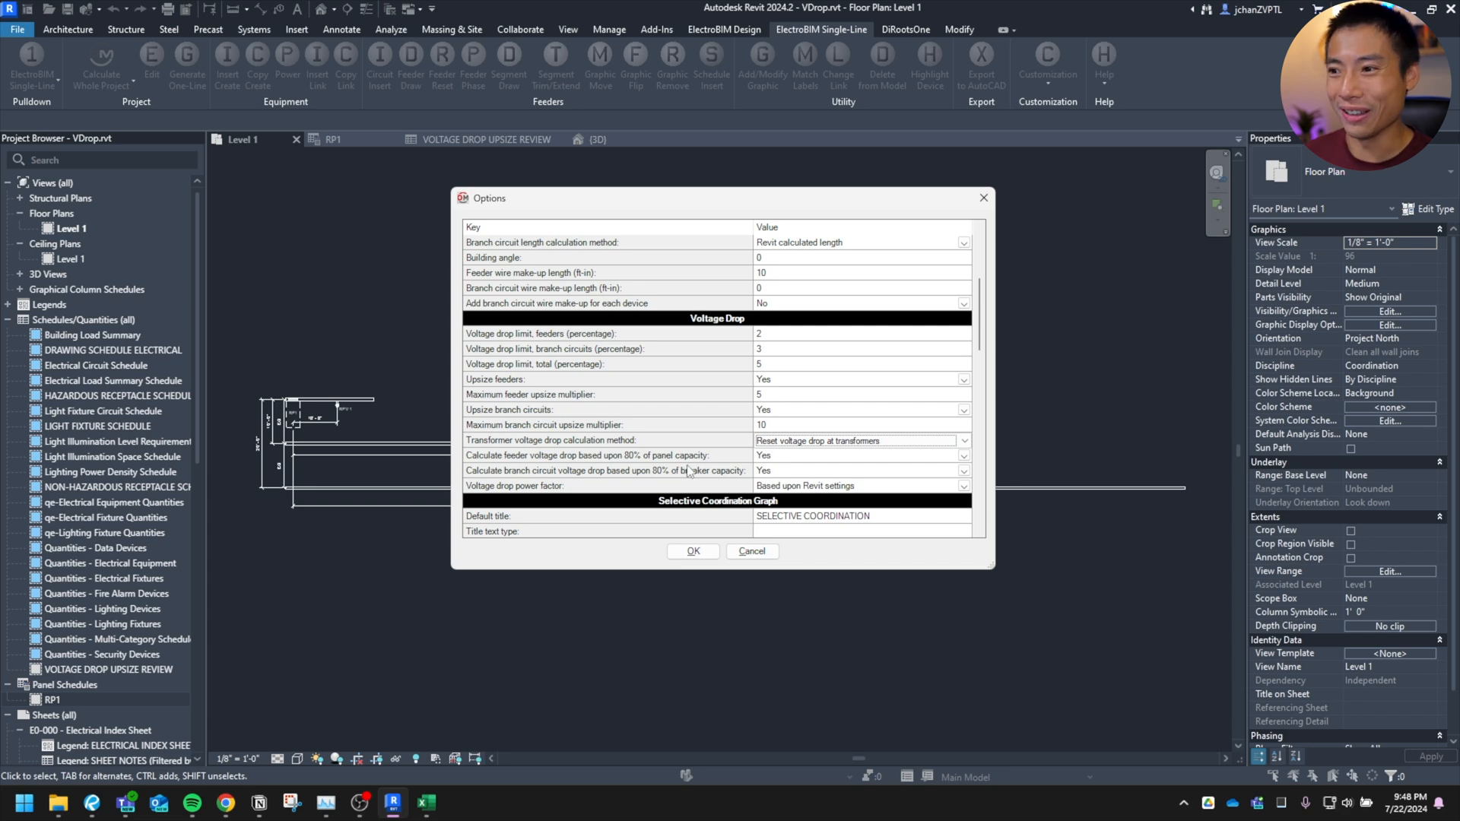
mouse_move(525, 470)
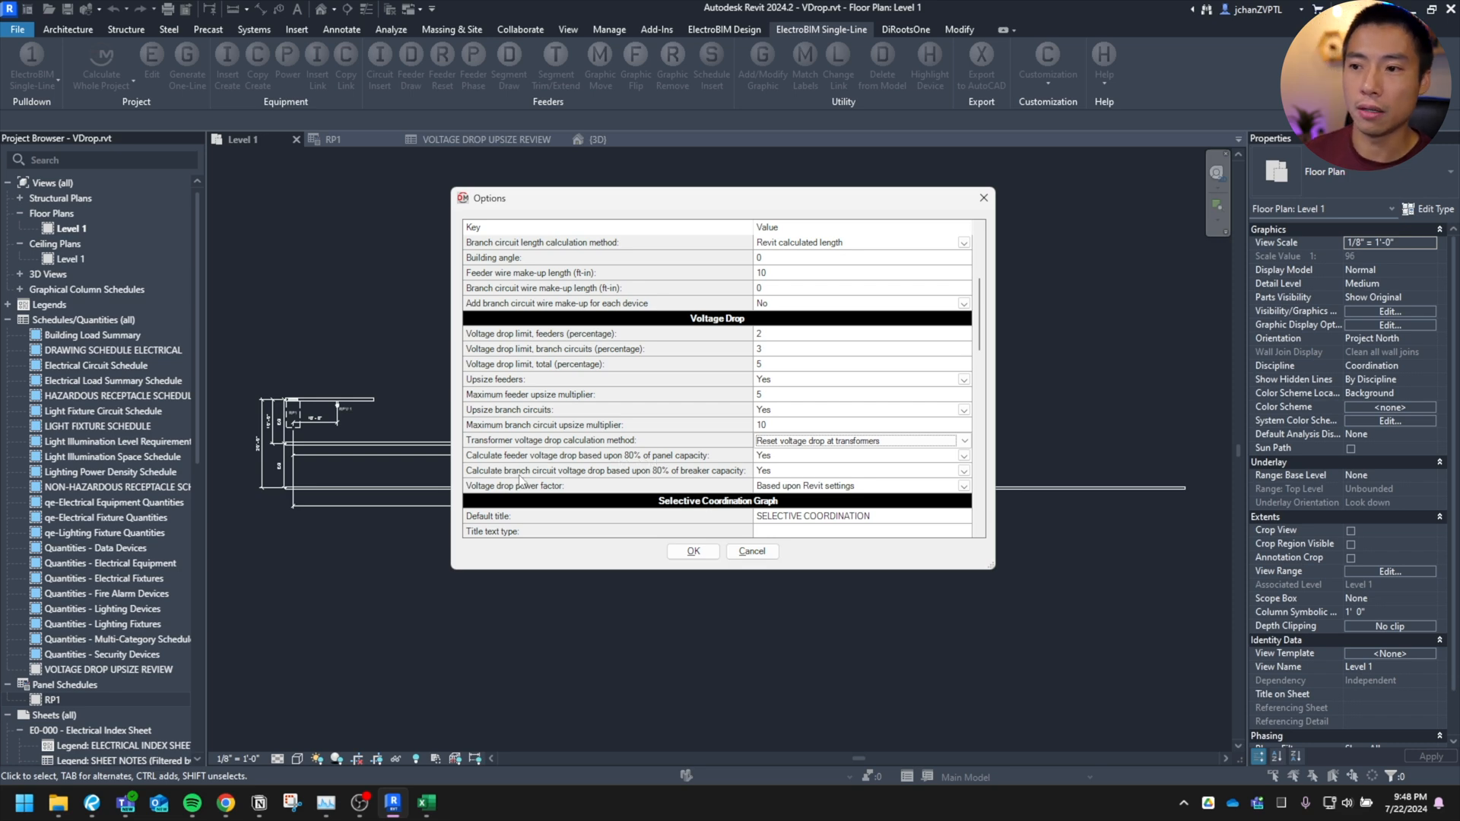
mouse_move(596, 478)
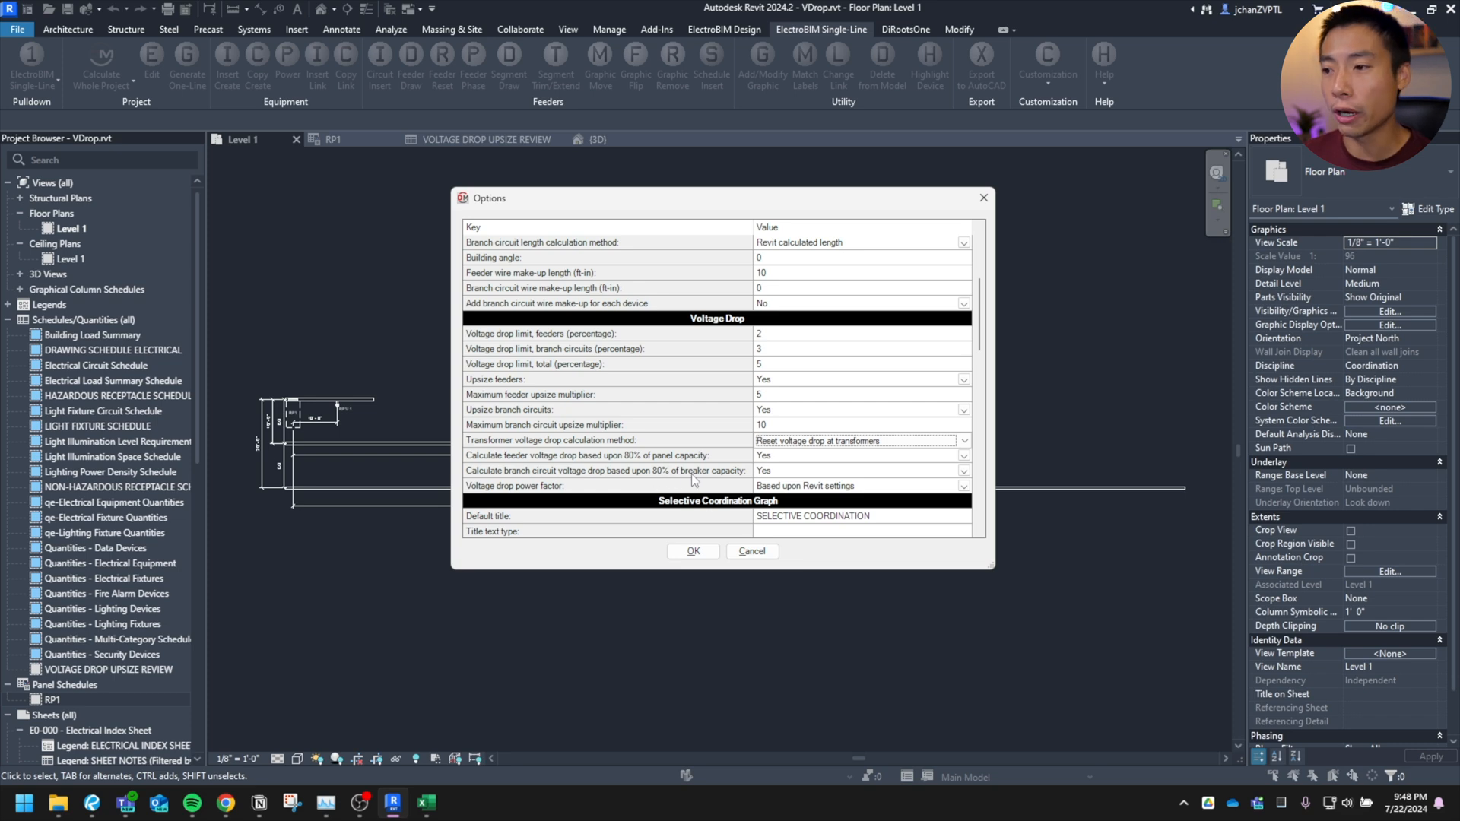
mouse_move(774, 467)
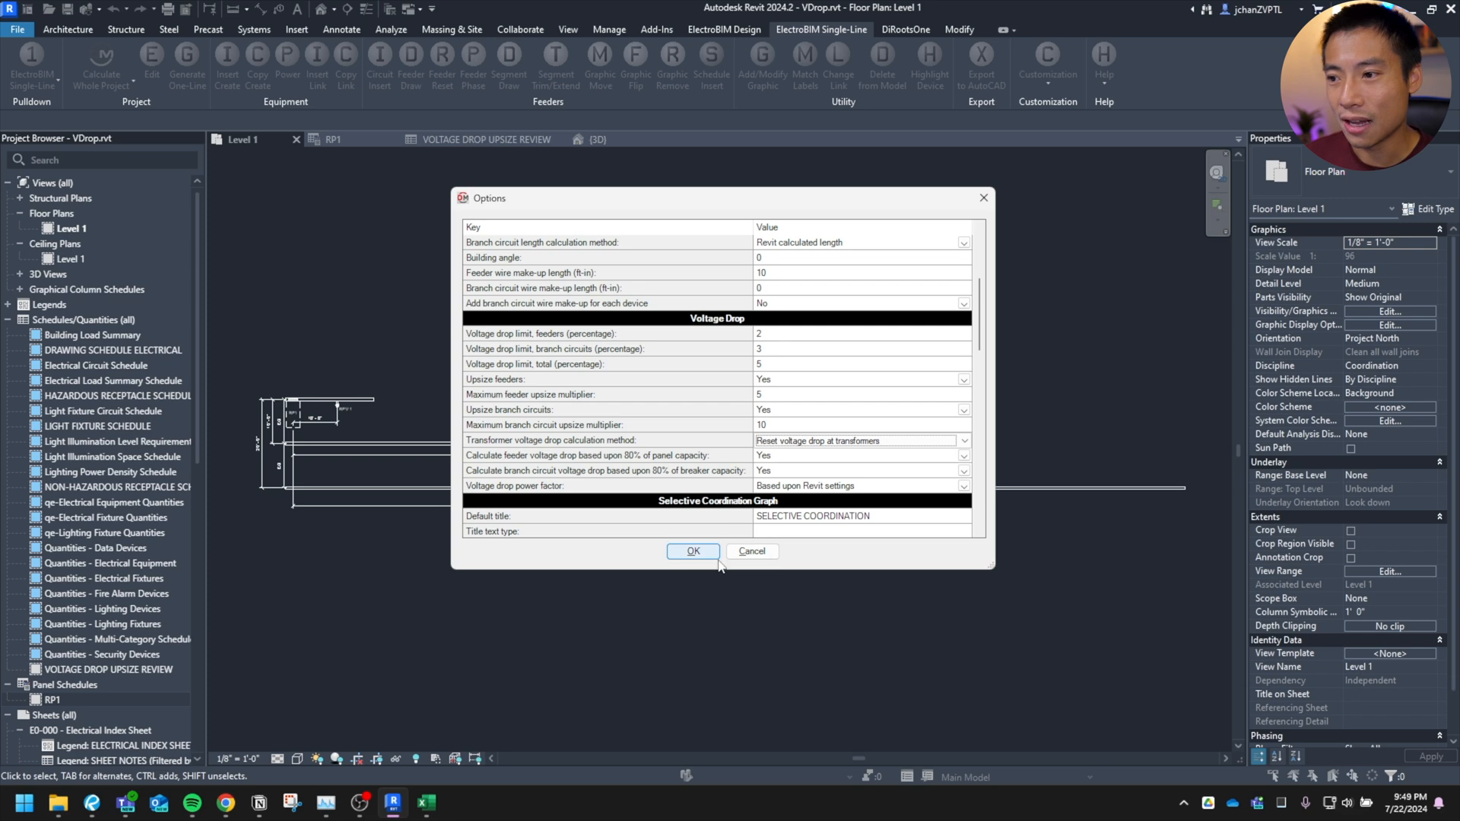
mouse_move(707, 558)
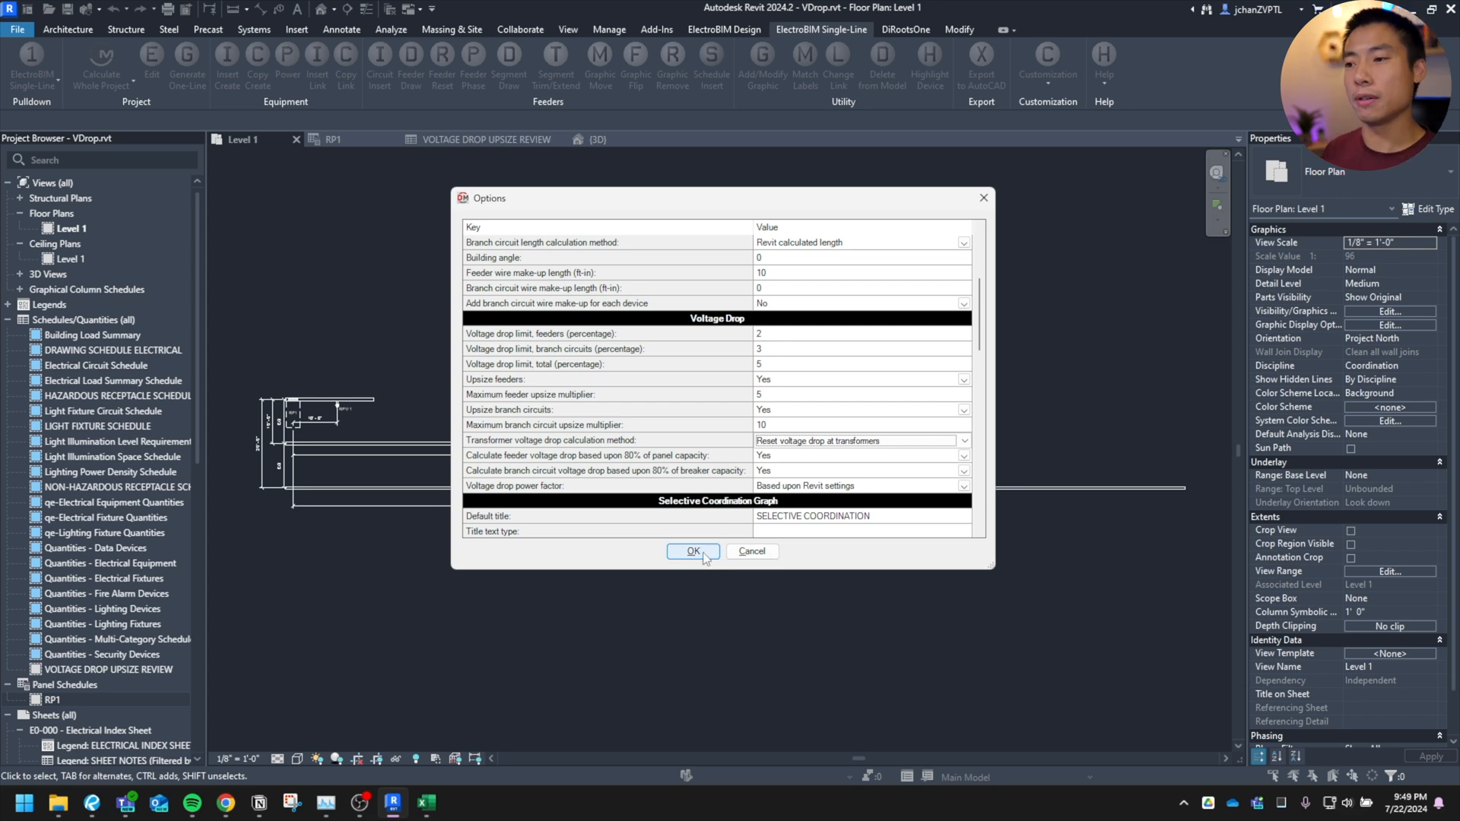
click(690, 551)
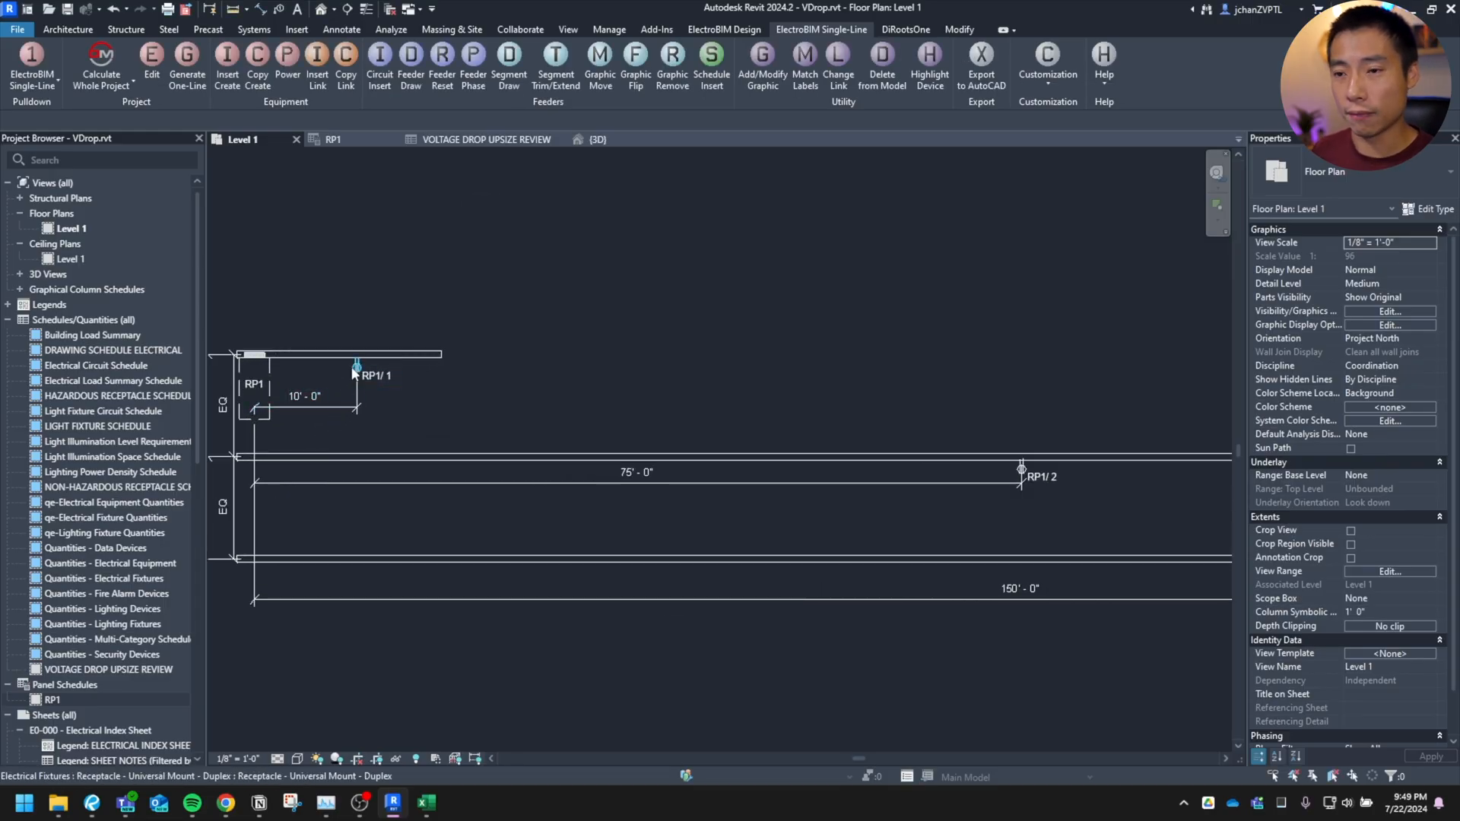
click(356, 355)
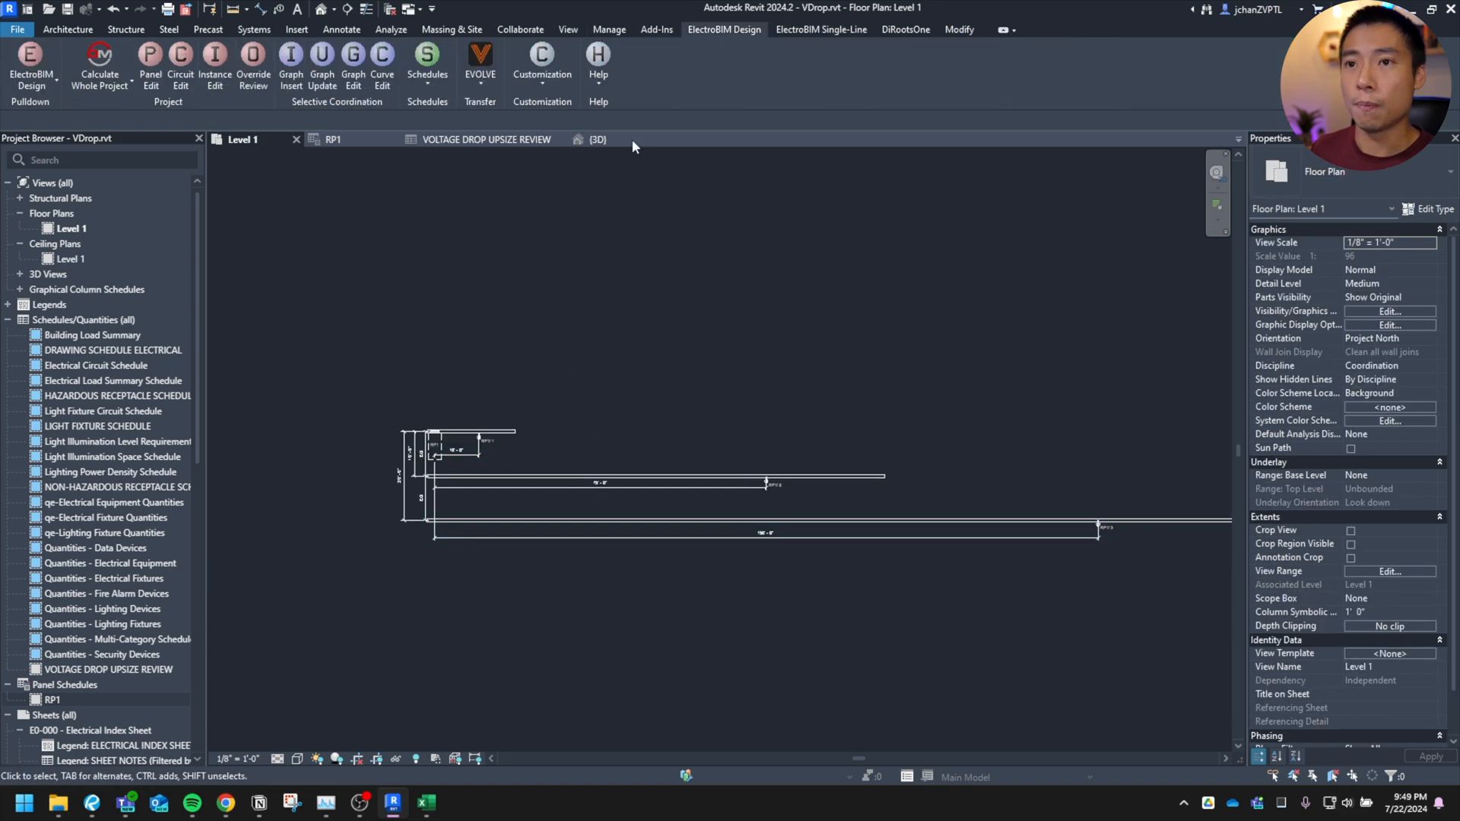
Step: Run ElectroBIM Calculate Whole Project so RP1 shows wire sizes #12, #8 and #6
click(99, 60)
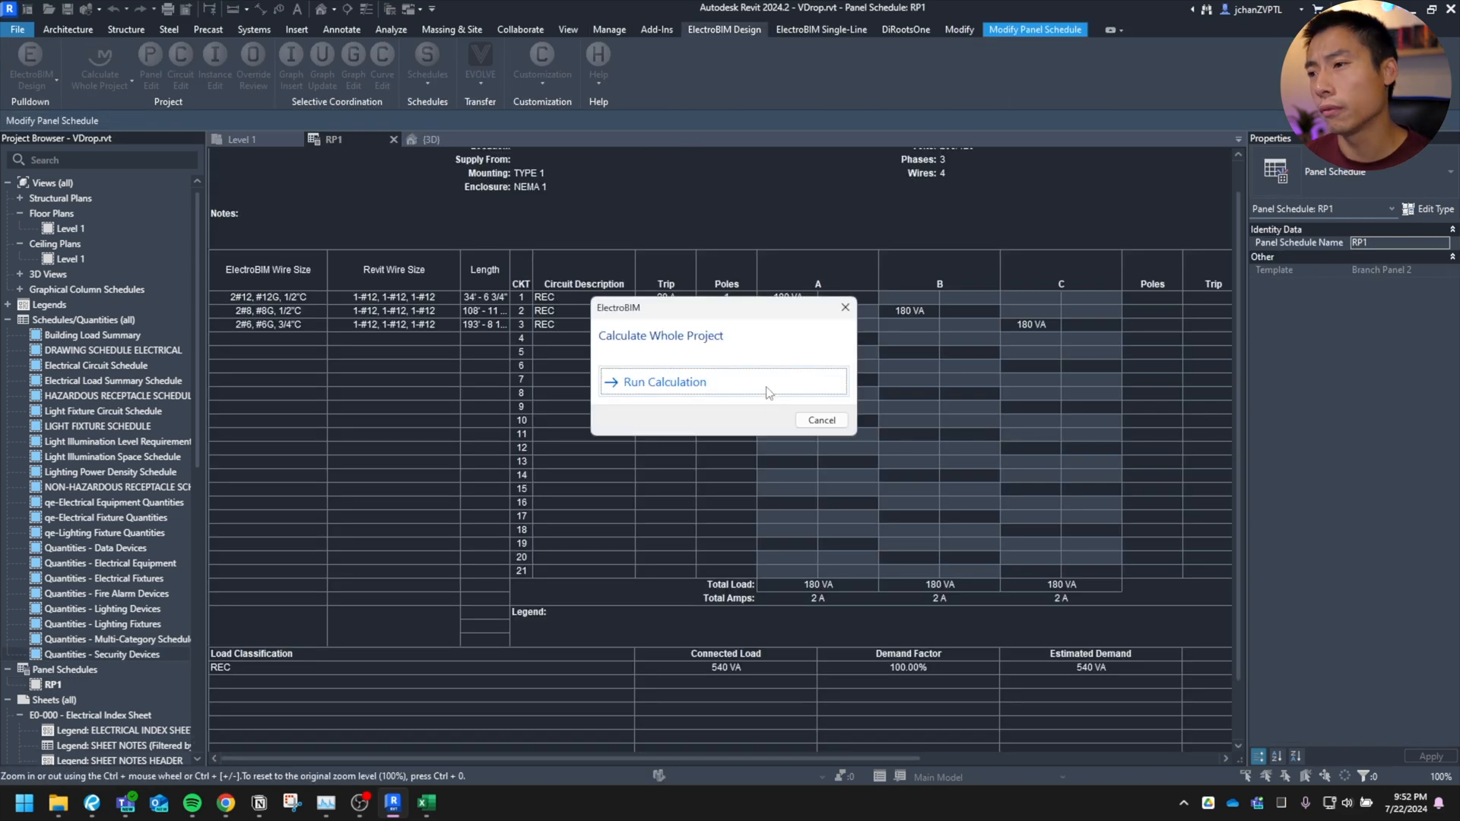
click(661, 382)
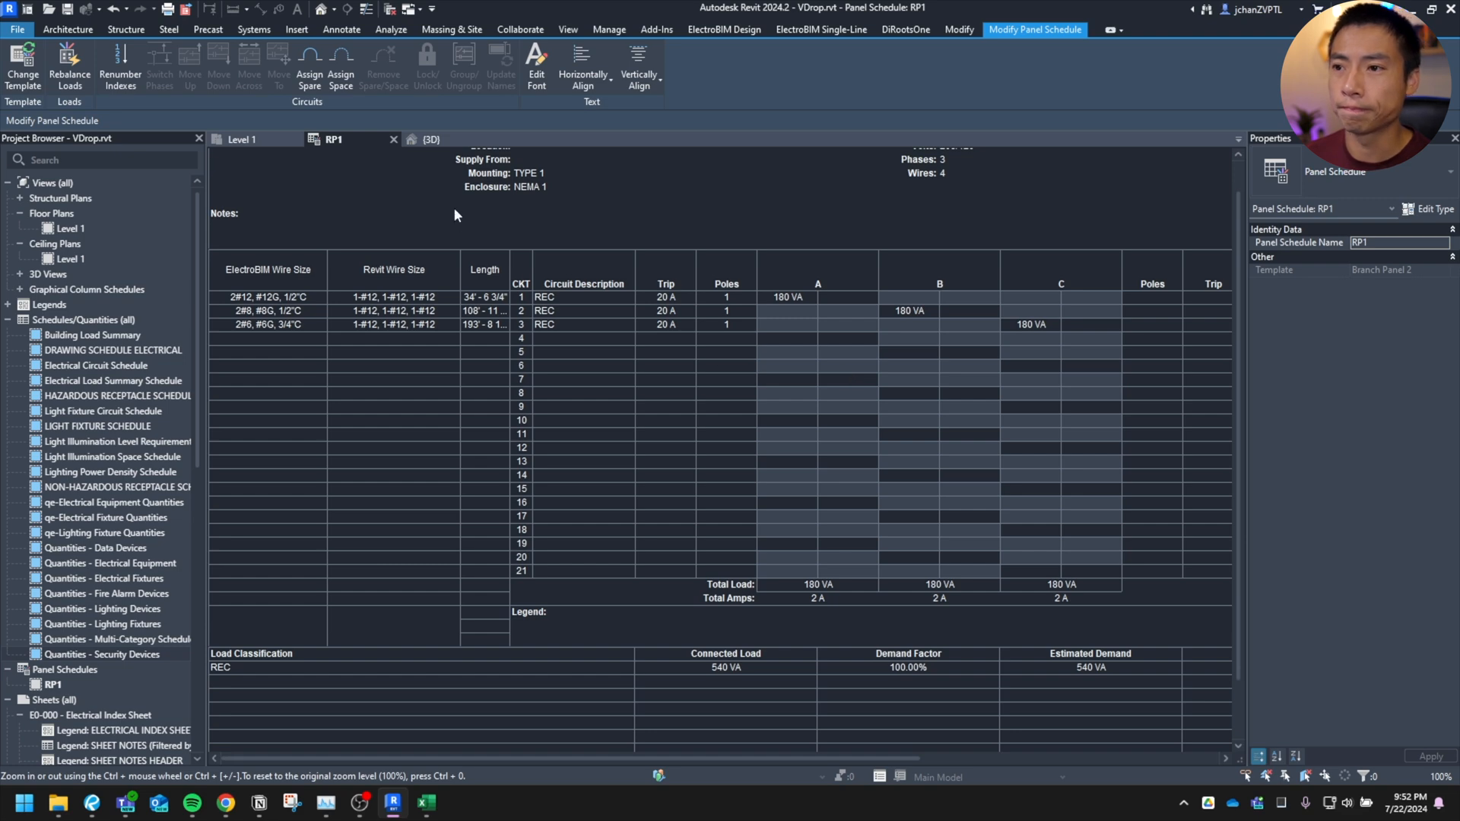
mouse_move(95, 669)
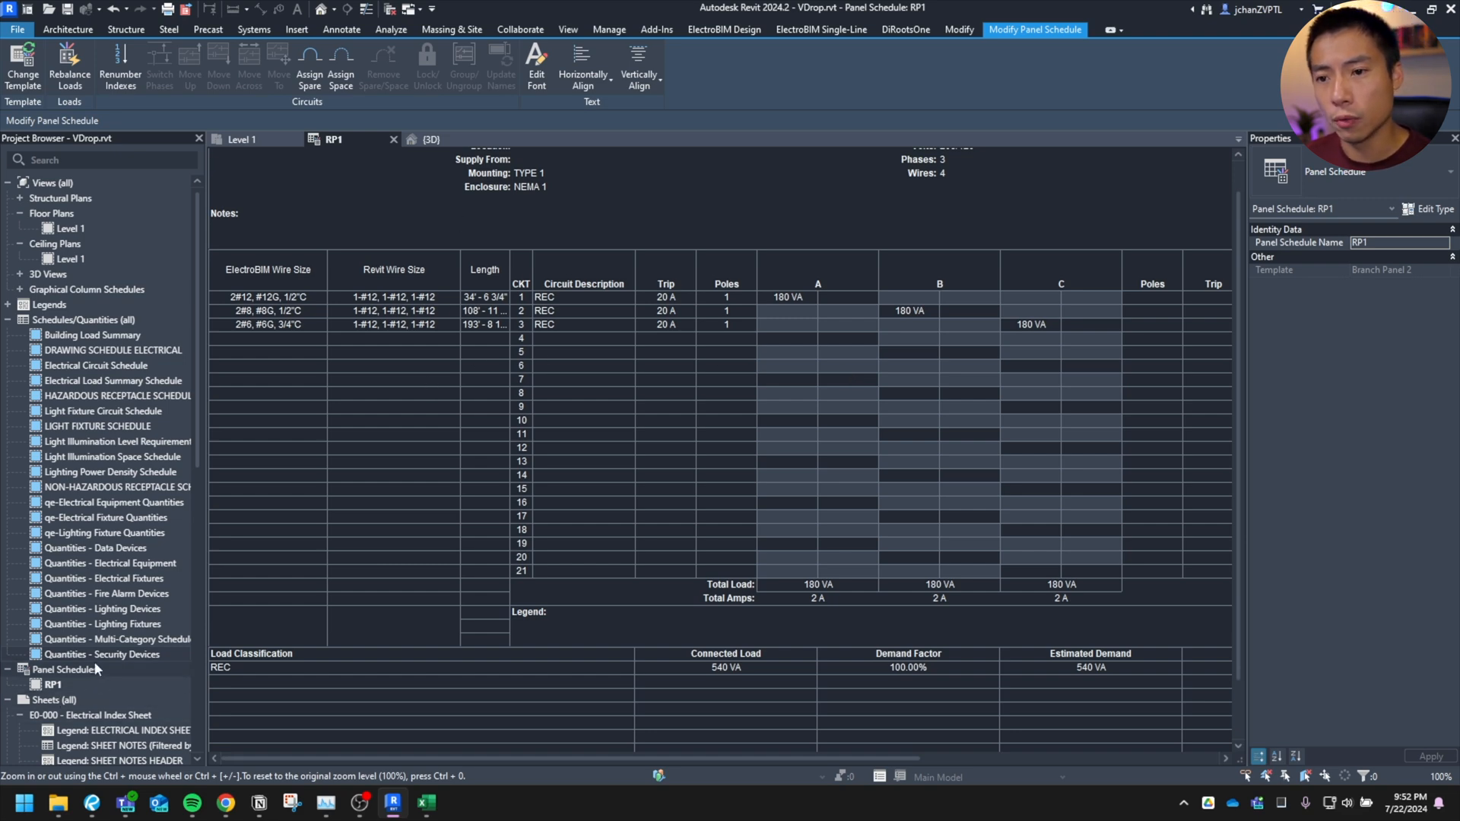
mouse_move(188, 412)
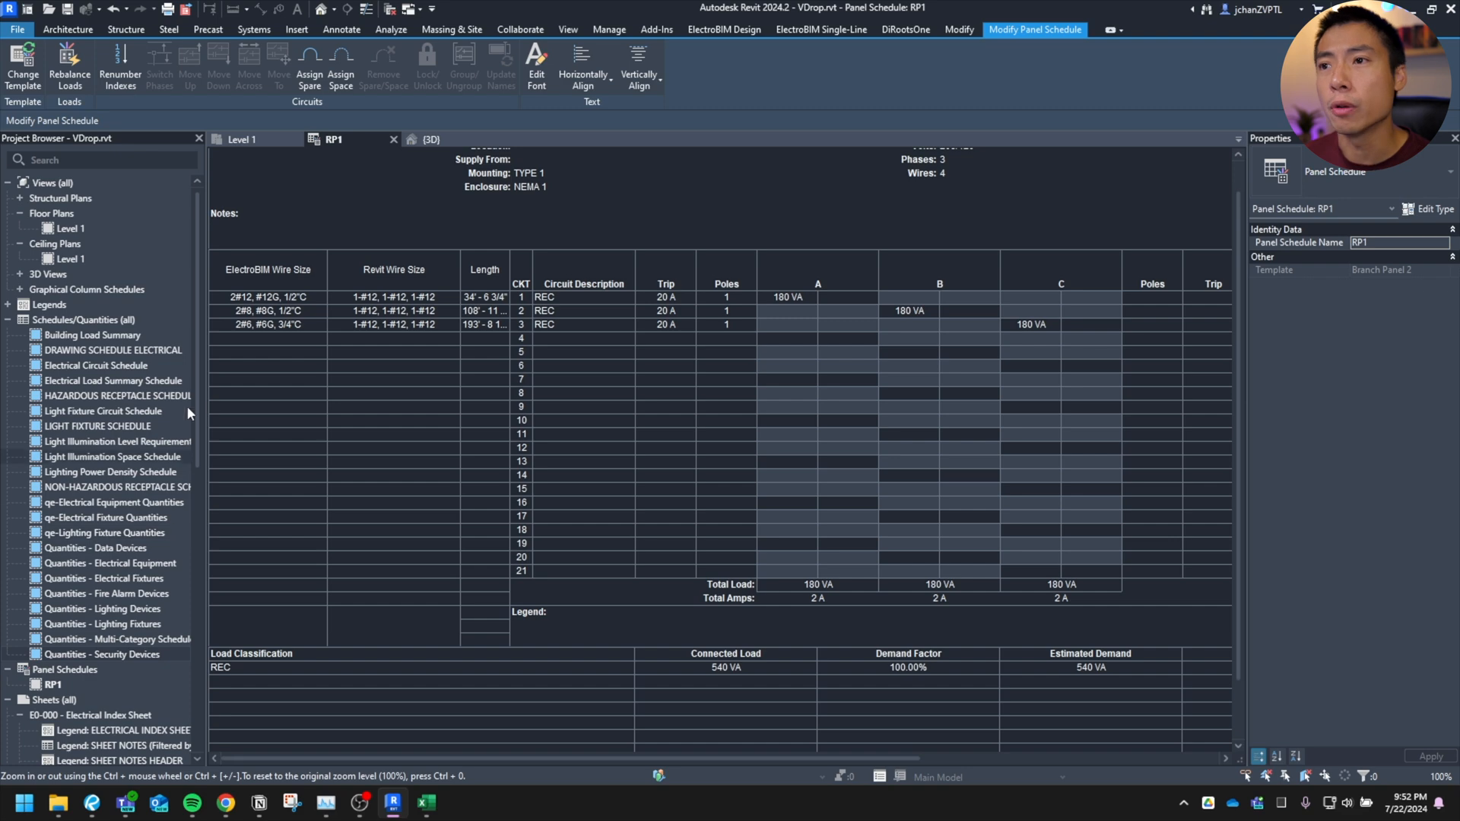
mouse_move(724, 31)
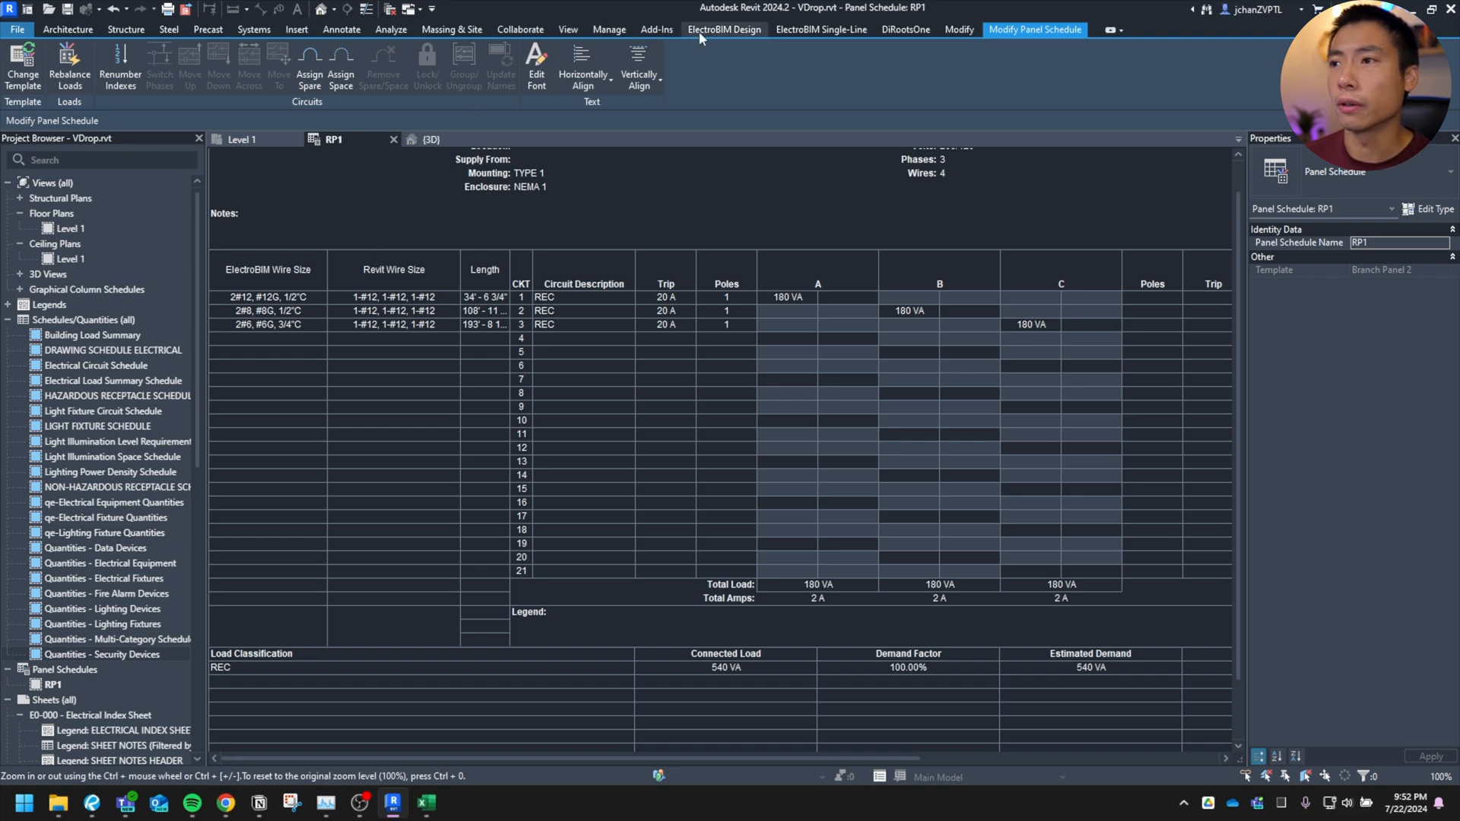
Step: Open the ElectroBIM Voltage Drop Upsize Review schedule showing RP1 circuits 2 and 3 at #8 and #6
click(724, 29)
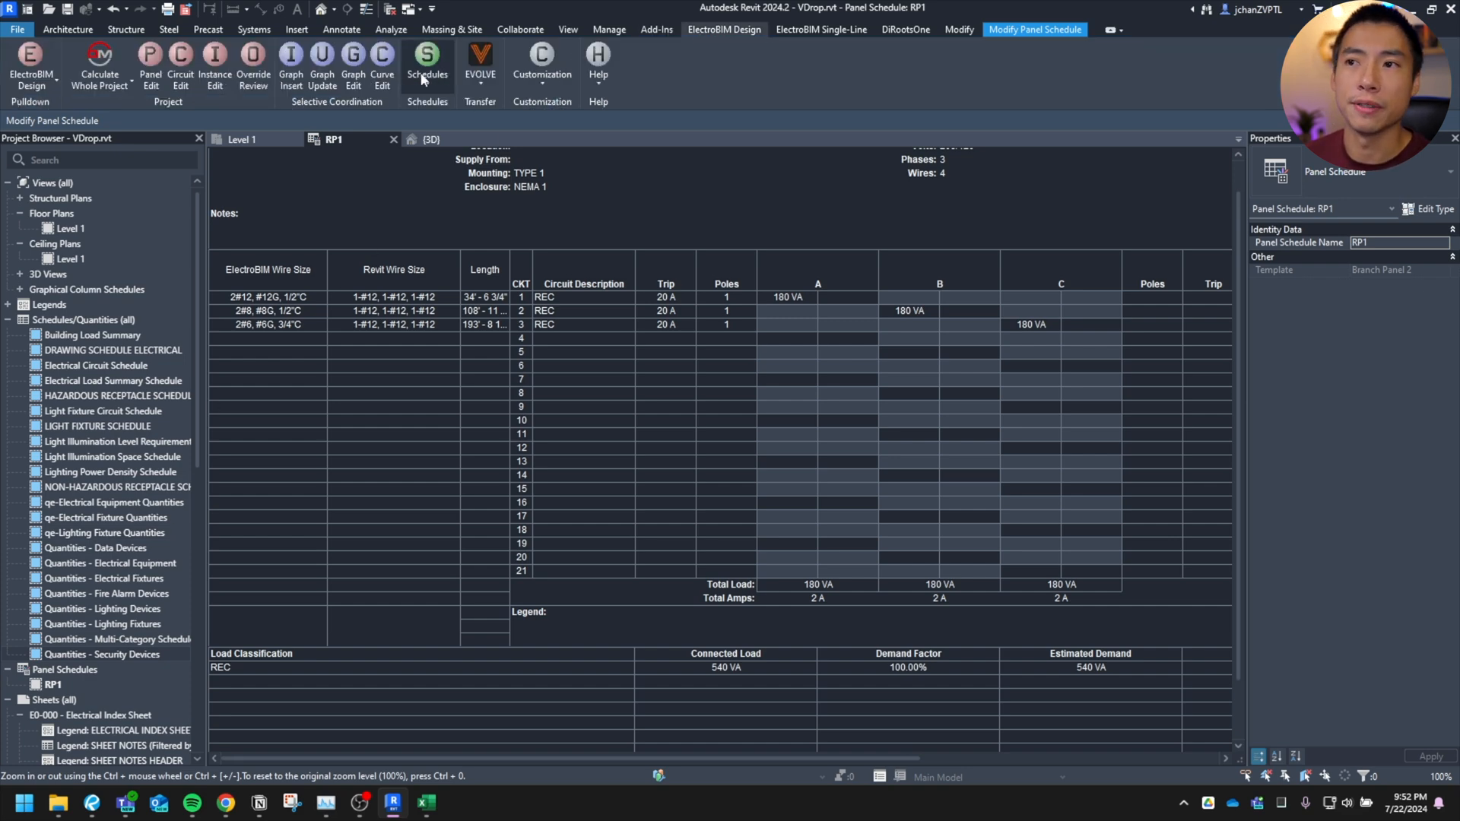
click(426, 64)
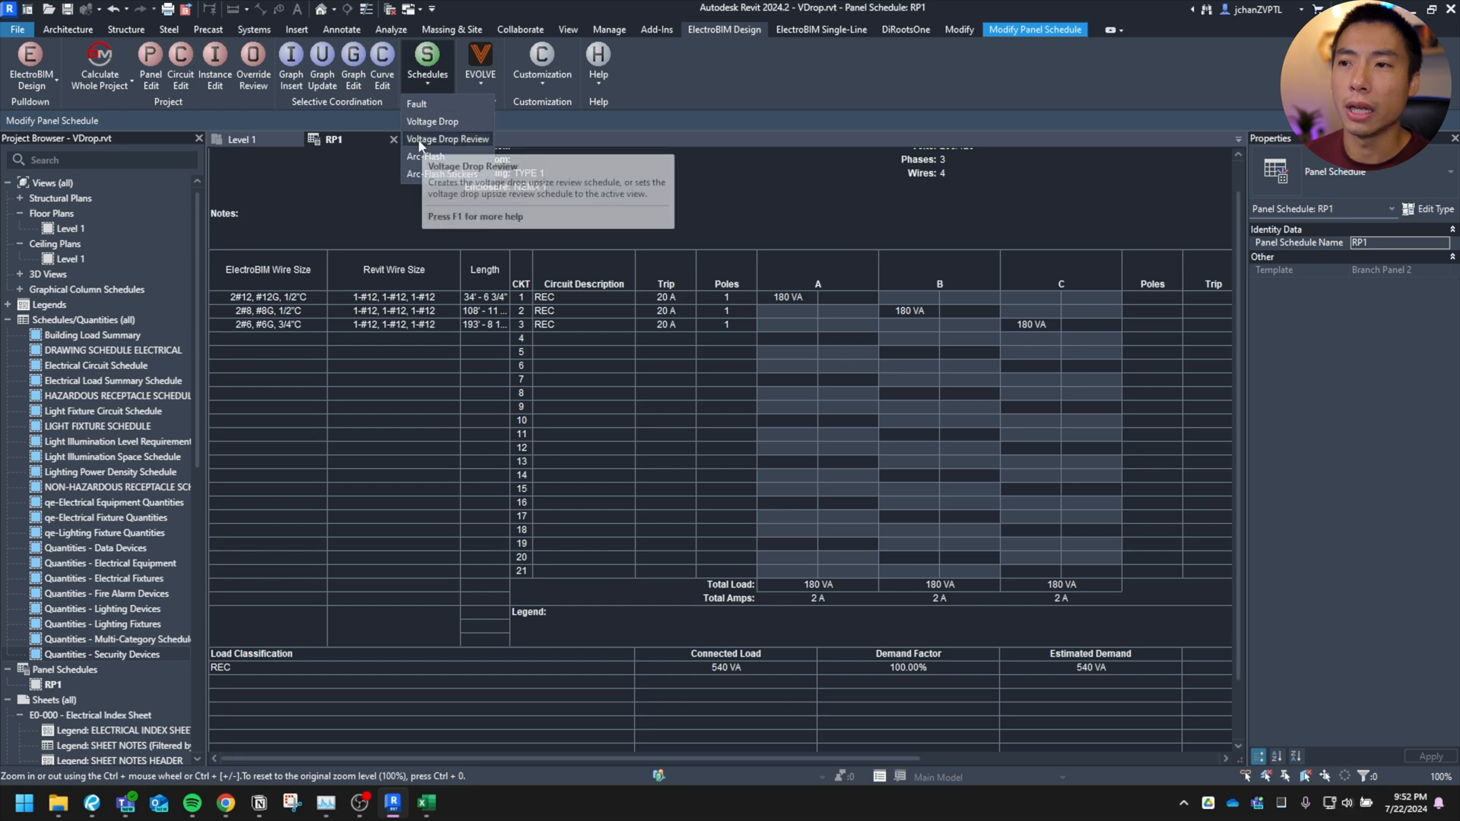
click(447, 139)
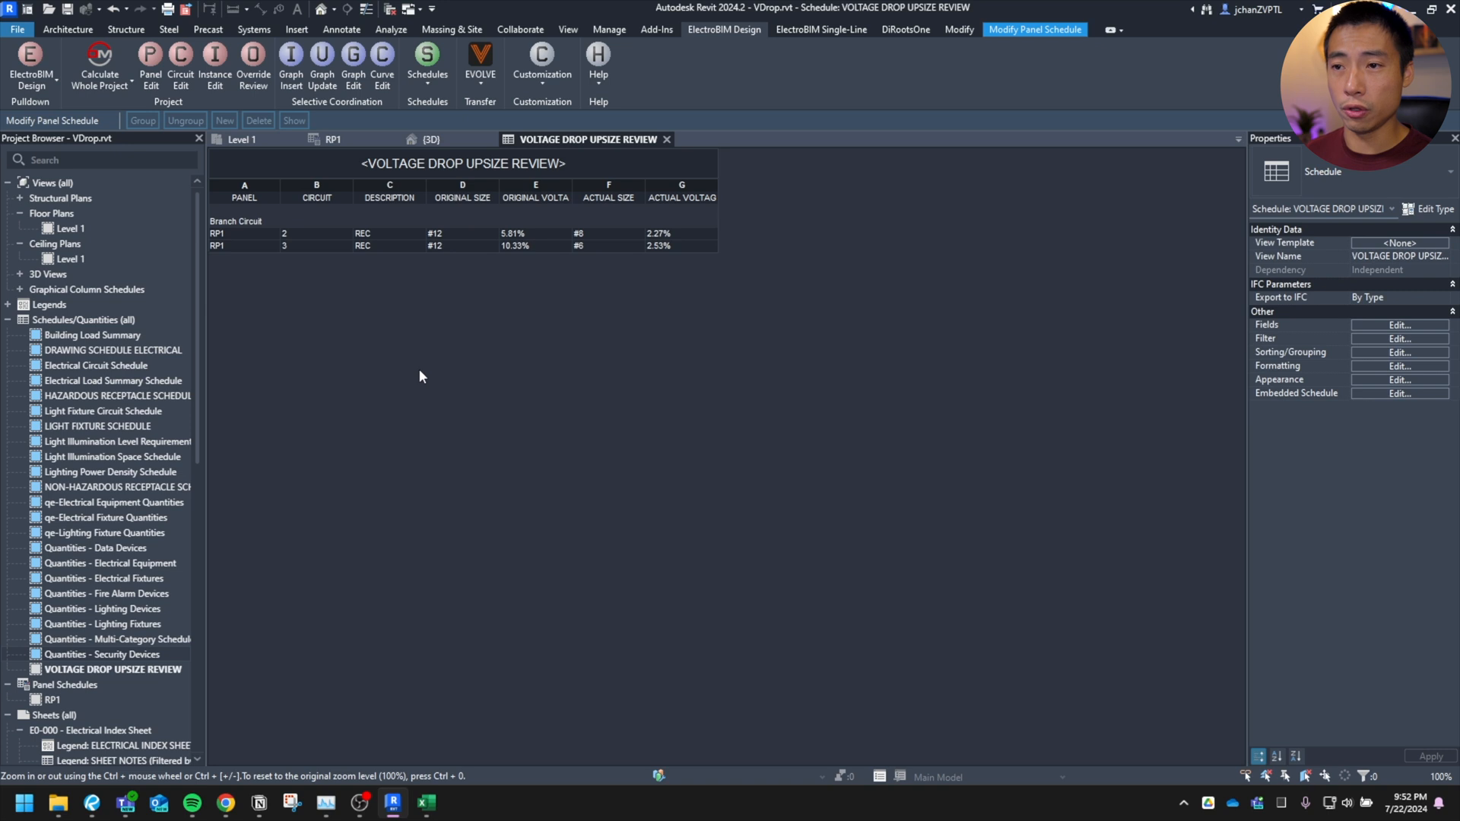
mouse_move(352, 270)
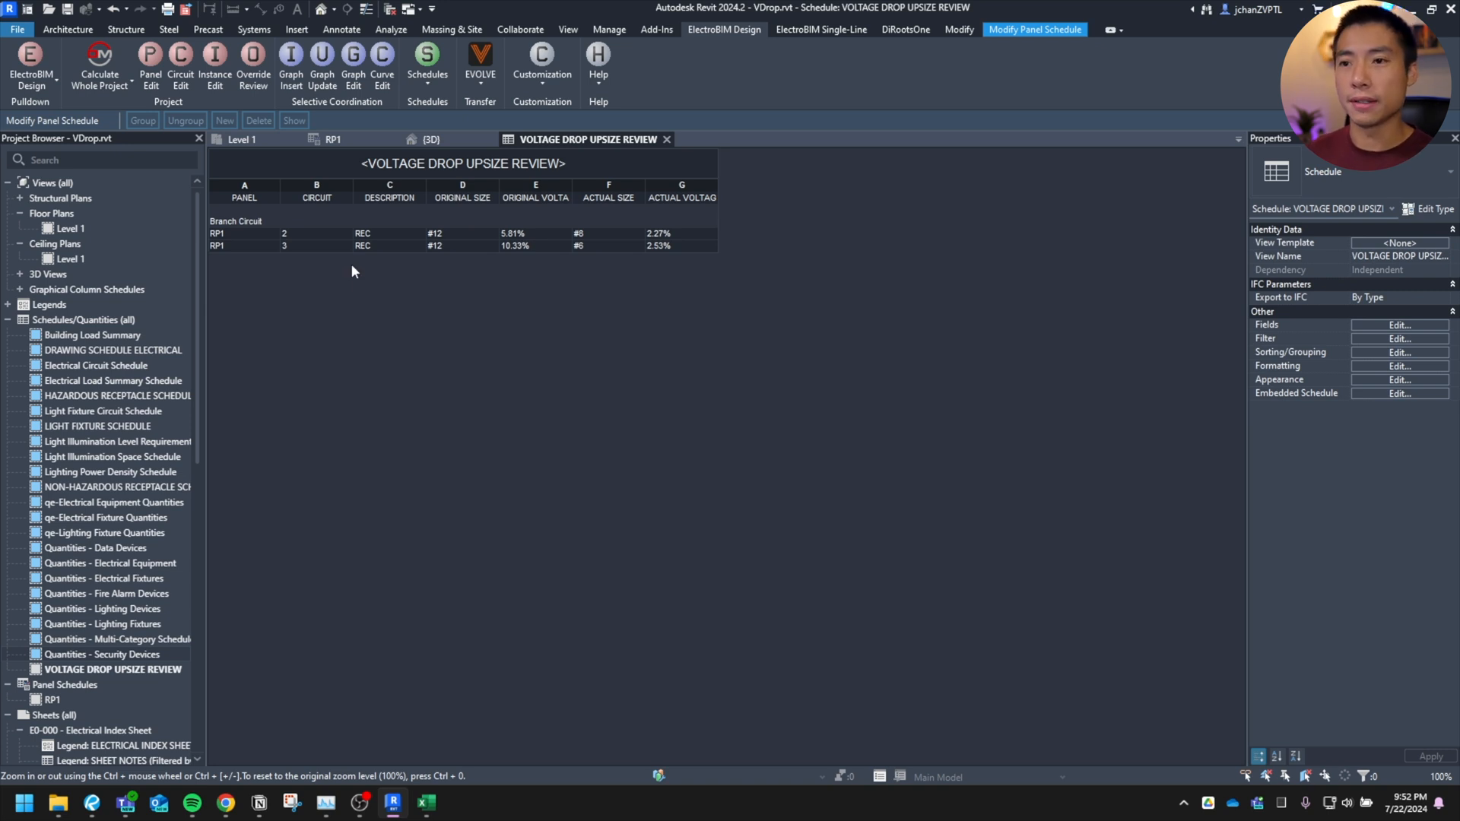
mouse_move(704, 333)
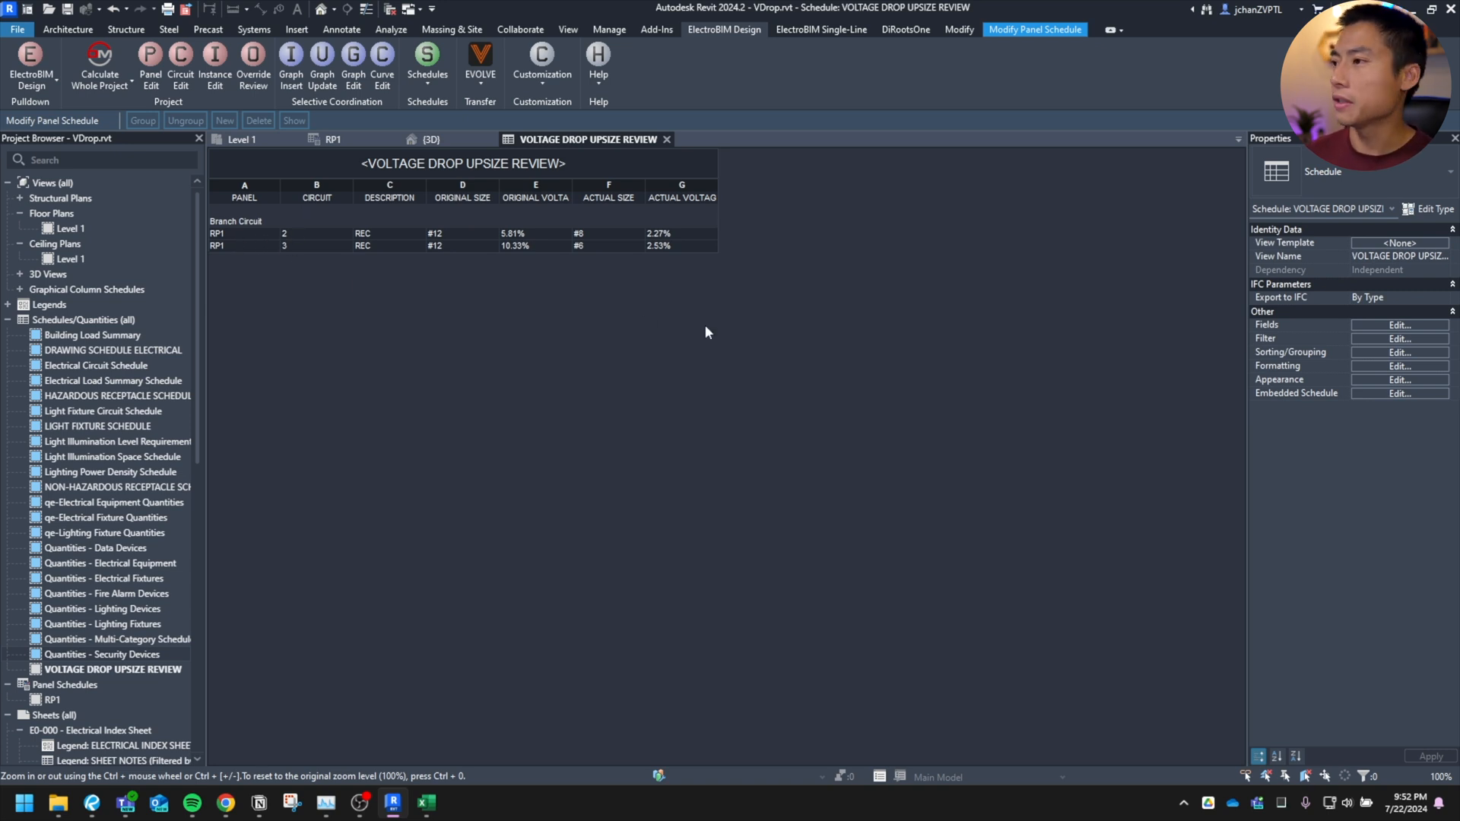
Step: Set the schedule's Filter by to (none) so every RP1 circuit, including circuit 1 at #12, is listed
click(1401, 324)
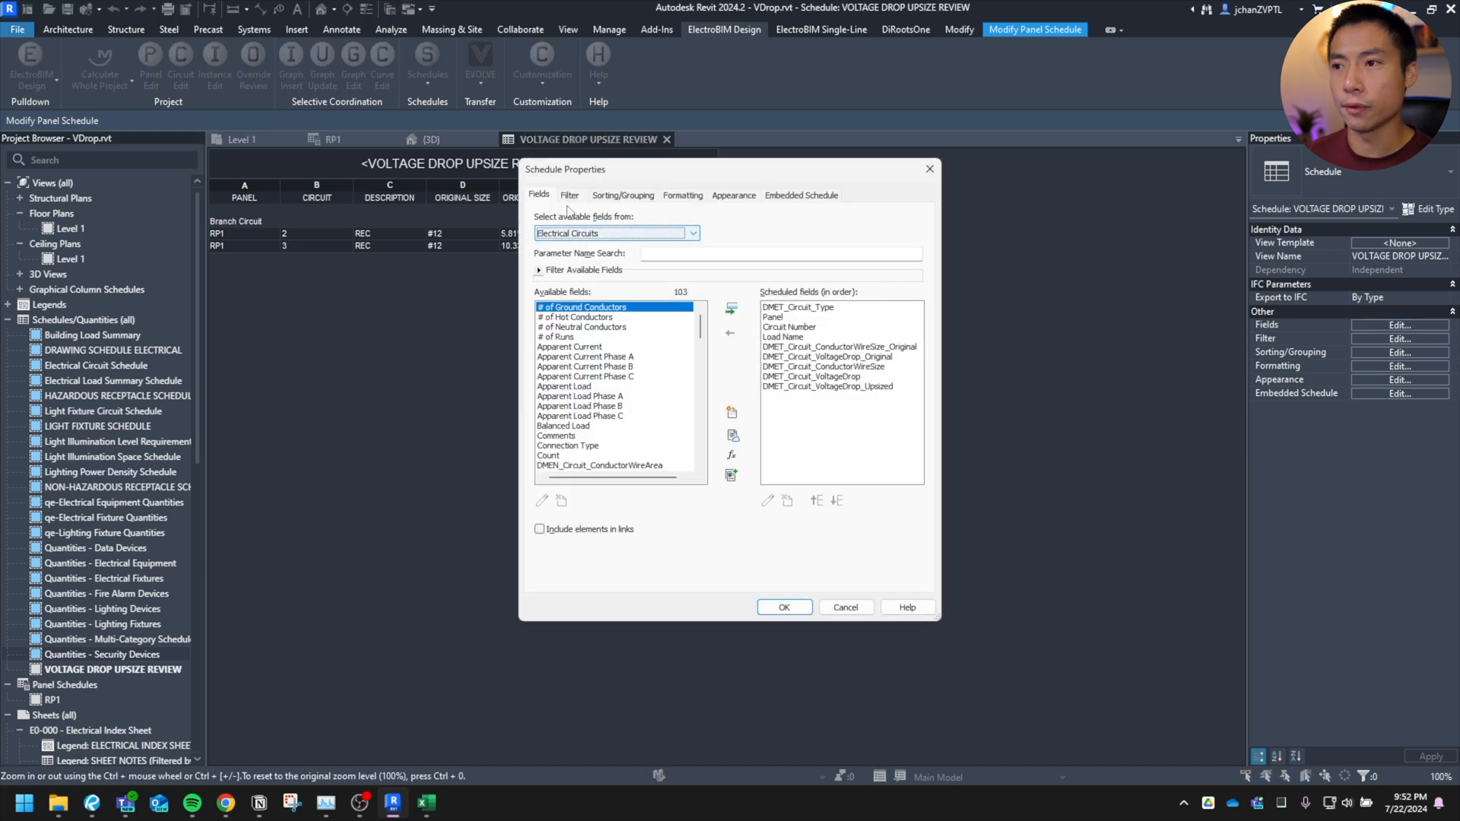
click(567, 195)
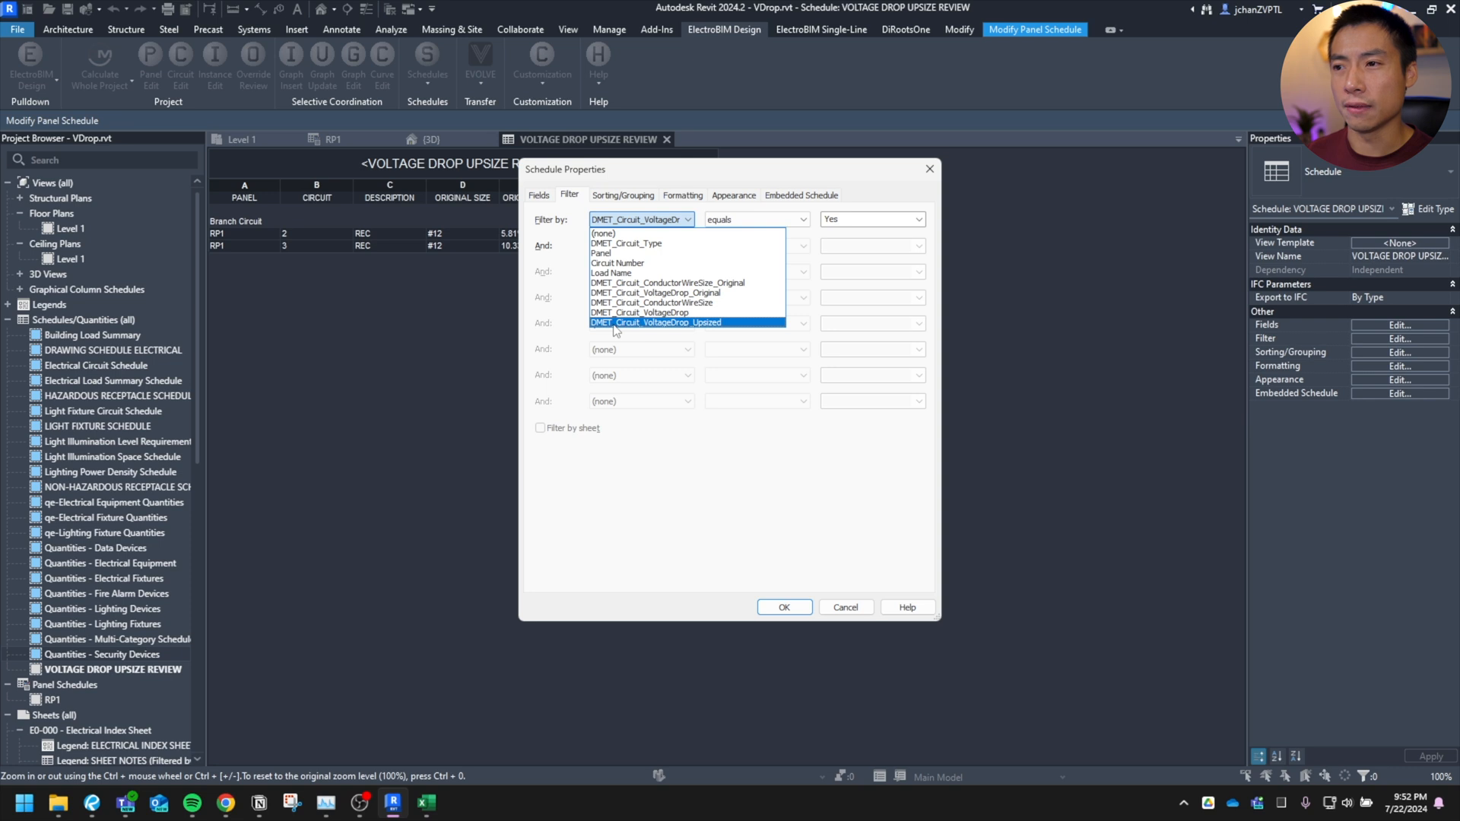
mouse_move(647, 330)
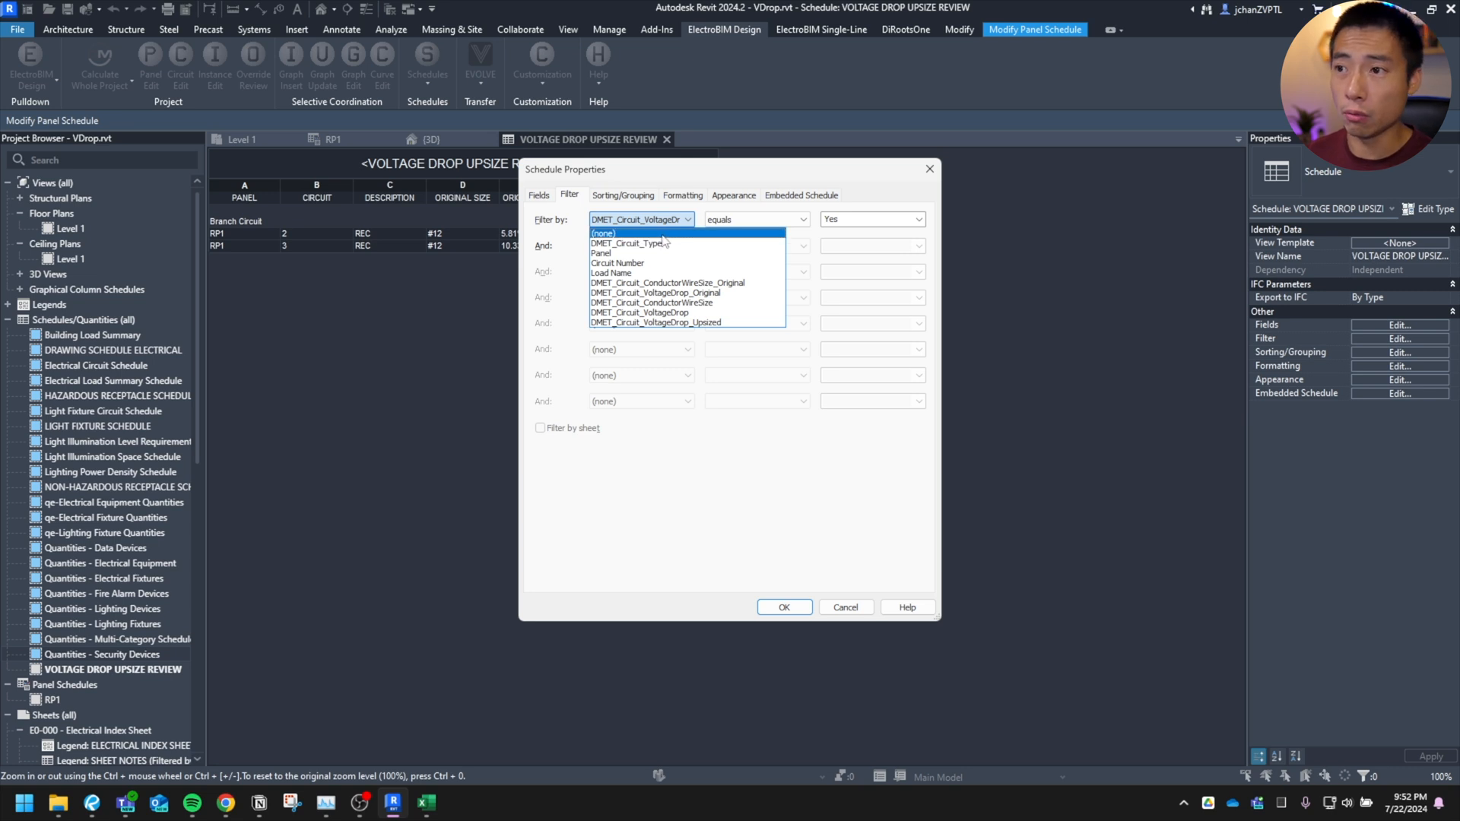
click(783, 607)
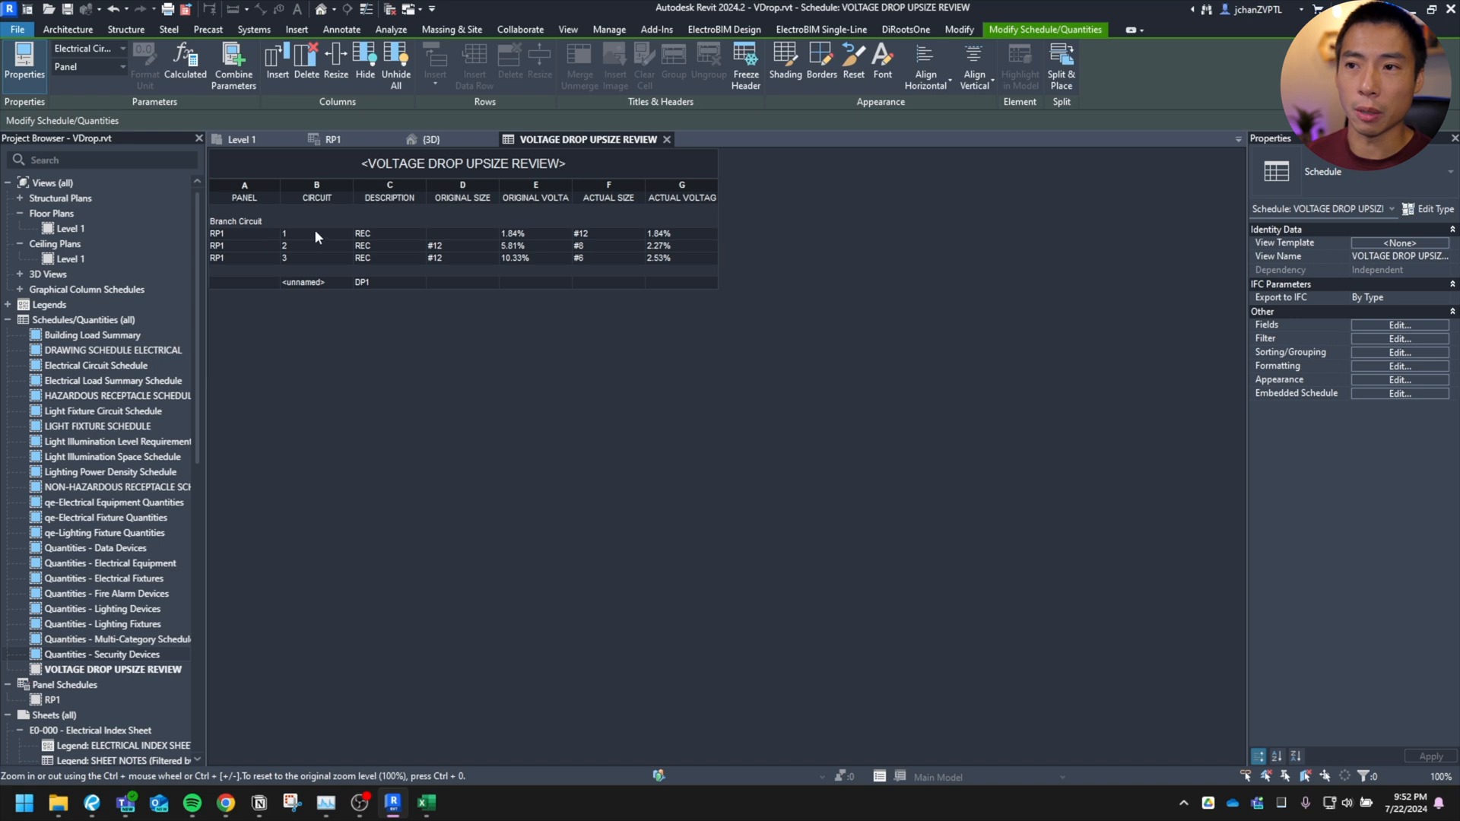
mouse_move(424, 240)
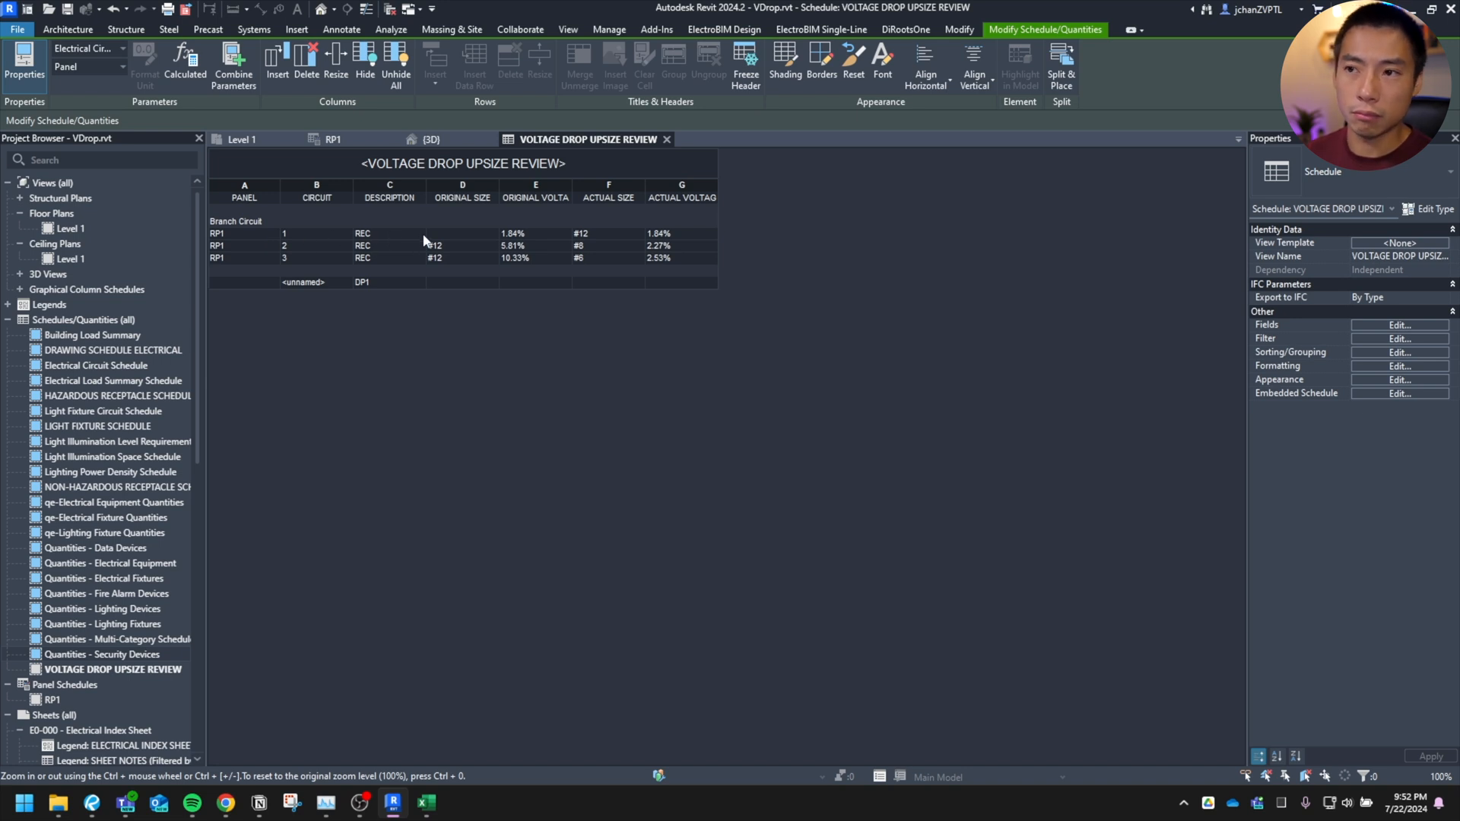
mouse_move(483, 240)
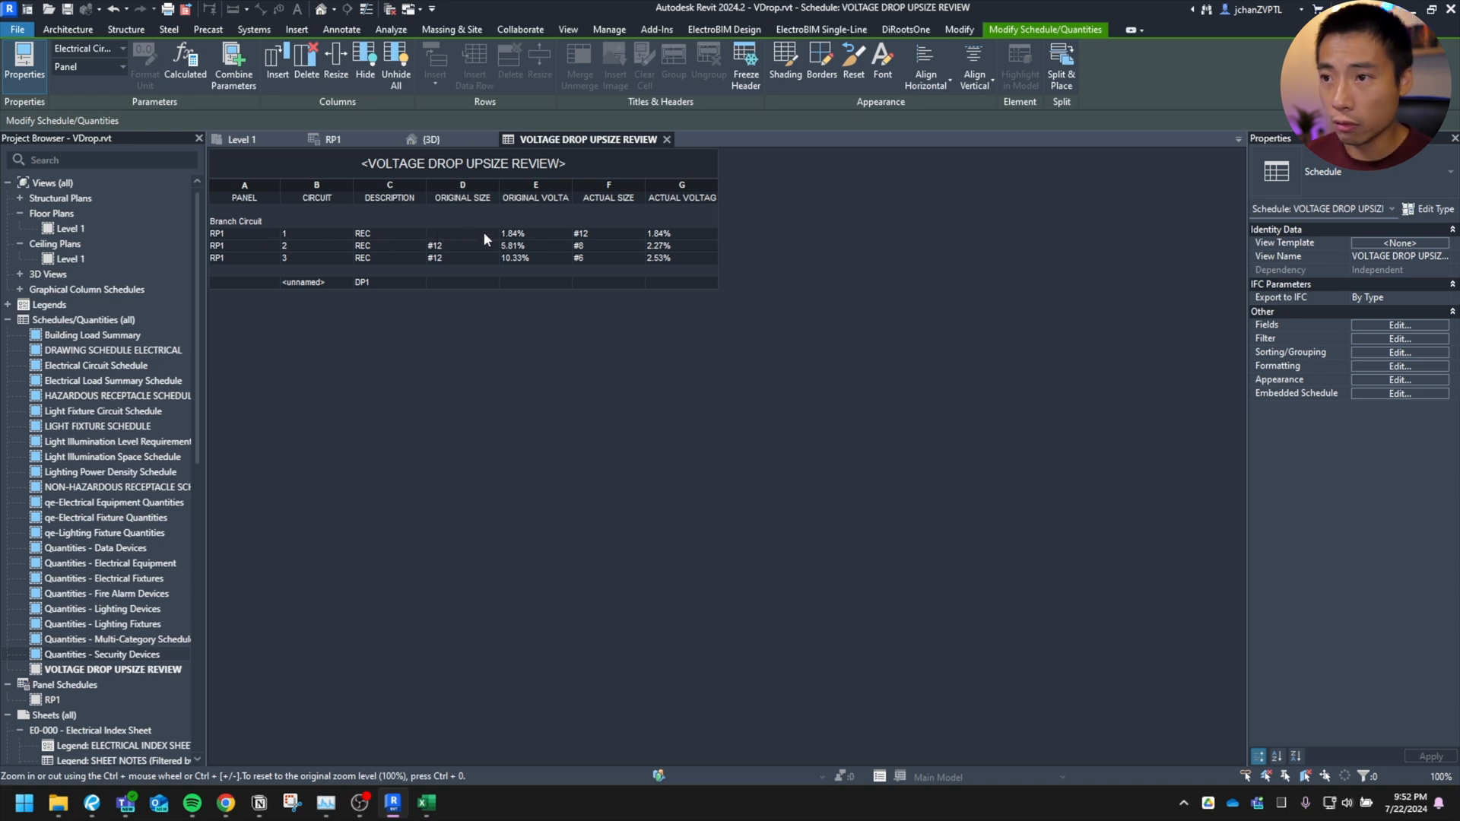
mouse_move(628, 237)
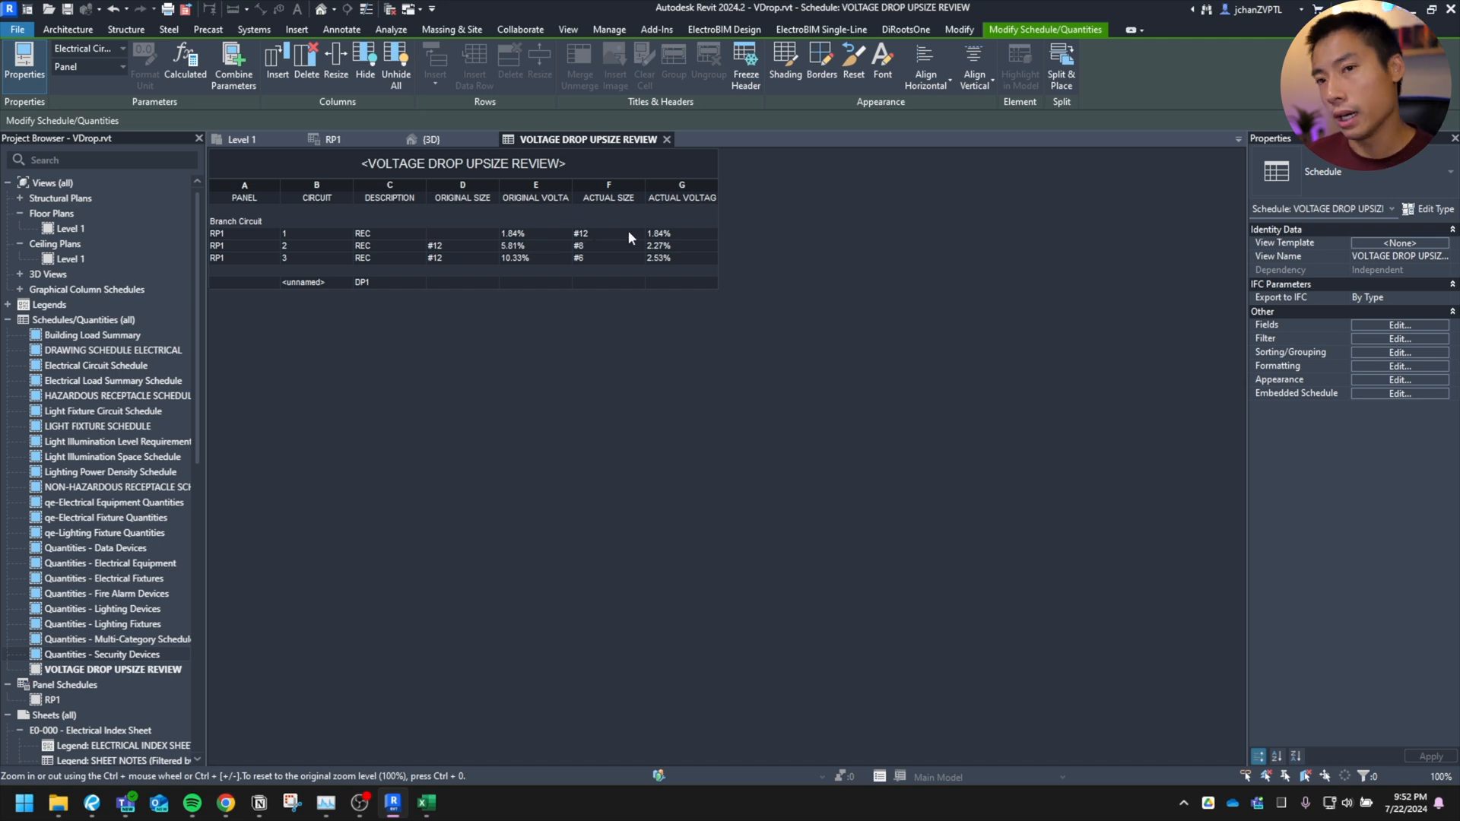
mouse_move(307, 259)
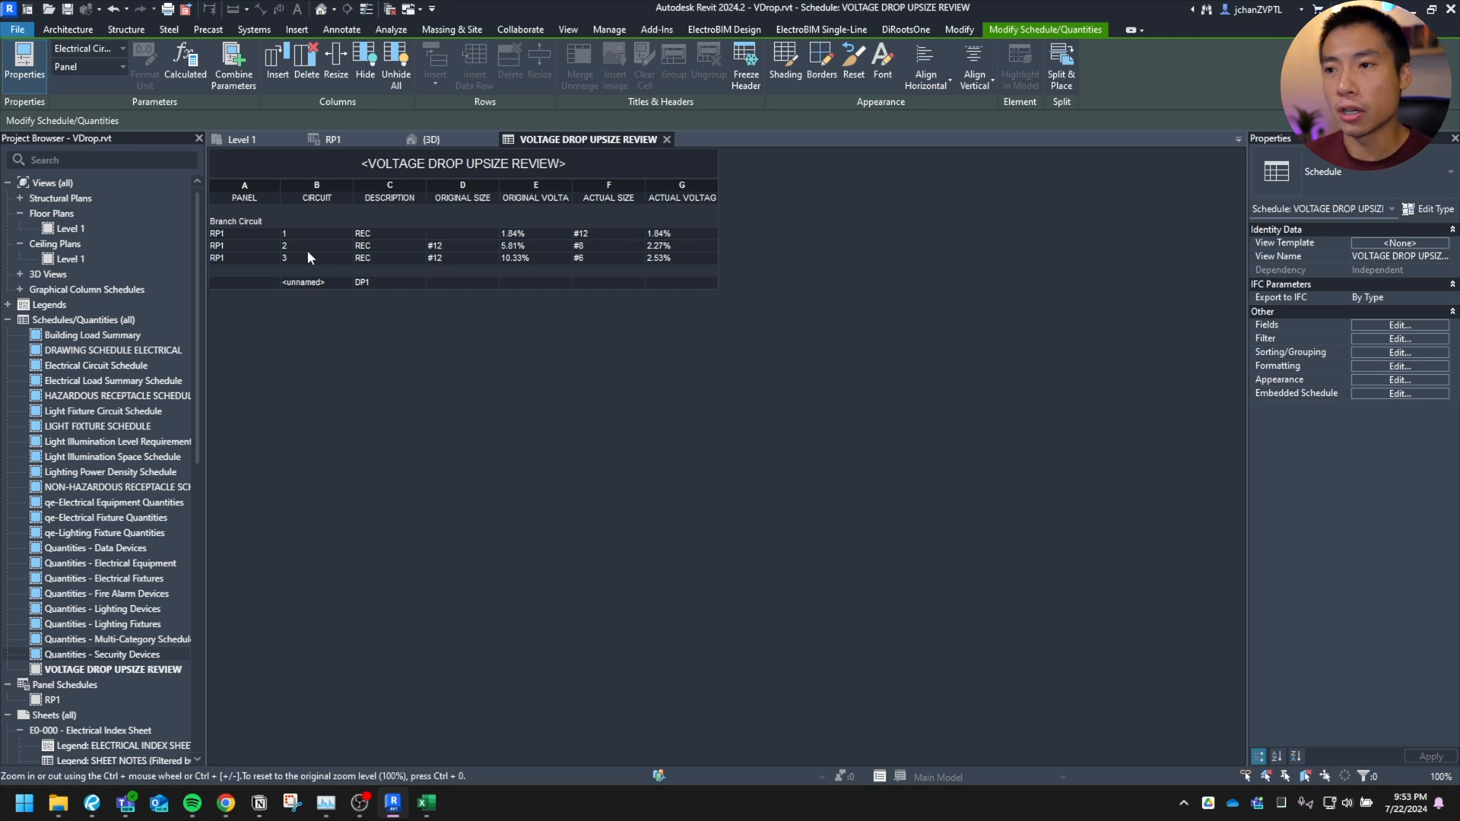
mouse_move(526, 256)
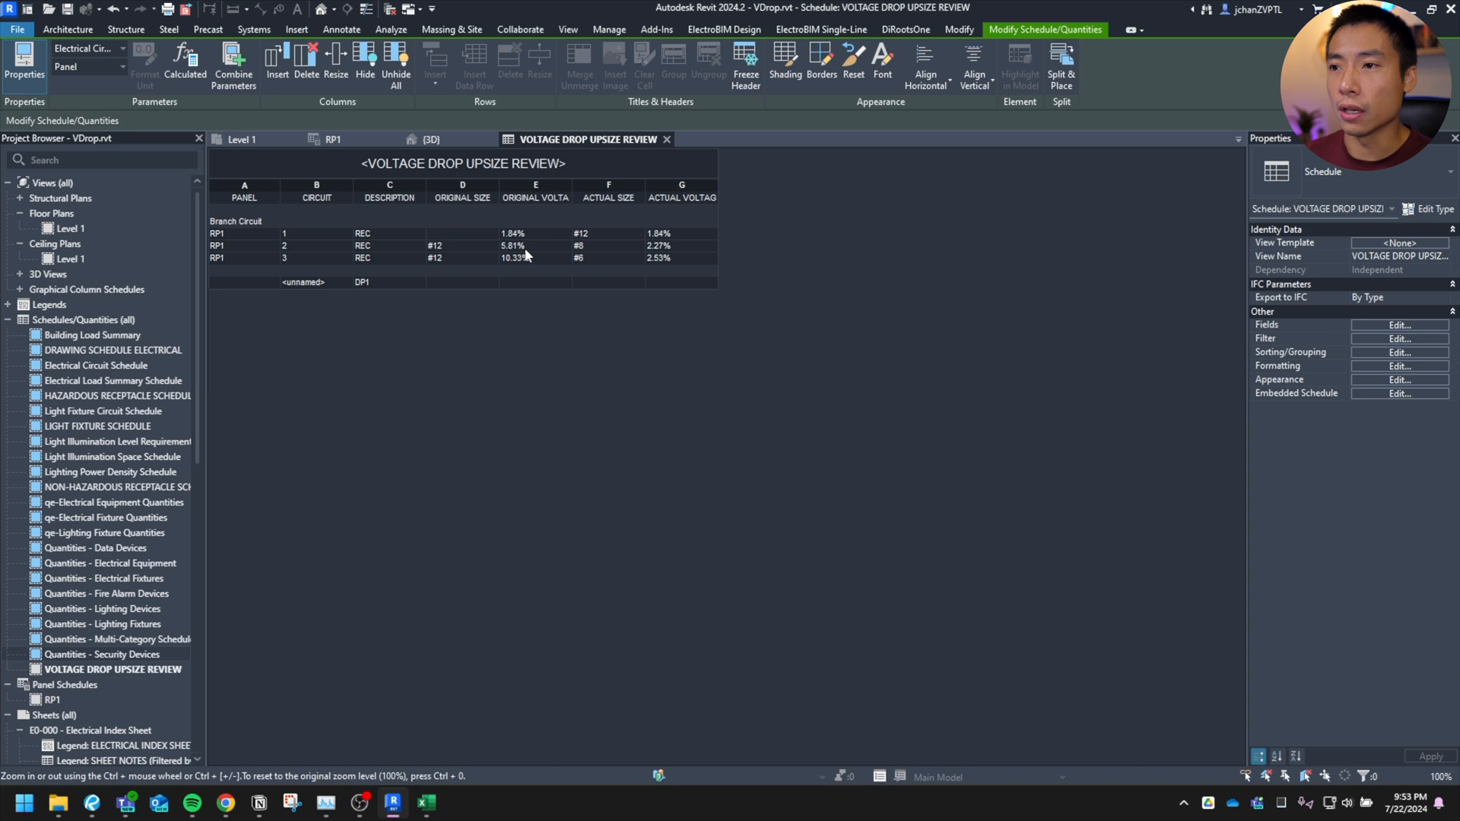
mouse_move(517, 249)
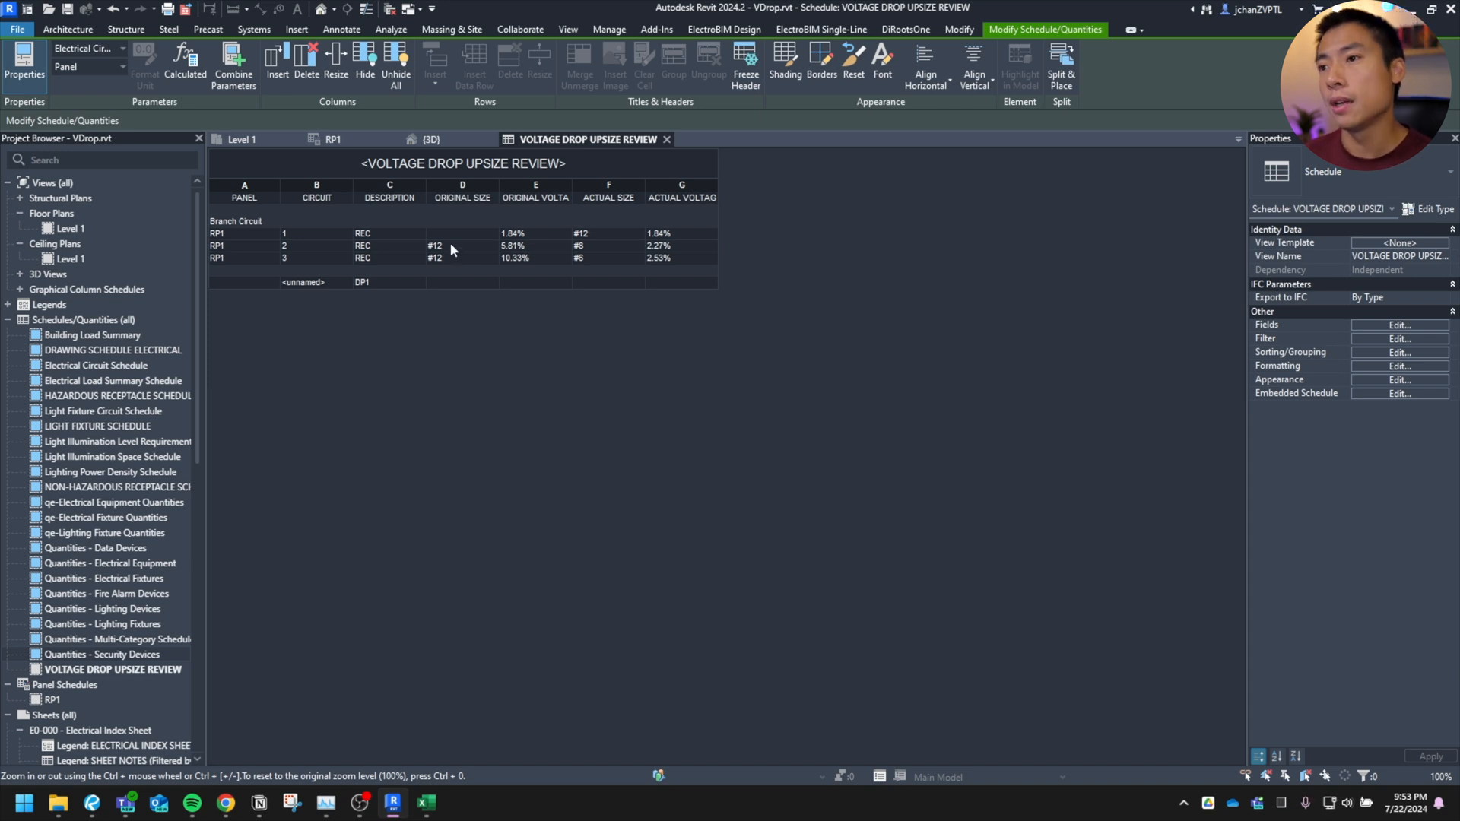
mouse_move(596, 254)
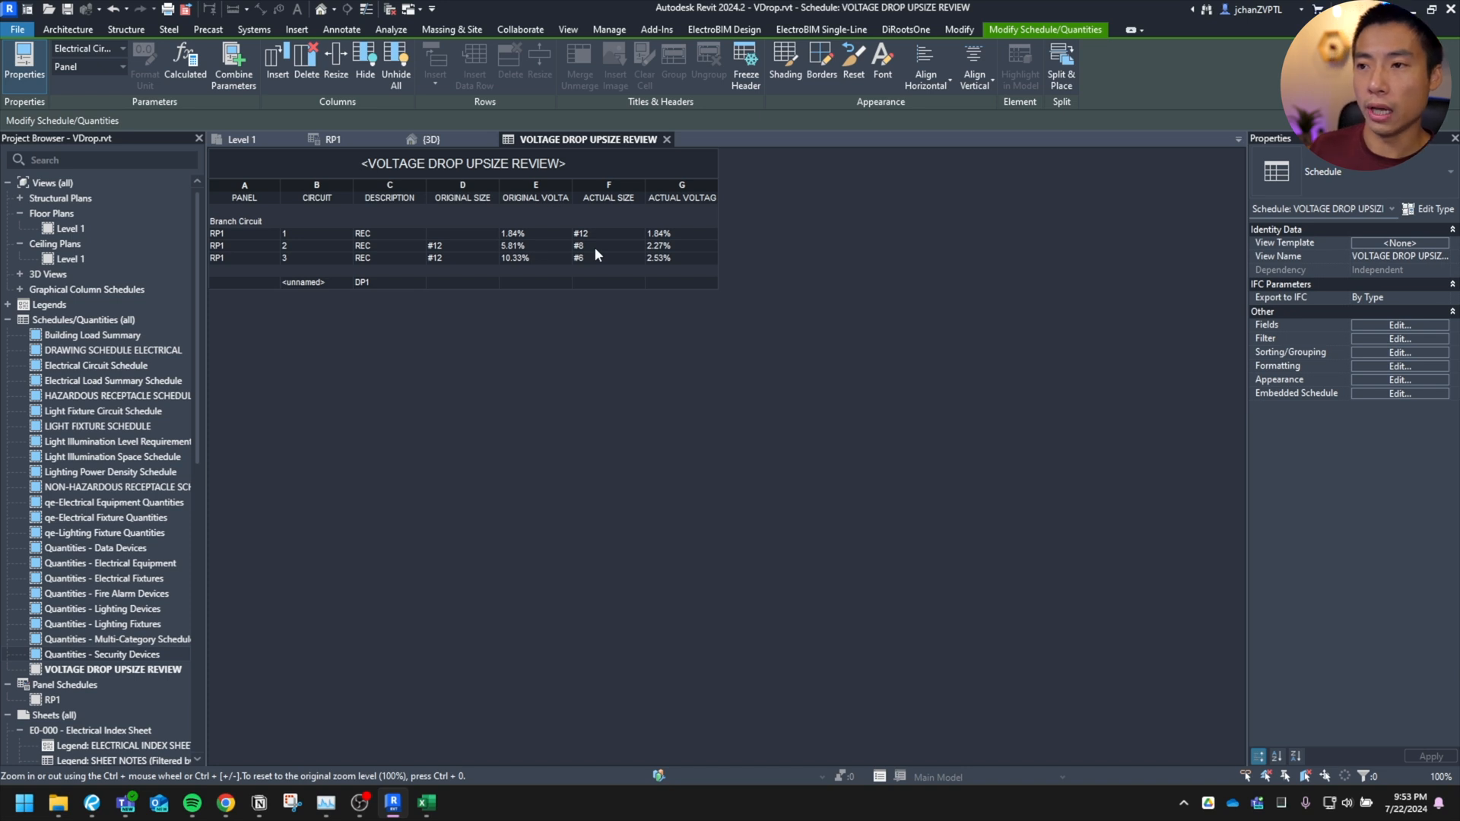
click(658, 246)
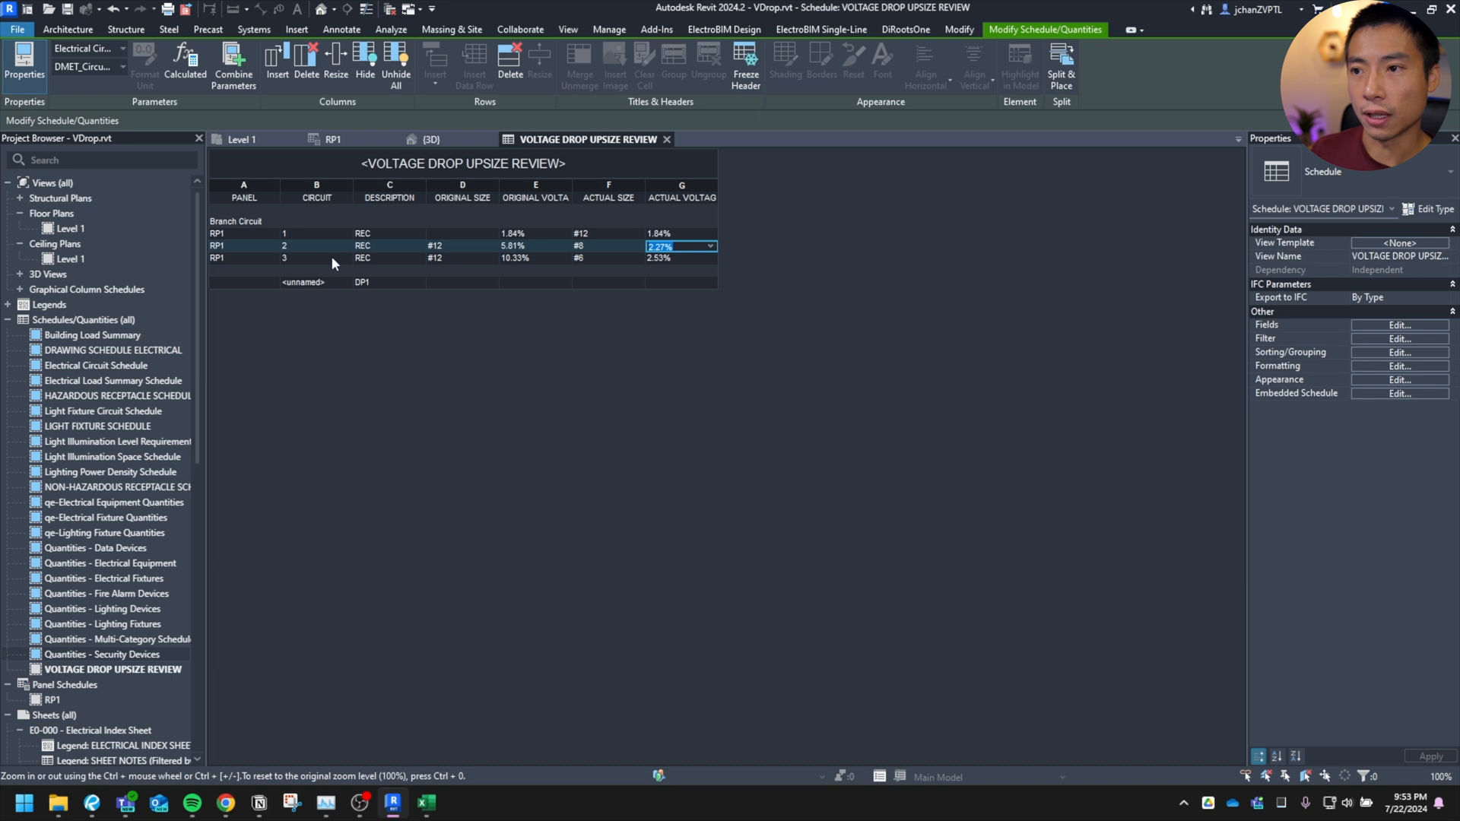
click(461, 259)
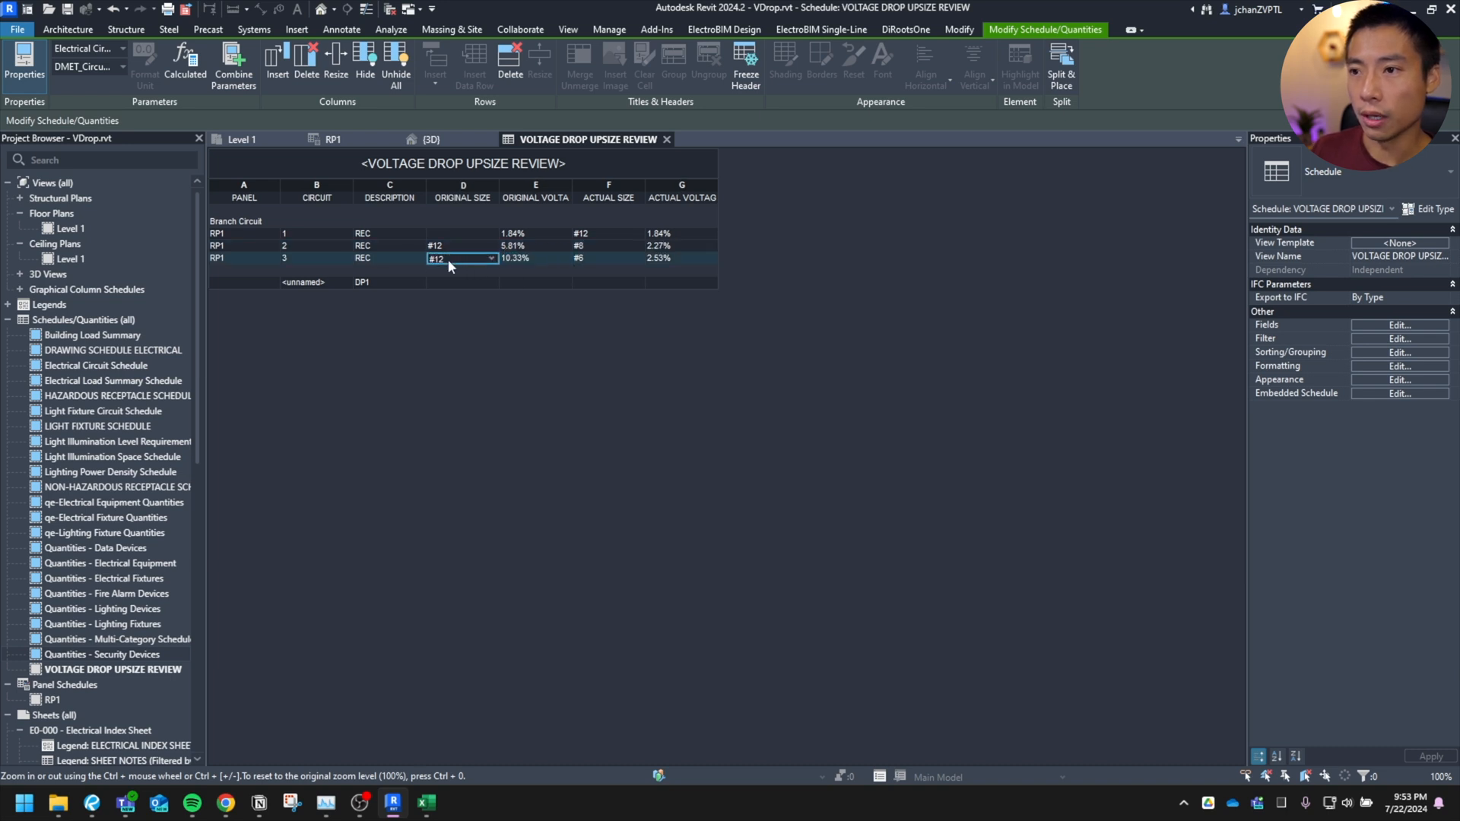
click(609, 259)
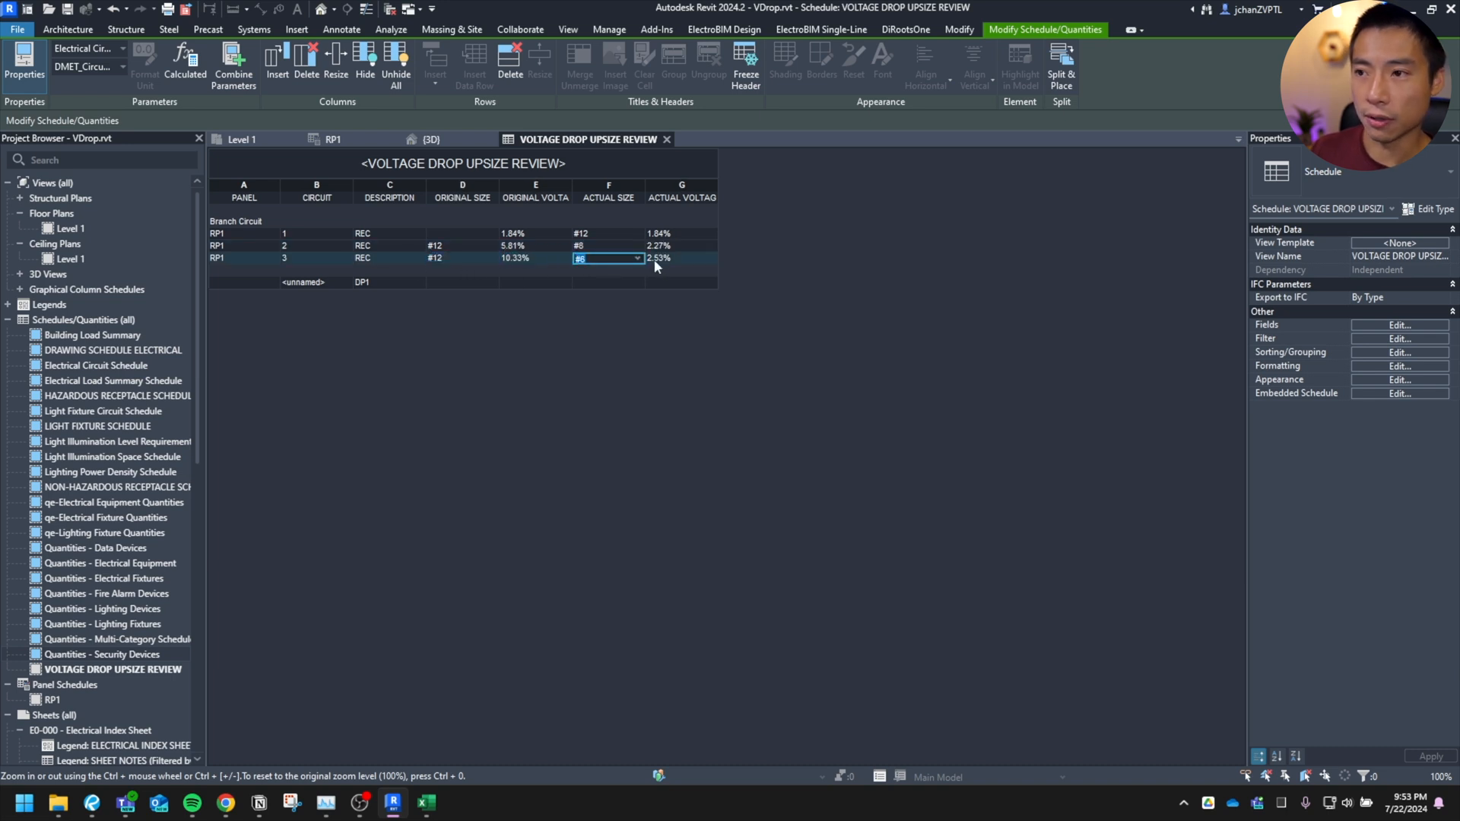
mouse_move(526, 264)
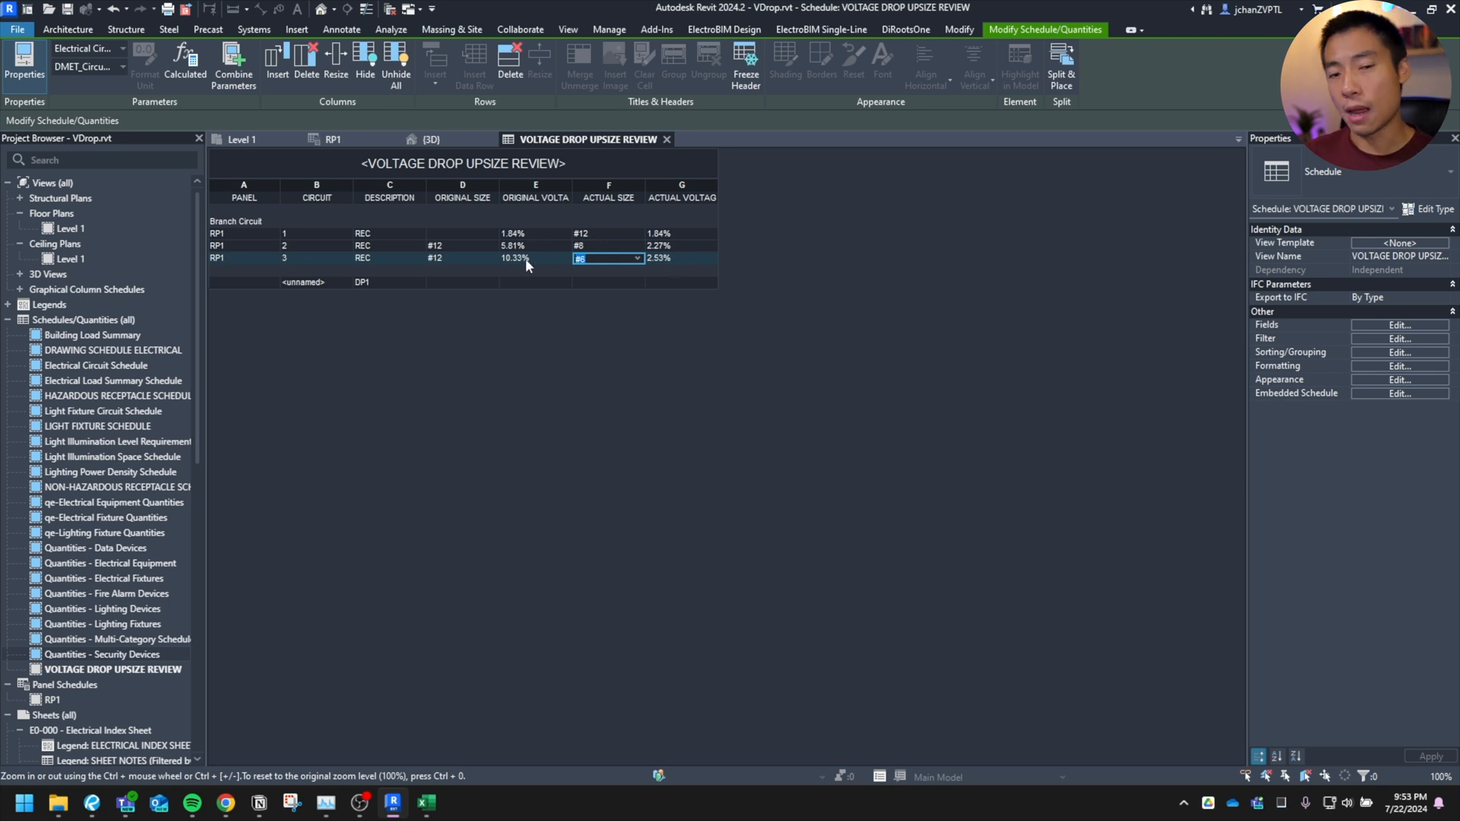
mouse_move(516, 407)
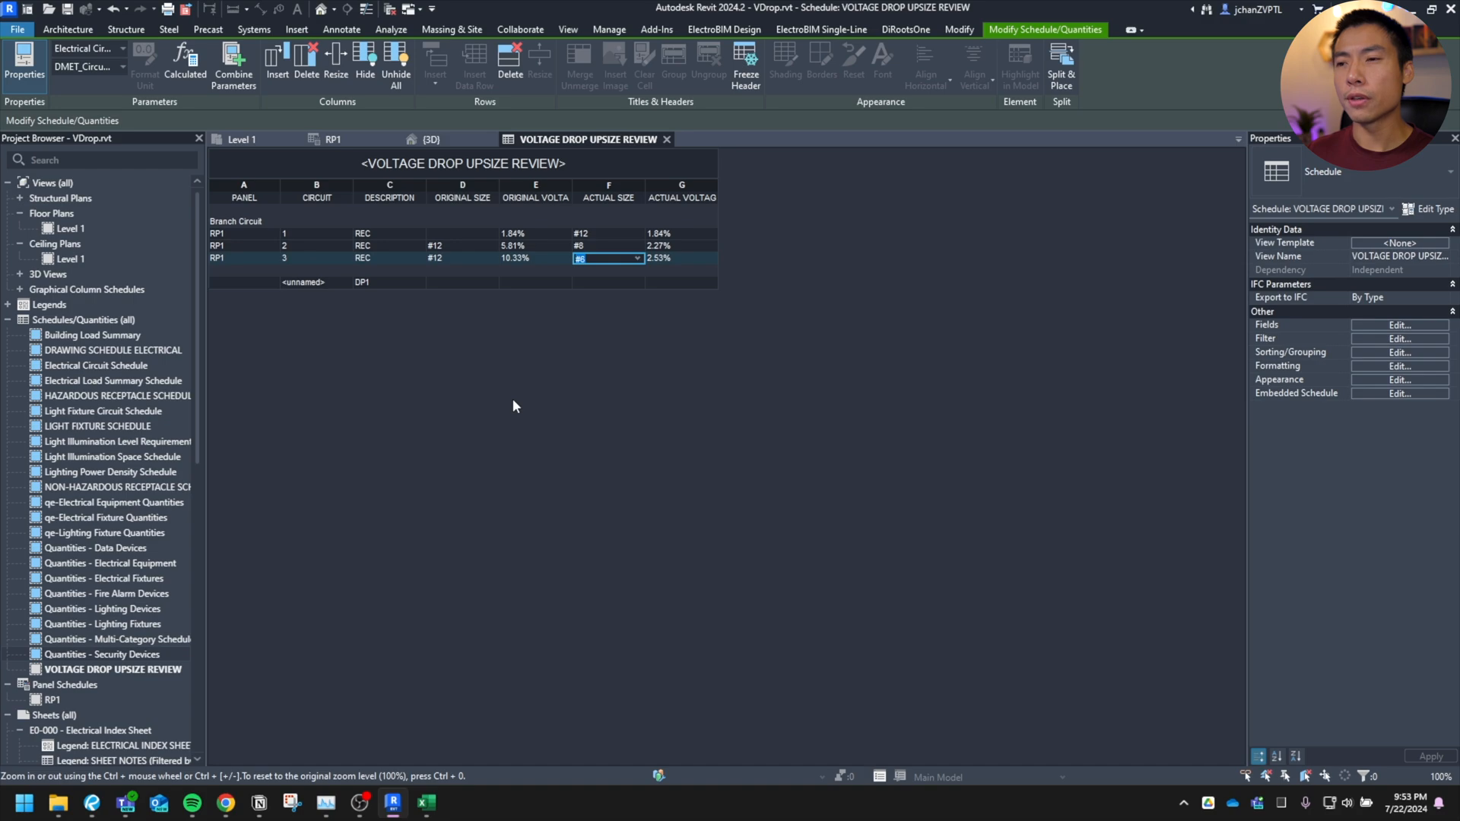
mouse_move(464, 328)
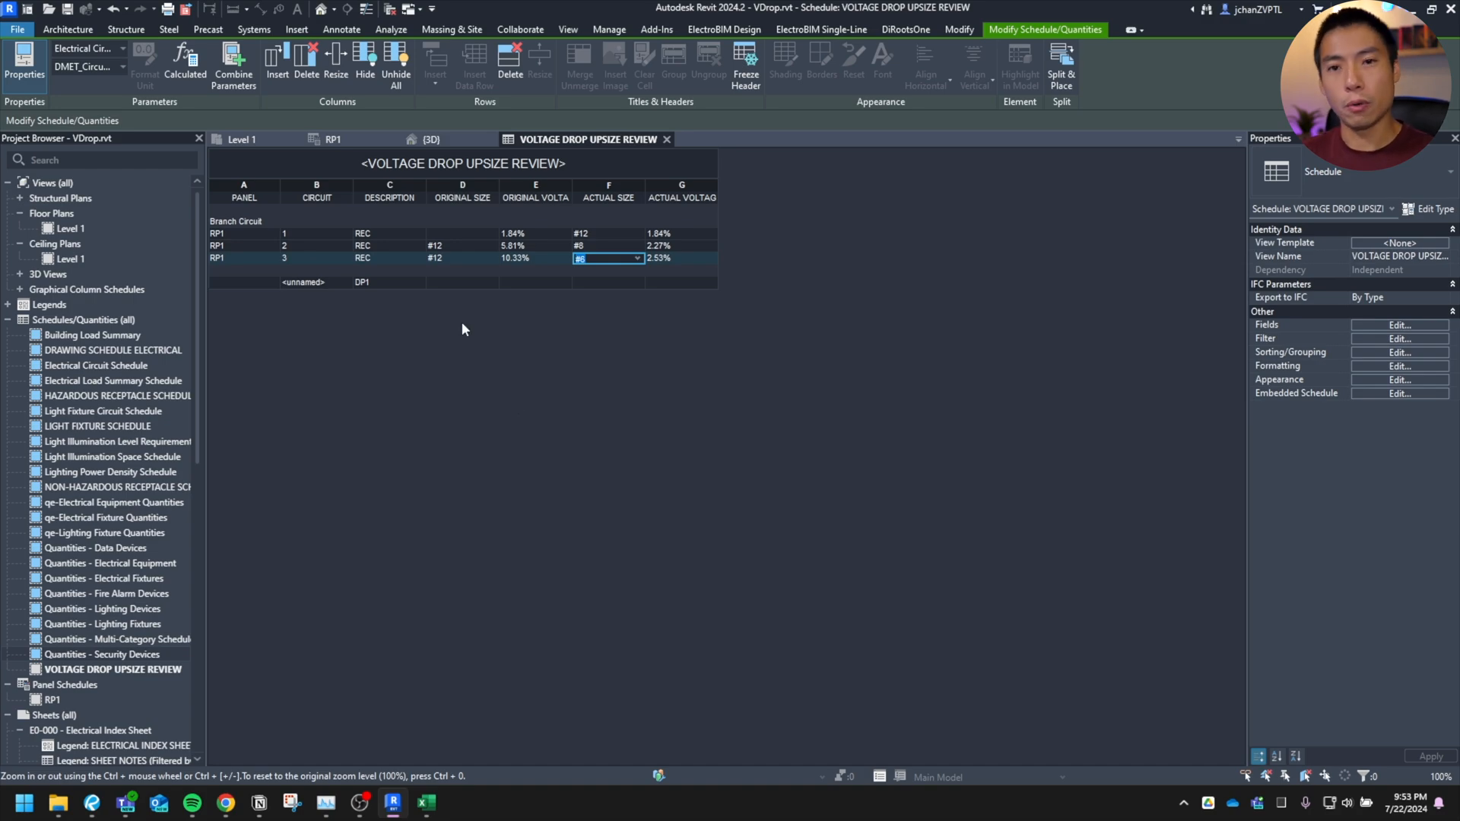
click(333, 138)
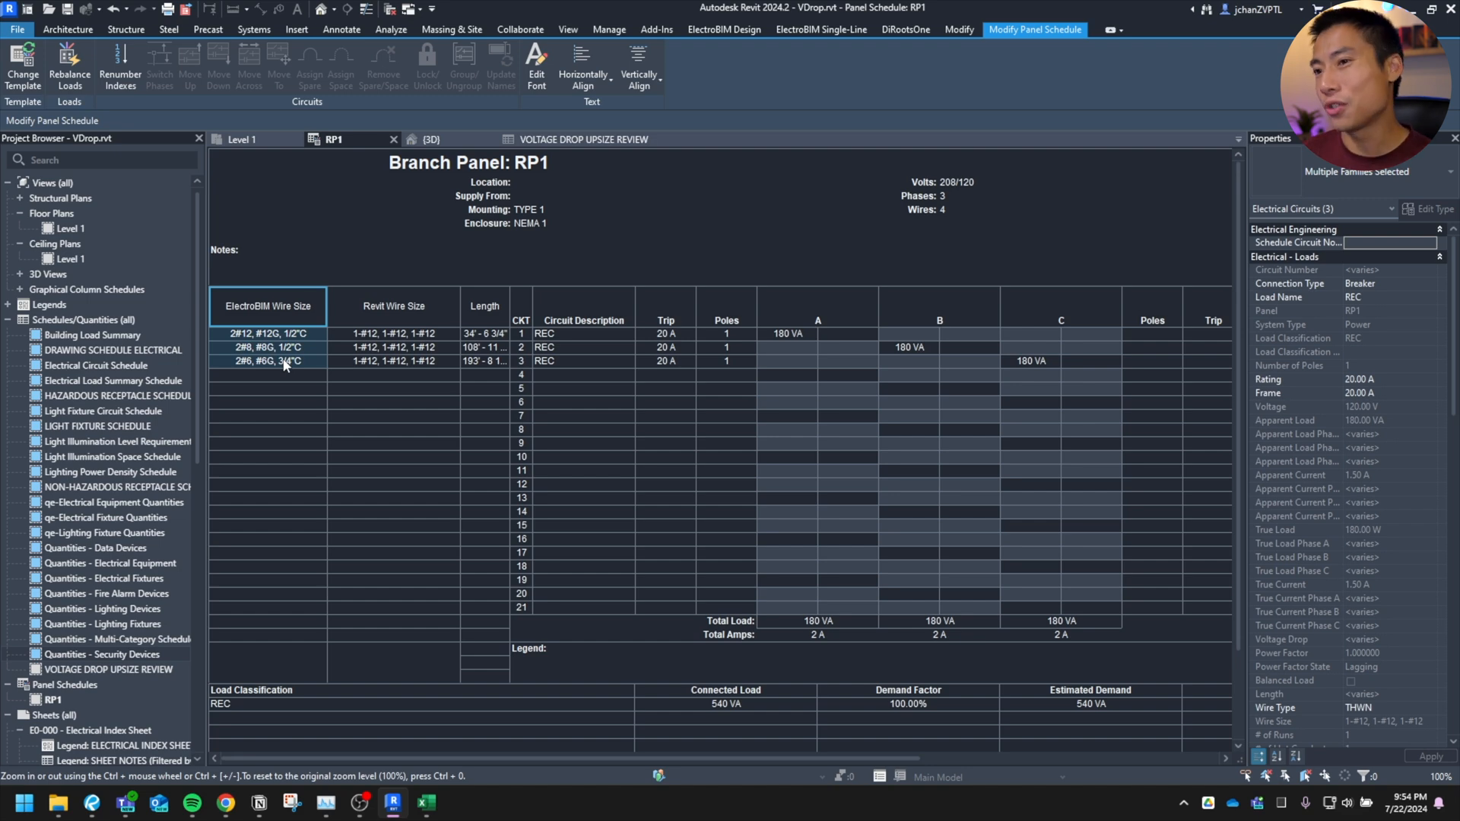
mouse_move(308, 382)
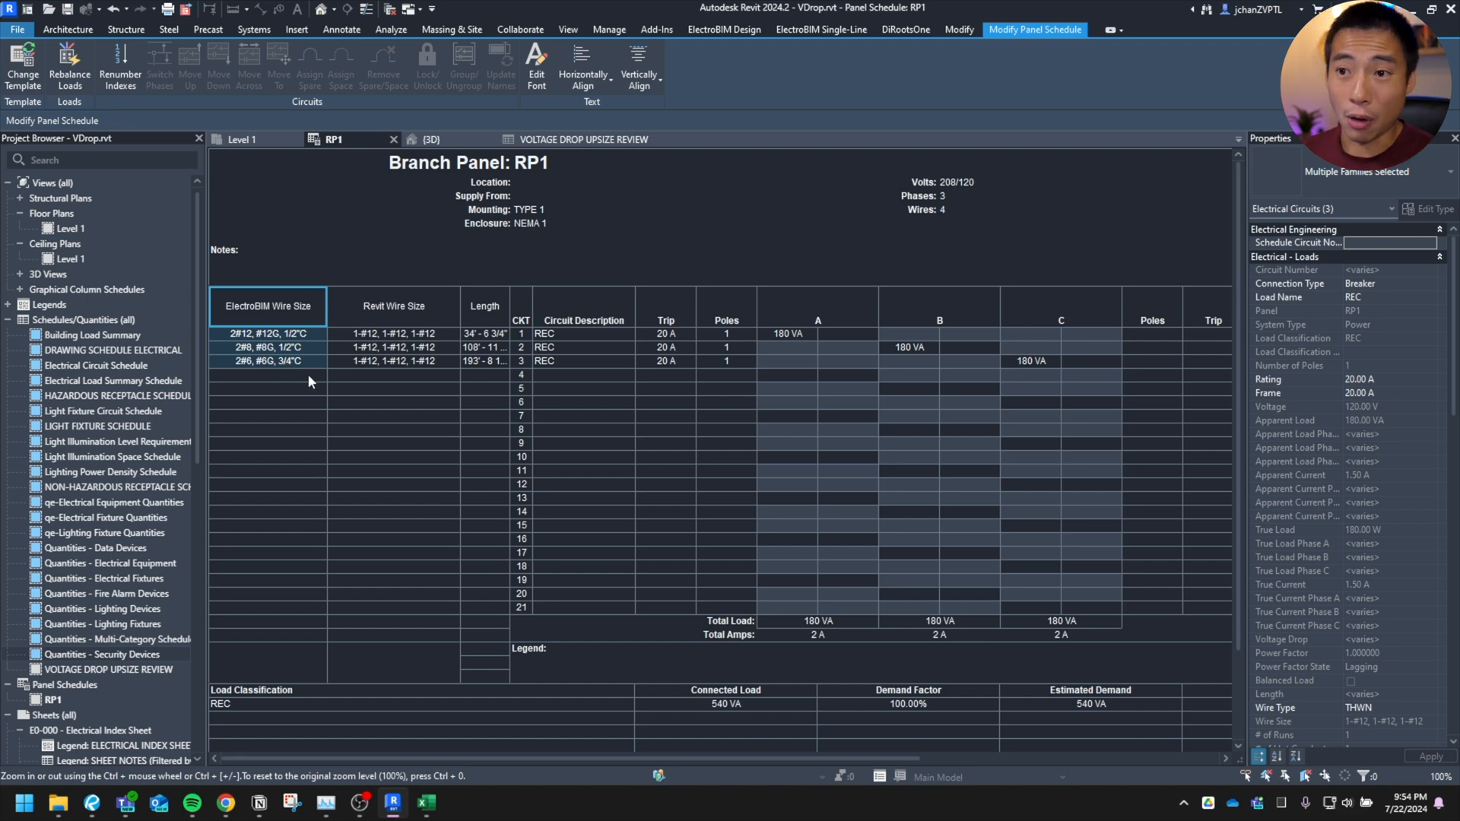
mouse_move(276, 351)
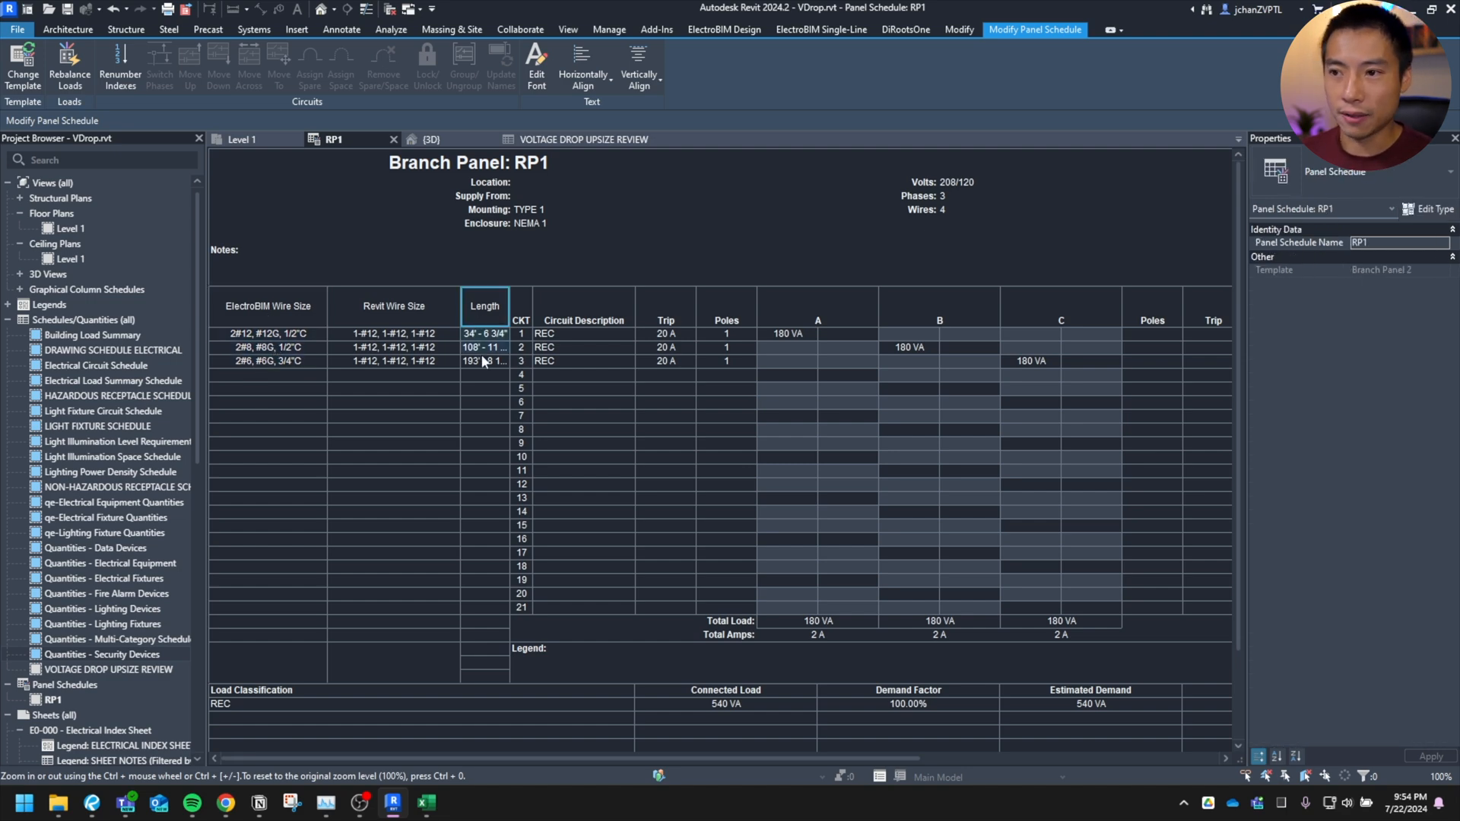
Step: Review RP1 circuit lengths 34' 6 3/4", 108' 11" and 193' 8 1/2" against their ElectroBIM wire sizes
click(484, 362)
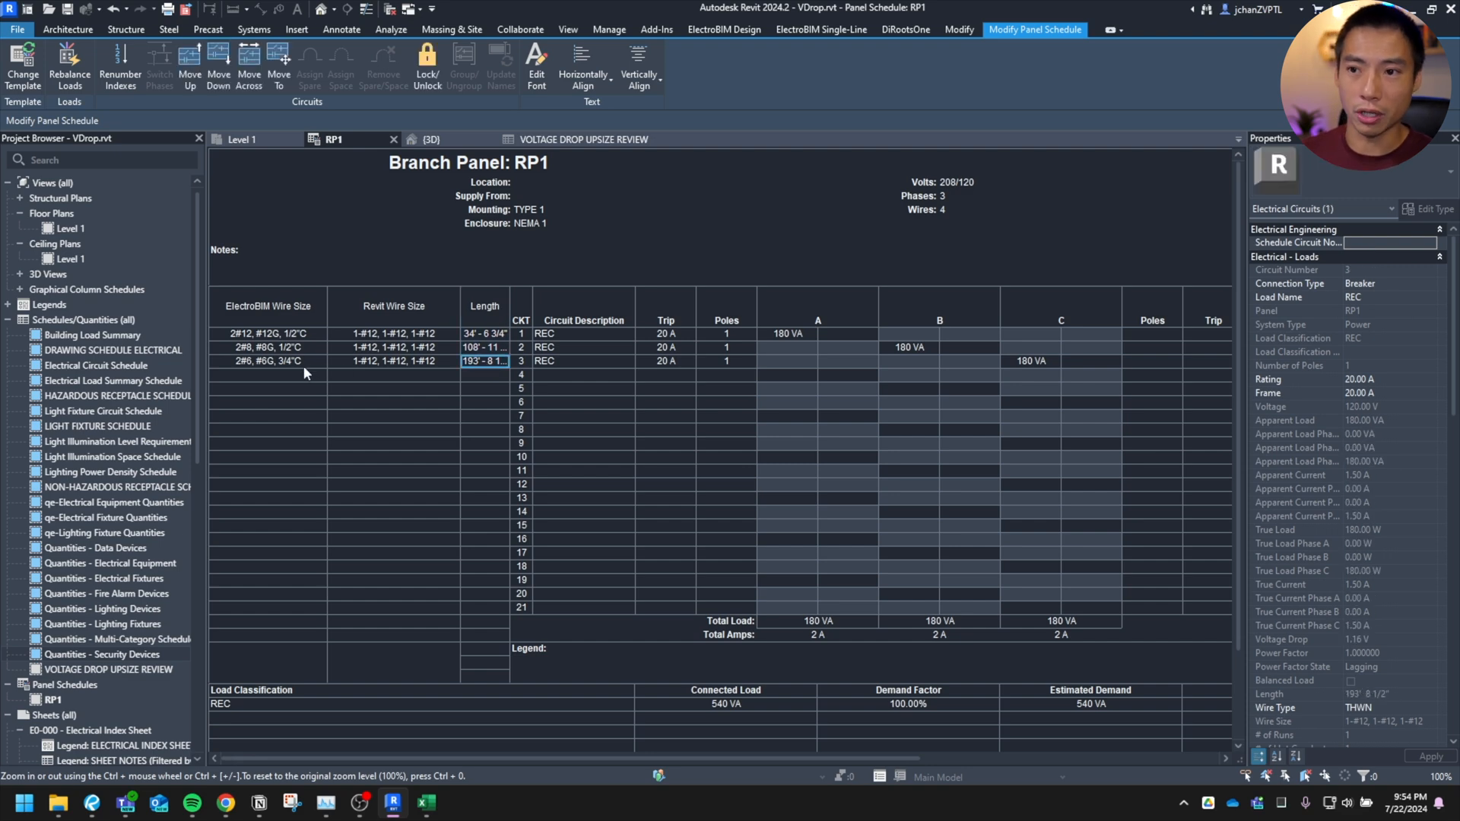
click(269, 362)
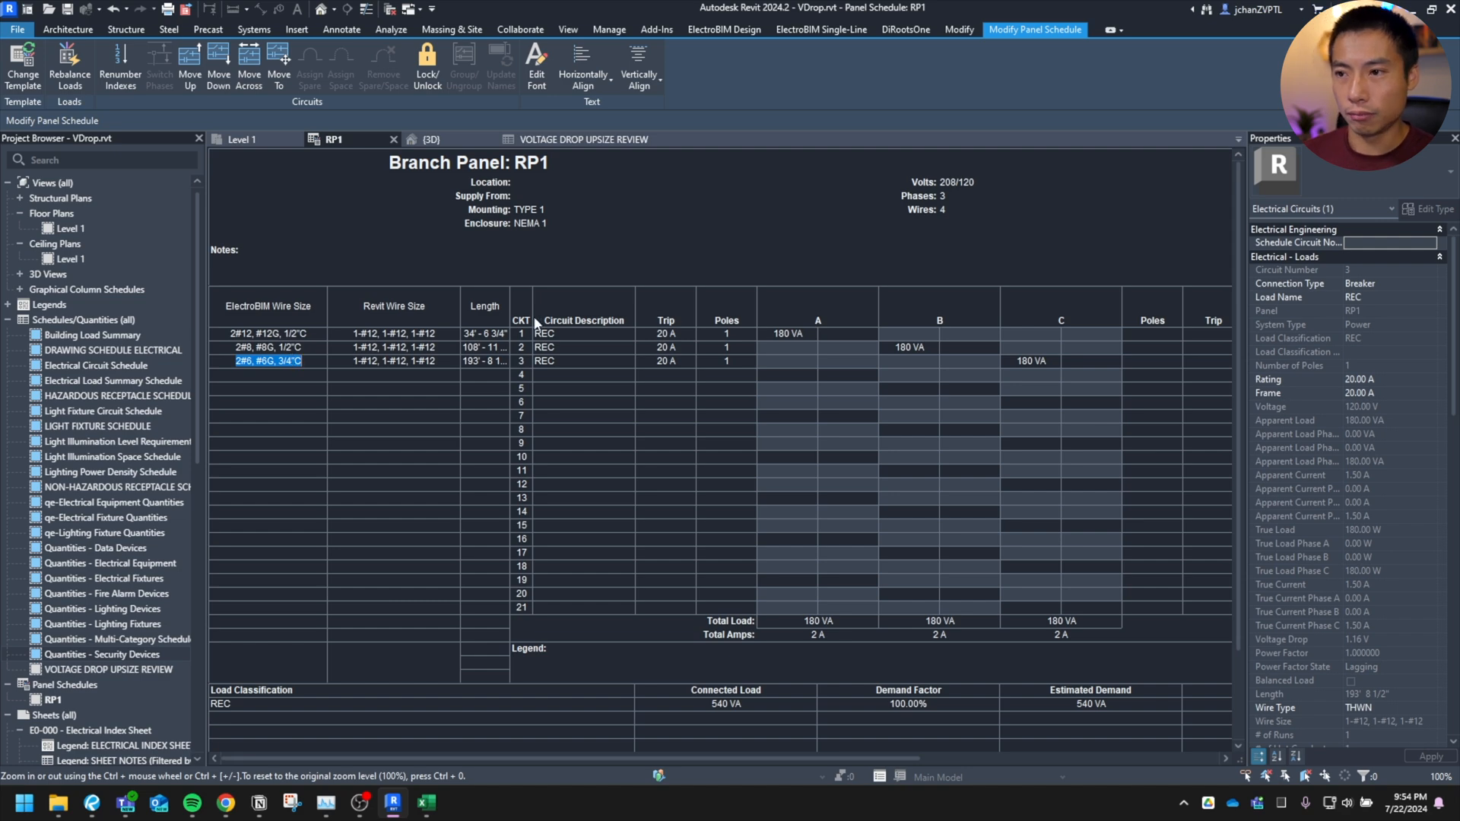
click(484, 305)
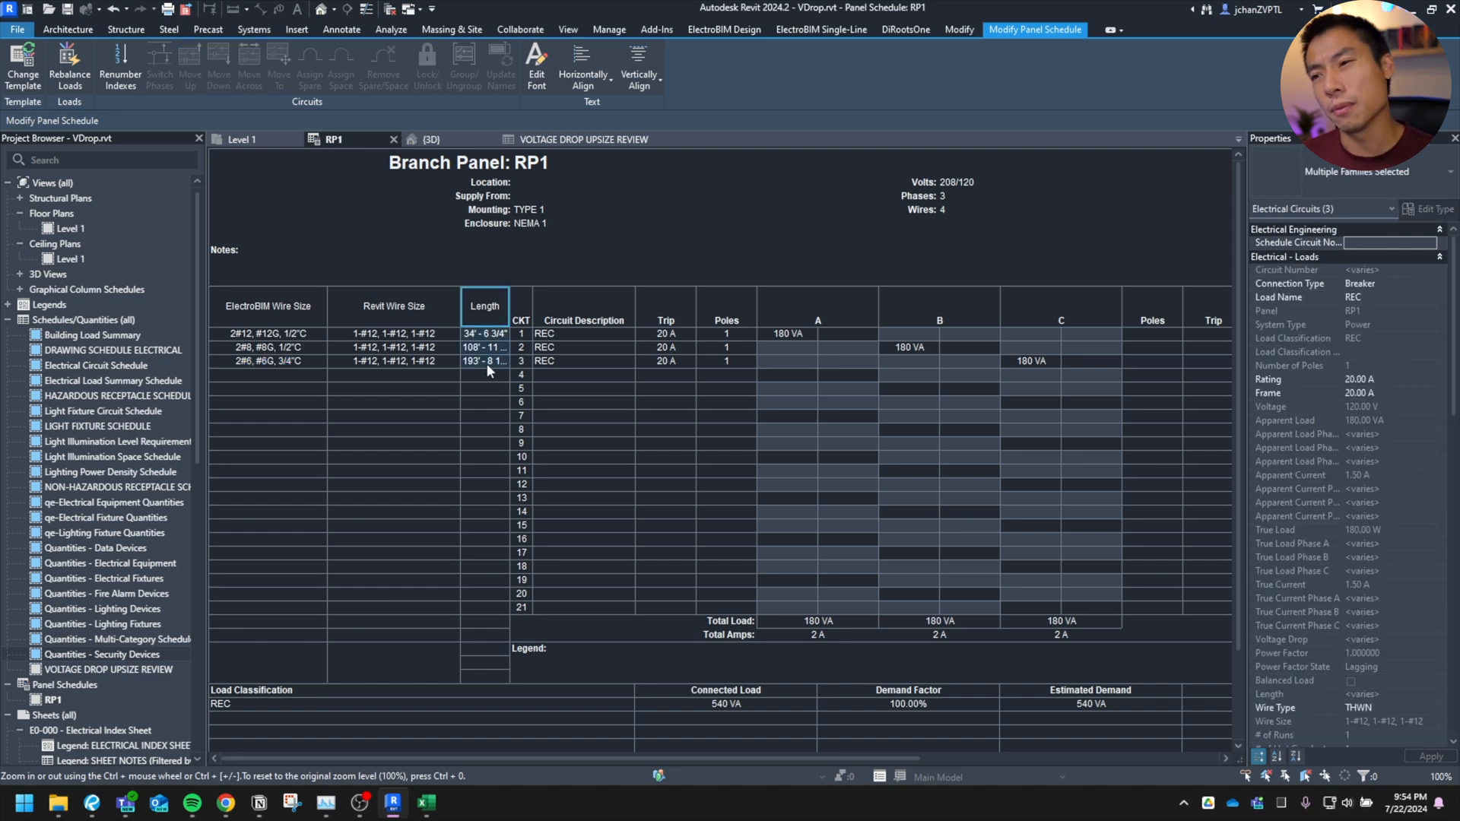